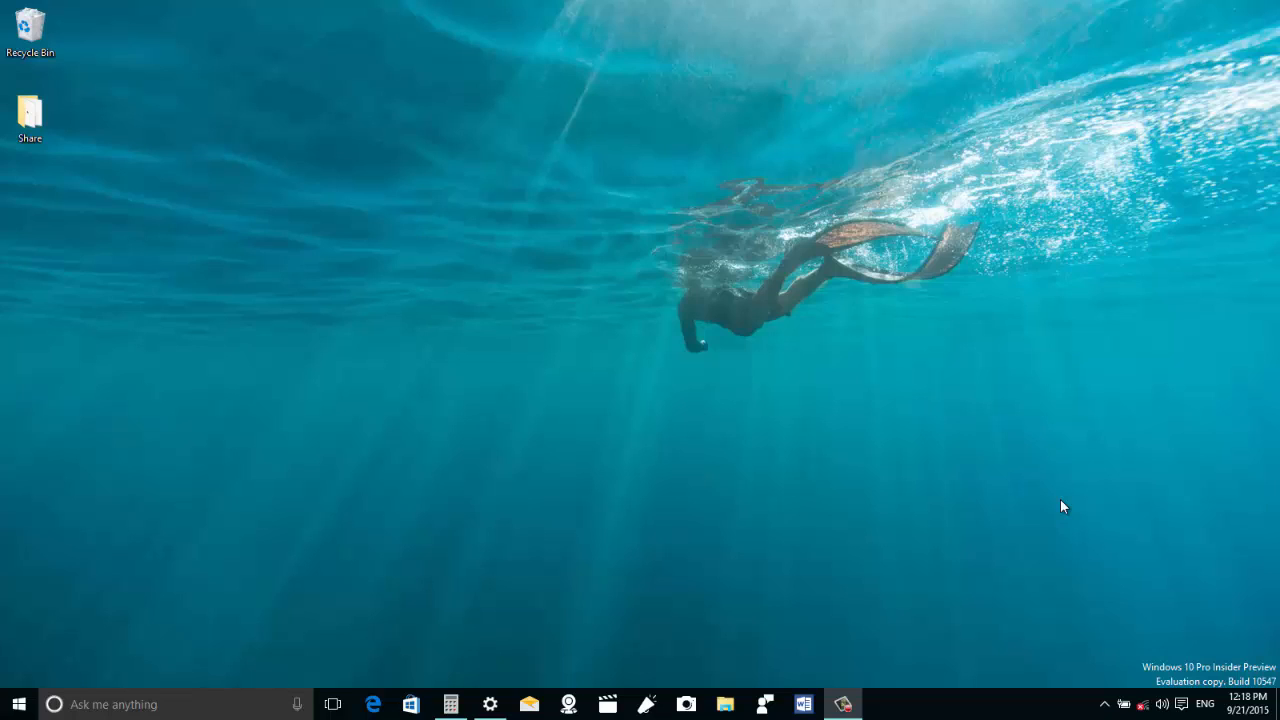
mouse_move(864, 496)
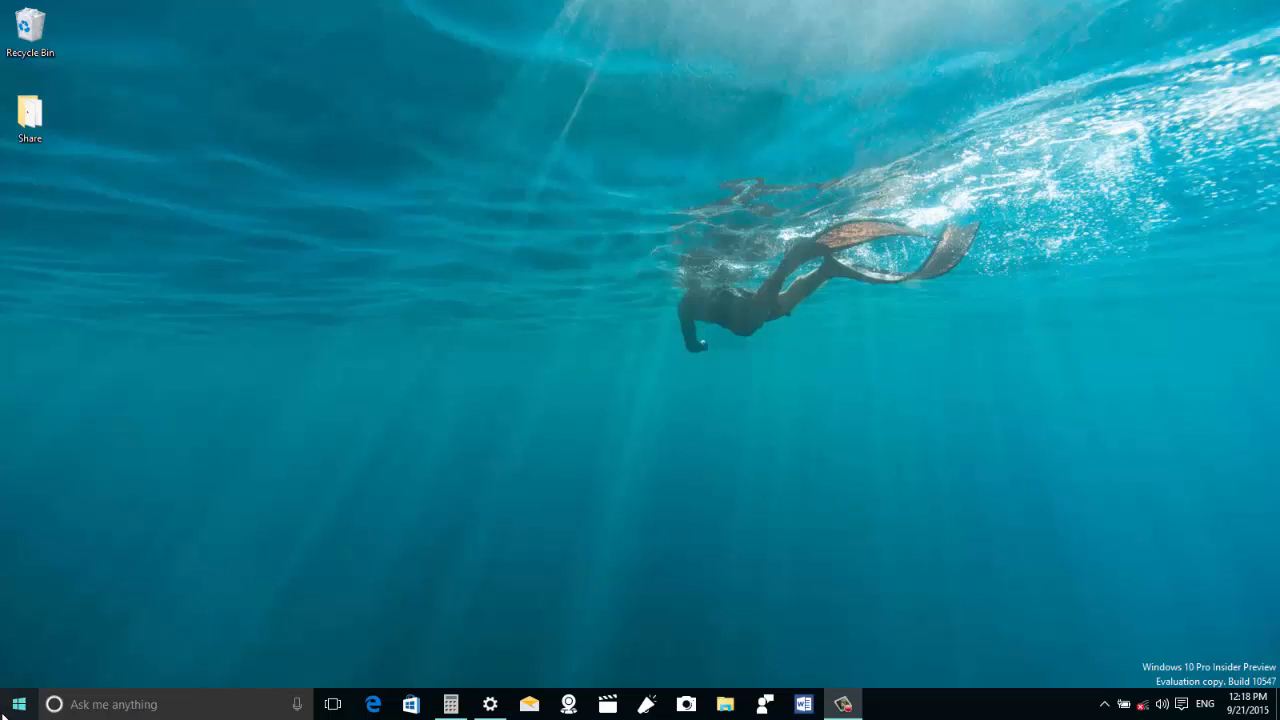
Step: Bring up the Start menu from the taskbar to show live tiles and most-used apps
click(12, 704)
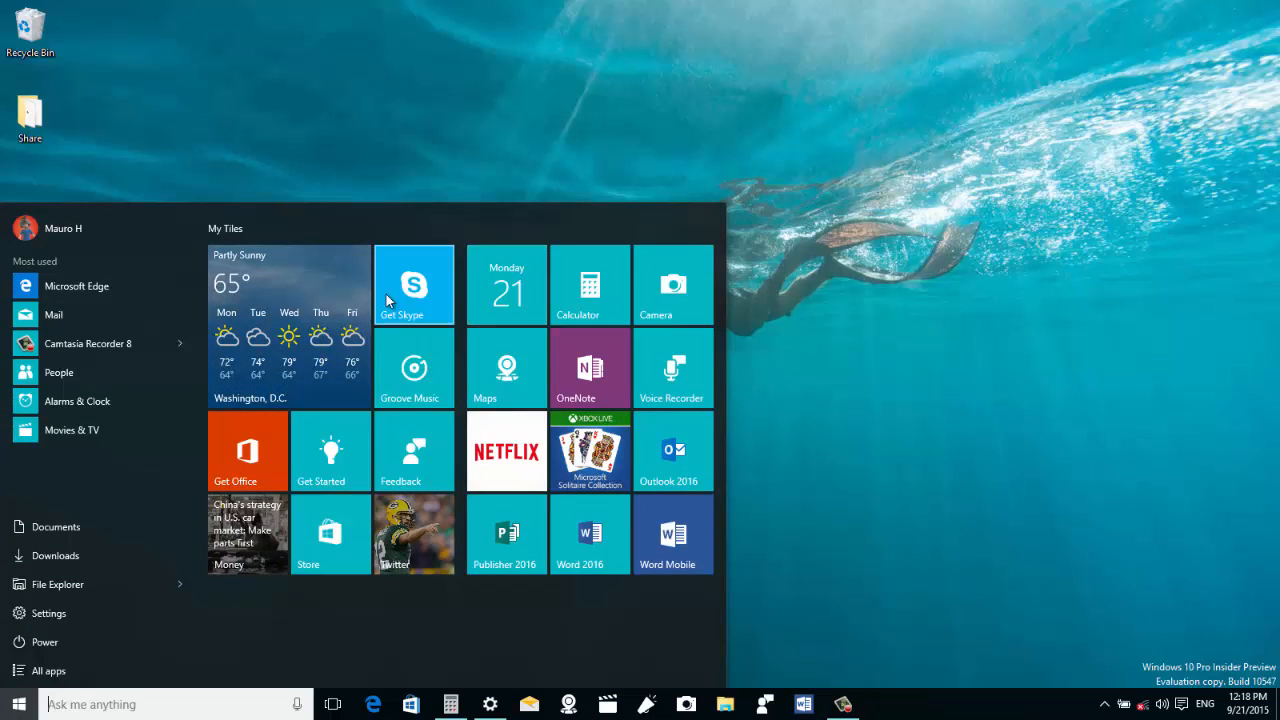
mouse_move(496, 368)
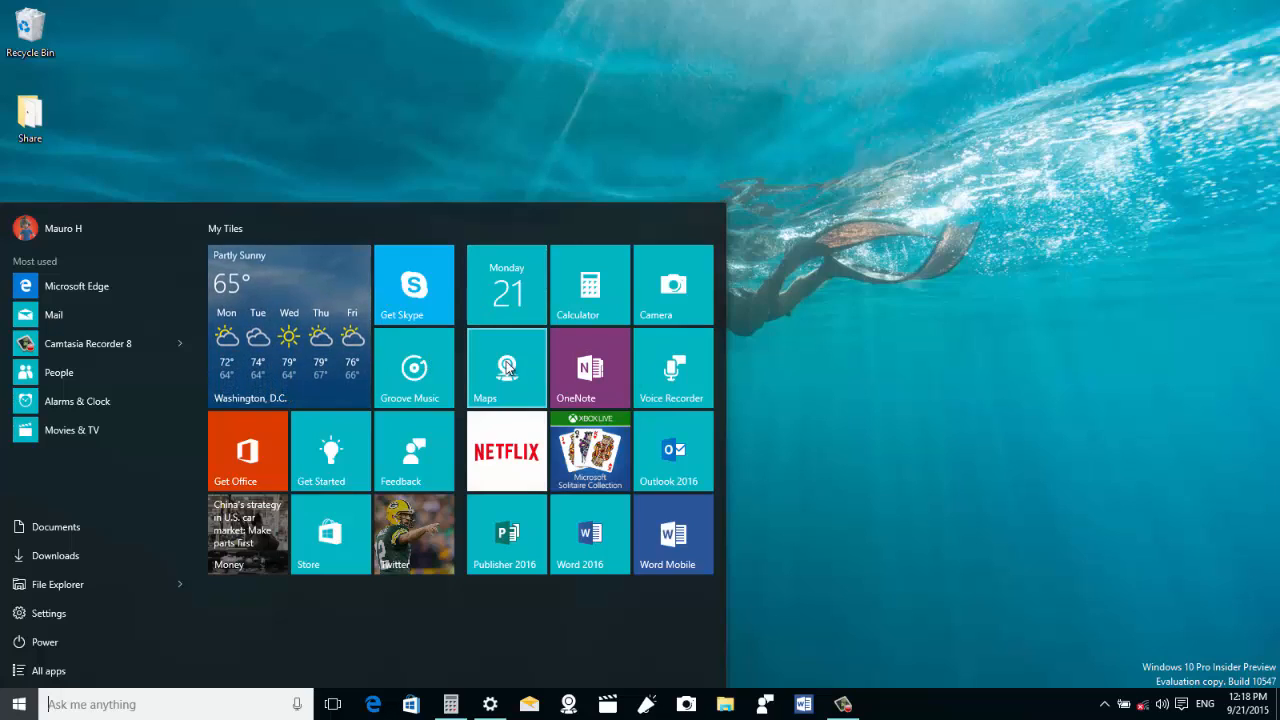
mouse_move(472, 352)
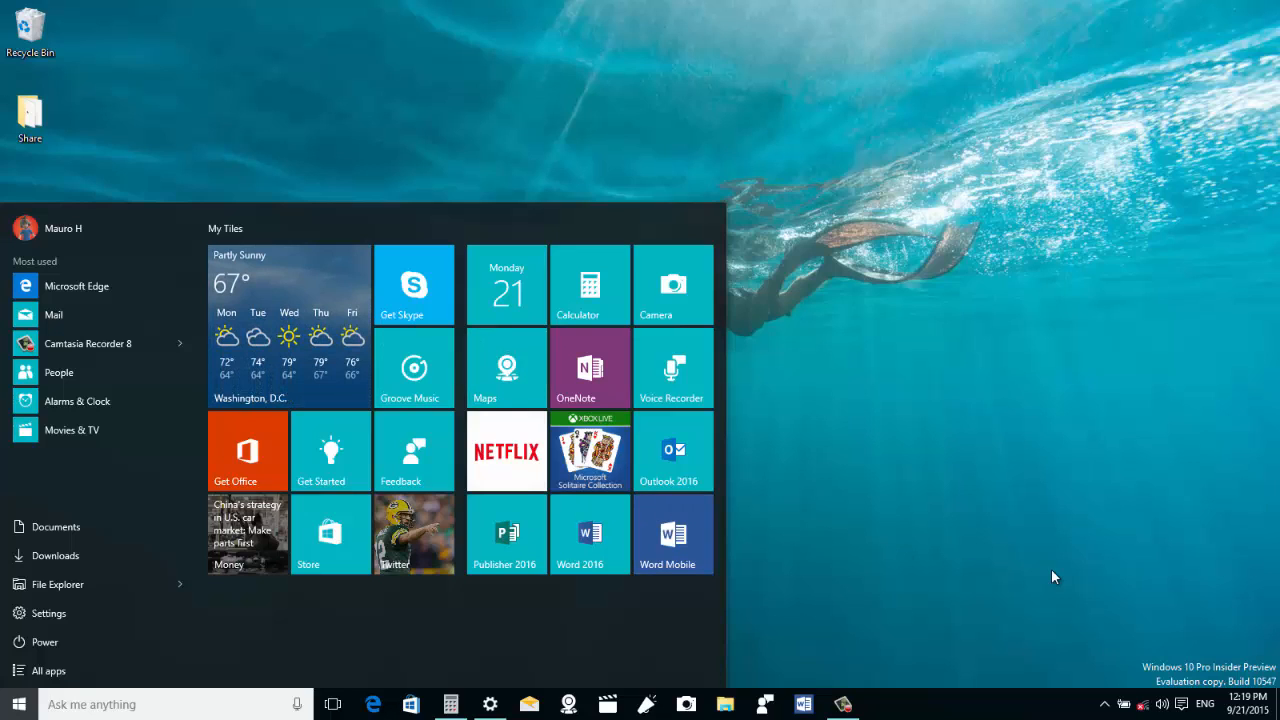
mouse_move(1140, 664)
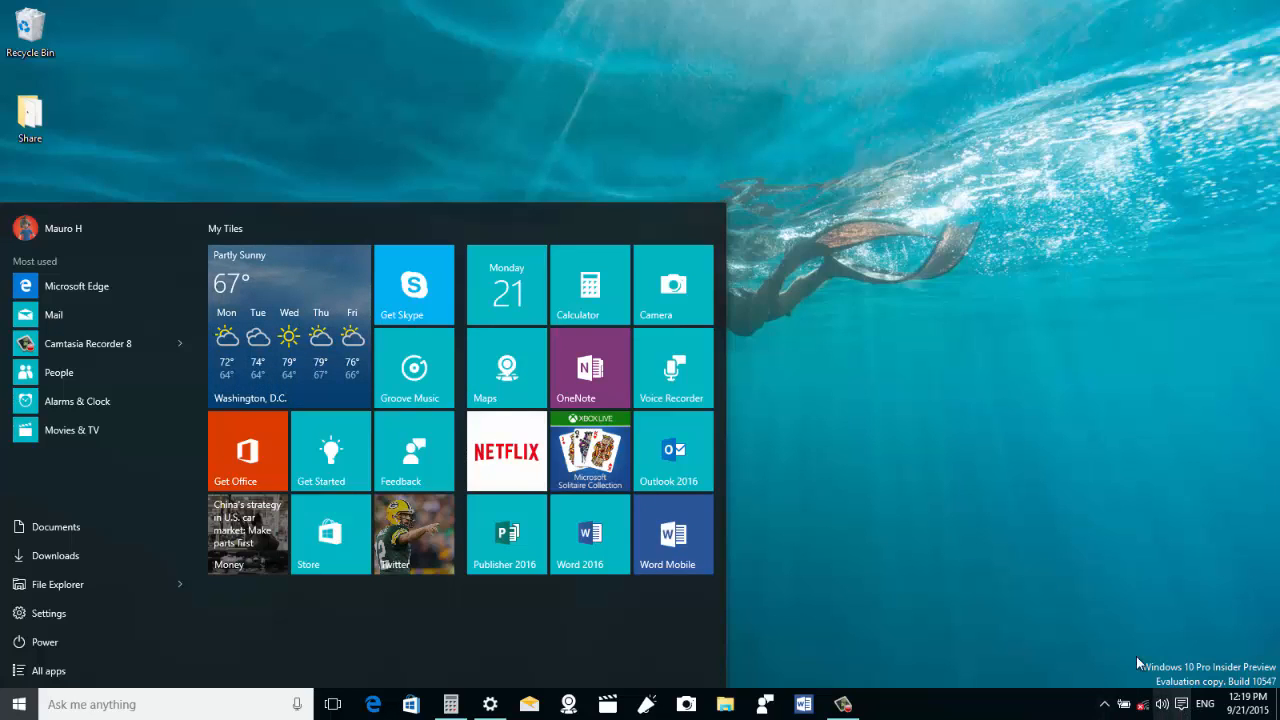
Step: Switch the desktop into tablet mode so Start becomes full-screen tiles
click(1180, 704)
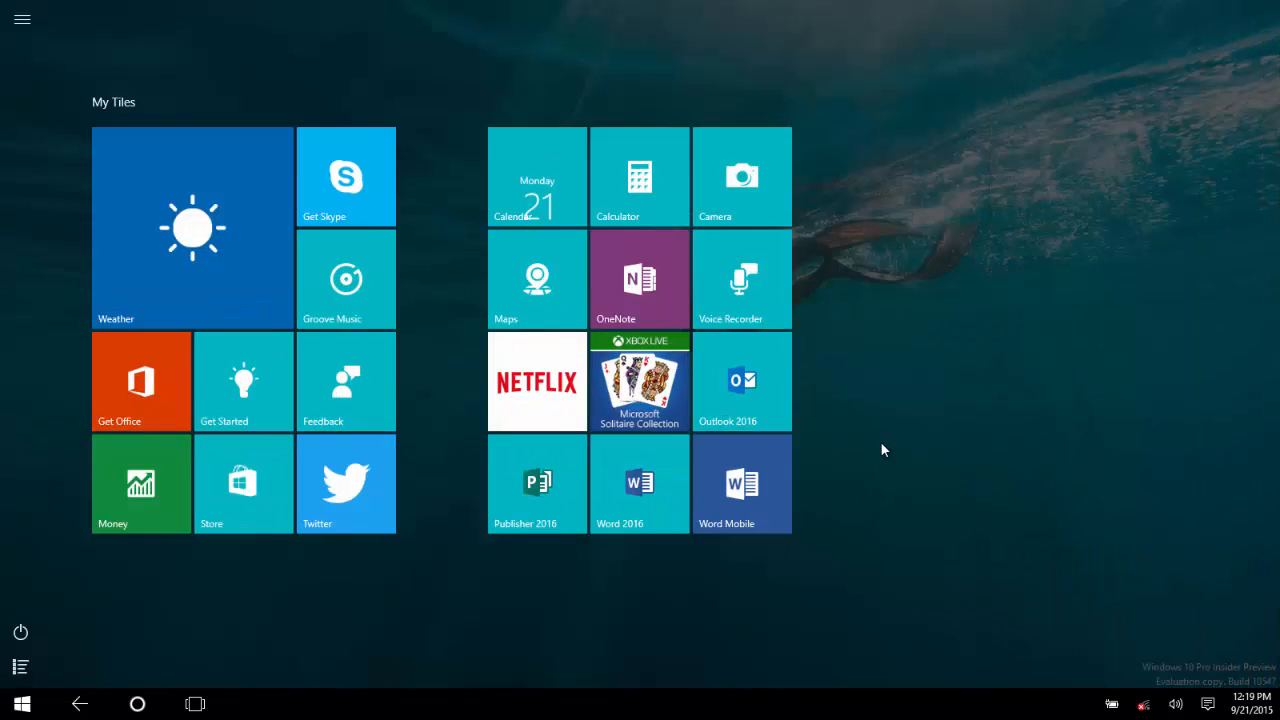
mouse_move(728, 388)
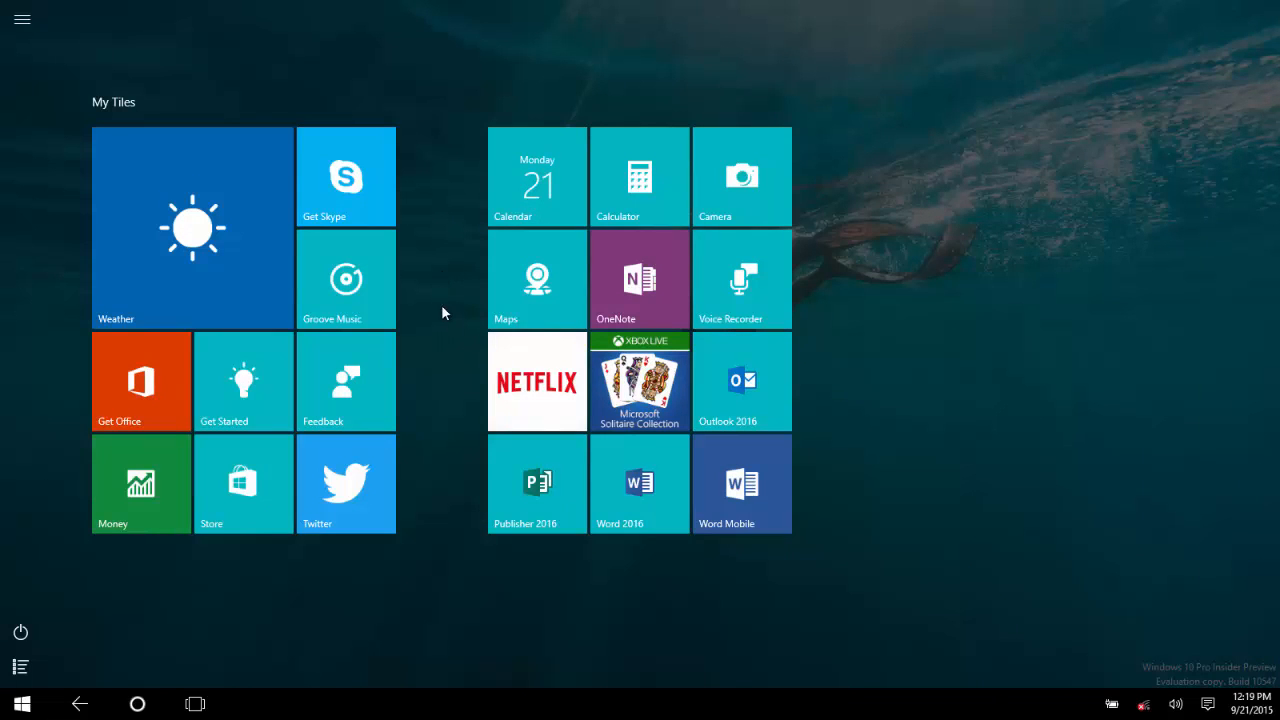
mouse_move(916, 276)
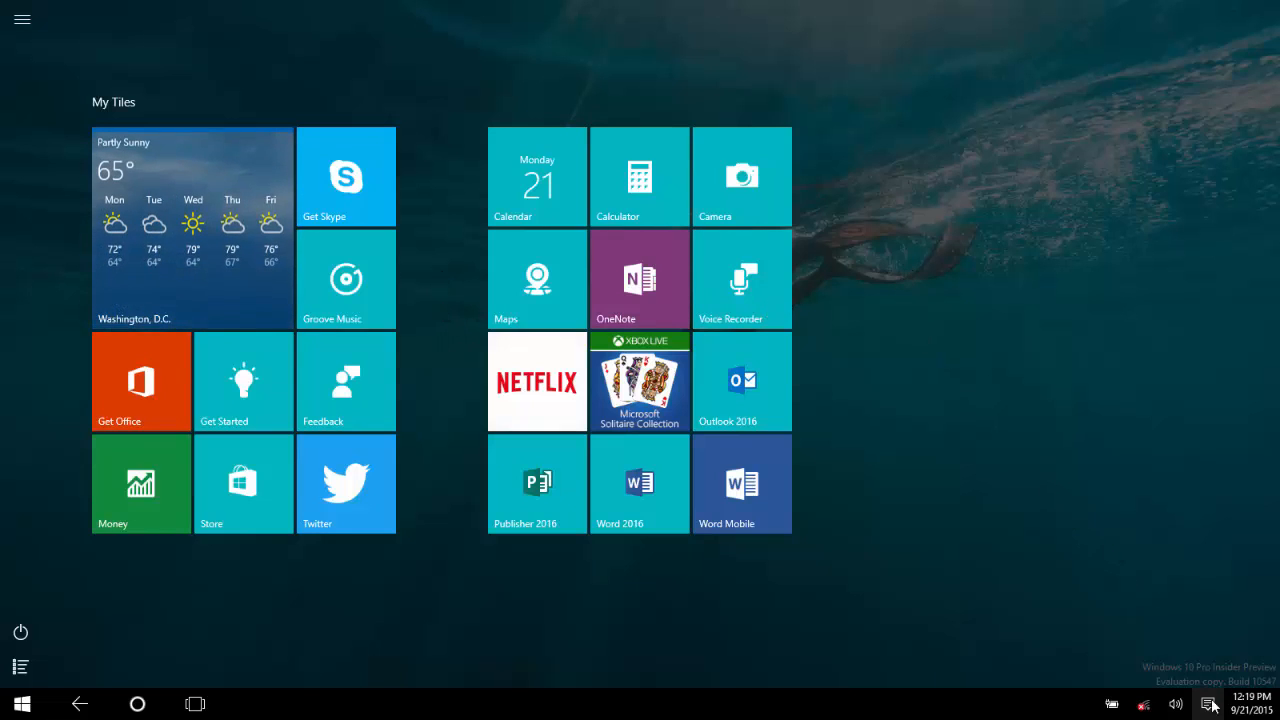
Step: In Settings > Personalization > Start, turn 'Show more tiles' on
click(1208, 706)
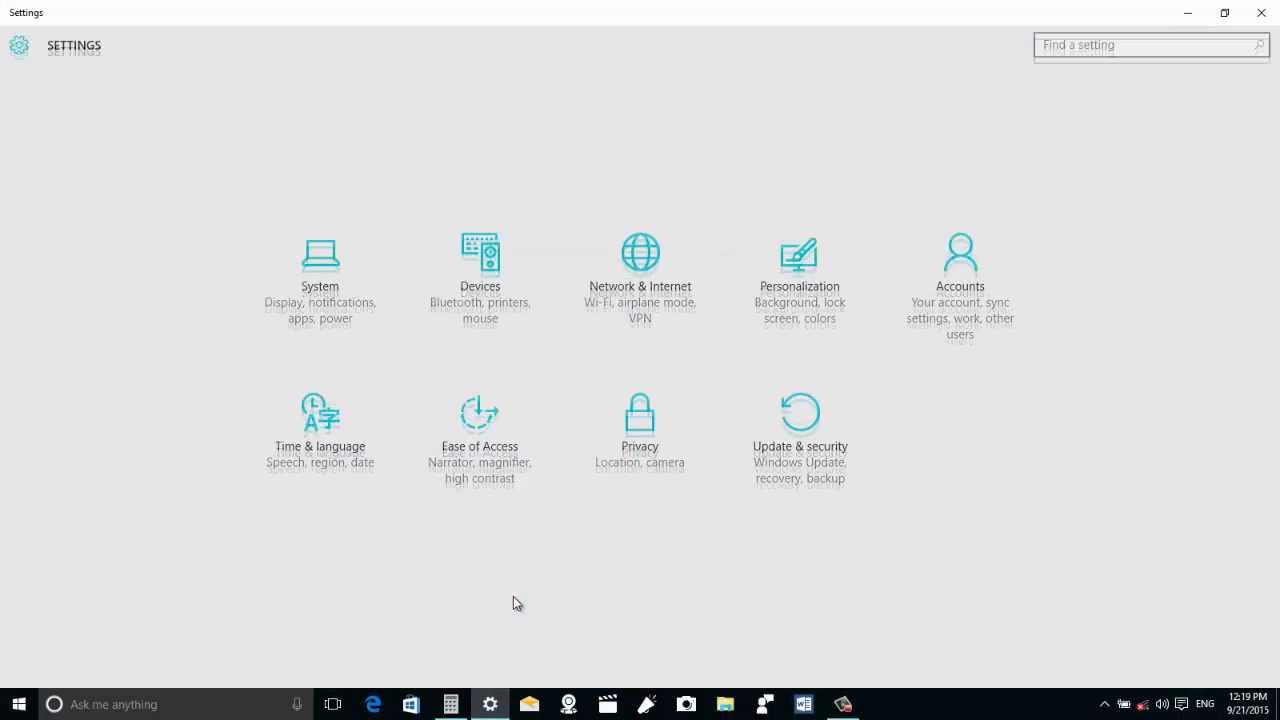
mouse_move(812, 272)
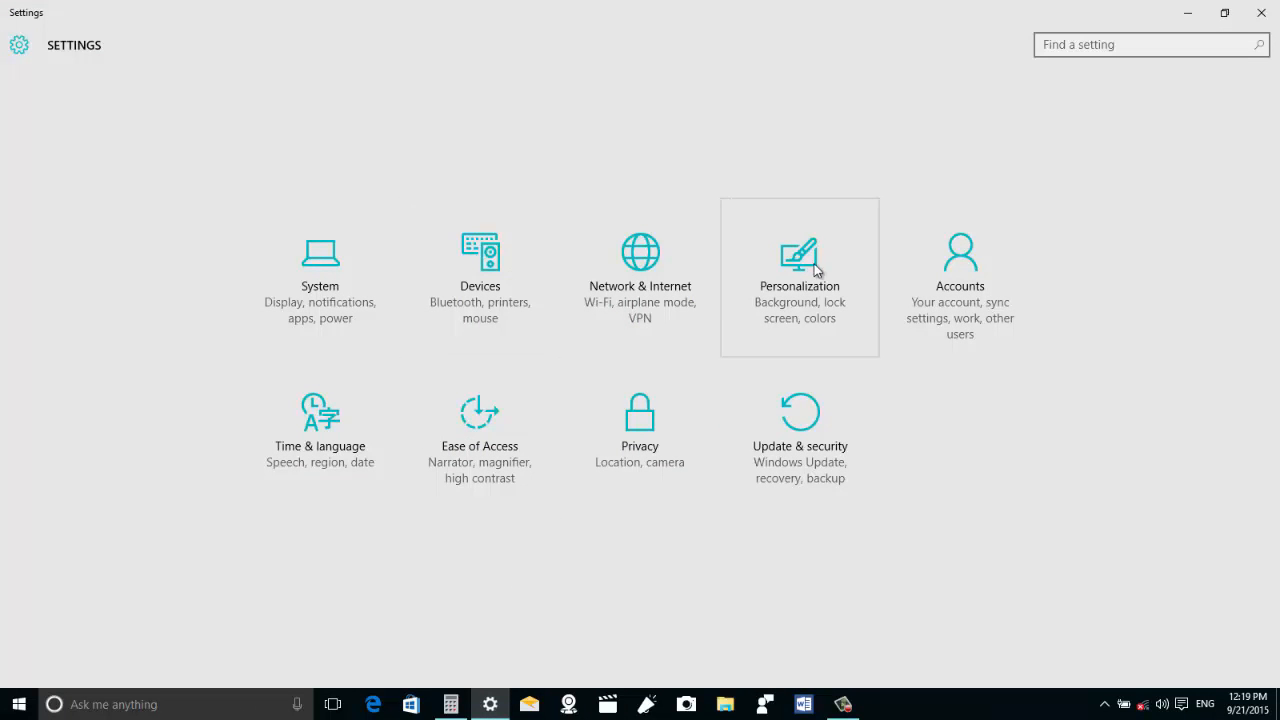
click(800, 260)
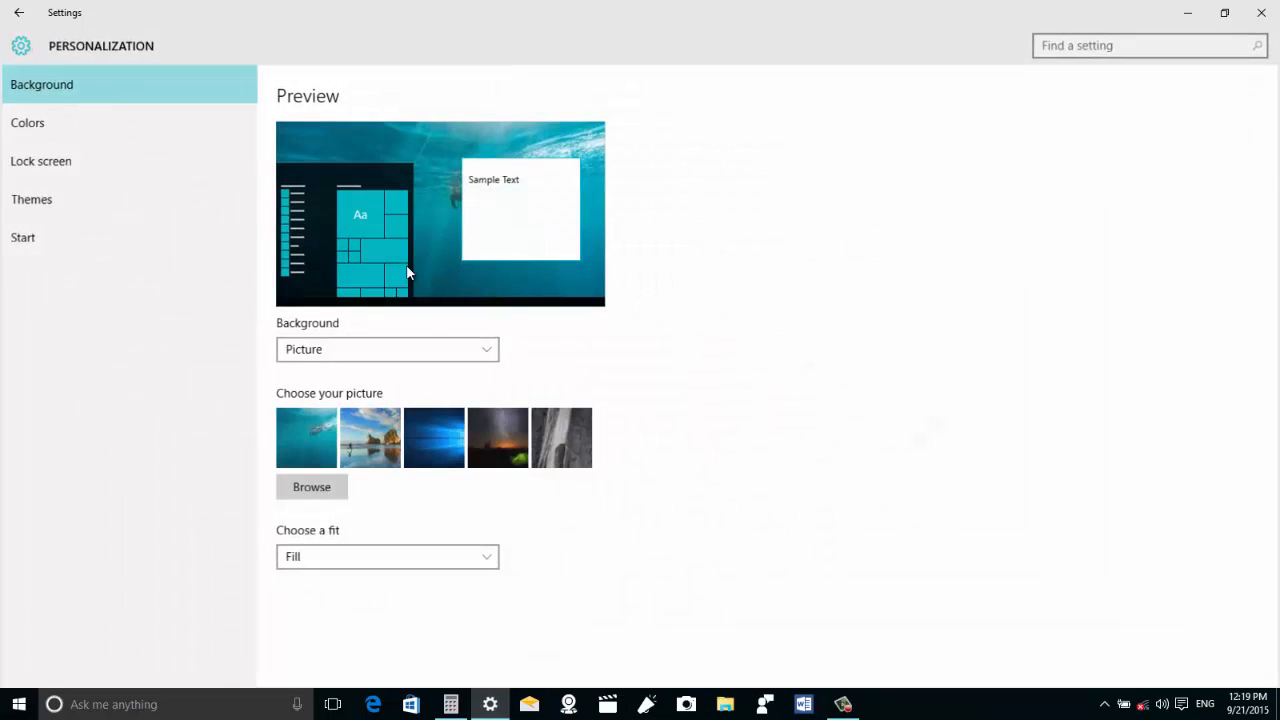
click(20, 236)
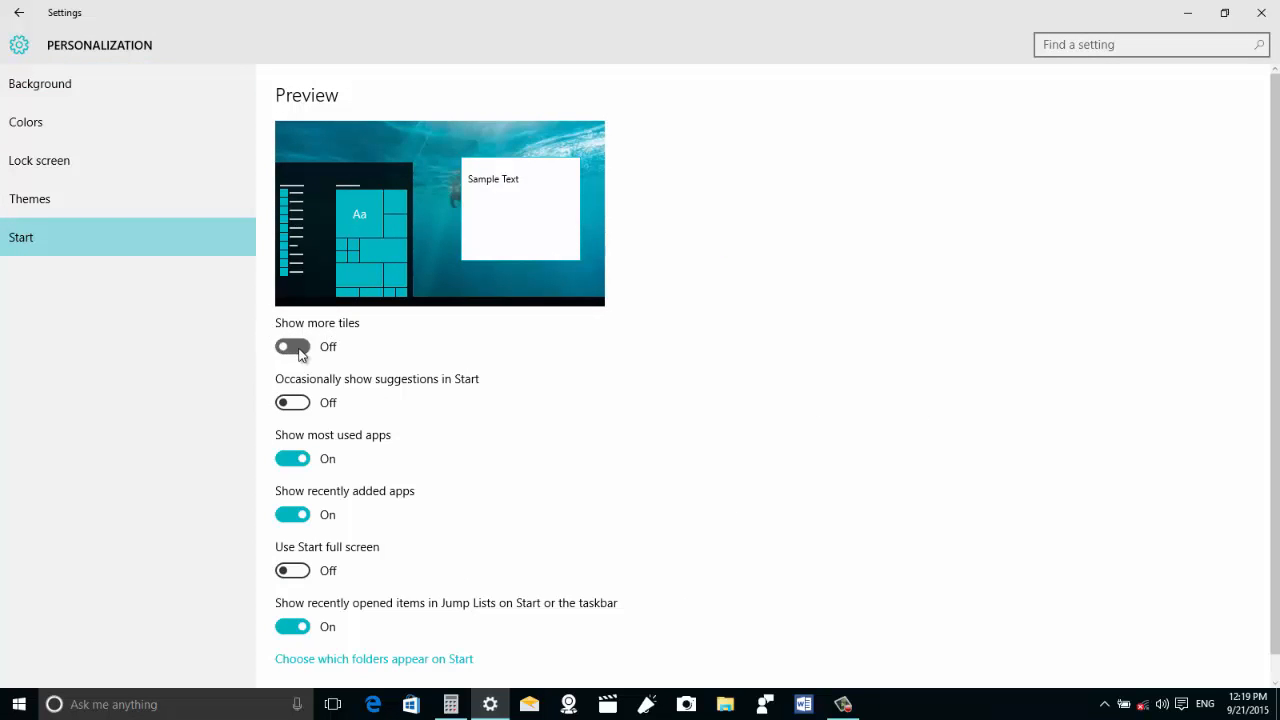
click(292, 346)
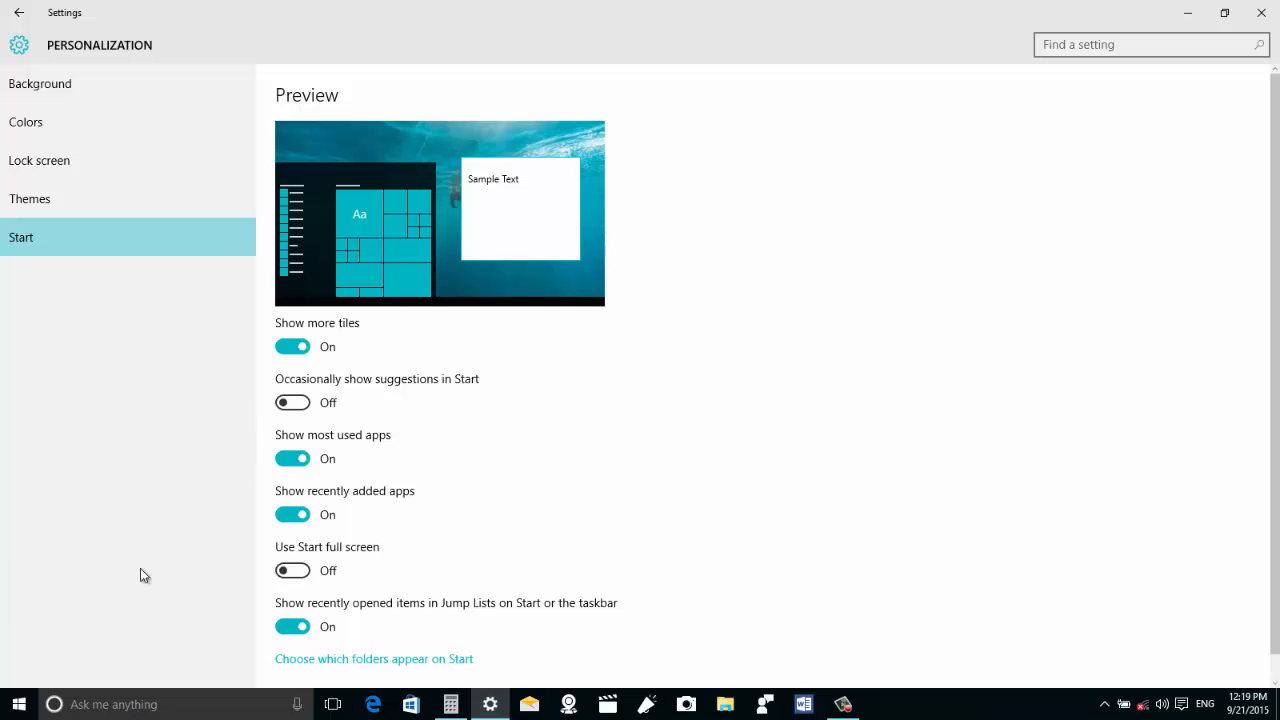
Step: Show the wider Start layout and drag the Voice Recorder tile to a new spot
click(16, 704)
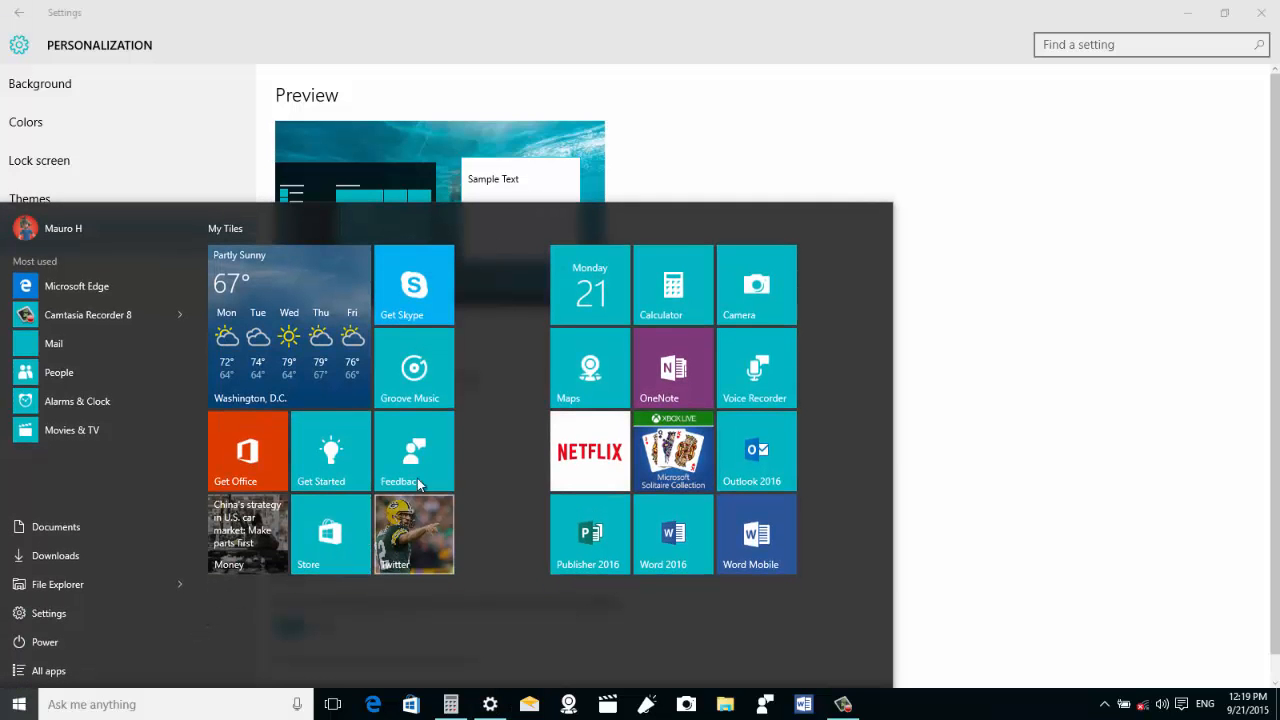
mouse_move(490, 316)
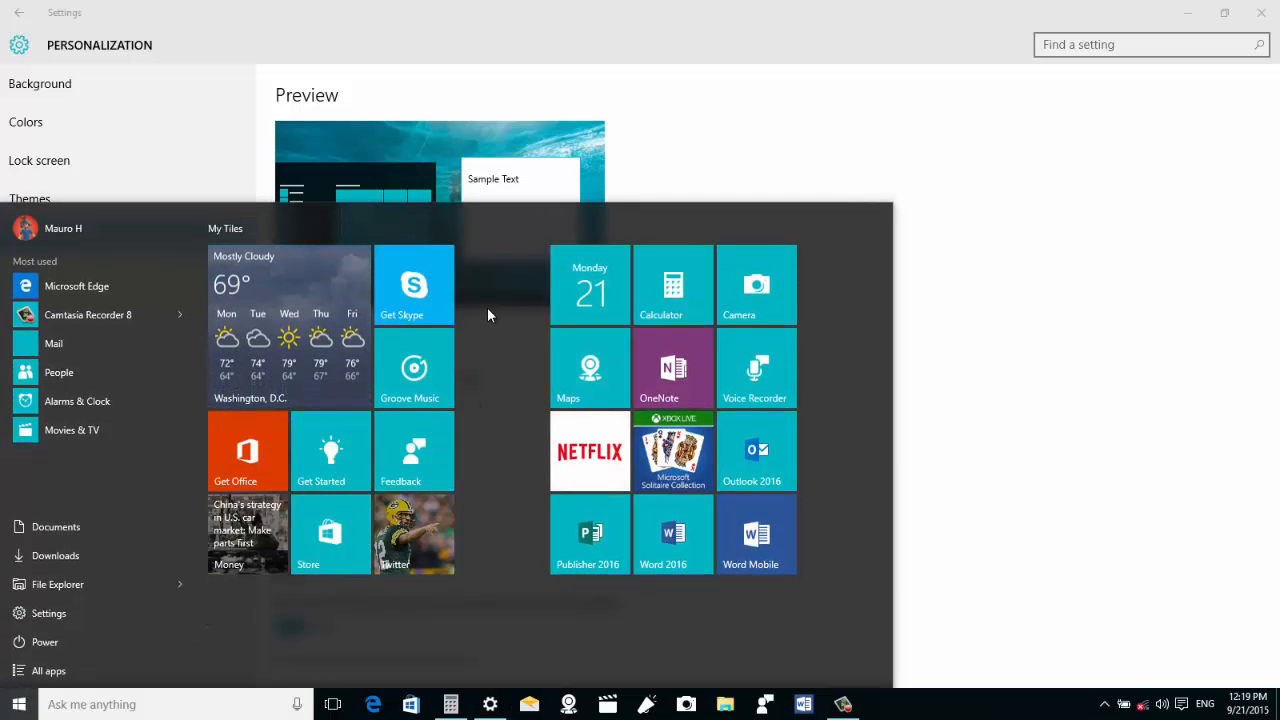
mouse_move(512, 356)
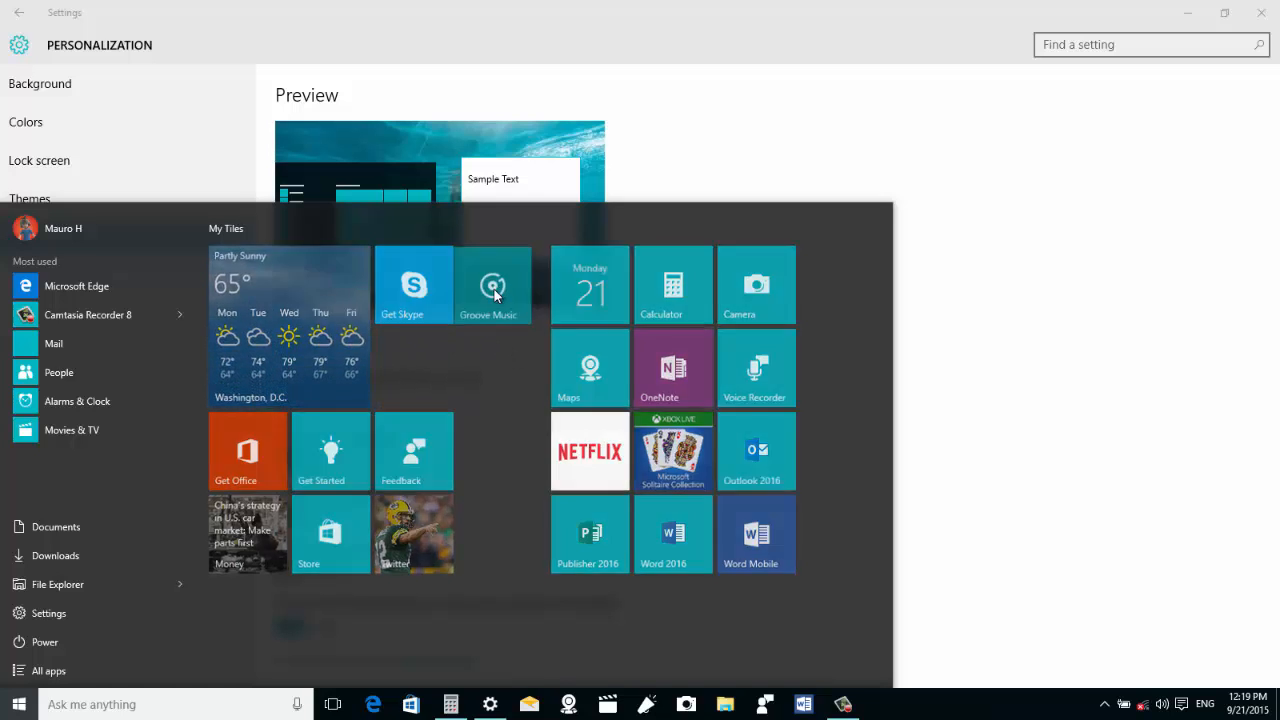
mouse_move(656, 358)
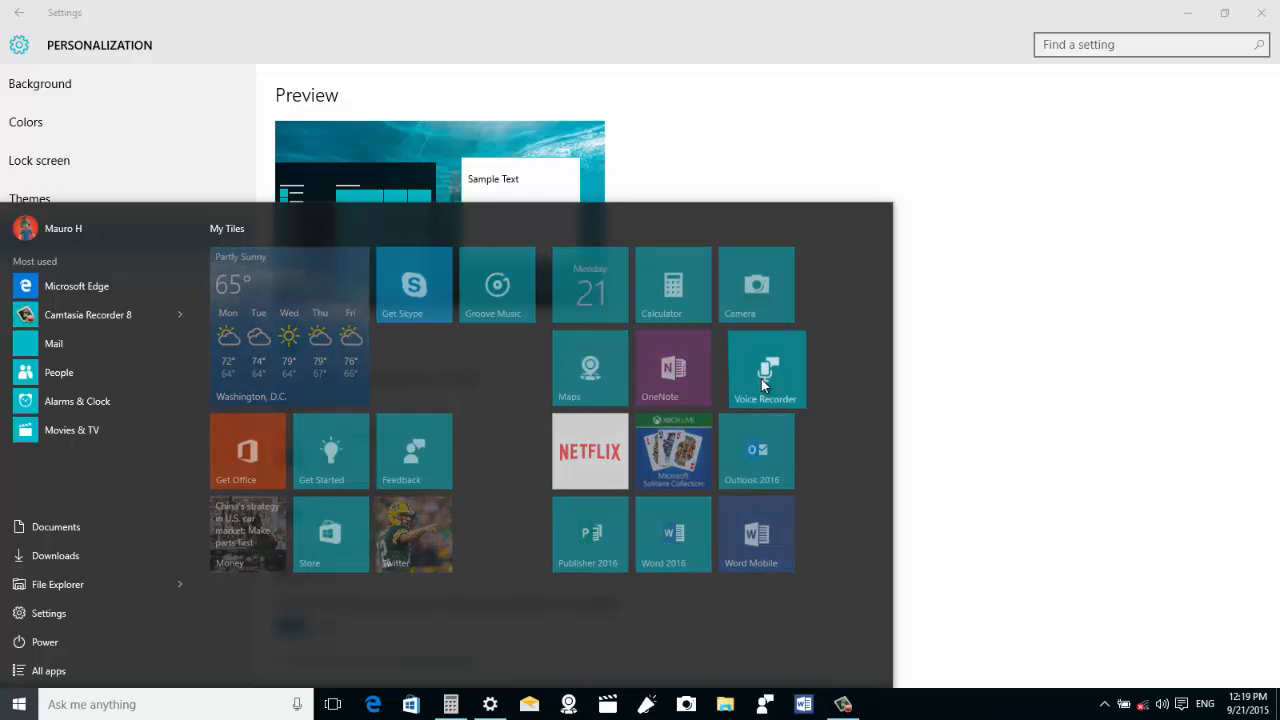
drag(766, 368, 820, 290)
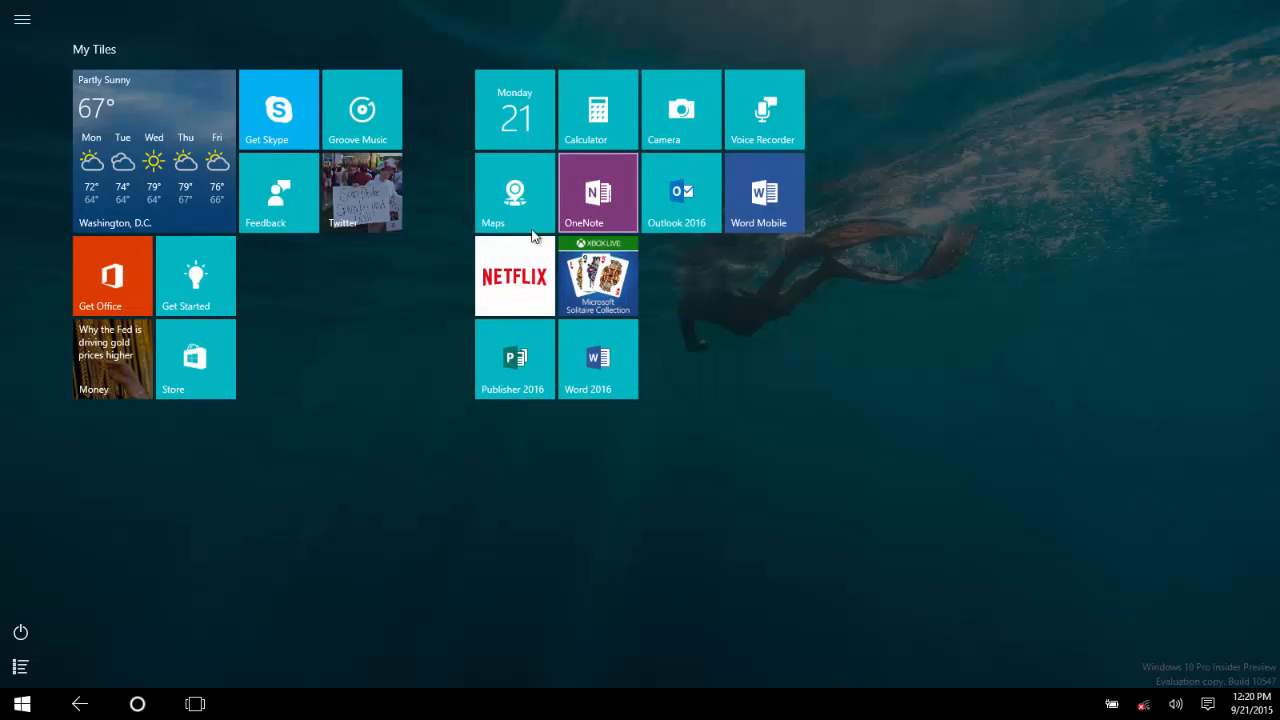
mouse_move(756, 340)
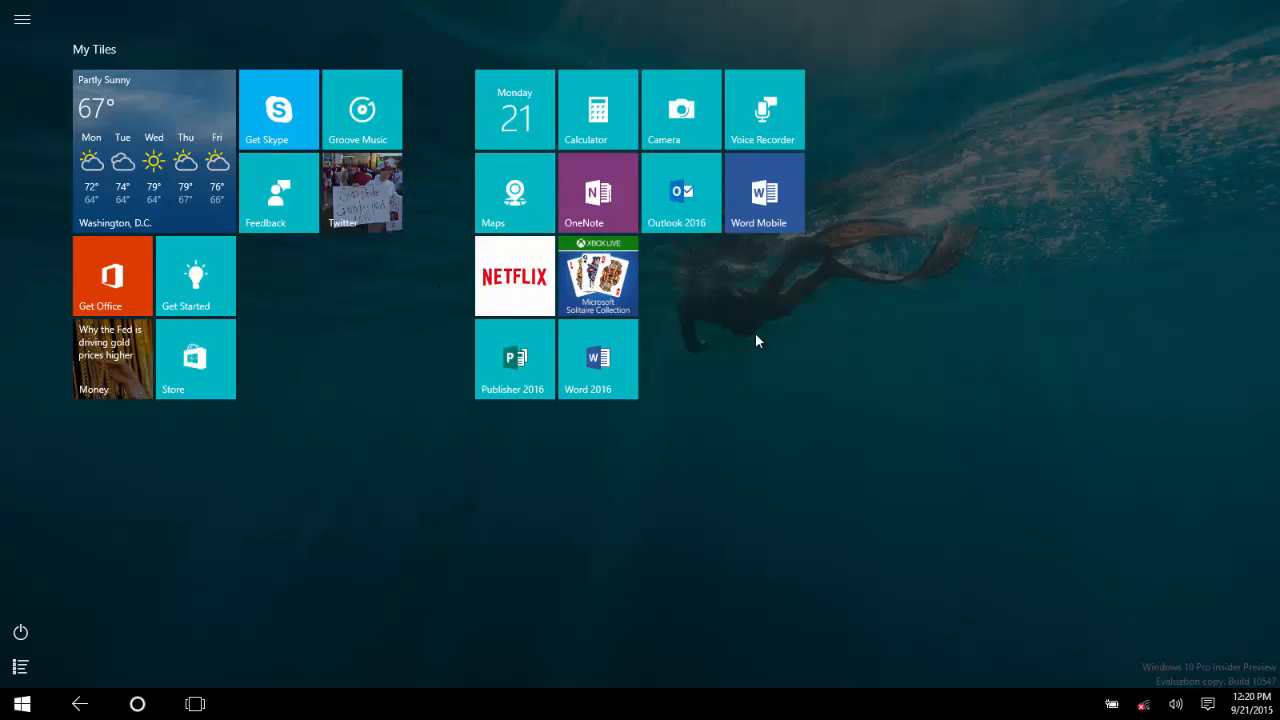
mouse_move(360, 322)
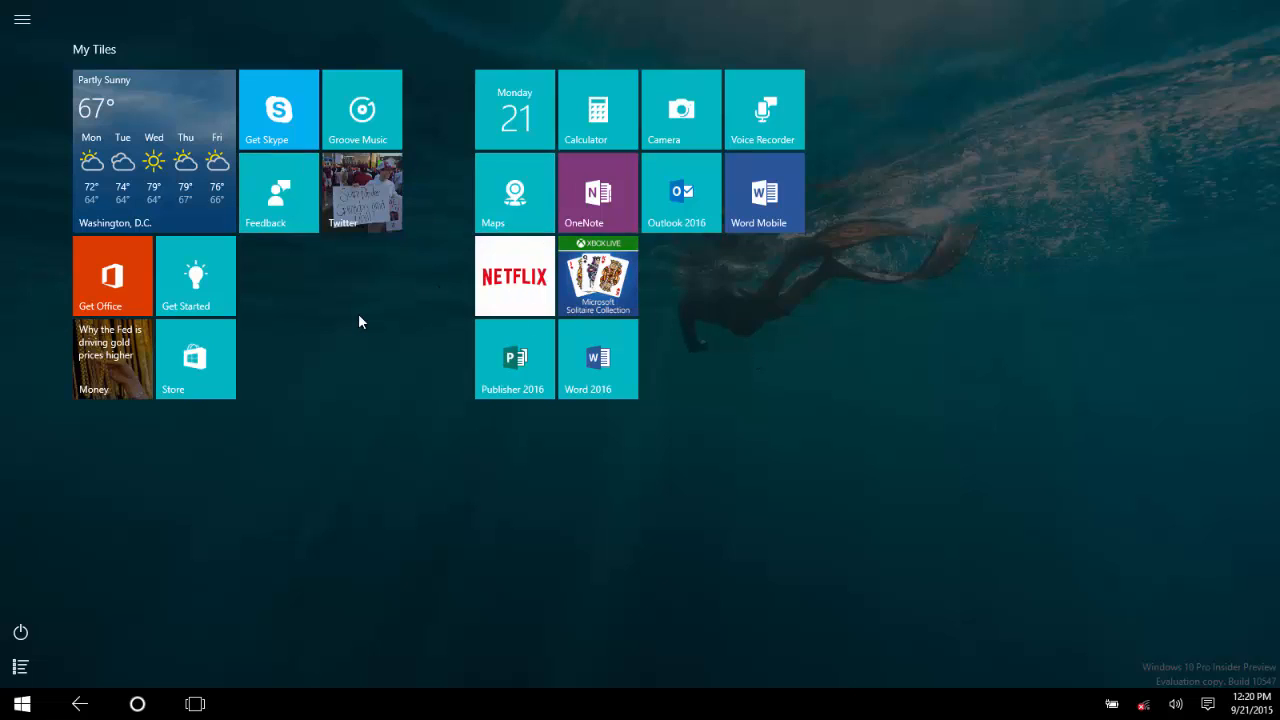
mouse_move(316, 292)
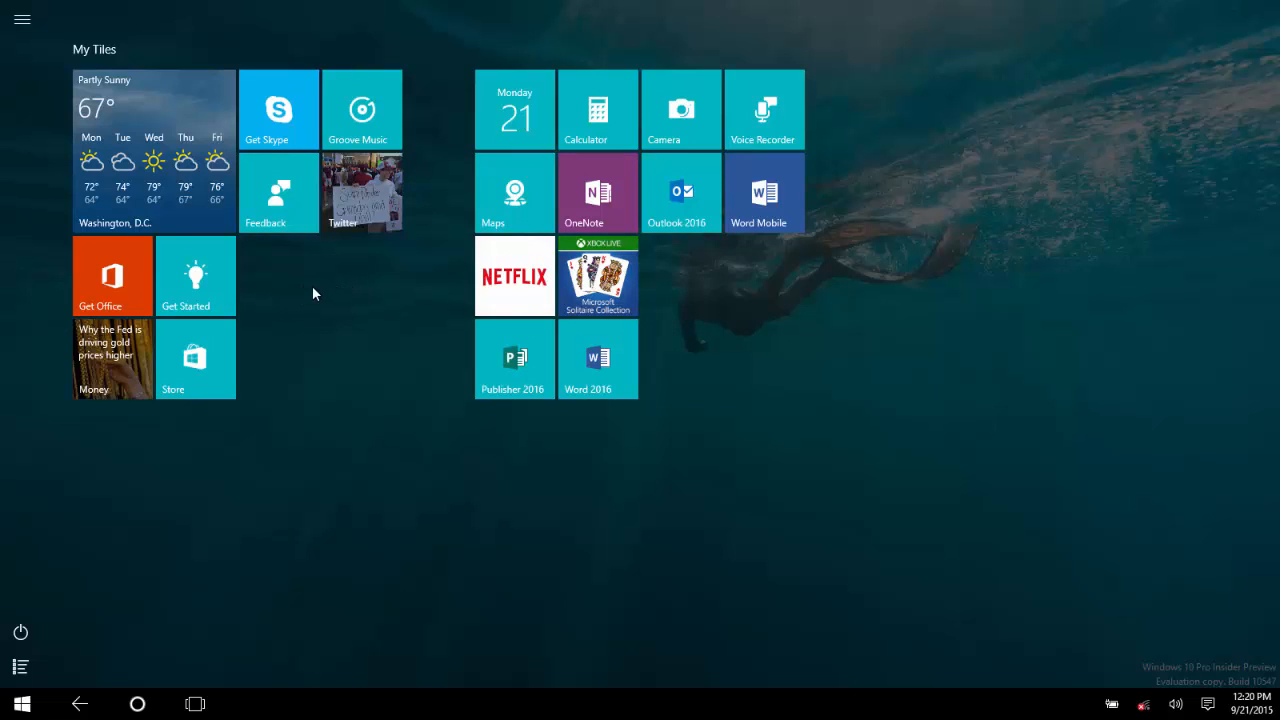
mouse_move(340, 304)
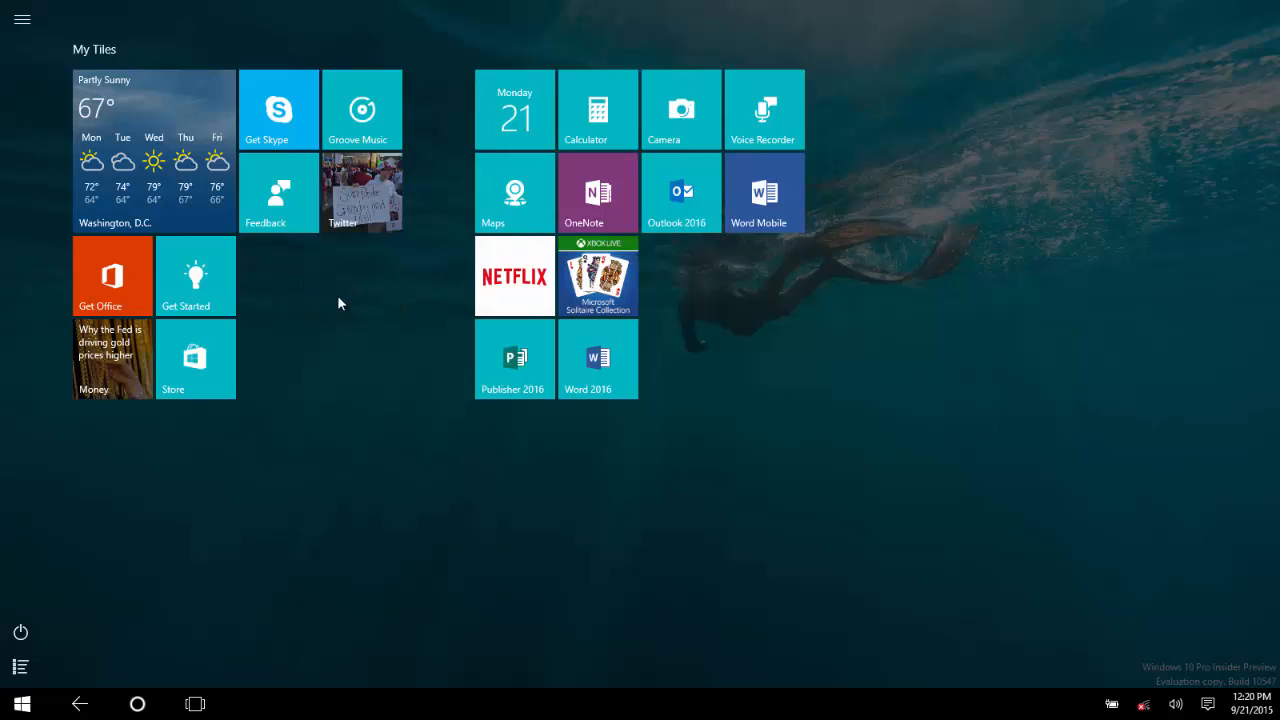
mouse_move(378, 310)
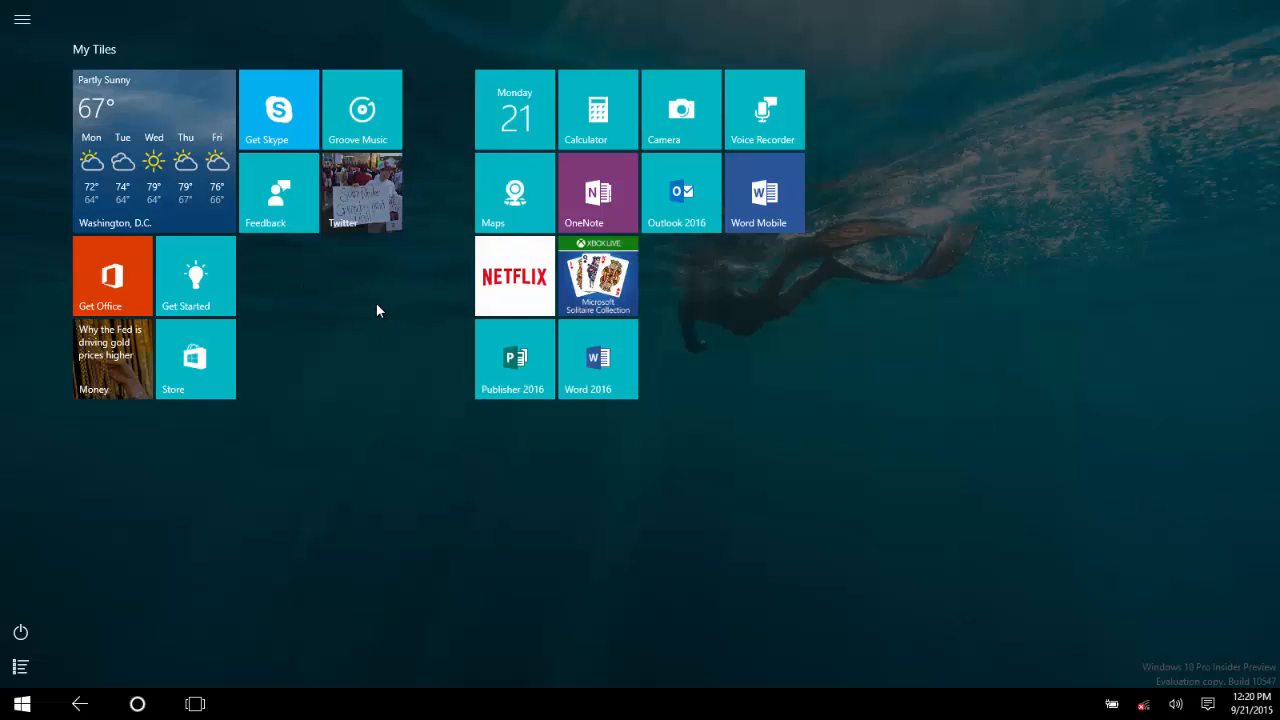
mouse_move(358, 308)
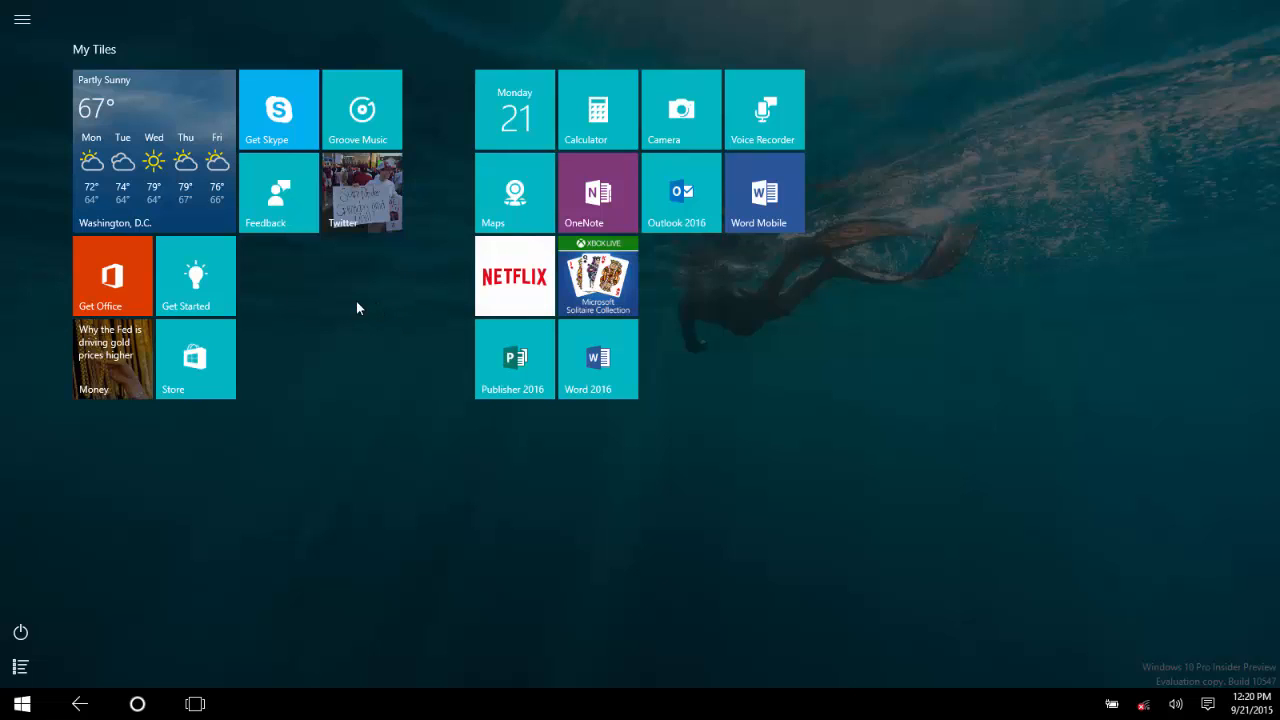
mouse_move(368, 292)
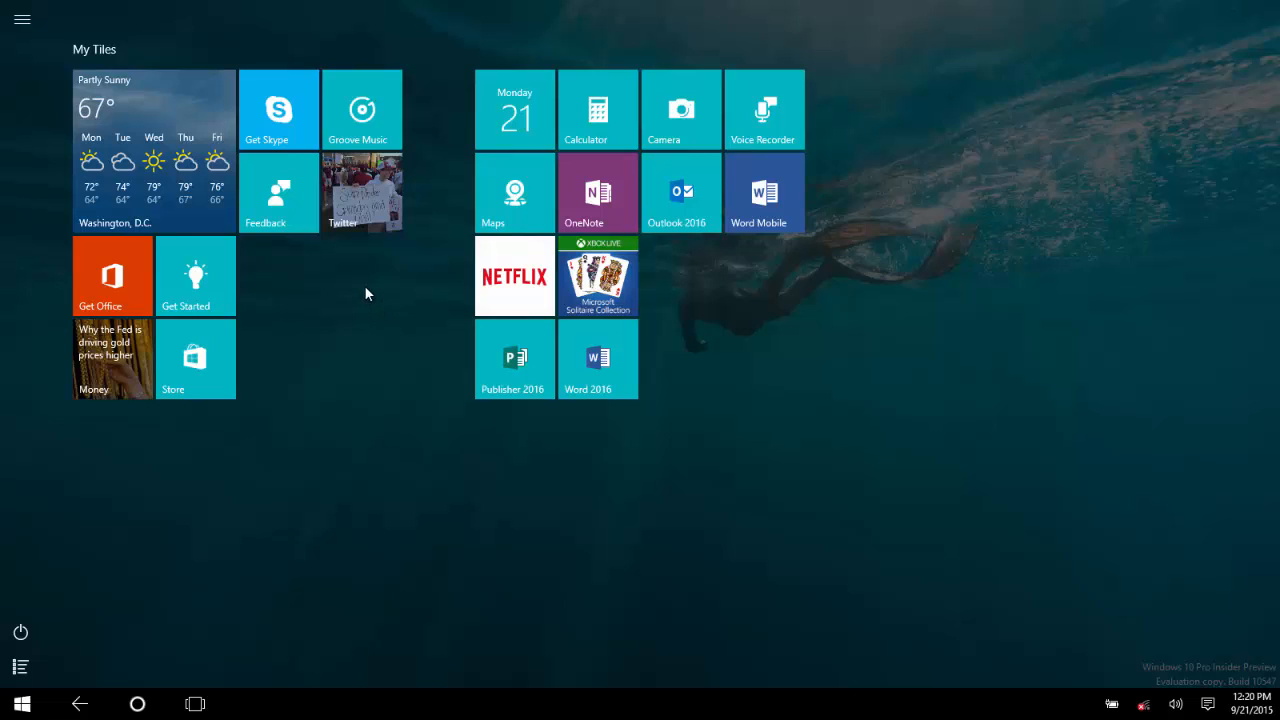
mouse_move(326, 296)
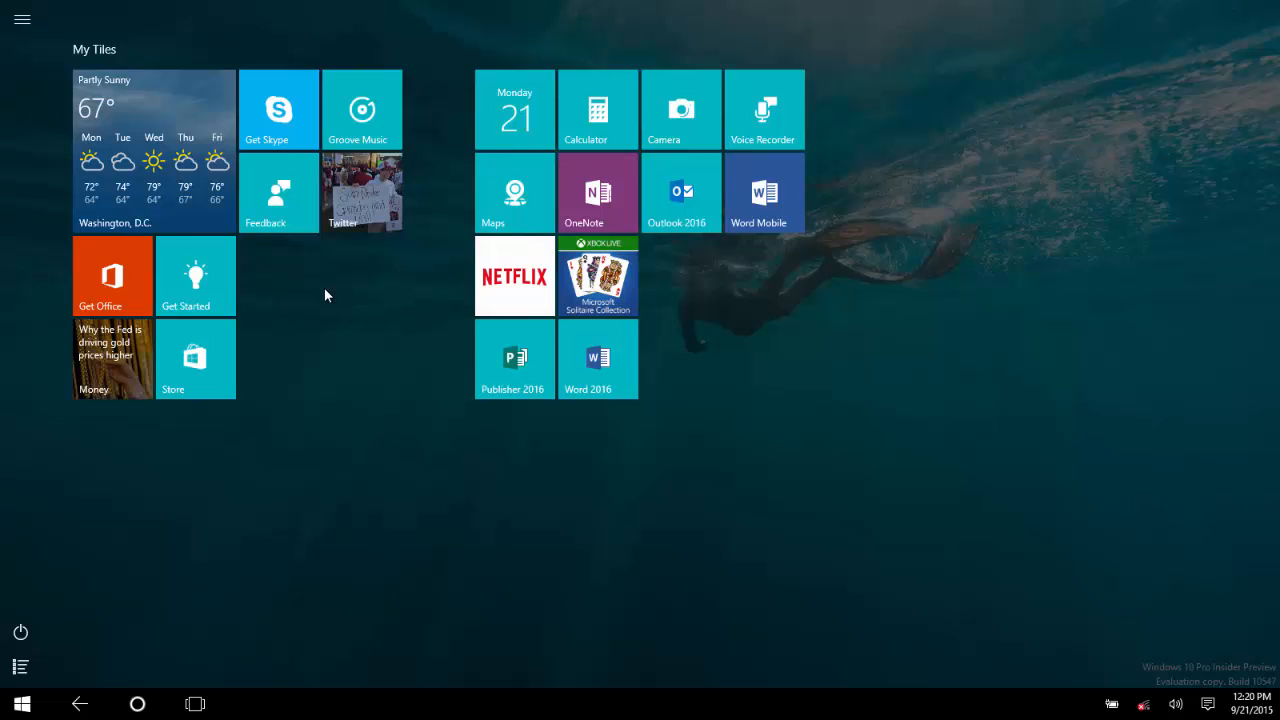
mouse_move(296, 288)
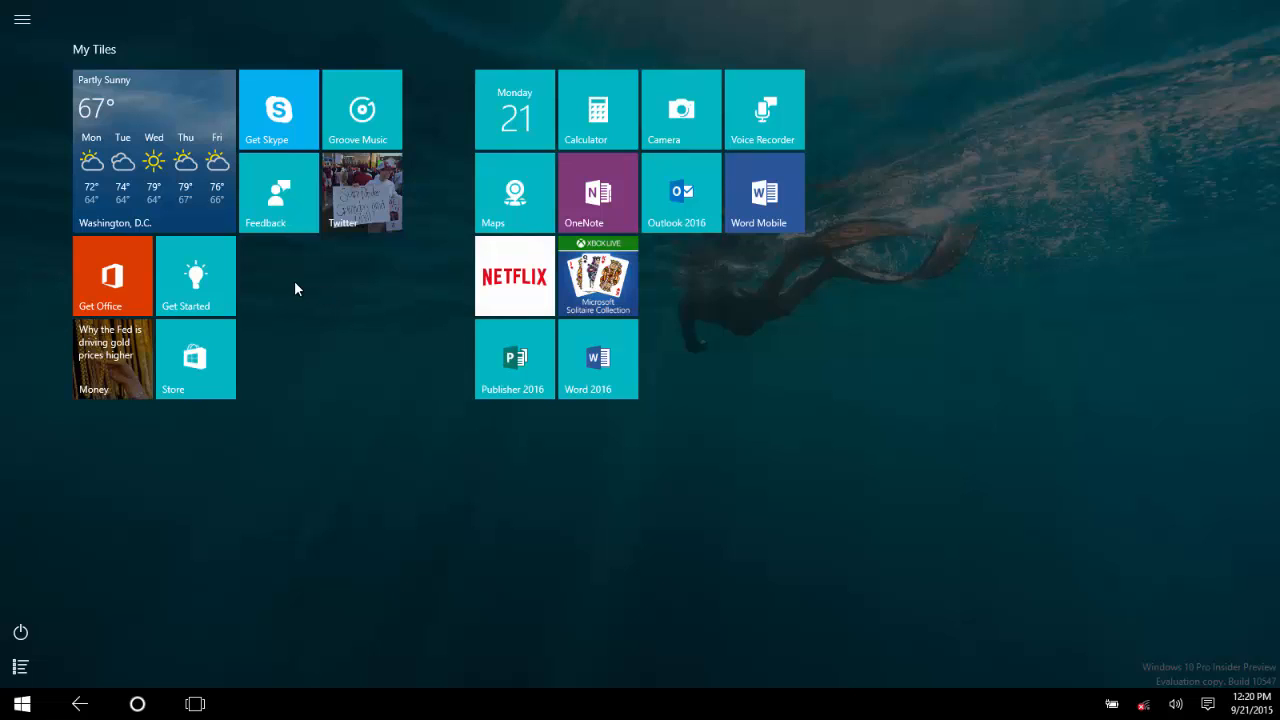
mouse_move(280, 276)
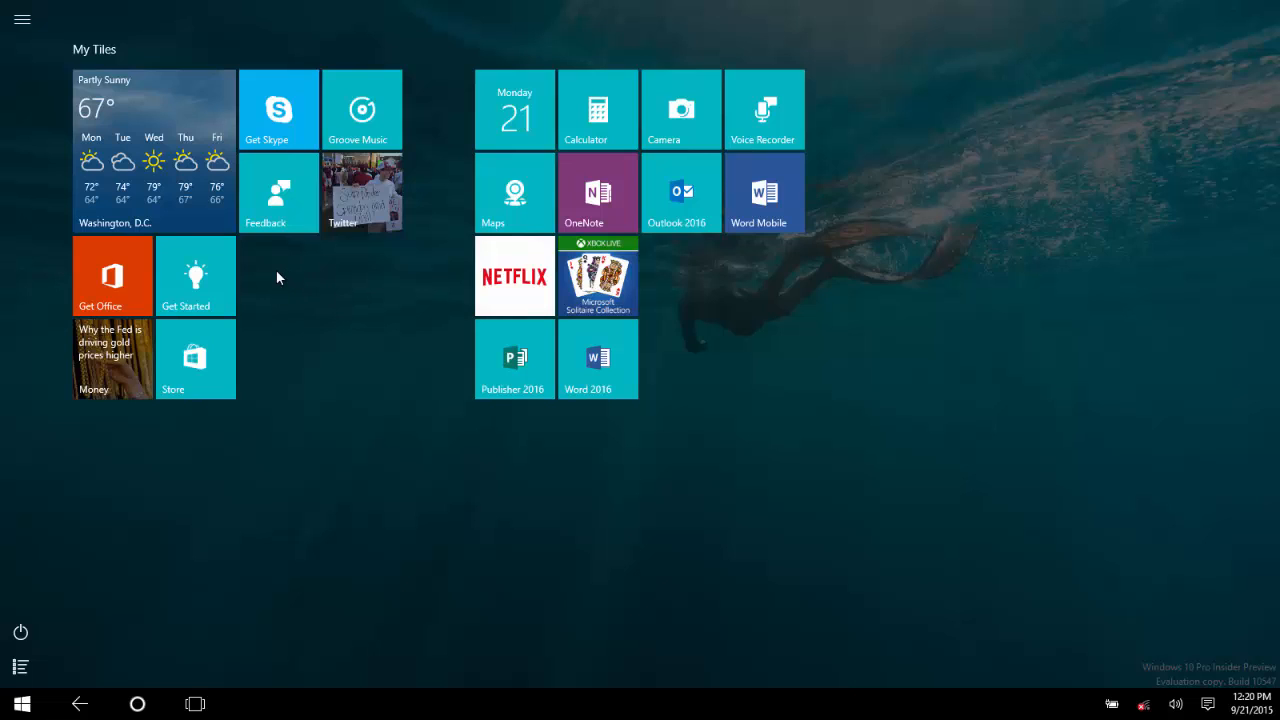
mouse_move(378, 272)
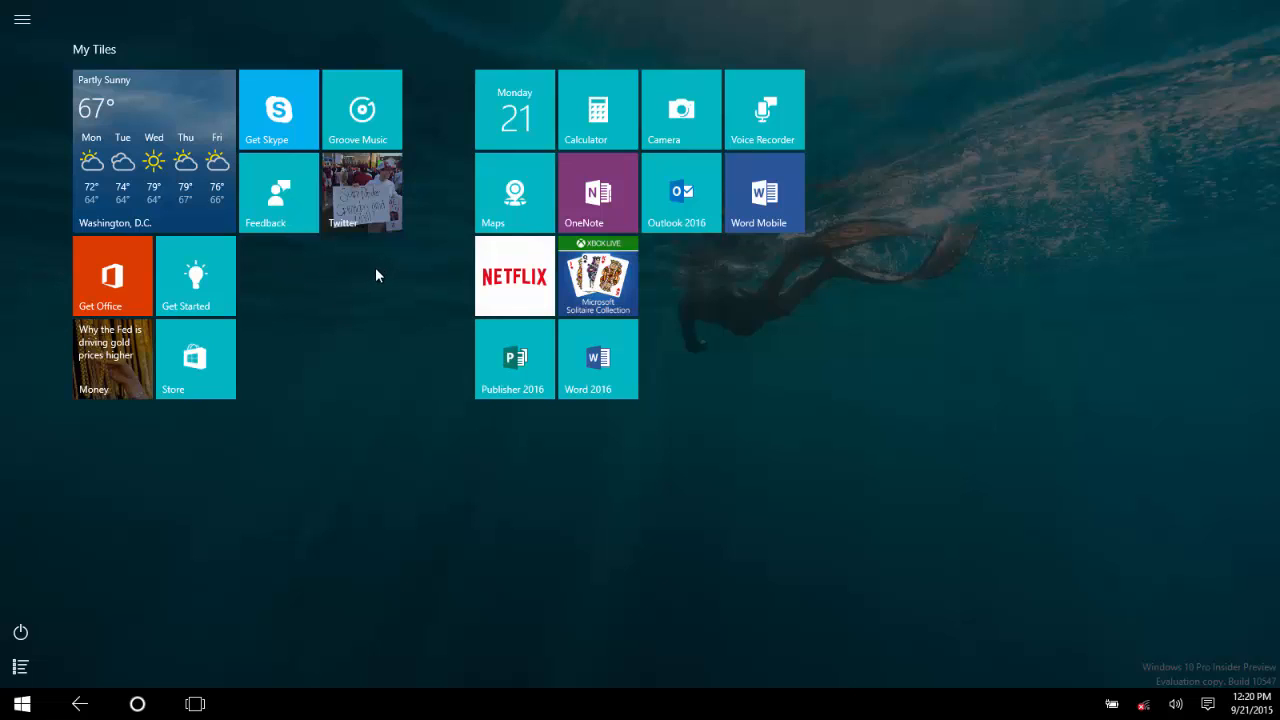
mouse_move(414, 314)
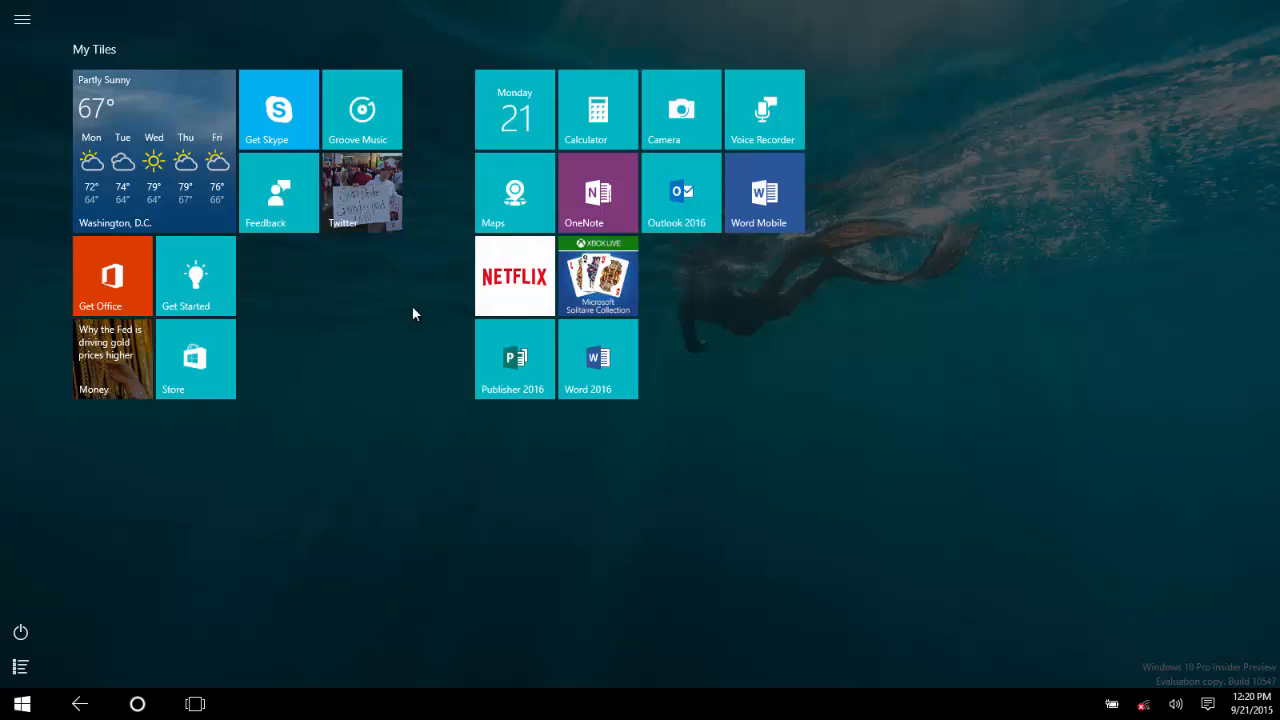
mouse_move(408, 316)
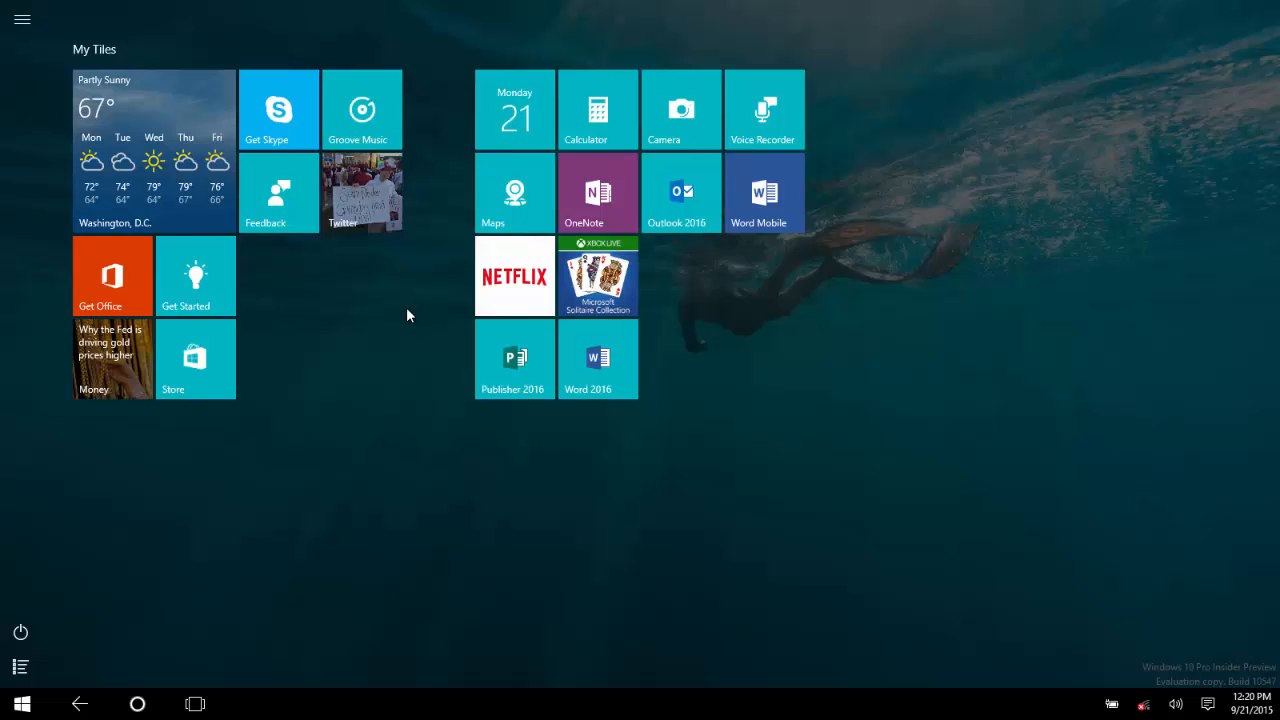
mouse_move(1208, 706)
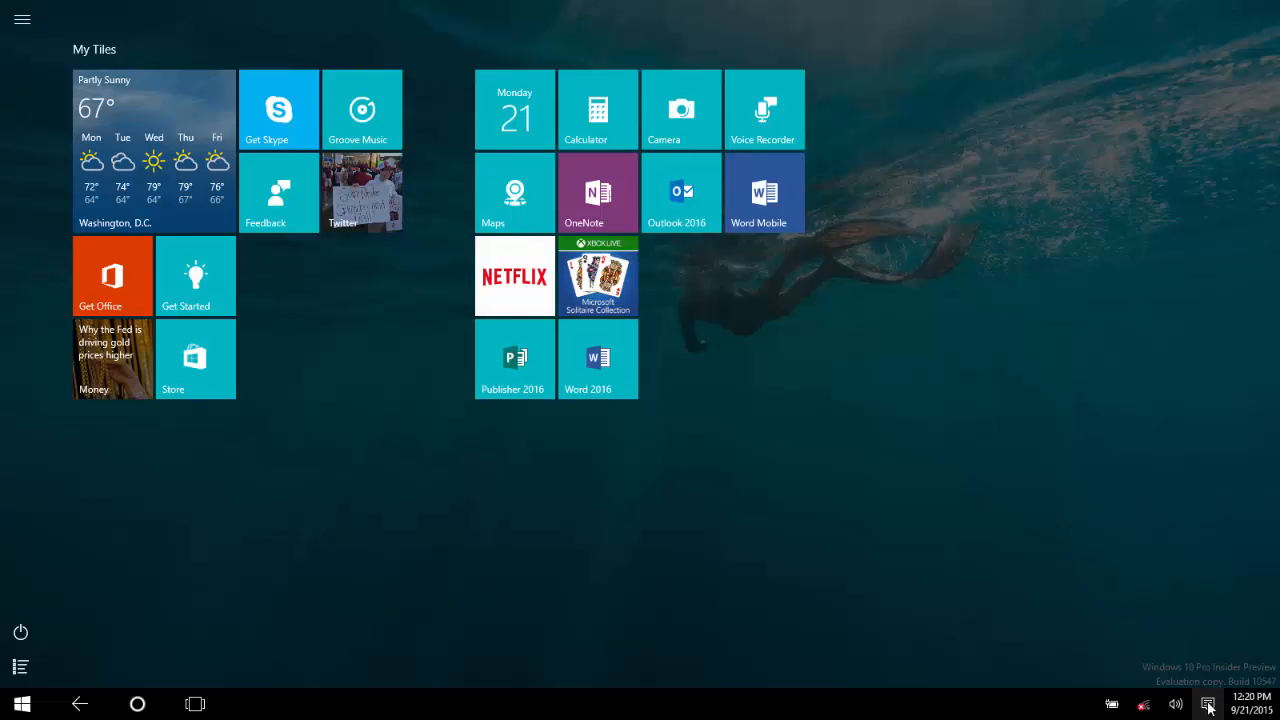
Step: Bring up the Action Center quick actions panel to leave tablet mode
click(1208, 704)
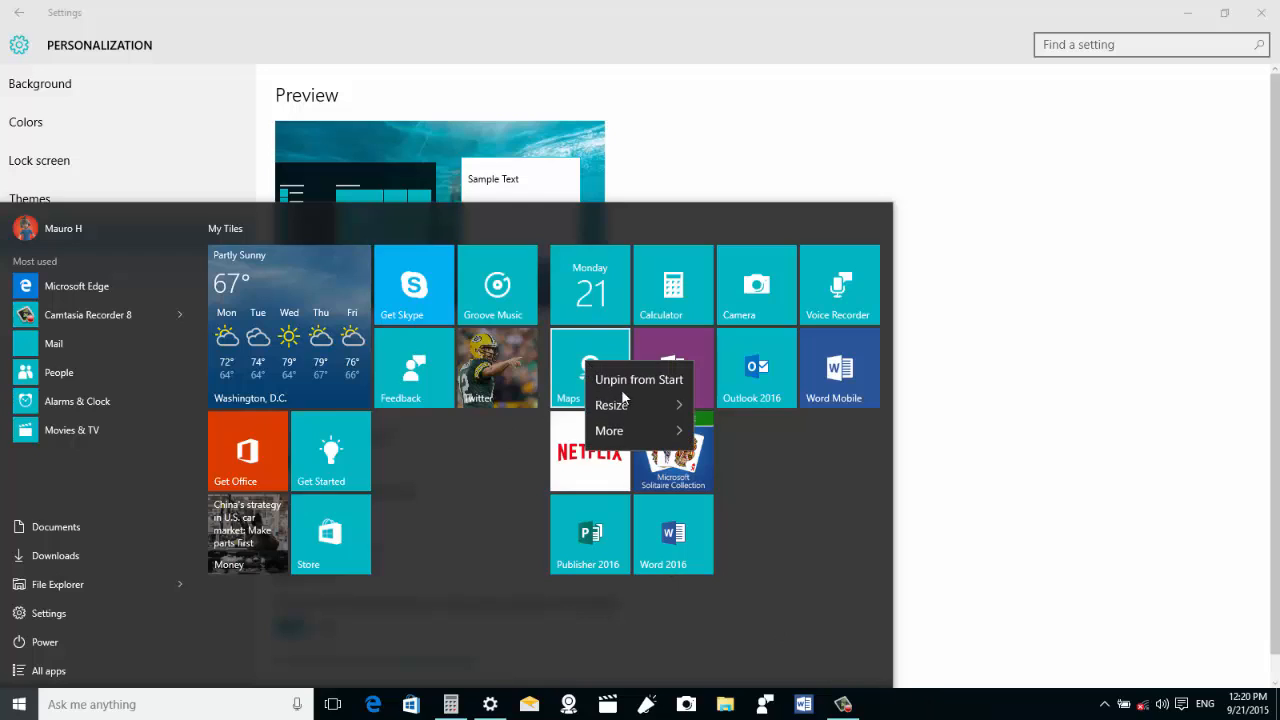
mouse_move(612, 430)
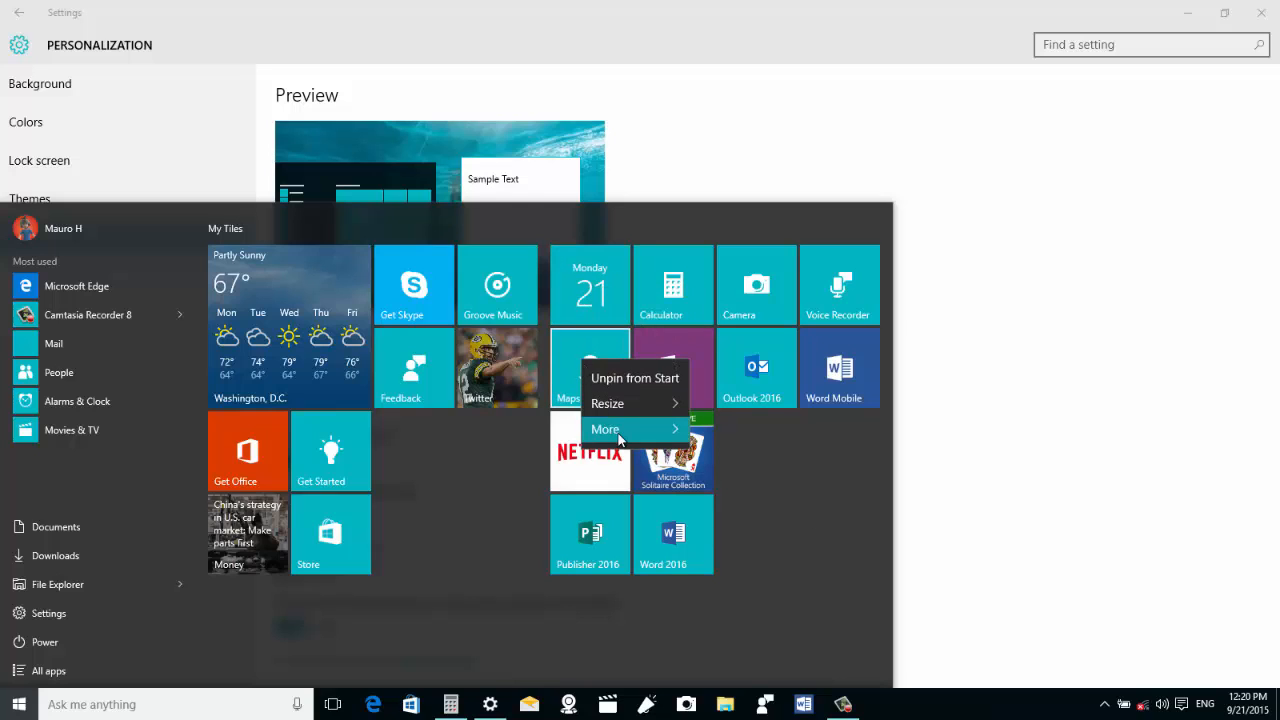
Step: Expand the Maps tile's More submenu with live tile, taskbar, rating and sharing choices
click(606, 428)
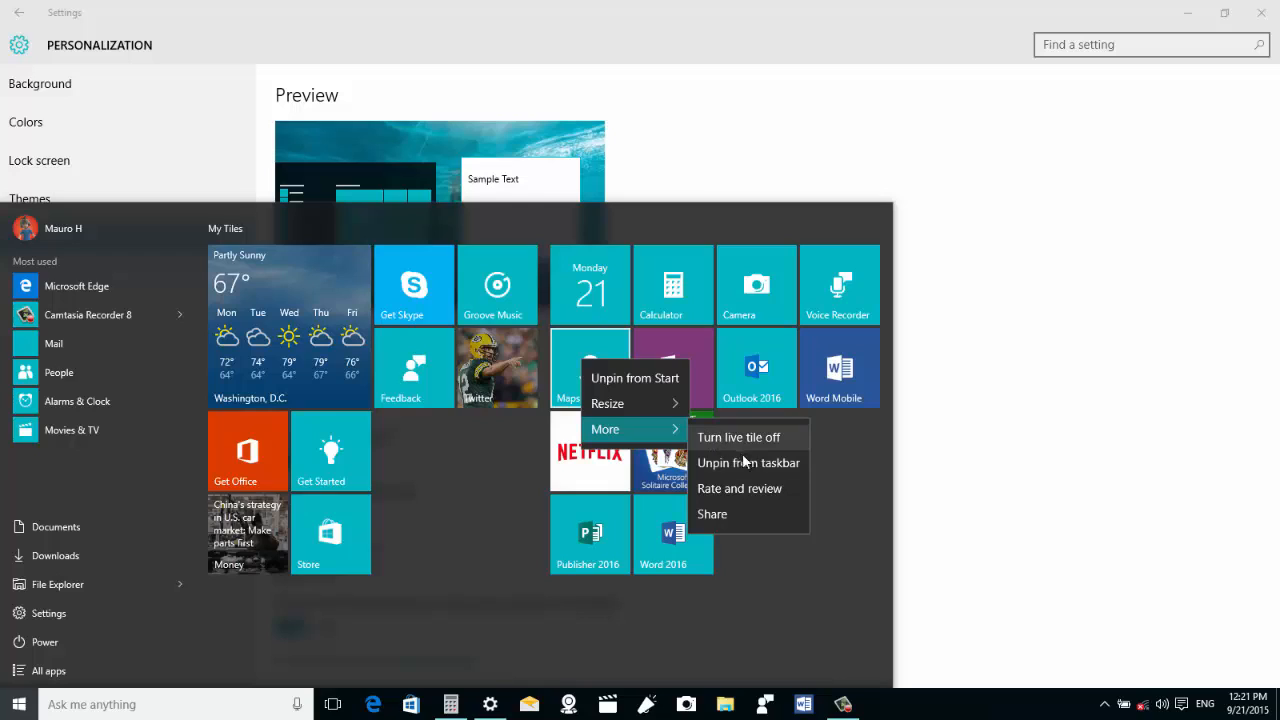
mouse_move(736, 436)
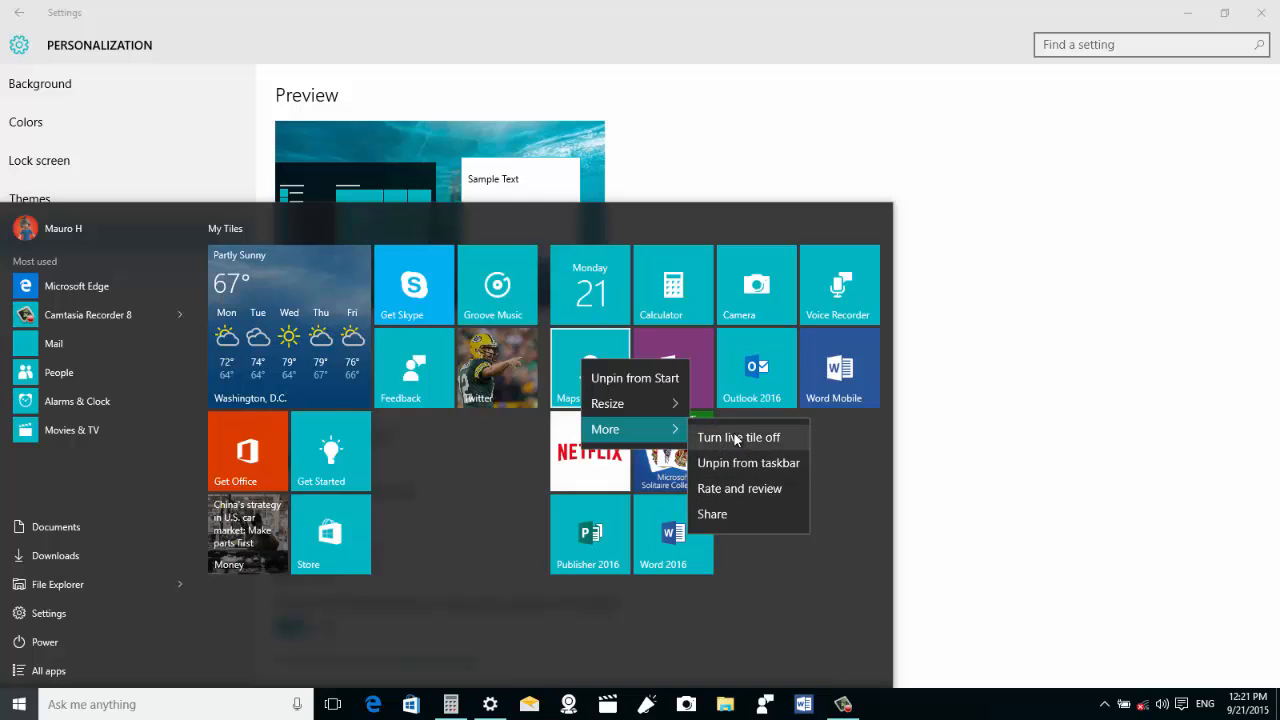
mouse_move(744, 452)
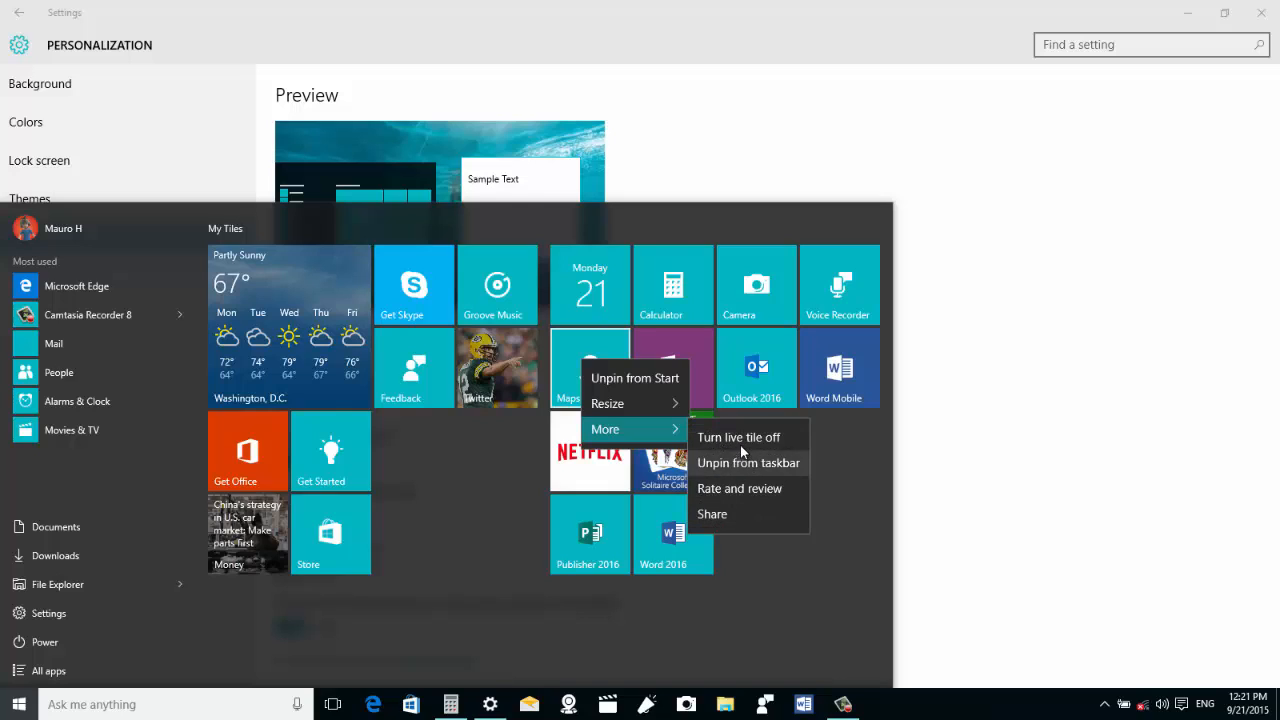
mouse_move(752, 440)
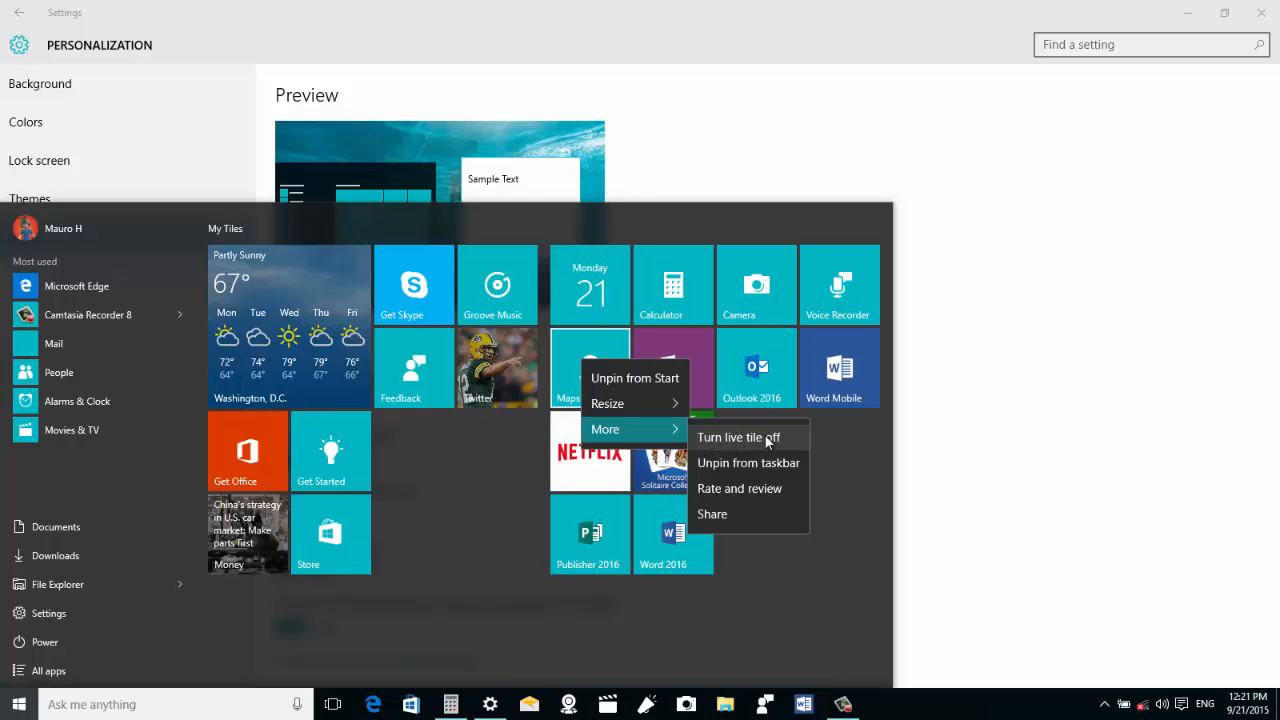
mouse_move(728, 466)
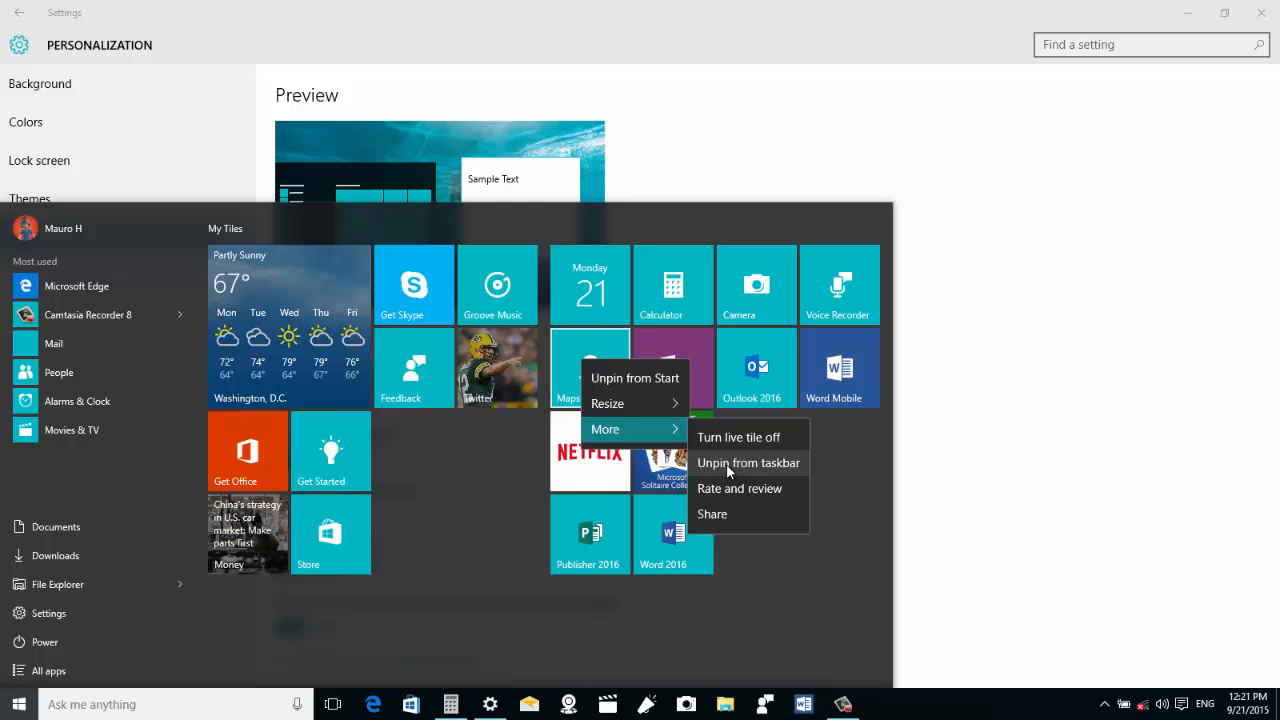
mouse_move(730, 504)
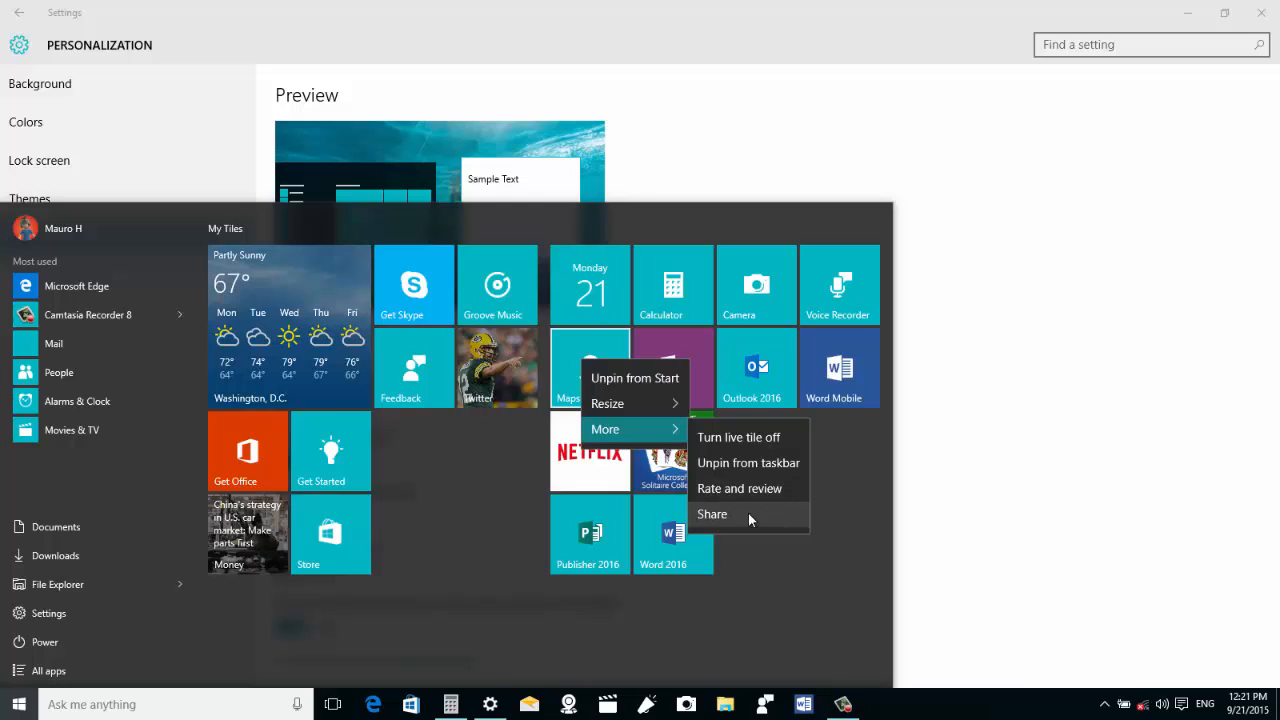
mouse_move(738, 500)
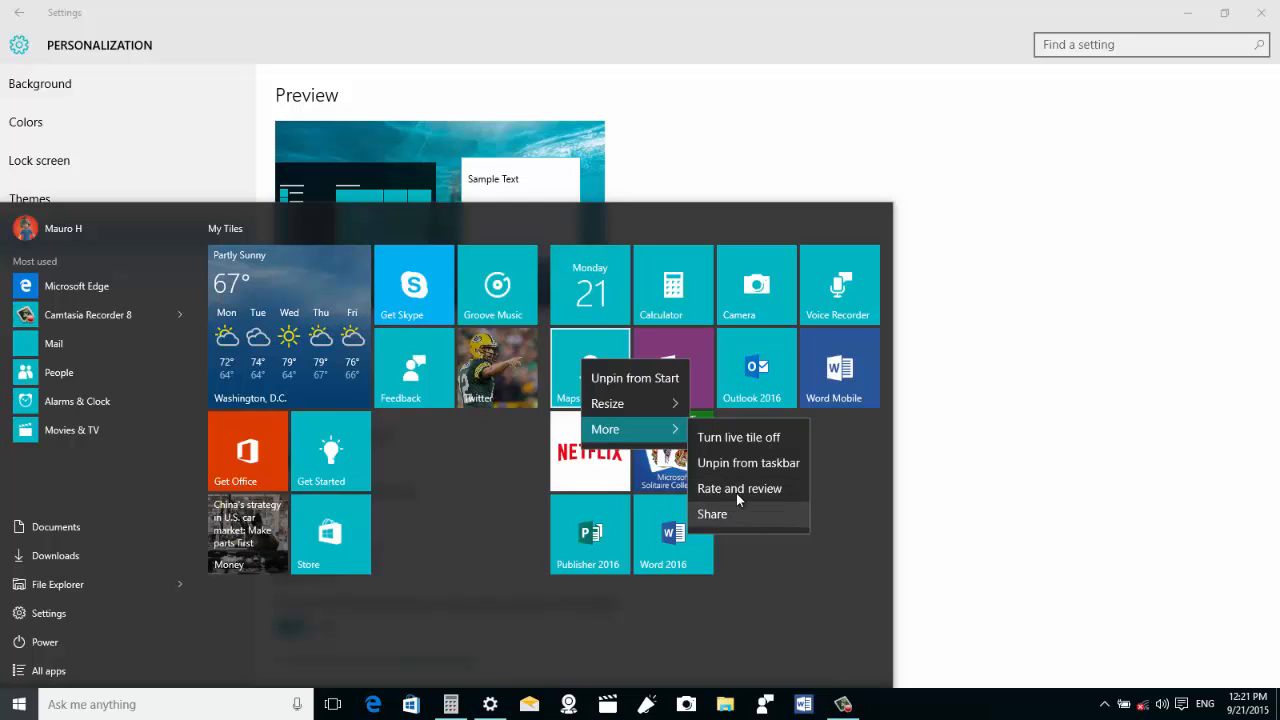
mouse_move(740, 494)
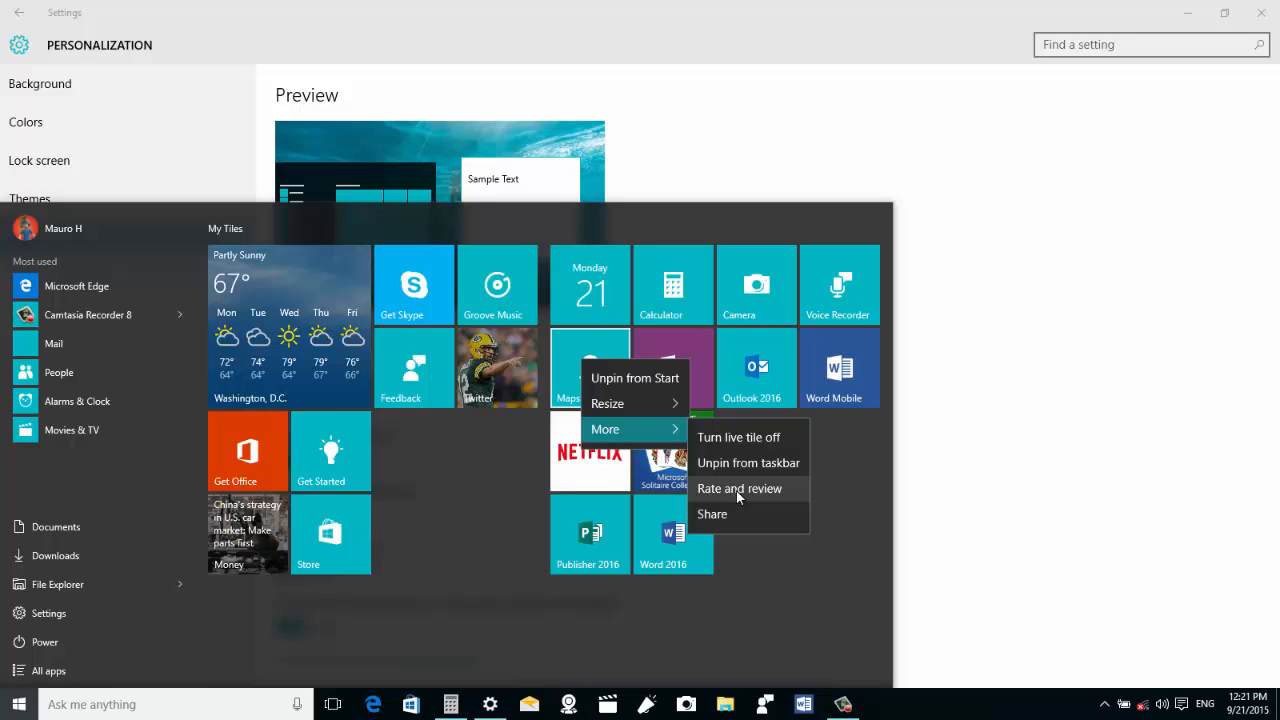
mouse_move(740, 496)
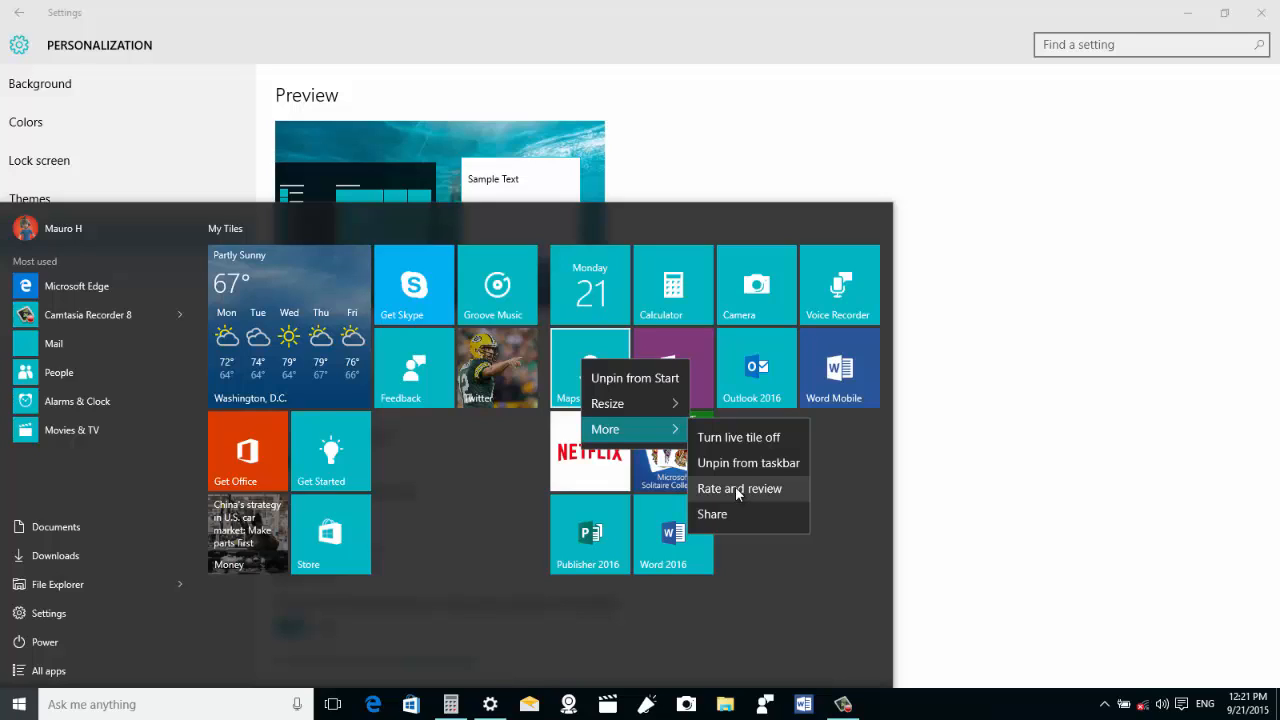
mouse_move(726, 522)
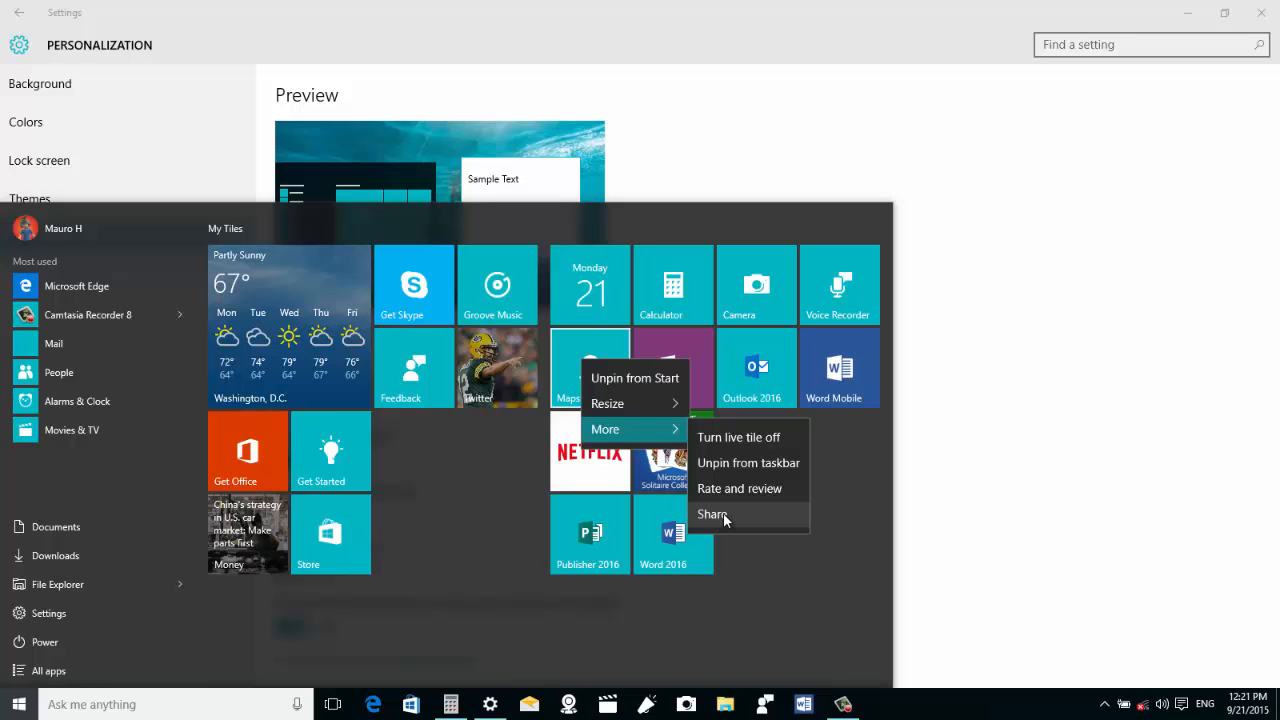
mouse_move(700, 534)
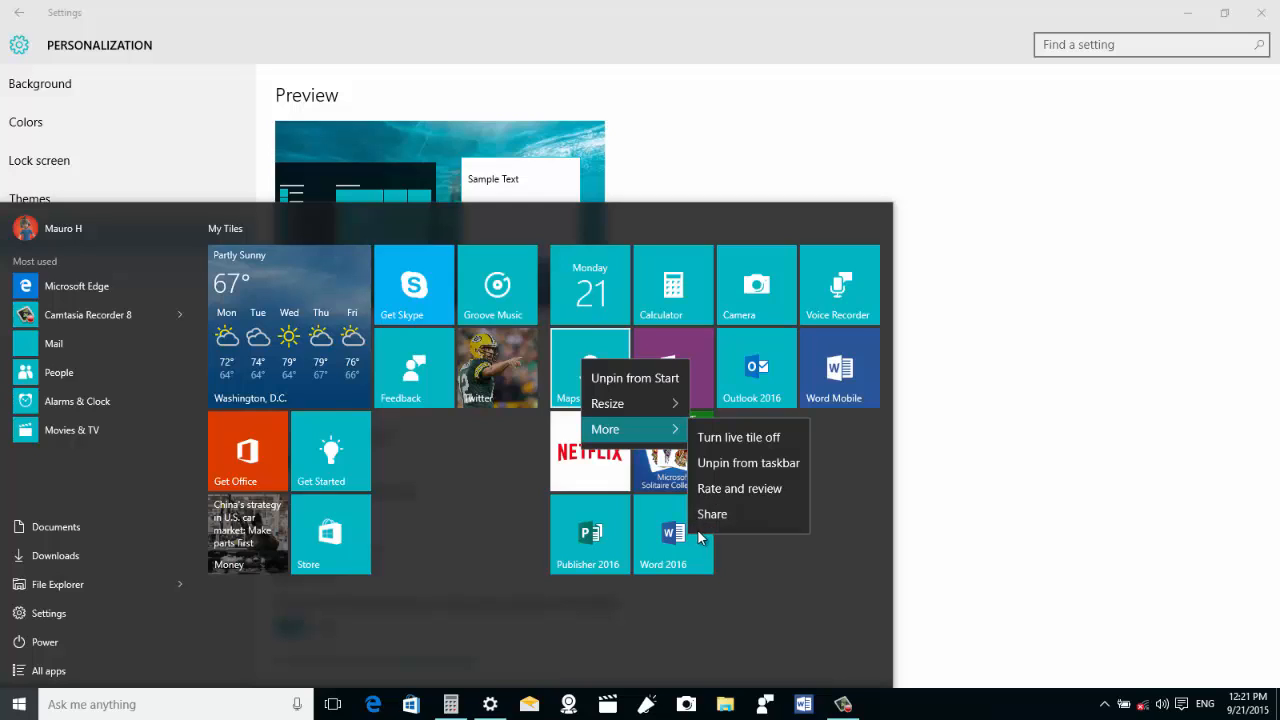
mouse_move(740, 488)
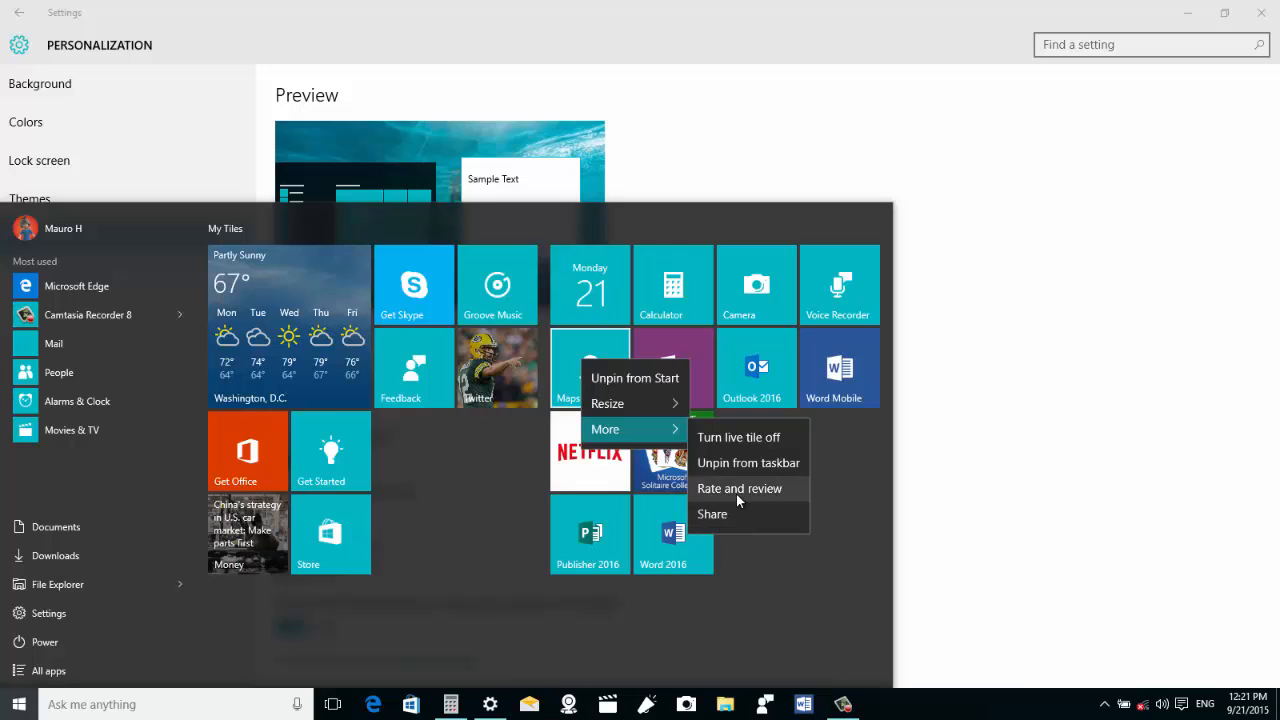
mouse_move(744, 622)
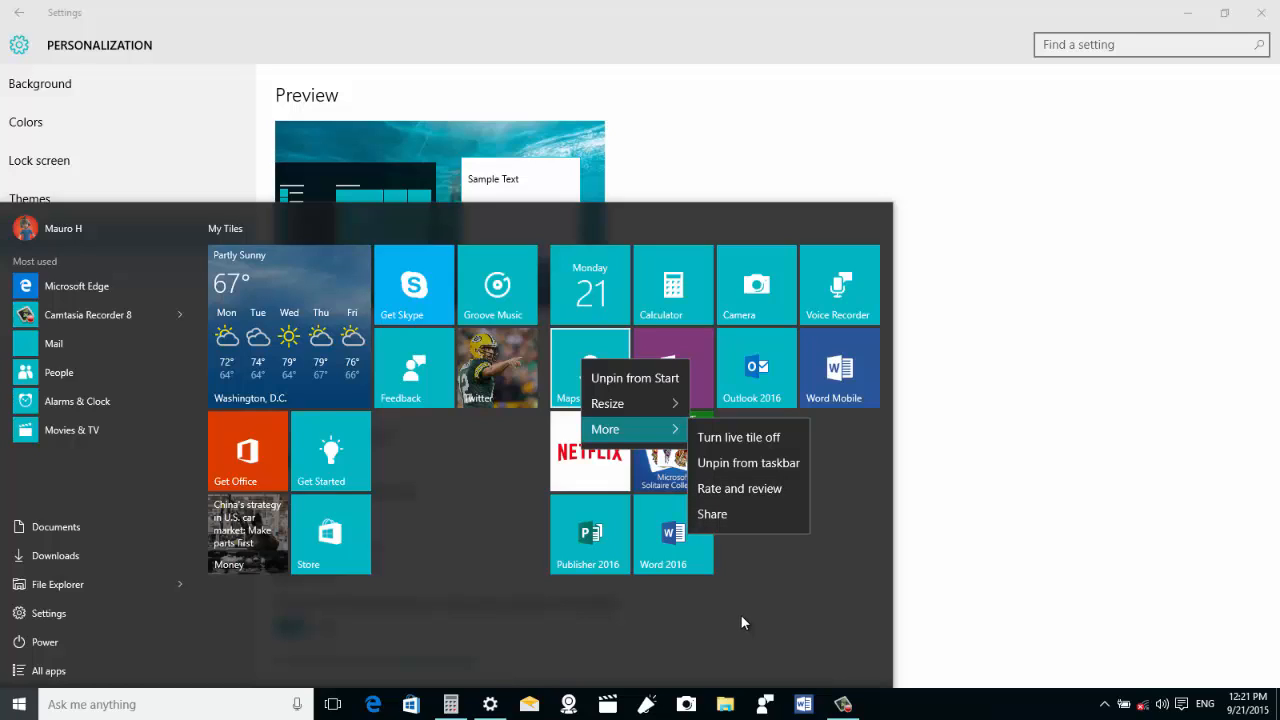
mouse_move(740, 620)
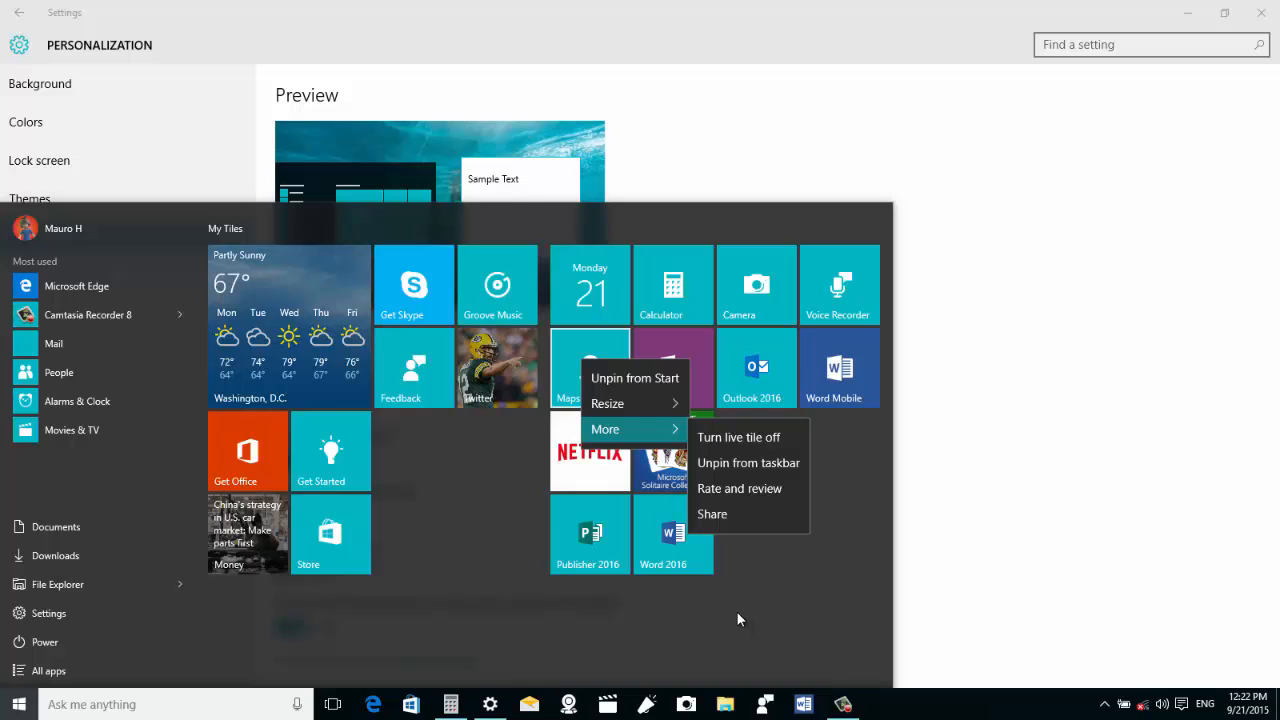
mouse_move(1004, 660)
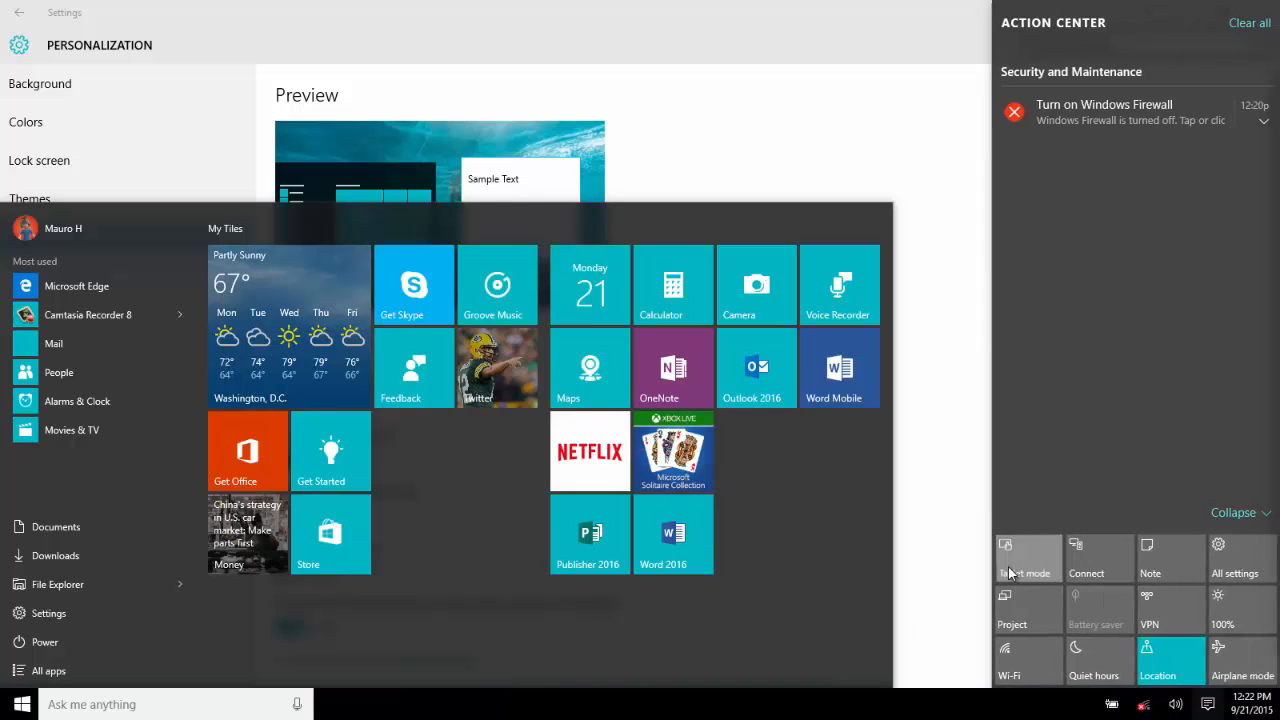
Step: Re-enable tablet mode, launch Maps, return to Start and launch Calculator
click(1028, 558)
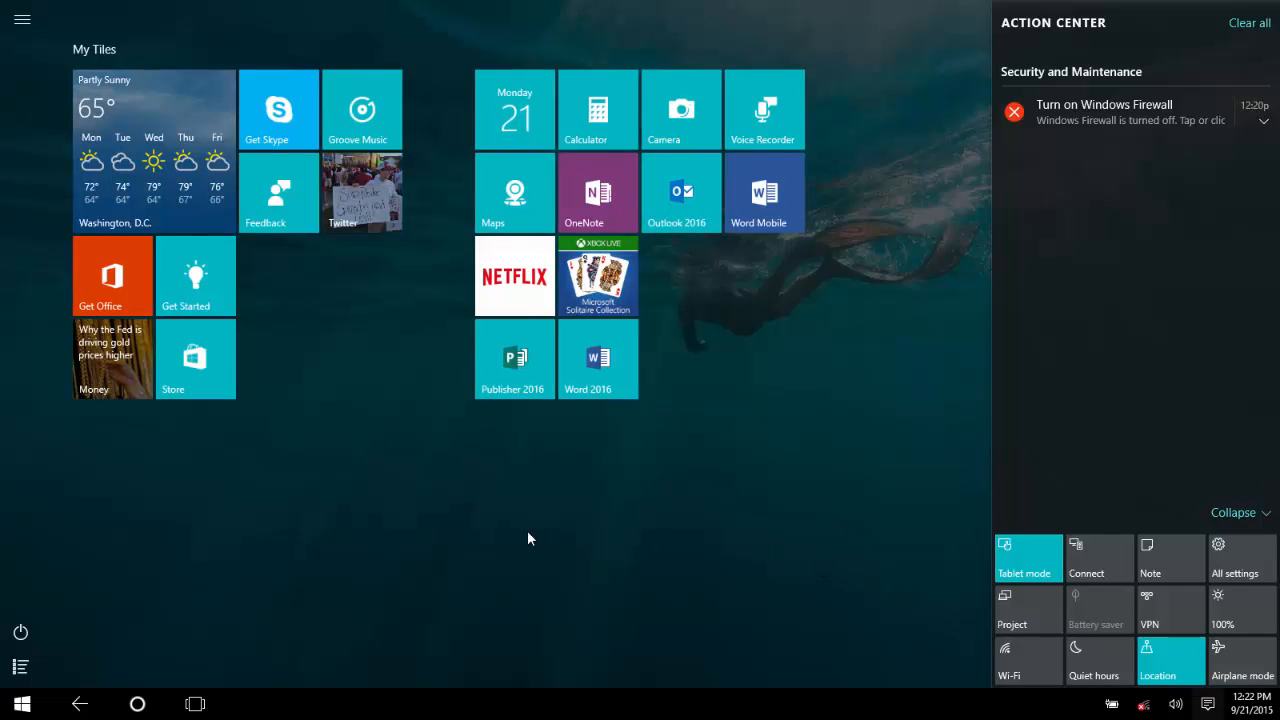
mouse_move(512, 210)
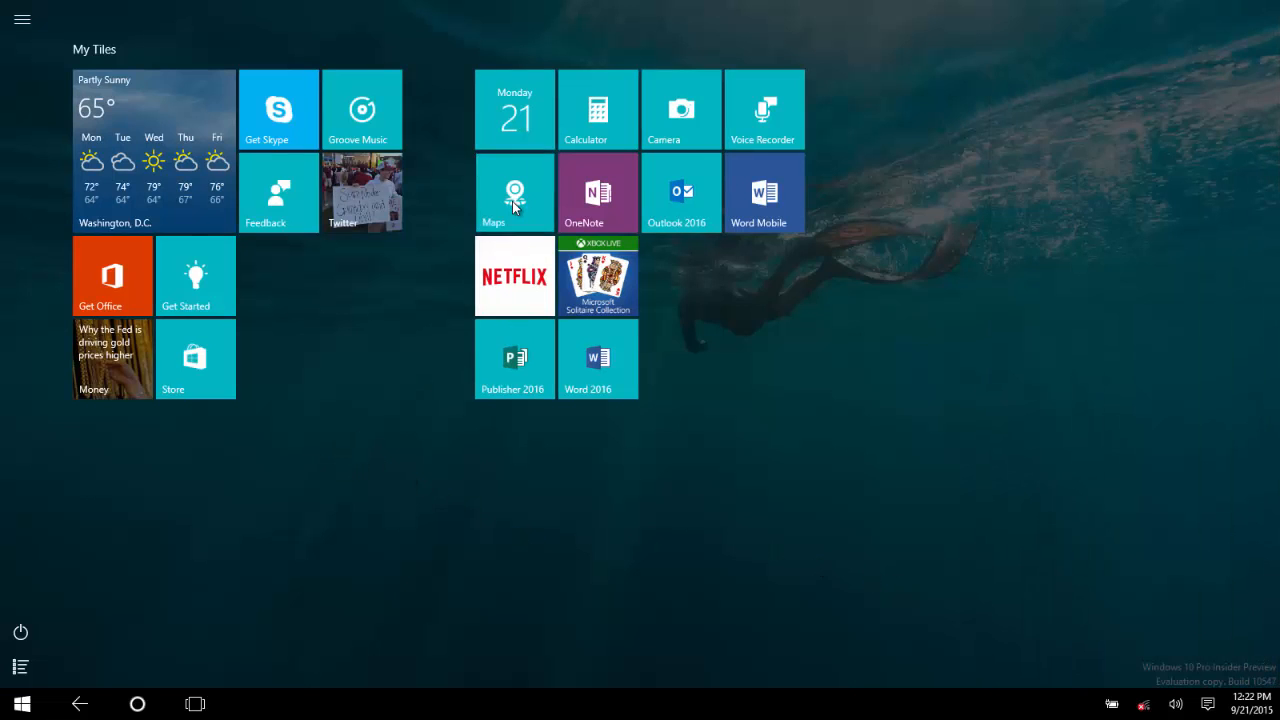
click(512, 192)
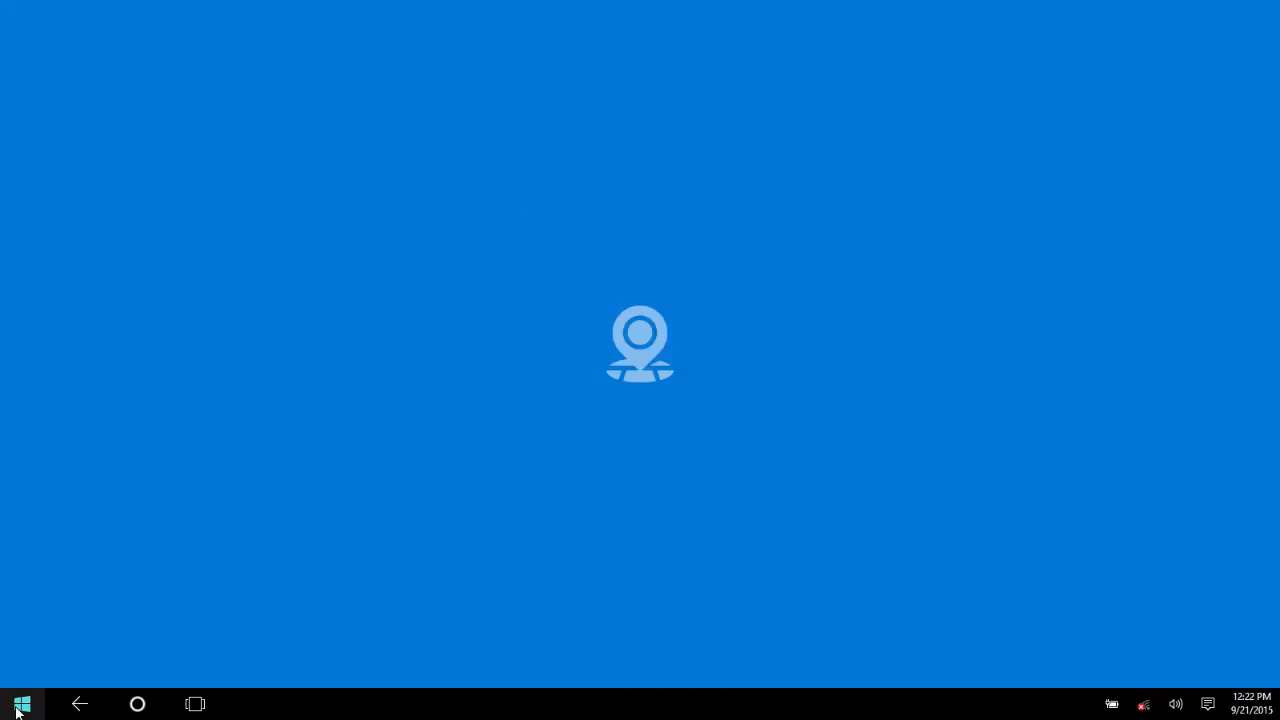
click(20, 704)
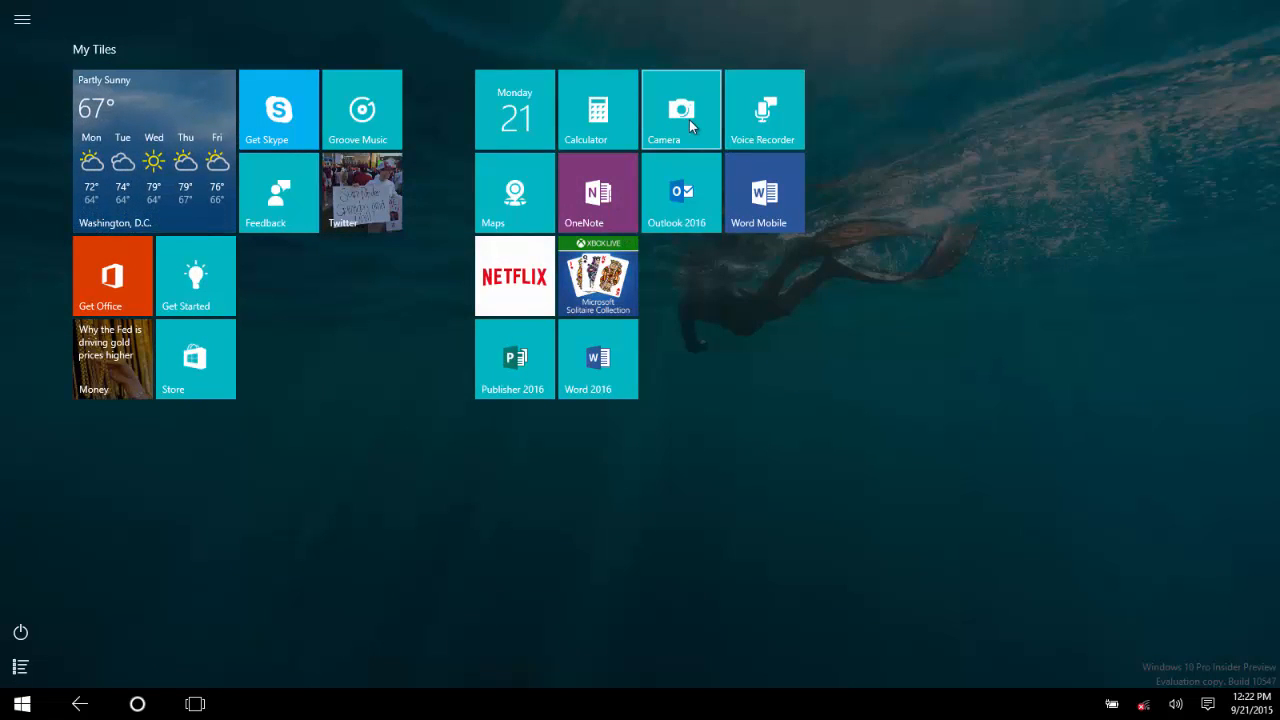
mouse_move(604, 124)
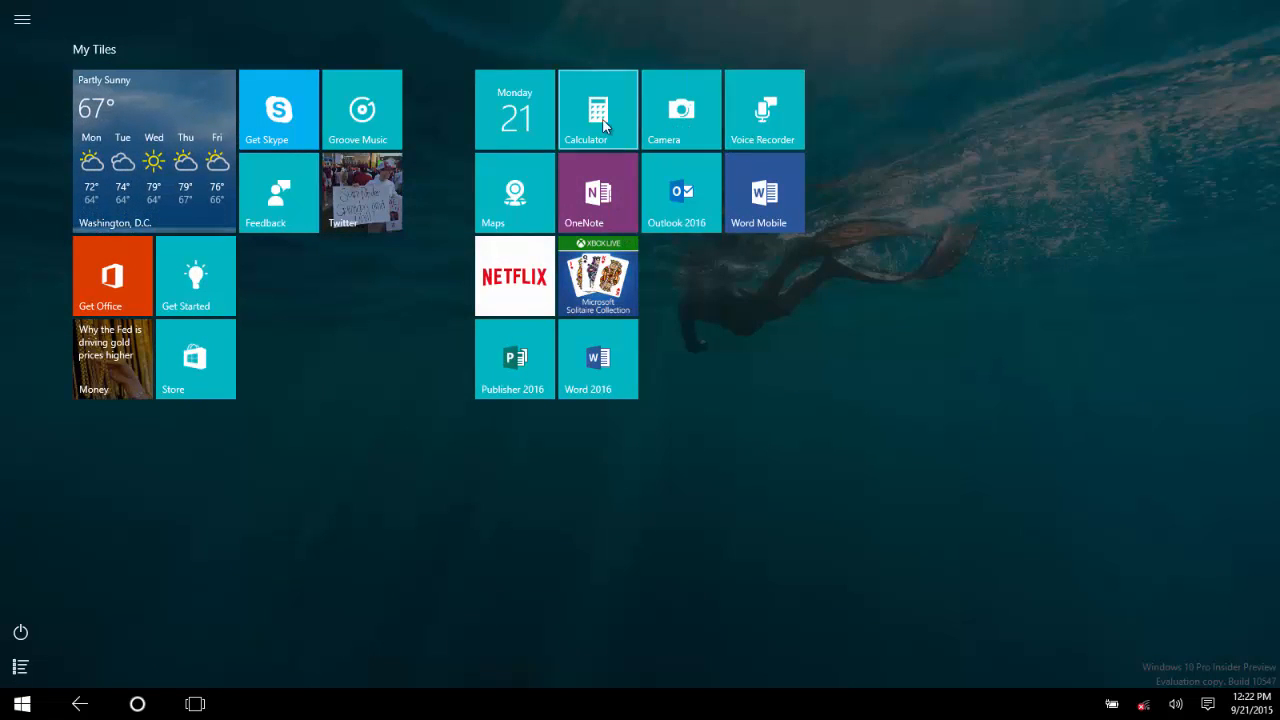
click(598, 108)
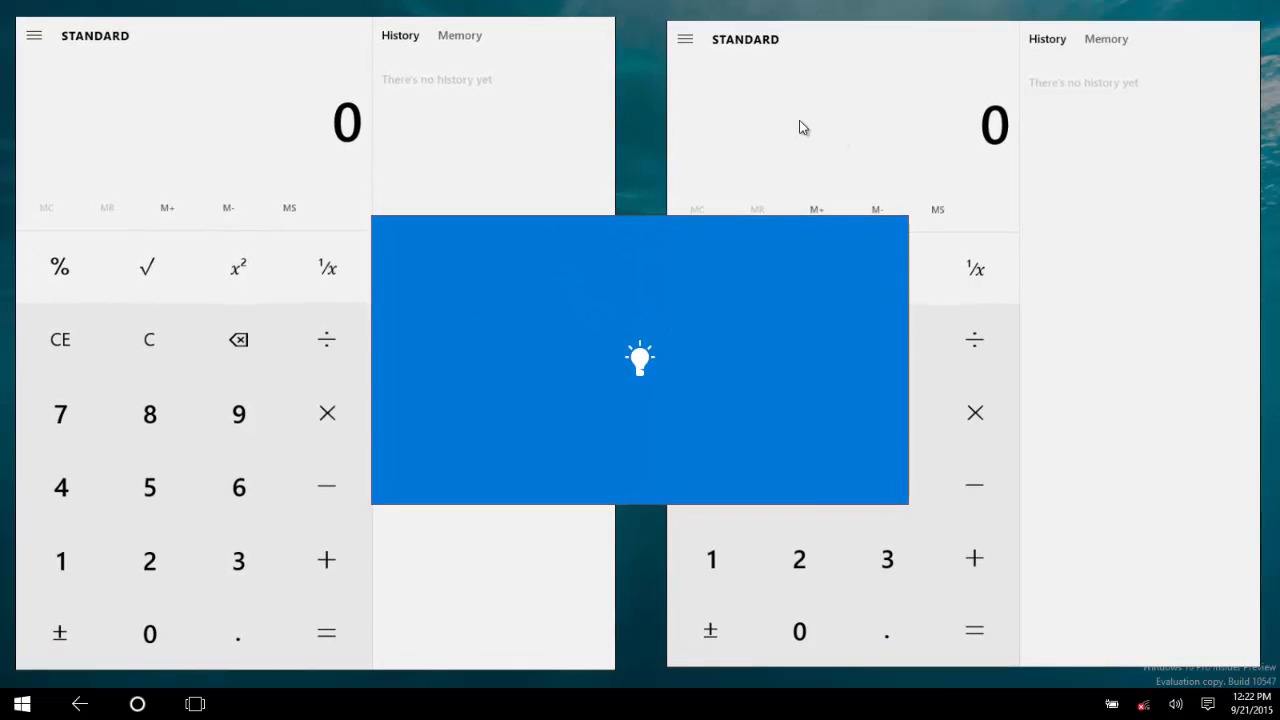
mouse_move(716, 164)
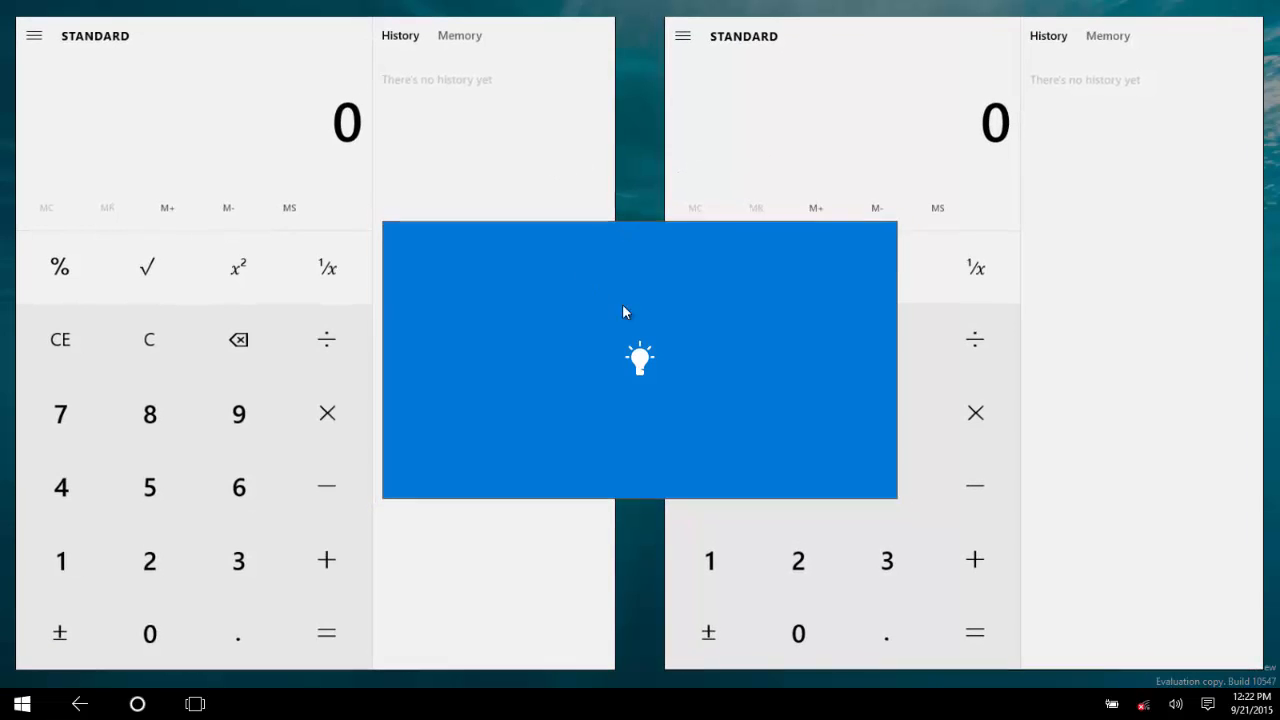
mouse_move(620, 336)
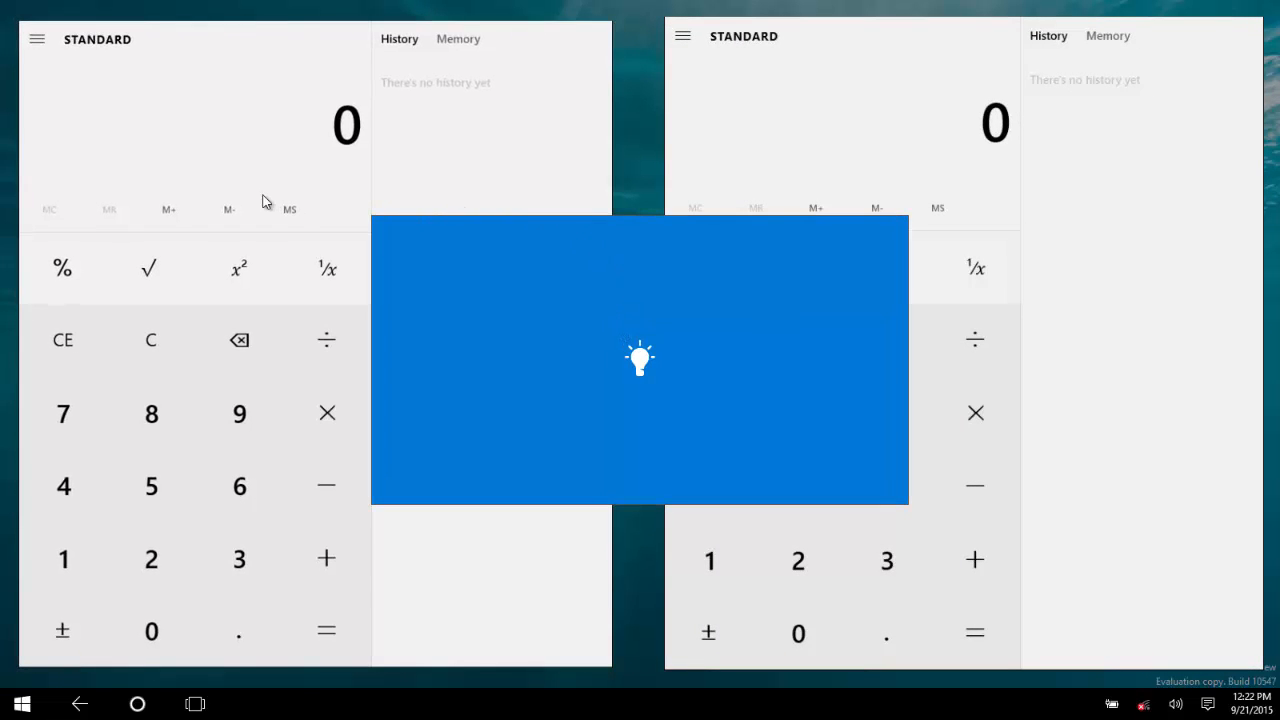
mouse_move(196, 172)
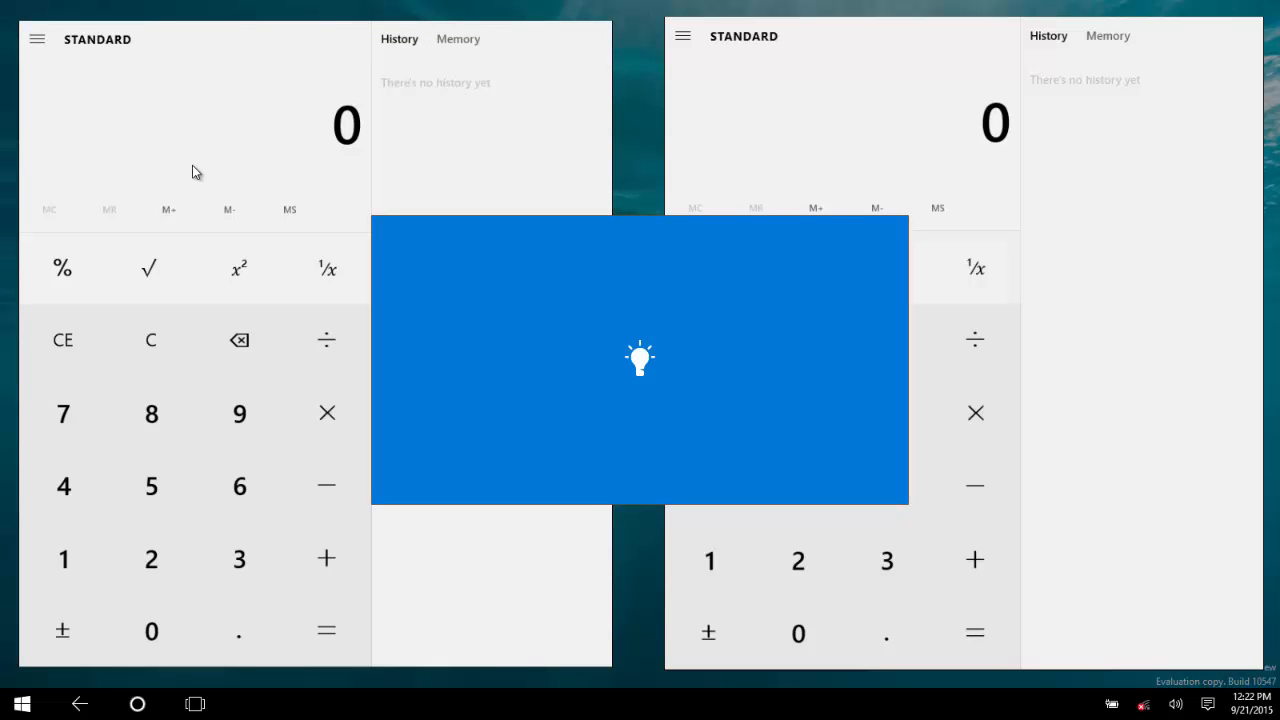
mouse_move(704, 190)
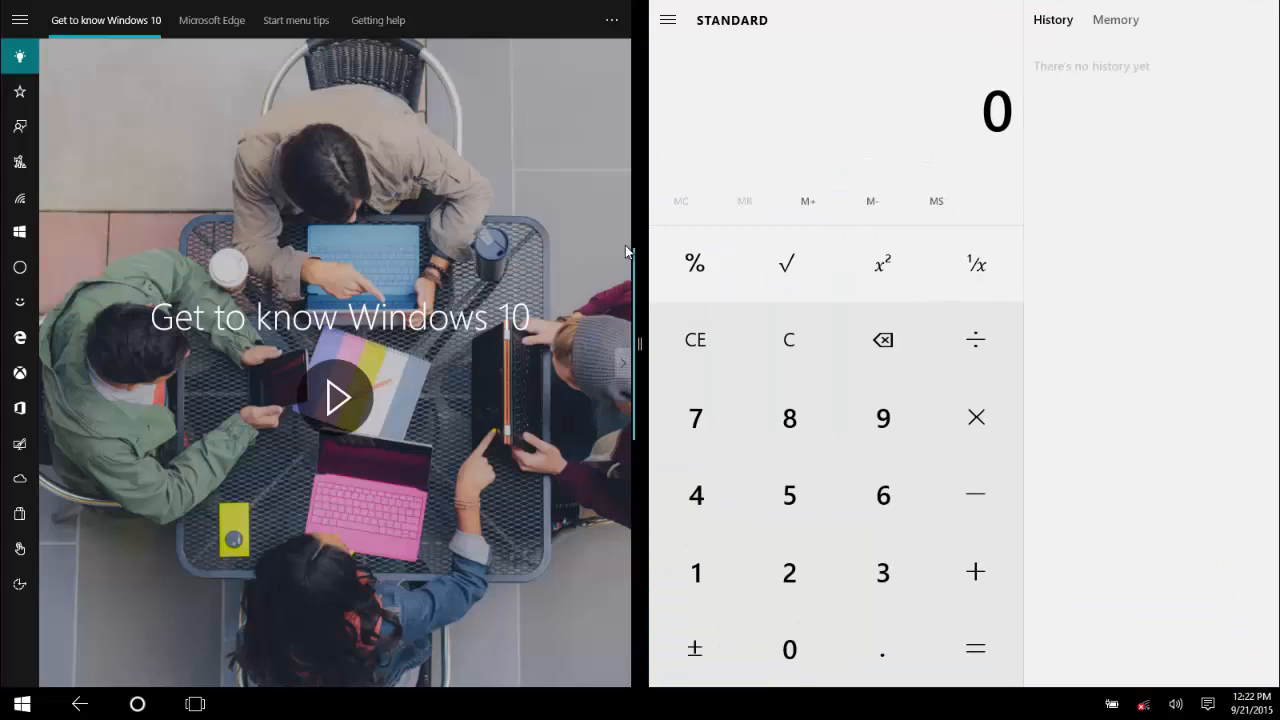
mouse_move(652, 258)
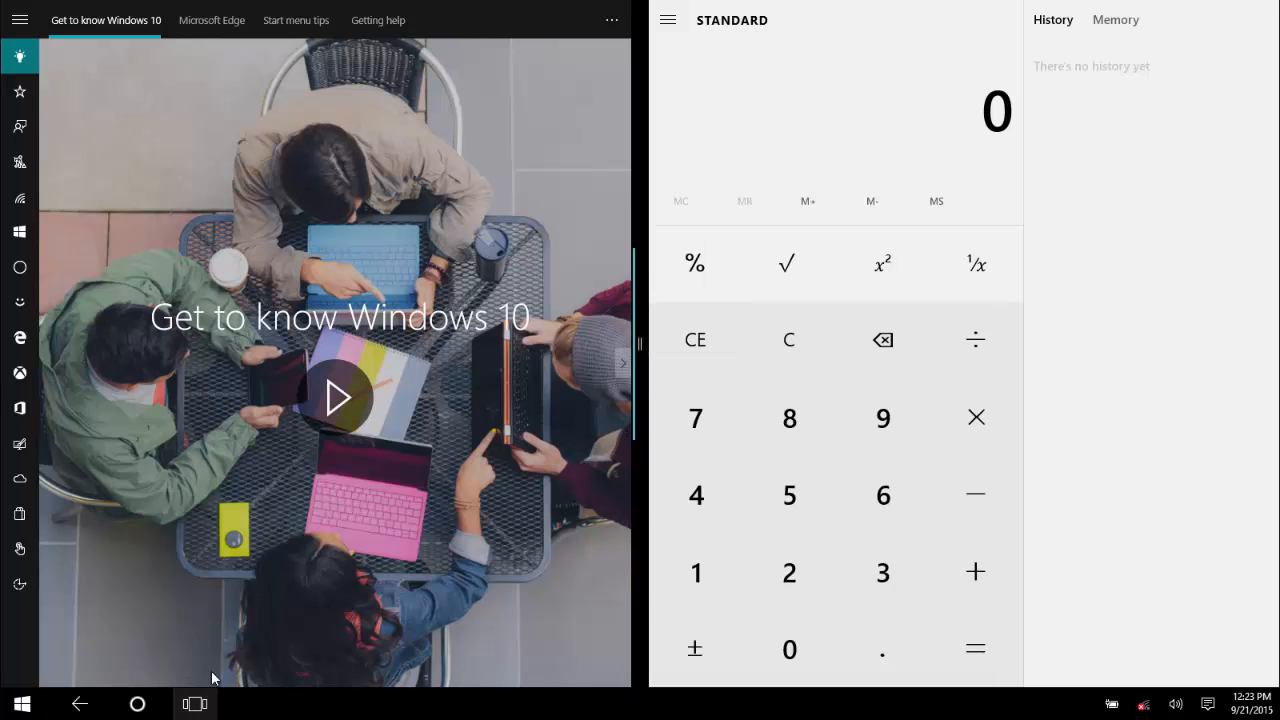
Step: Show all open apps in task view to snap Maps beside Get Started
click(194, 702)
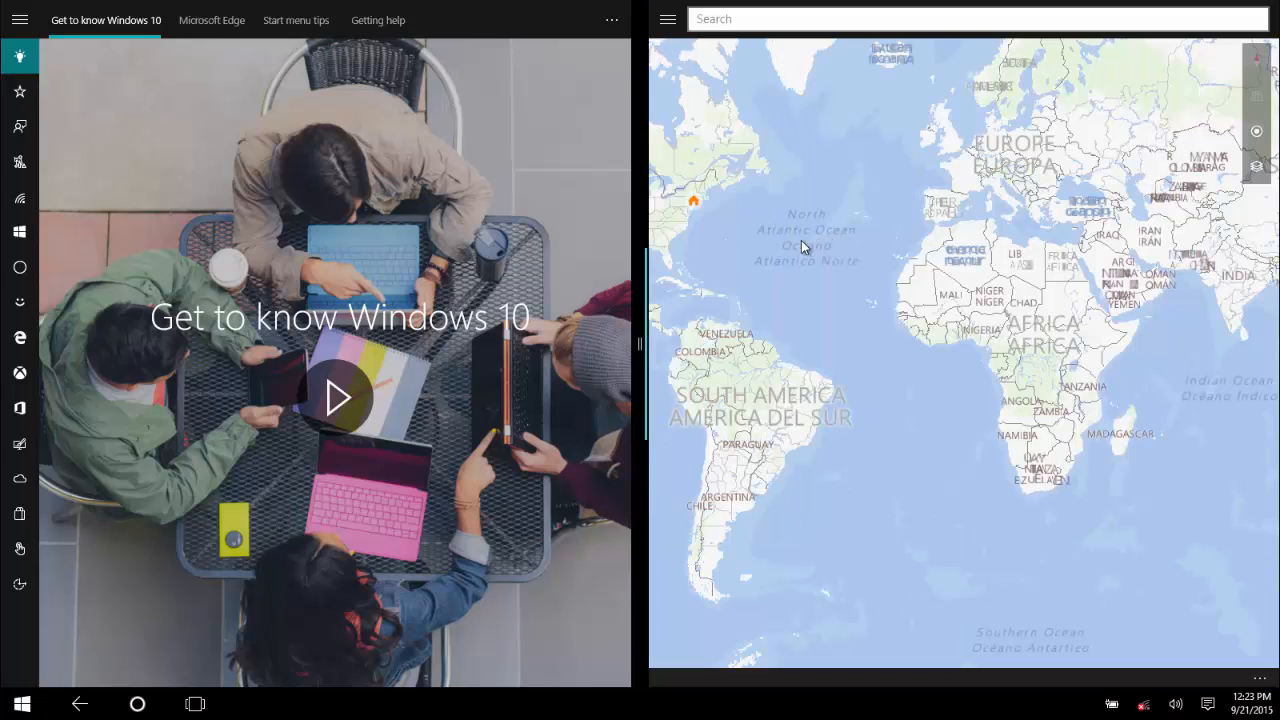
mouse_move(764, 252)
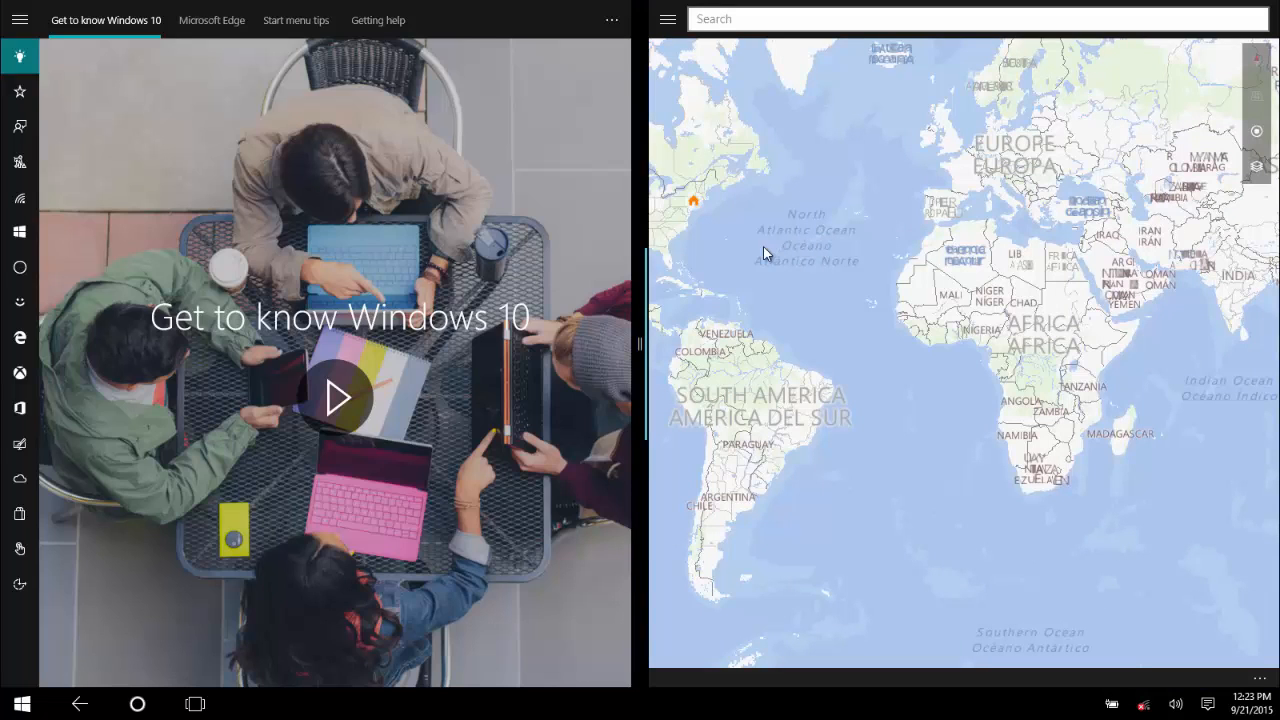
mouse_move(756, 252)
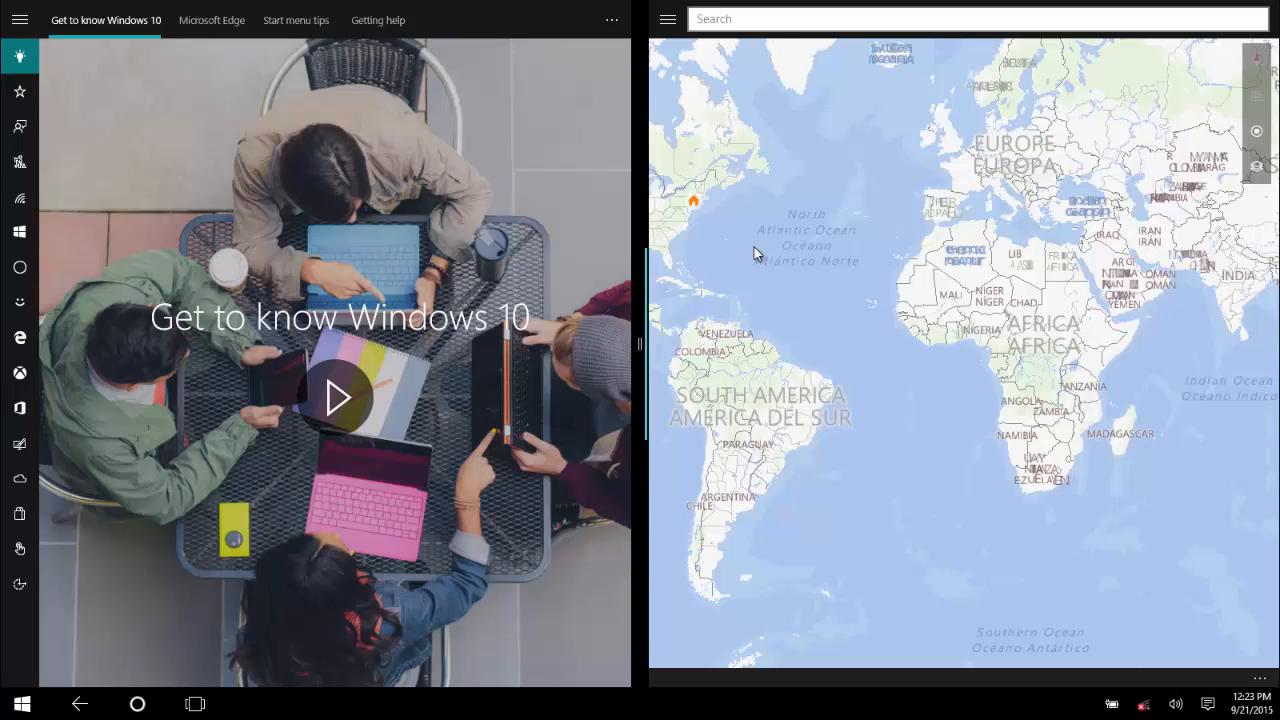
mouse_move(844, 552)
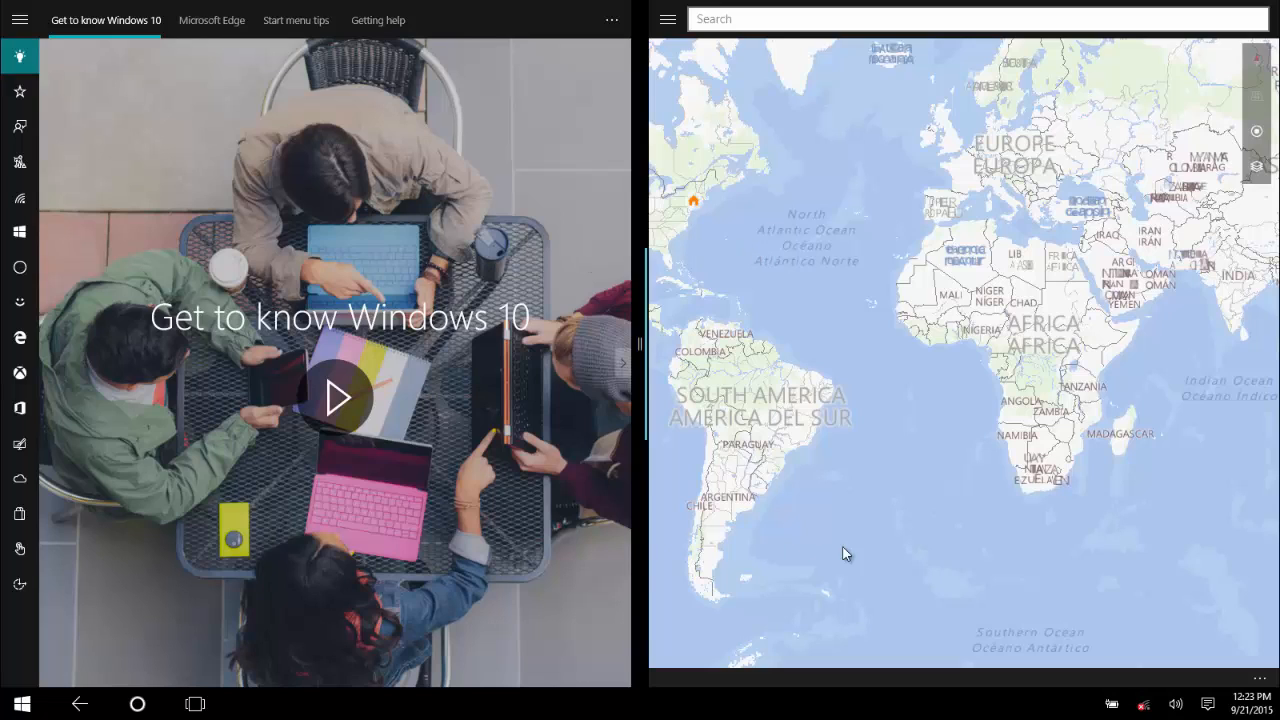
mouse_move(1120, 626)
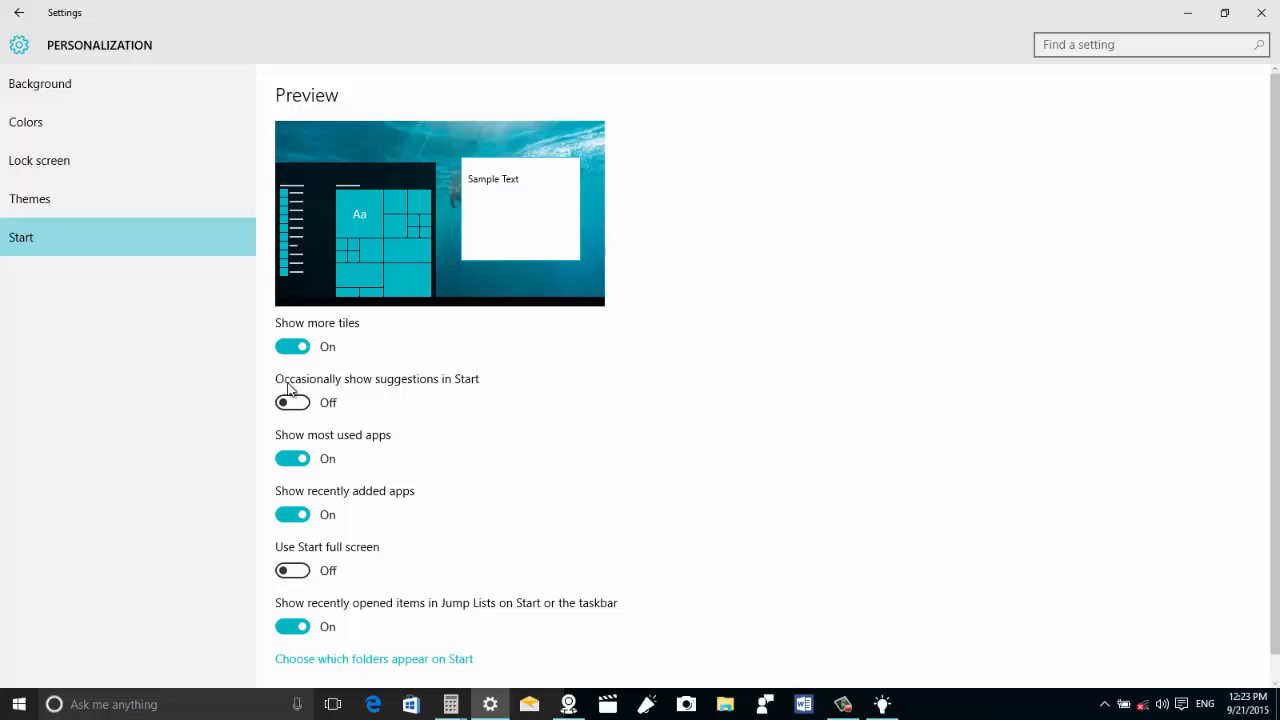
mouse_move(336, 394)
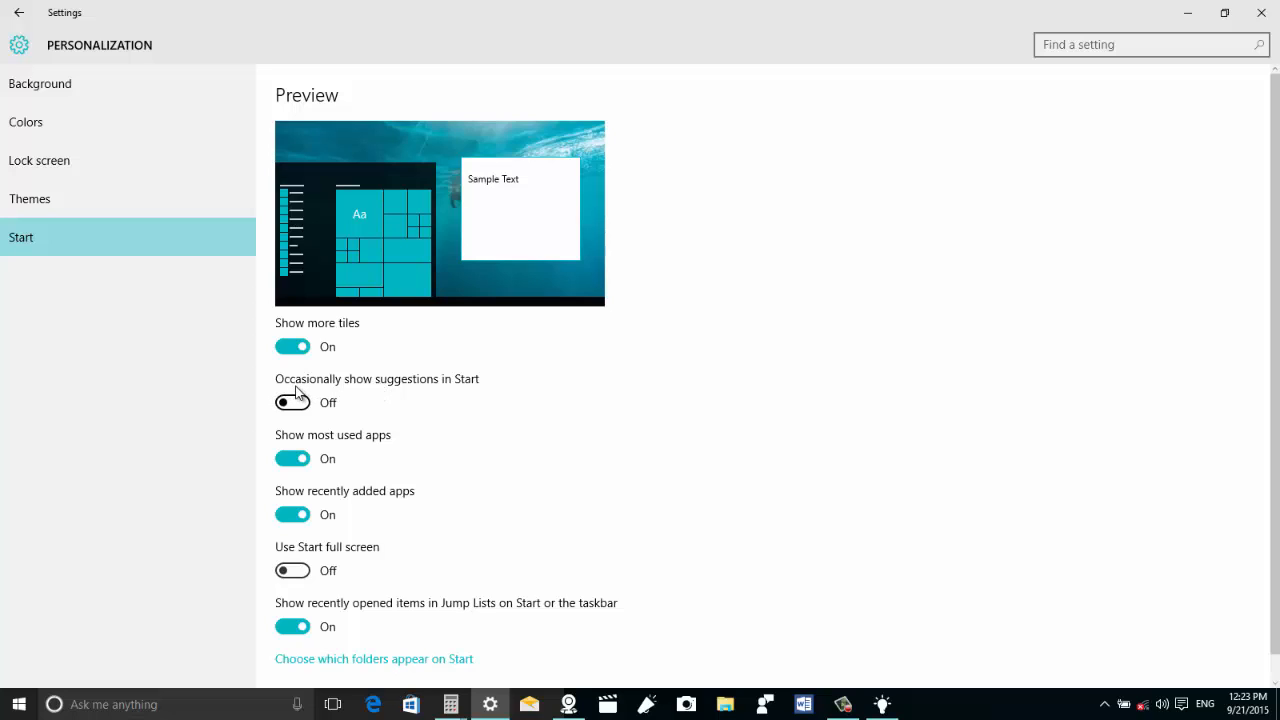
mouse_move(464, 396)
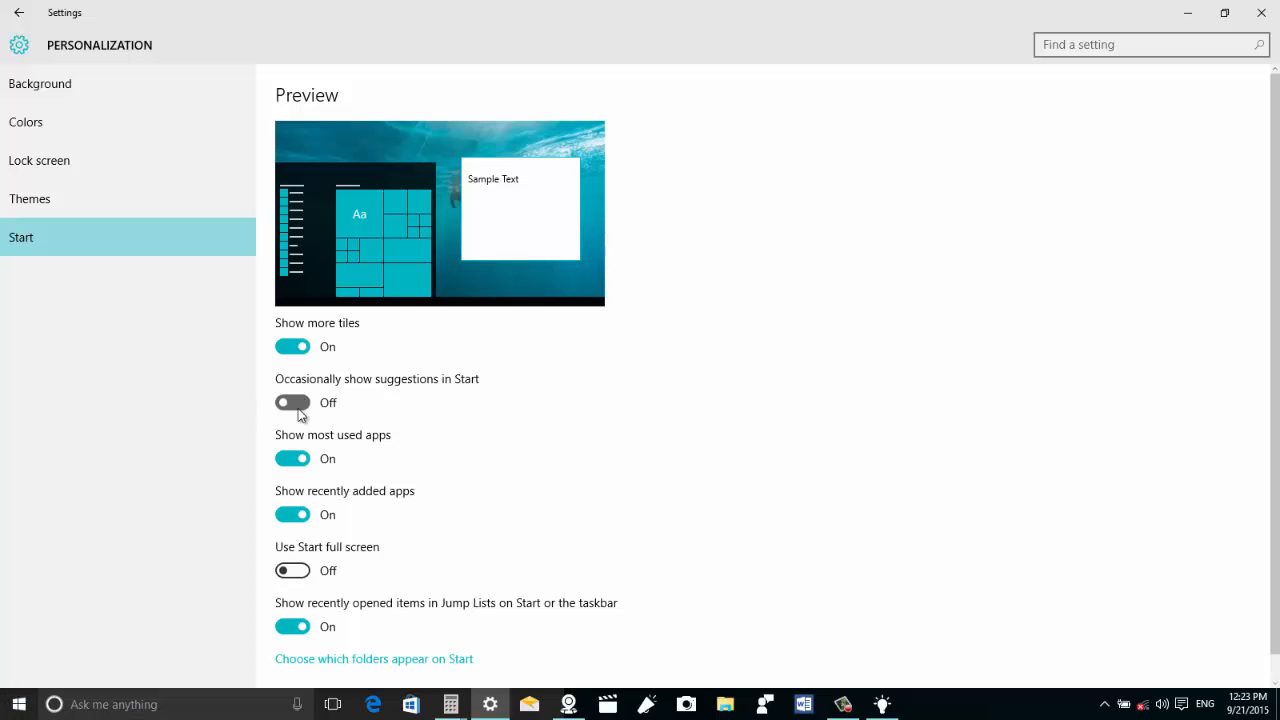
Step: Toggle Start suggestions on and back off, then turn 'Show more tiles' off
click(16, 704)
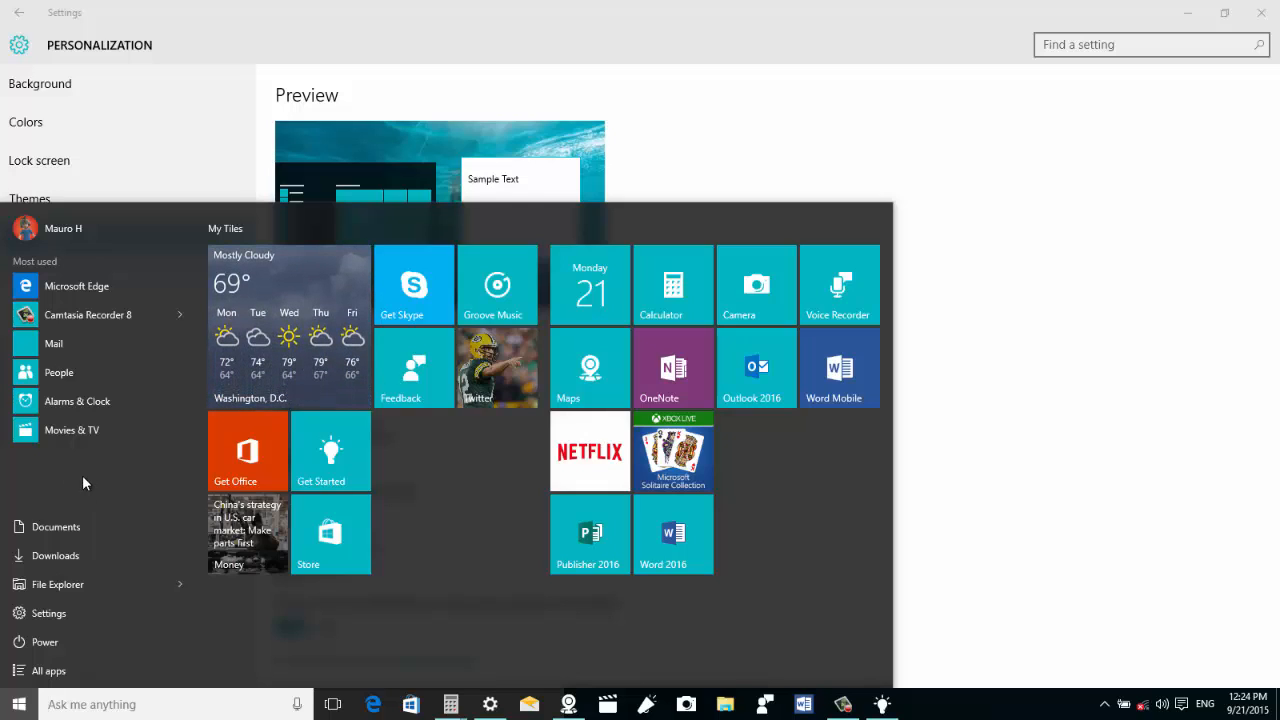
mouse_move(62, 480)
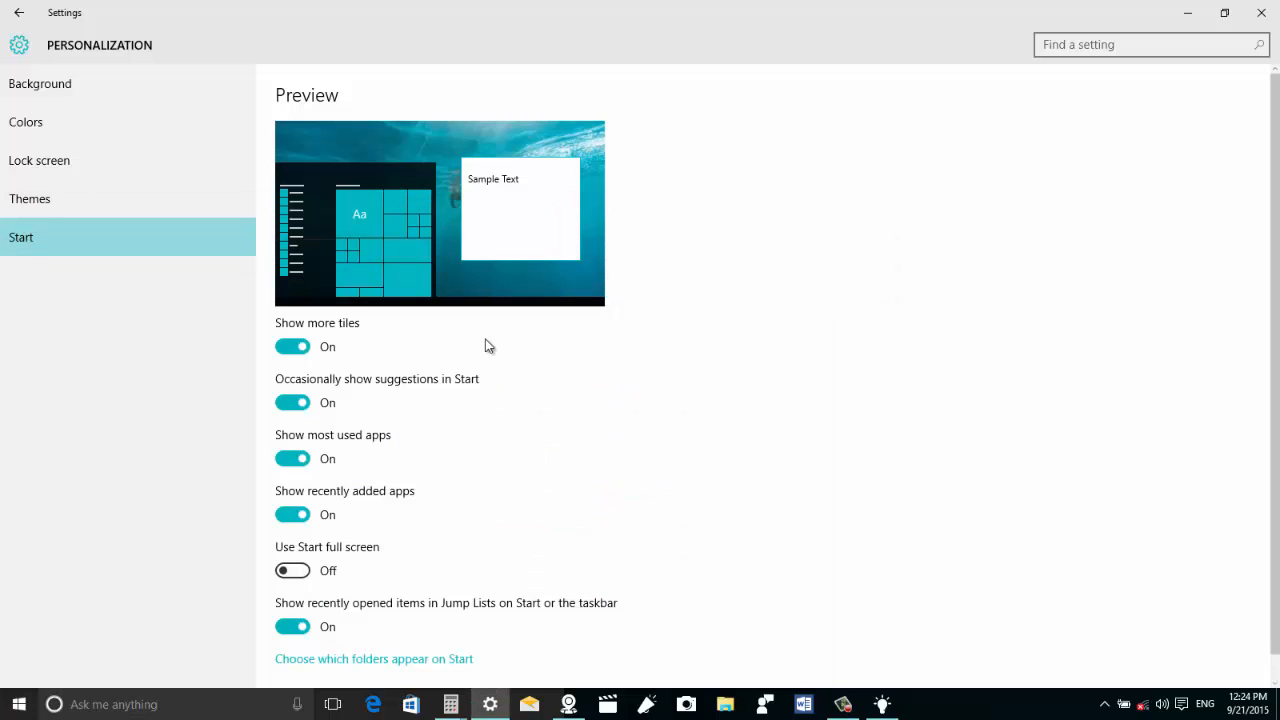
click(292, 402)
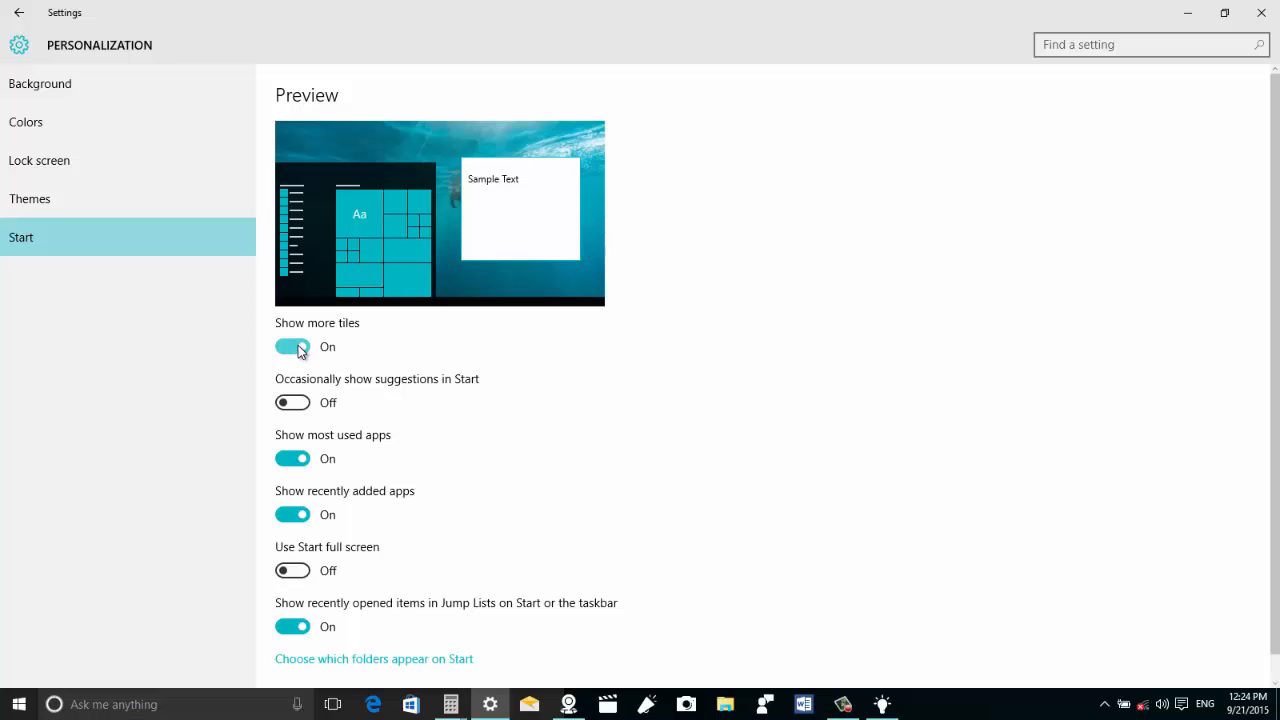
click(292, 346)
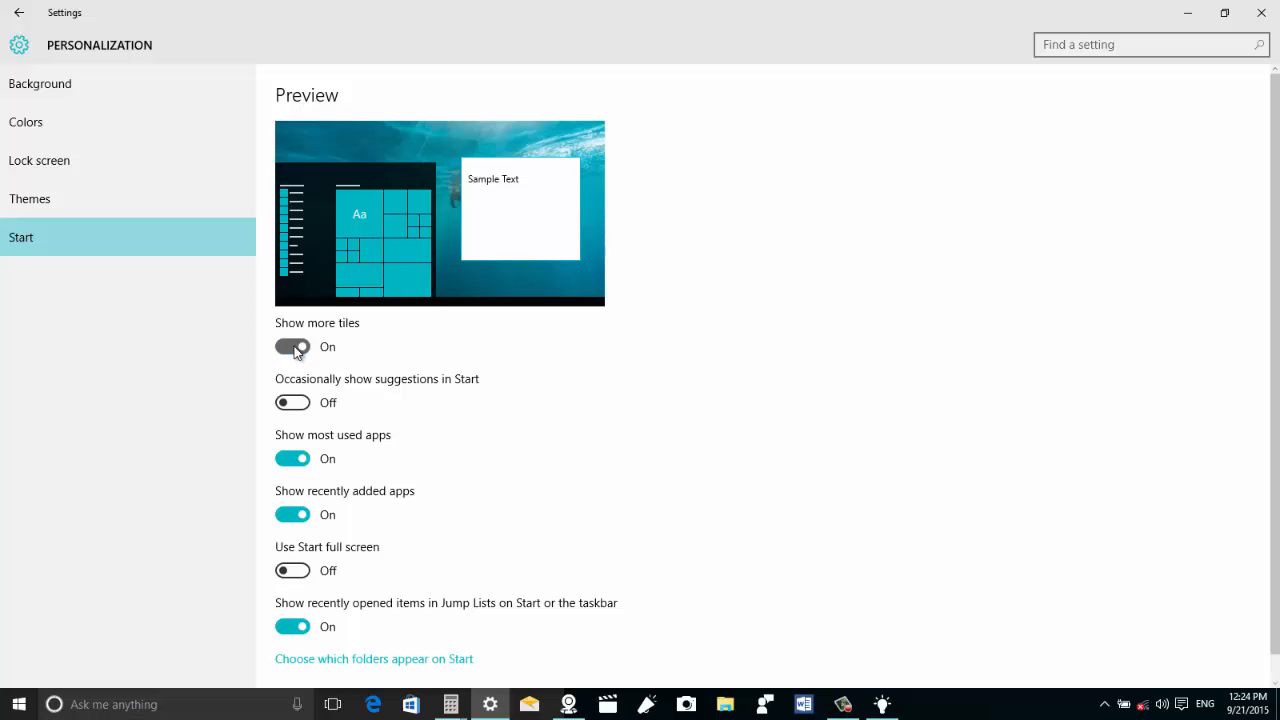
click(292, 346)
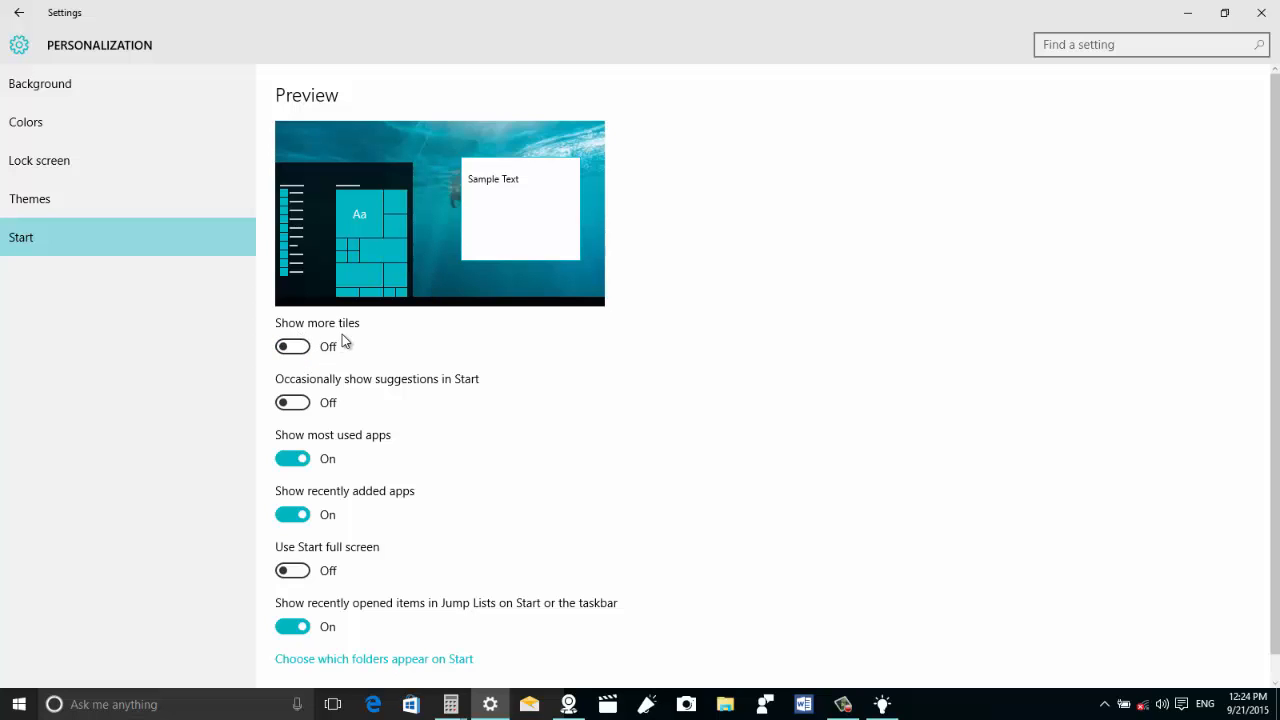
mouse_move(56, 192)
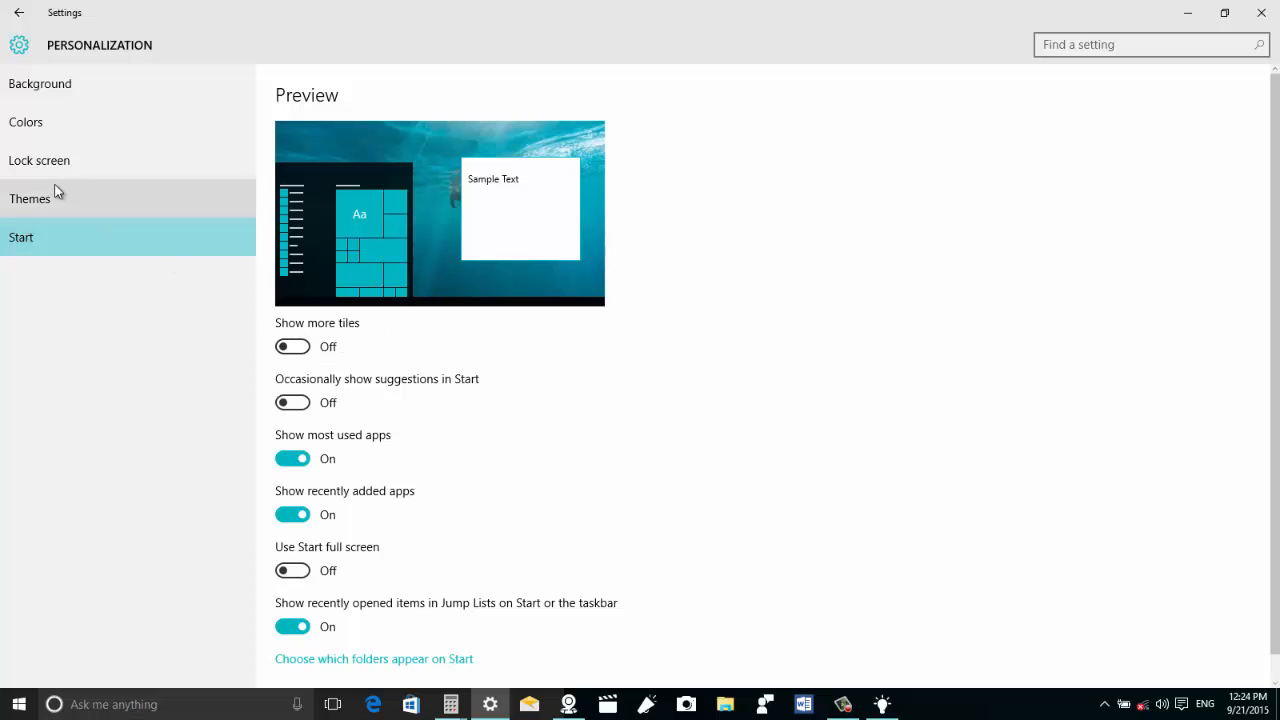
mouse_move(60, 164)
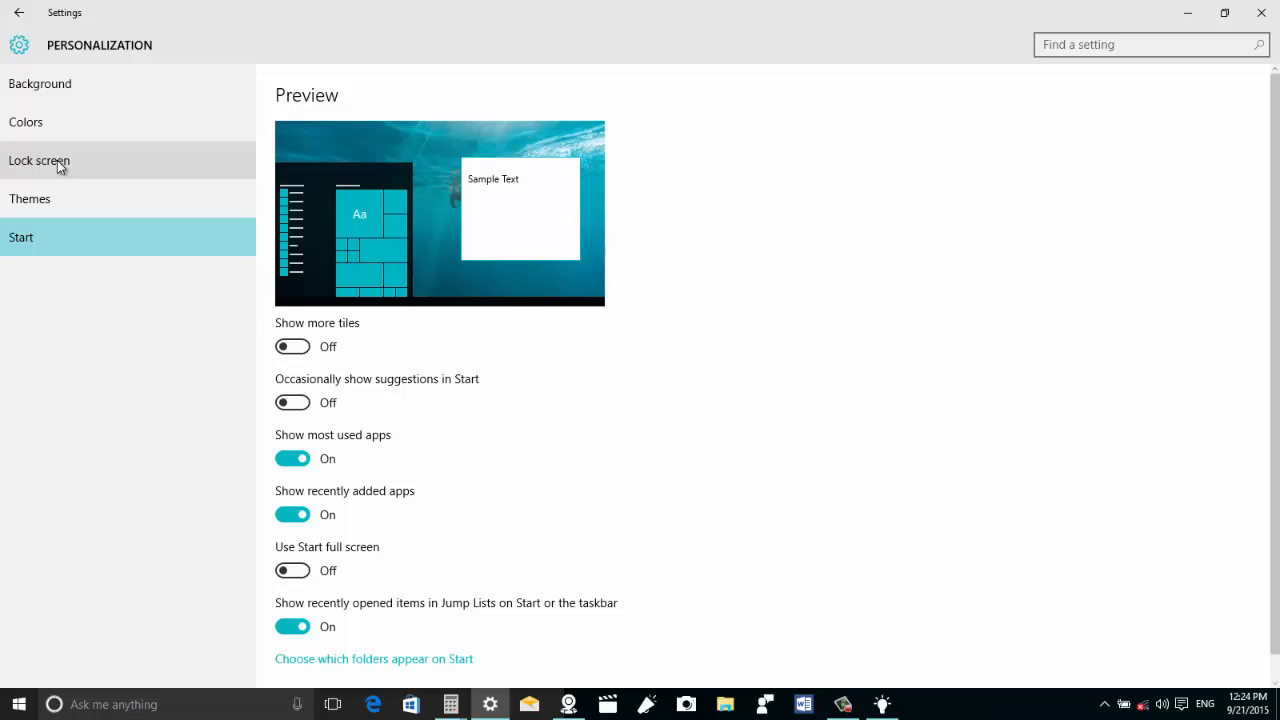
Step: On the Lock screen page, keep Windows spotlight as background and scroll through its options
click(40, 160)
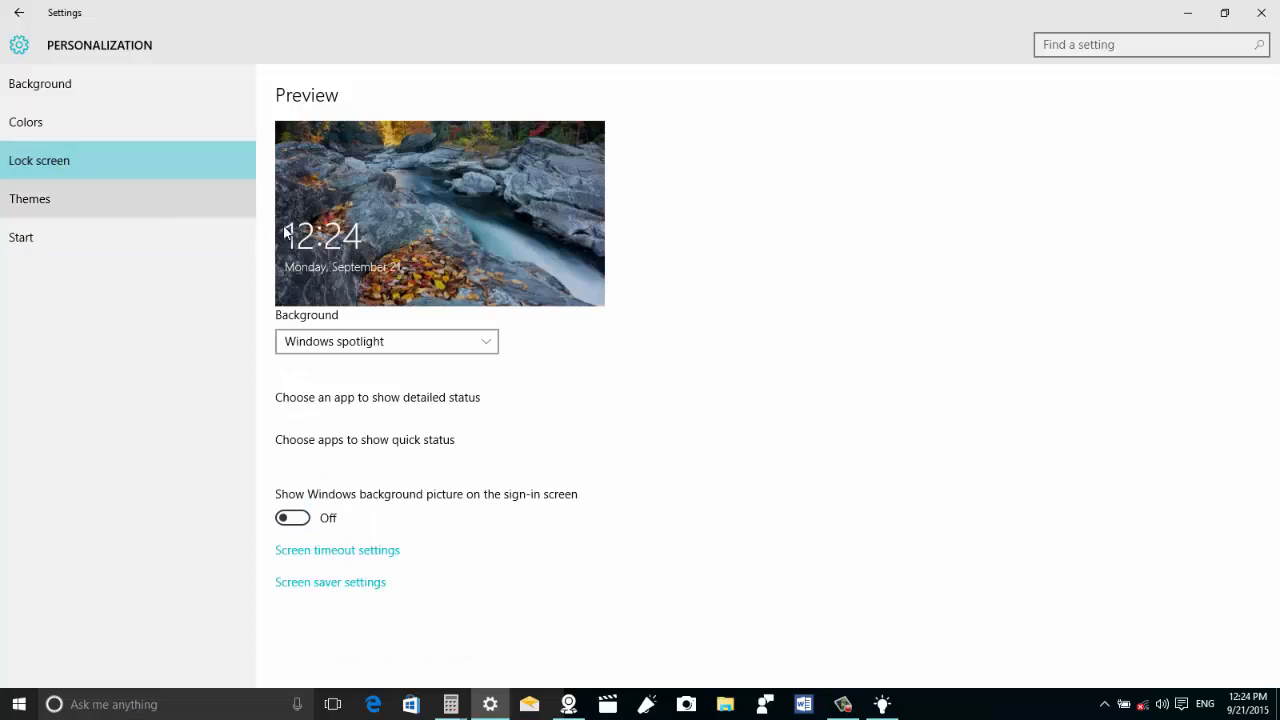
mouse_move(684, 218)
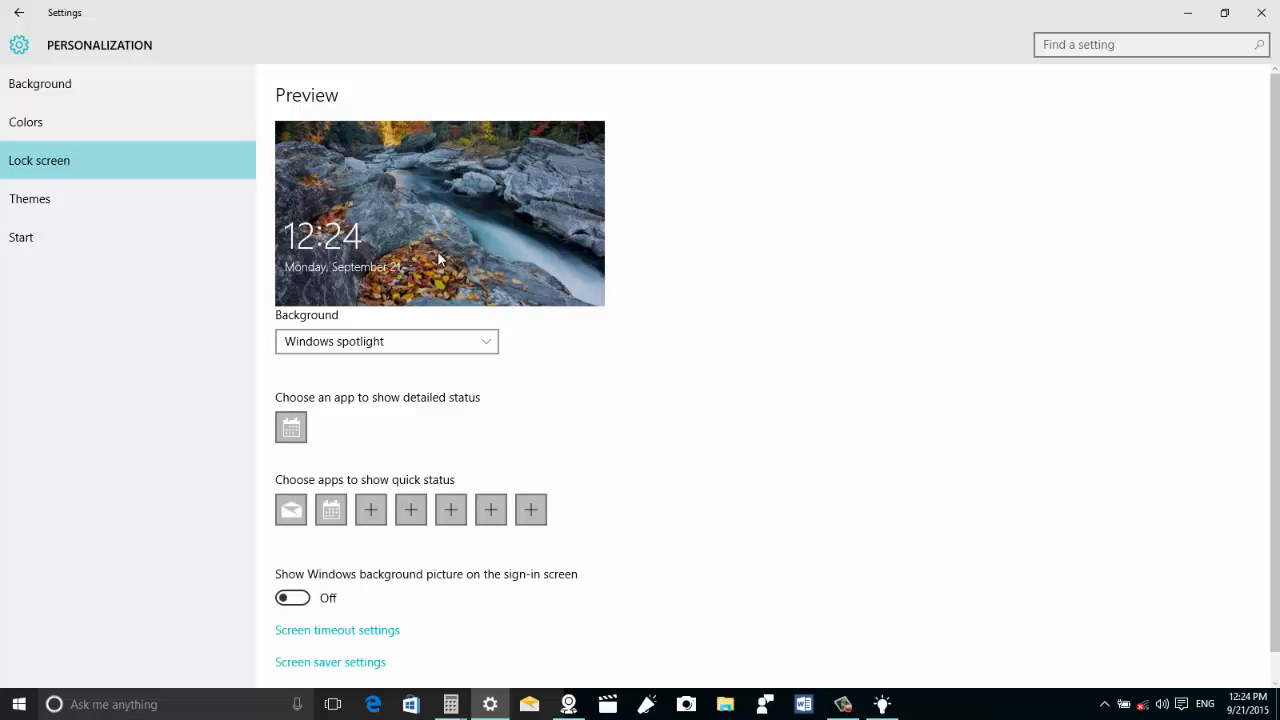
click(386, 340)
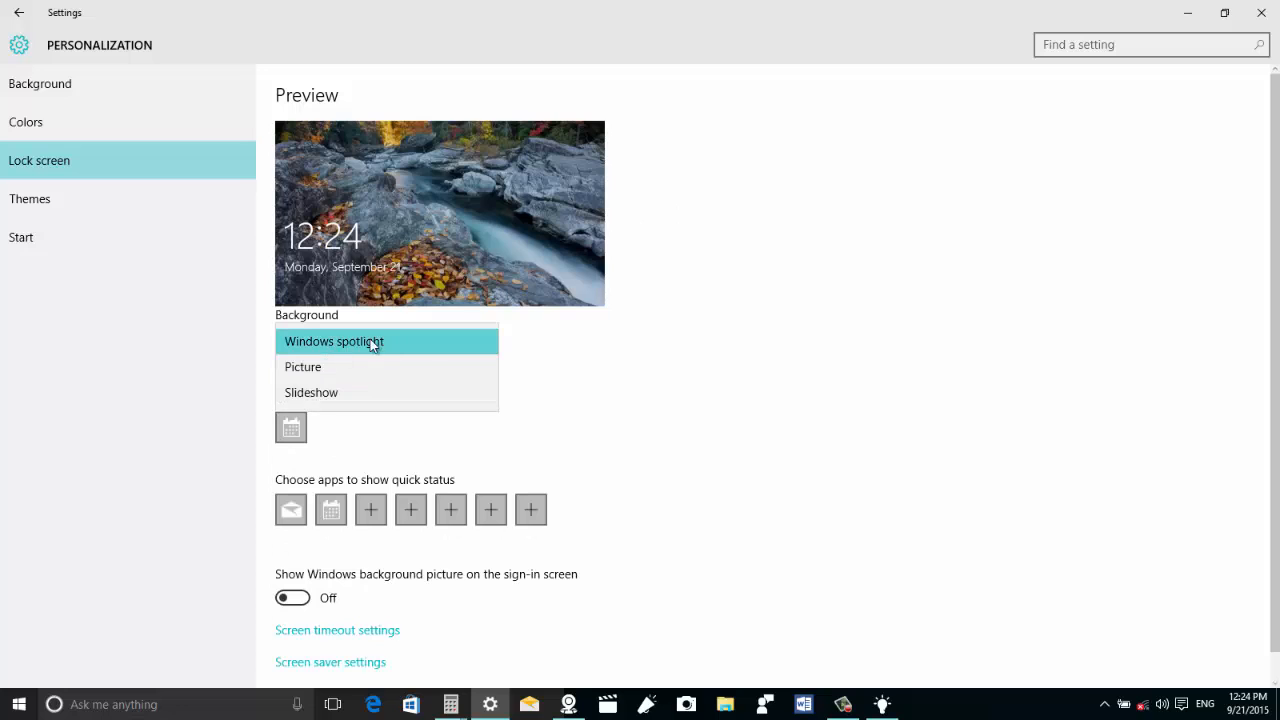
click(372, 340)
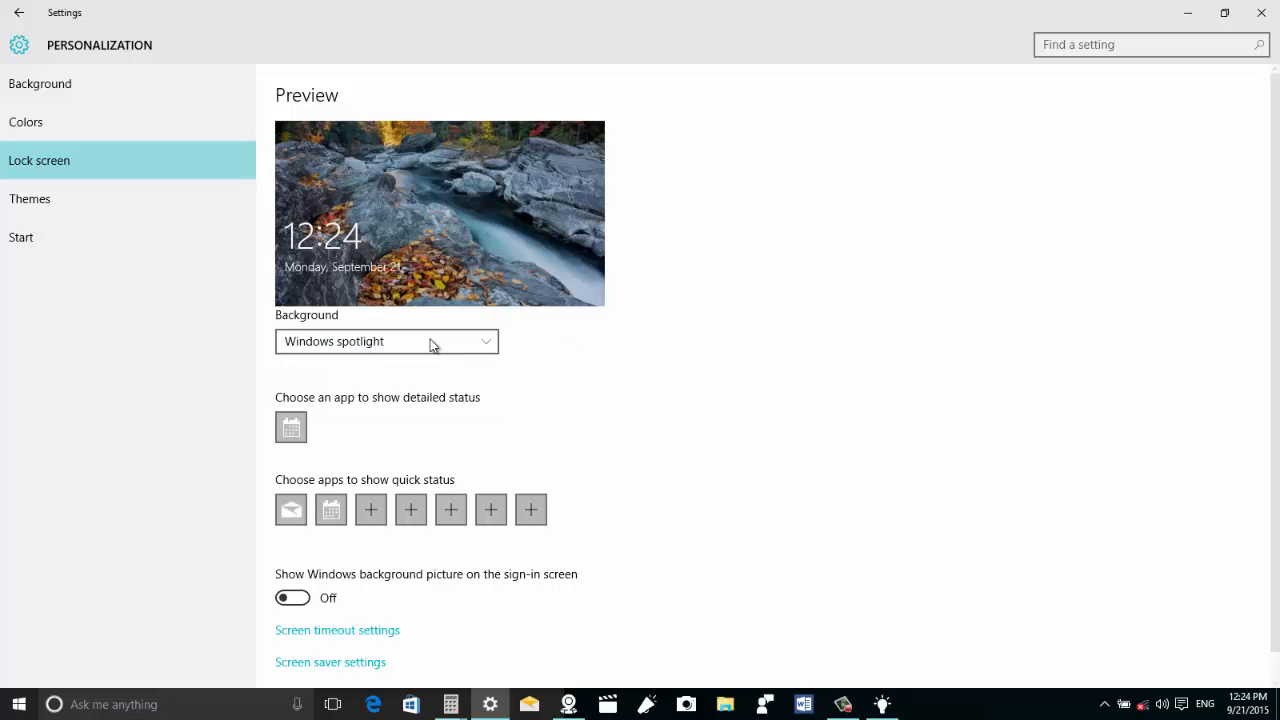
mouse_move(434, 284)
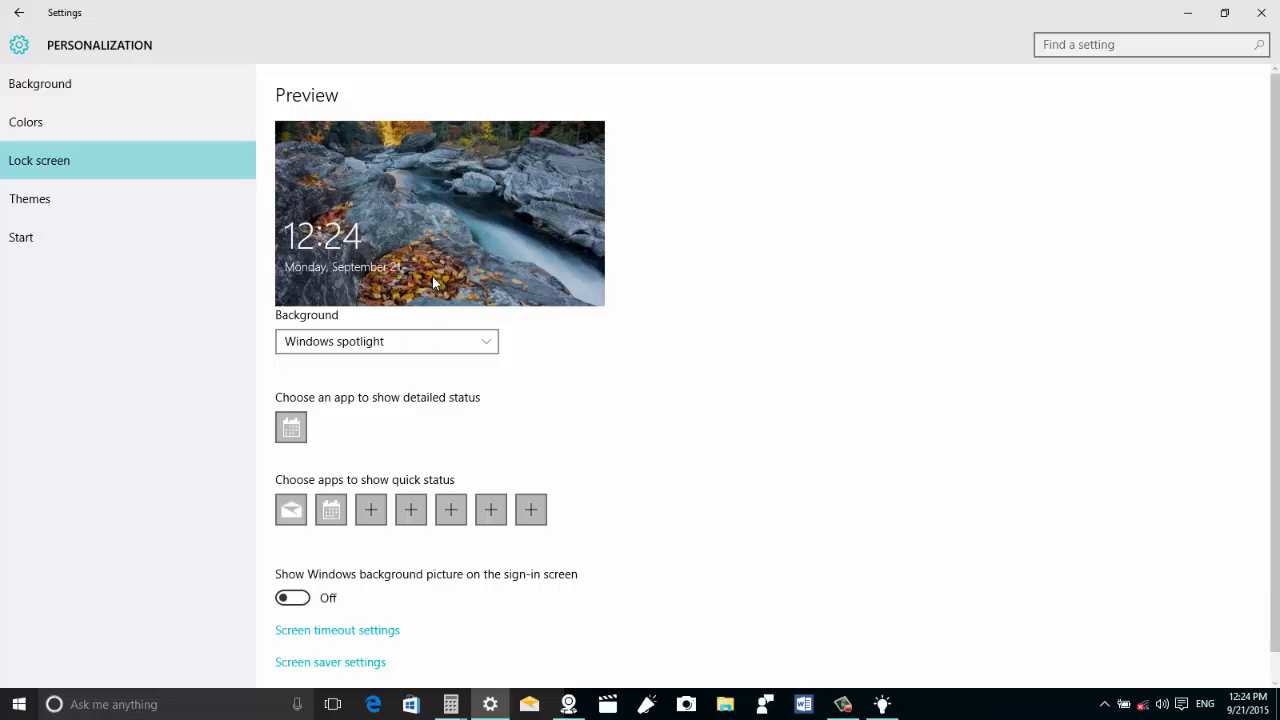
mouse_move(400, 314)
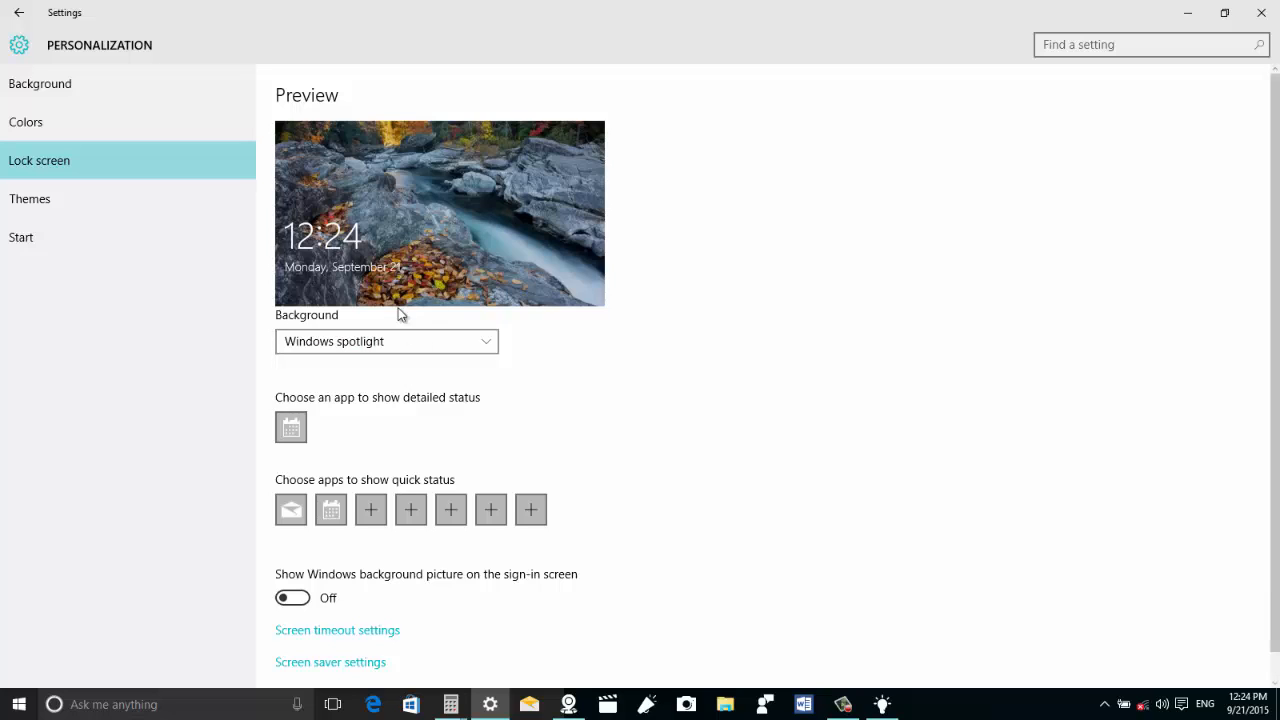
mouse_move(412, 350)
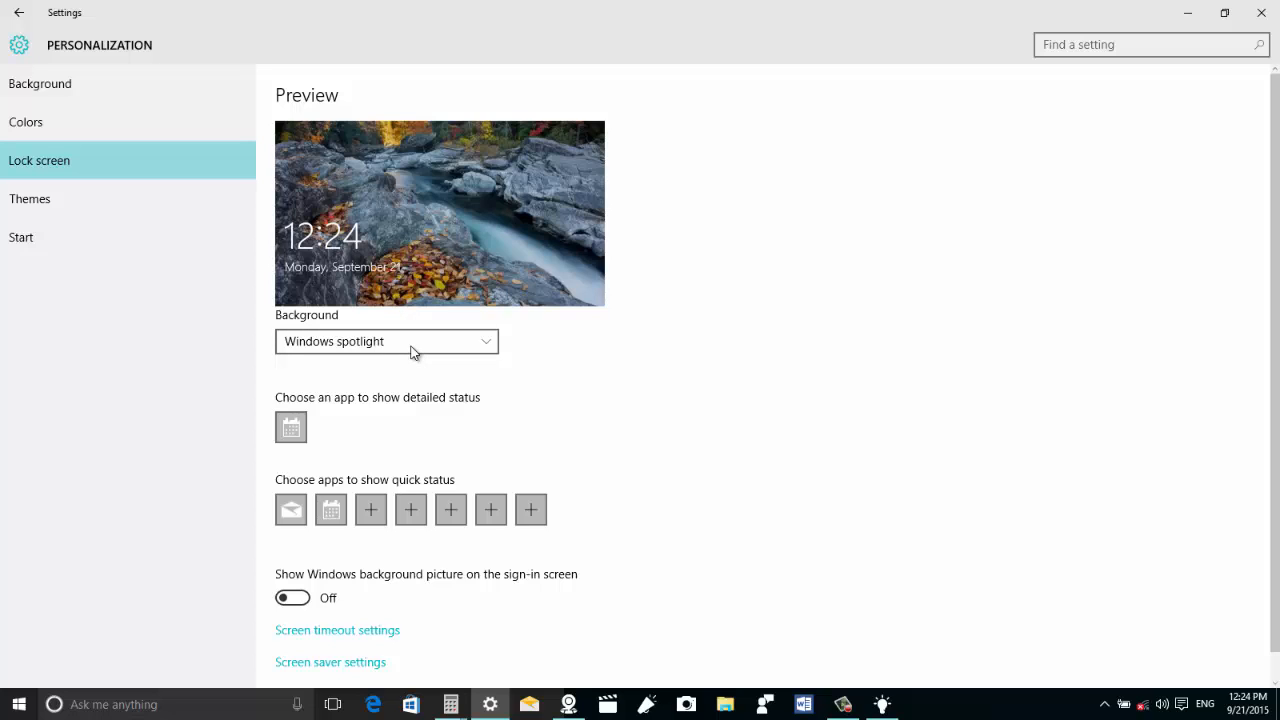
mouse_move(572, 328)
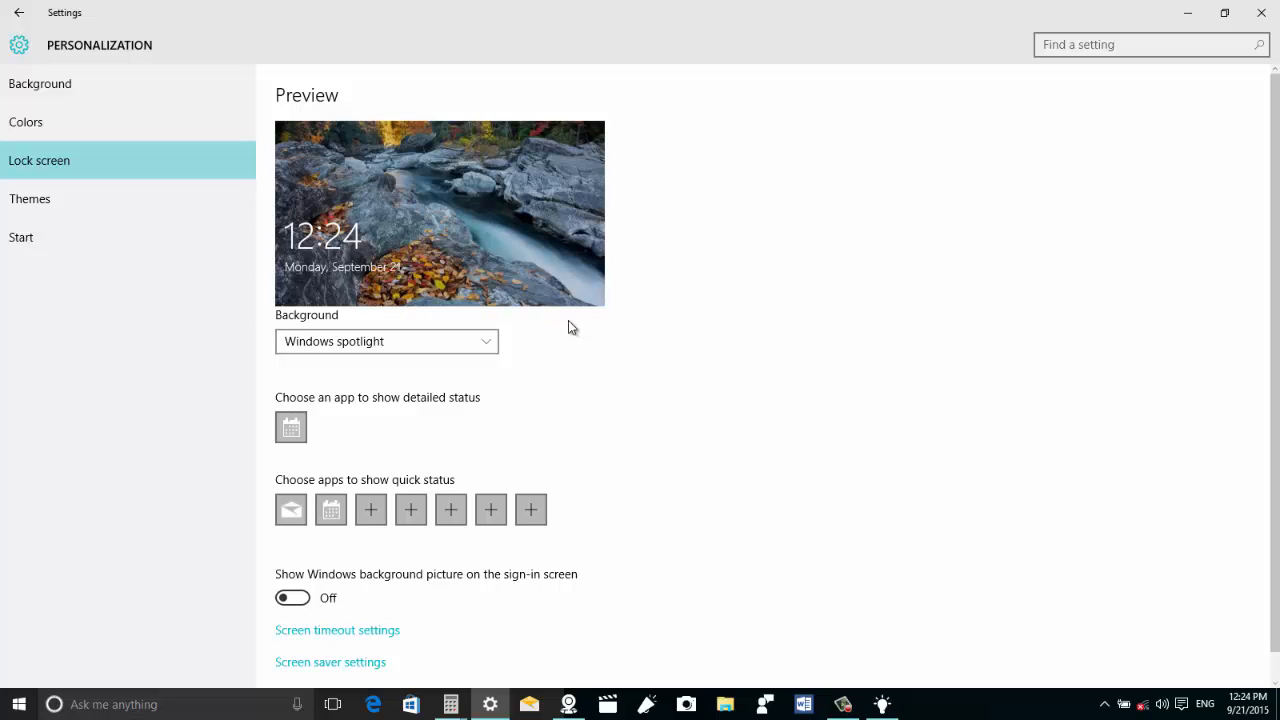
mouse_move(508, 258)
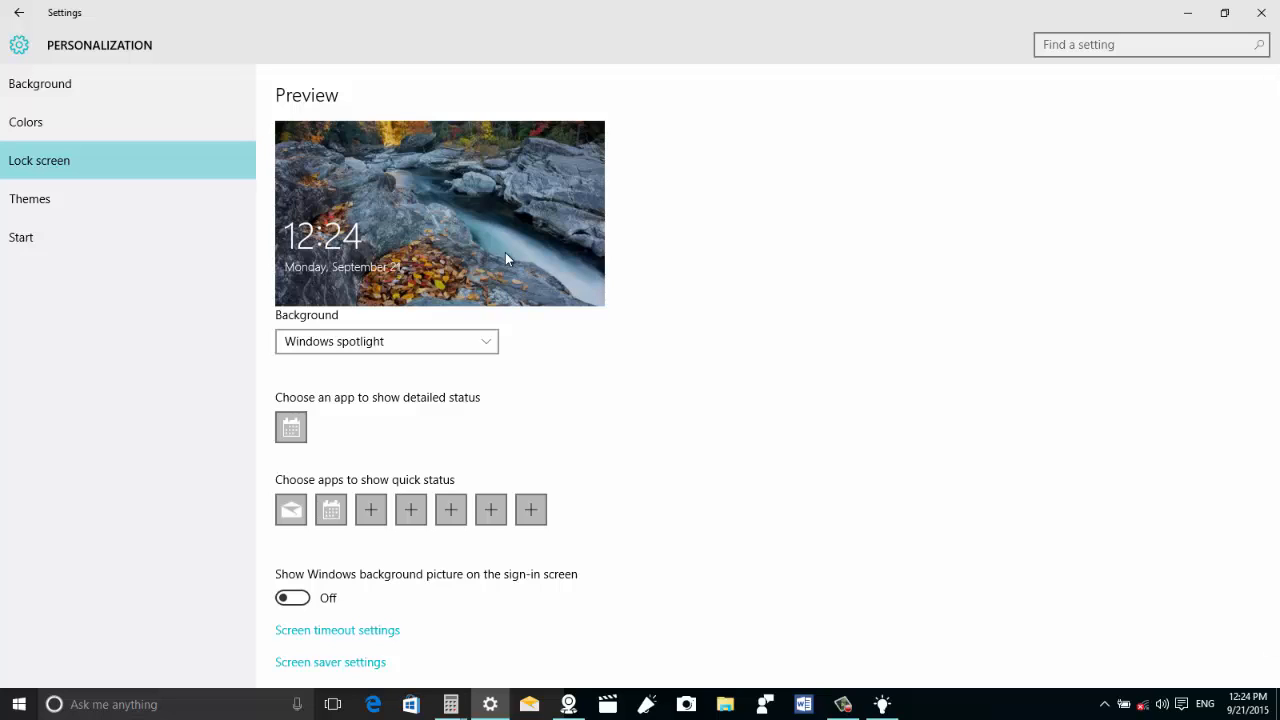
mouse_move(672, 300)
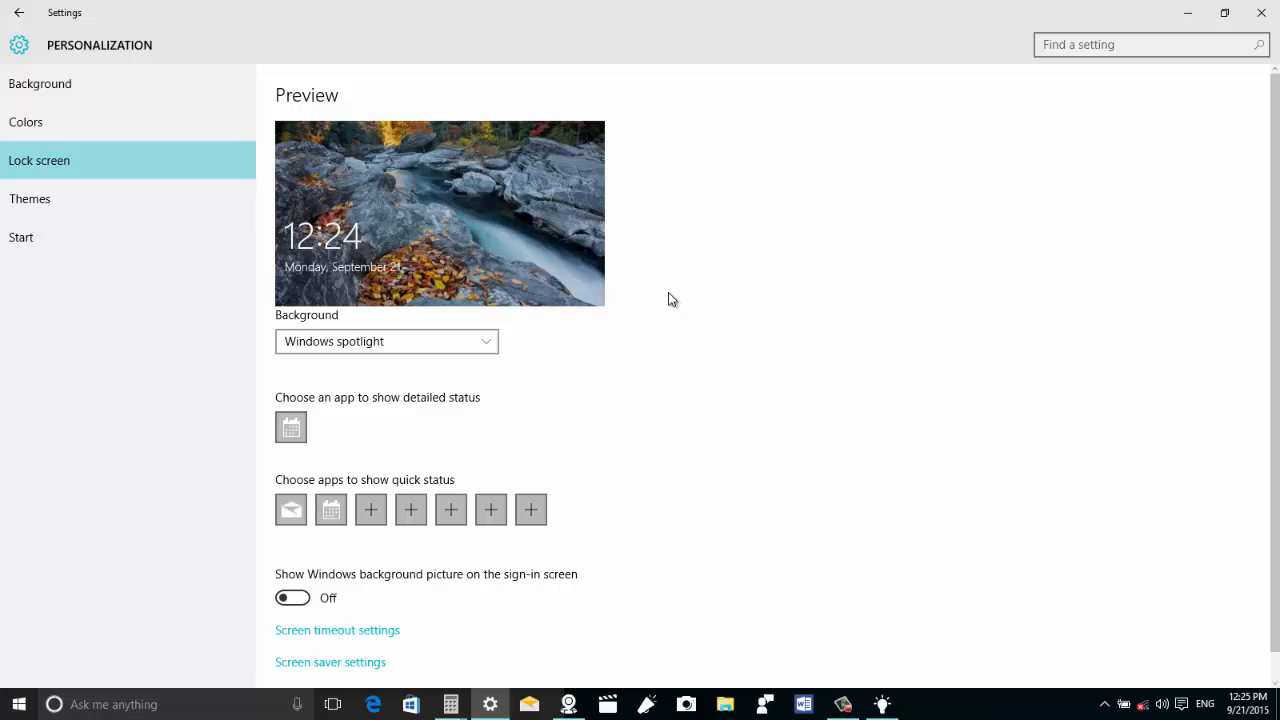
scroll(down, 3)
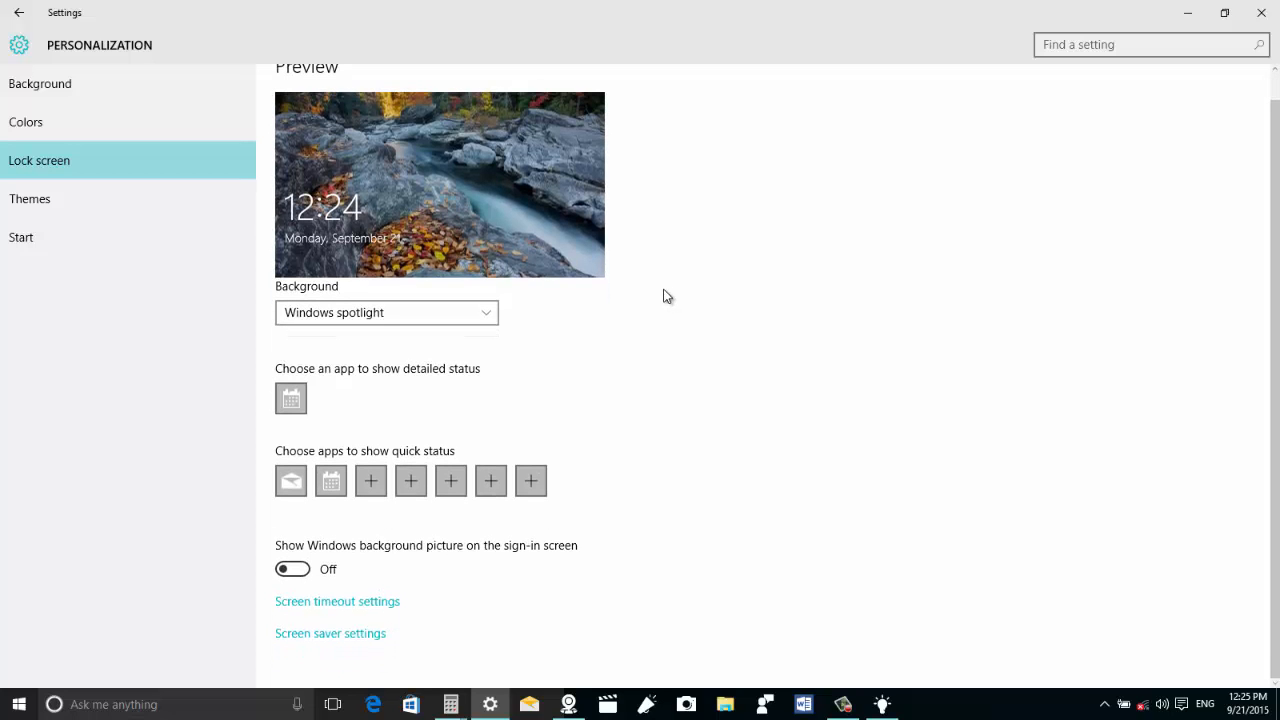
mouse_move(460, 460)
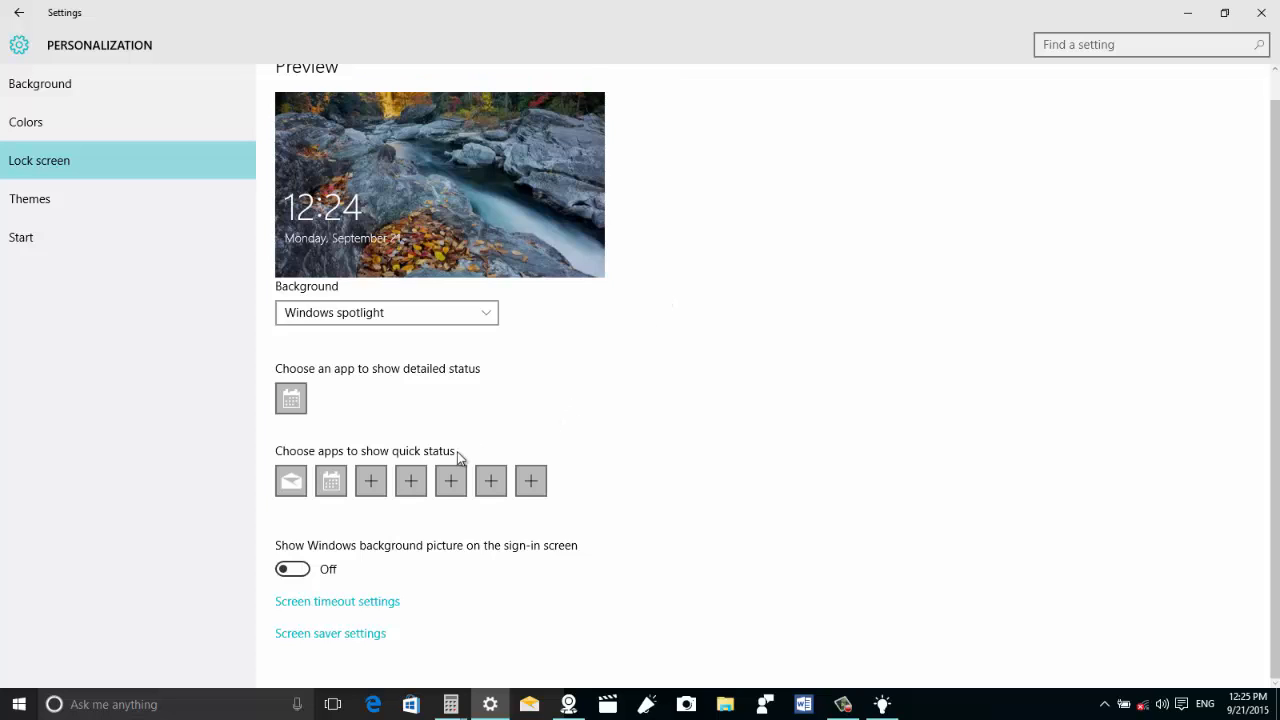
mouse_move(324, 566)
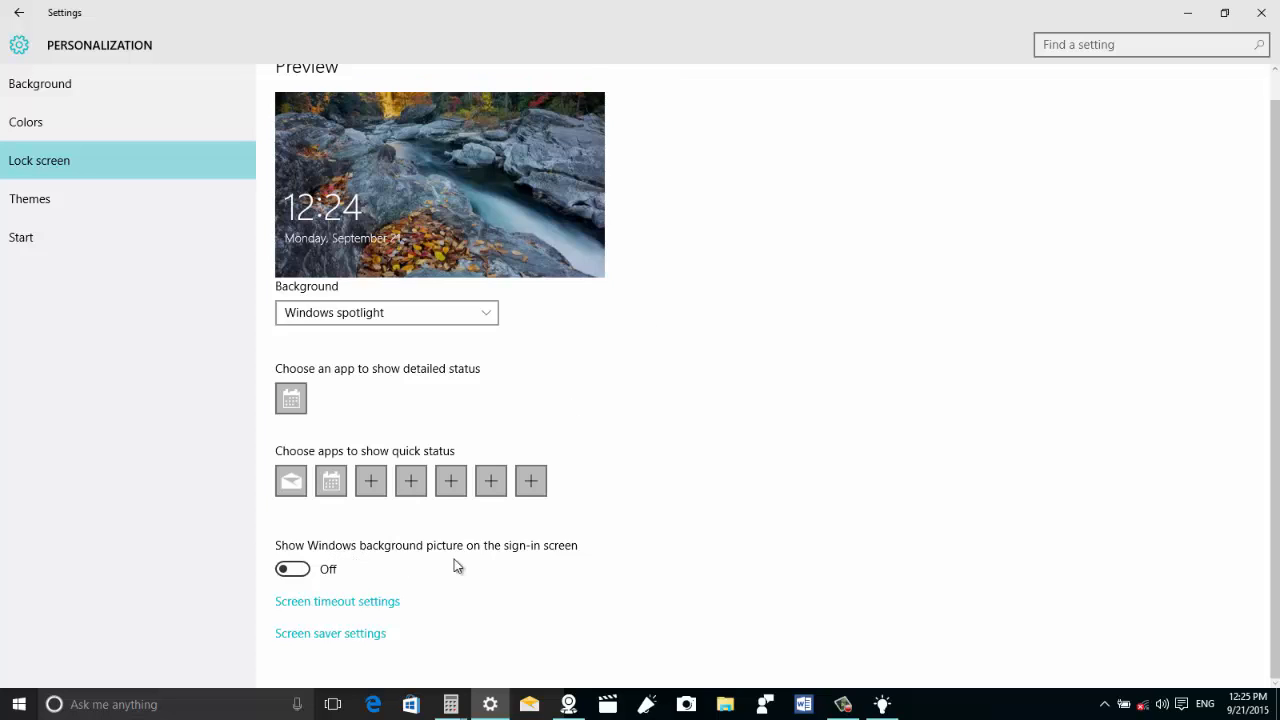
mouse_move(478, 568)
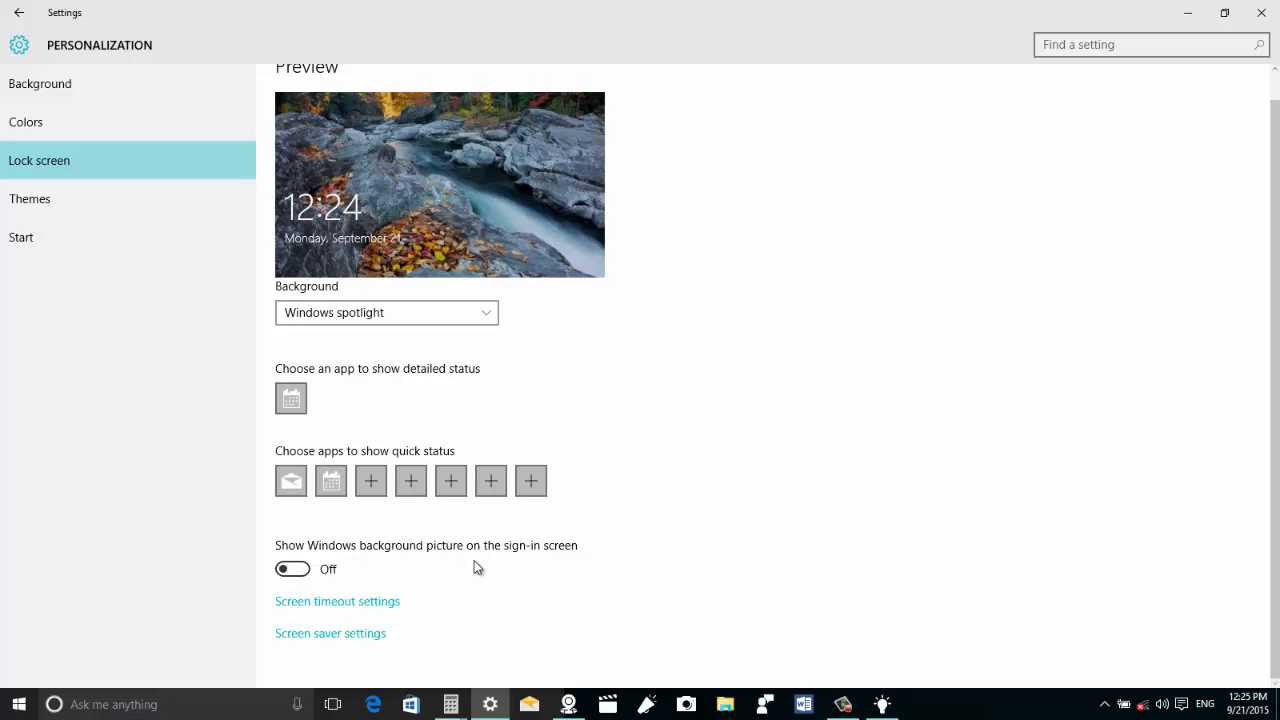
mouse_move(298, 556)
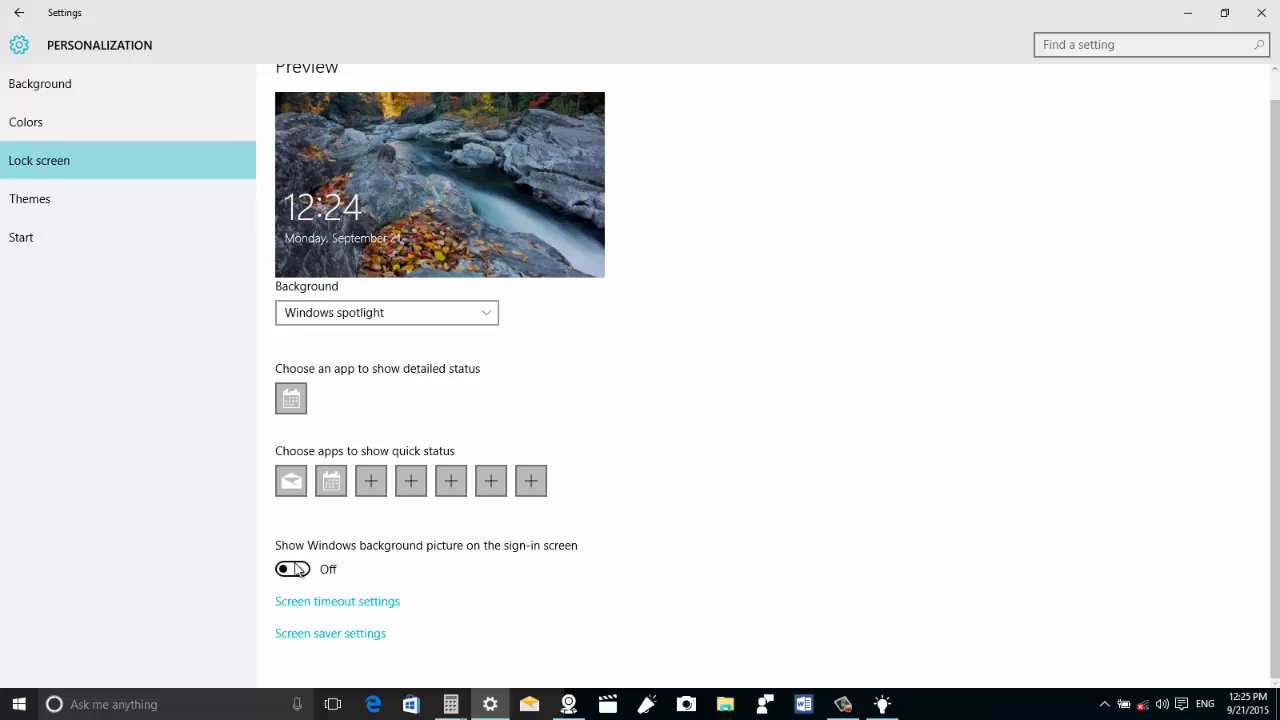
mouse_move(384, 564)
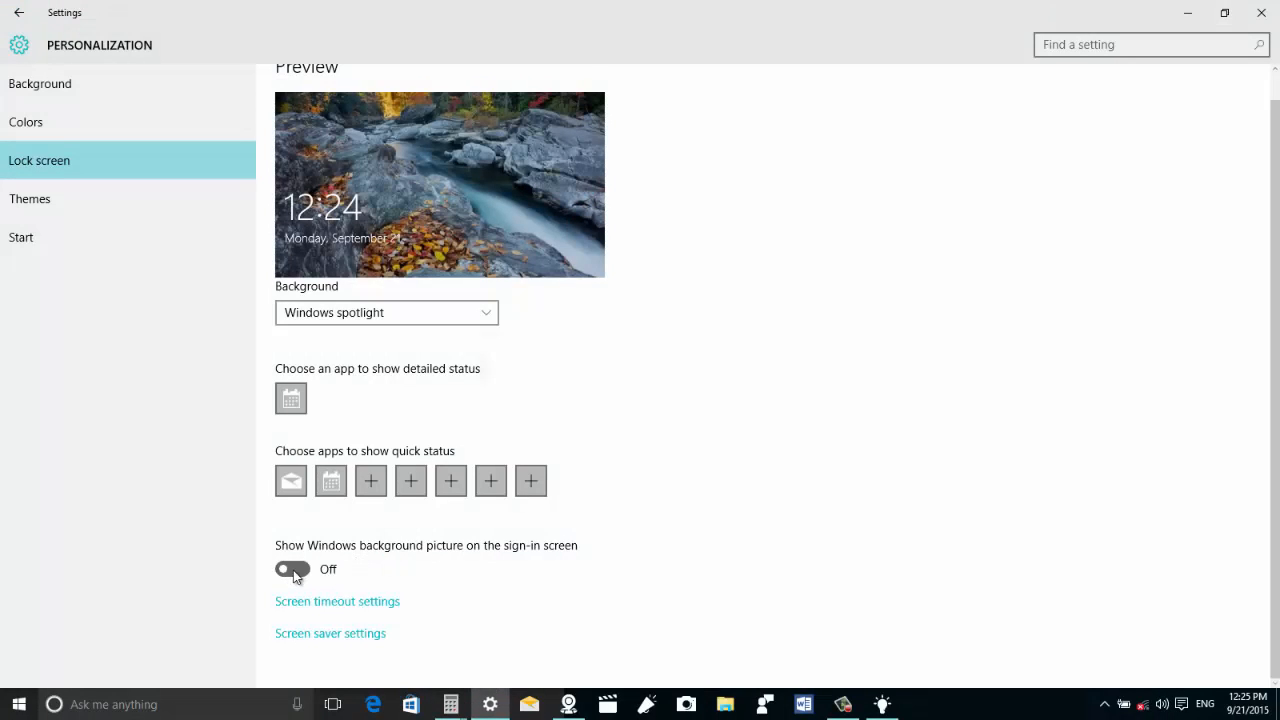
click(292, 568)
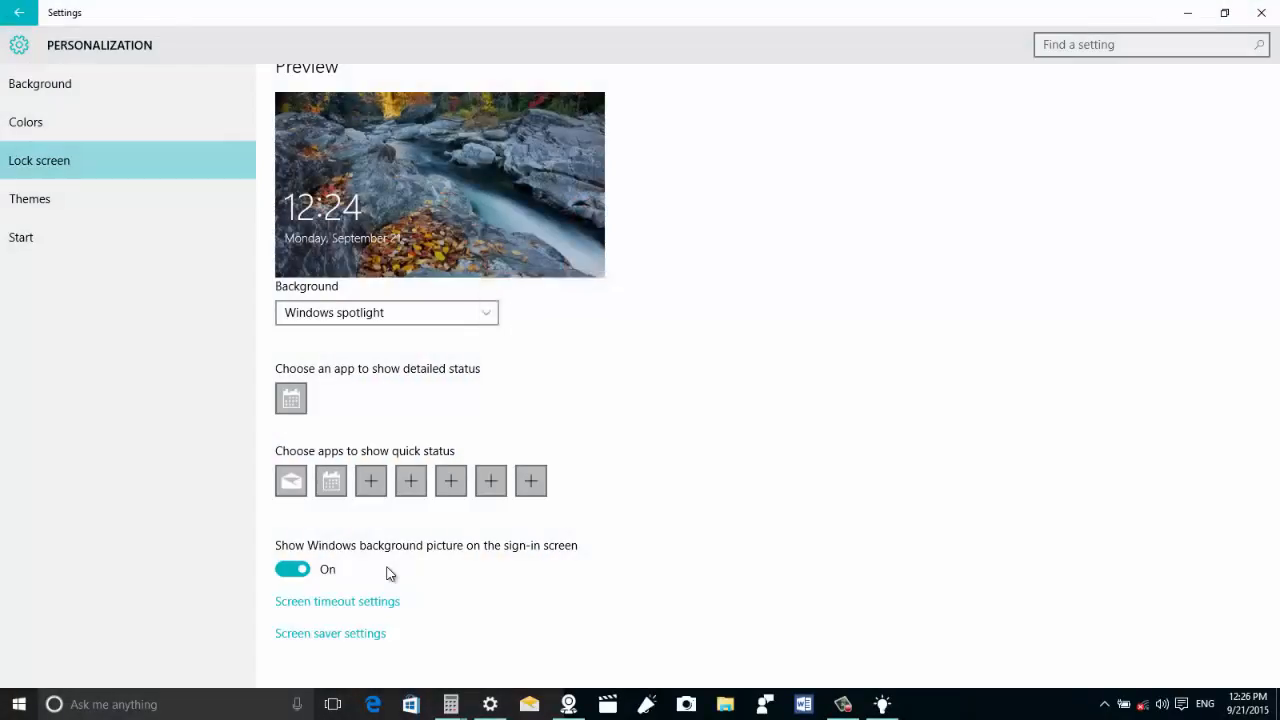
mouse_move(404, 550)
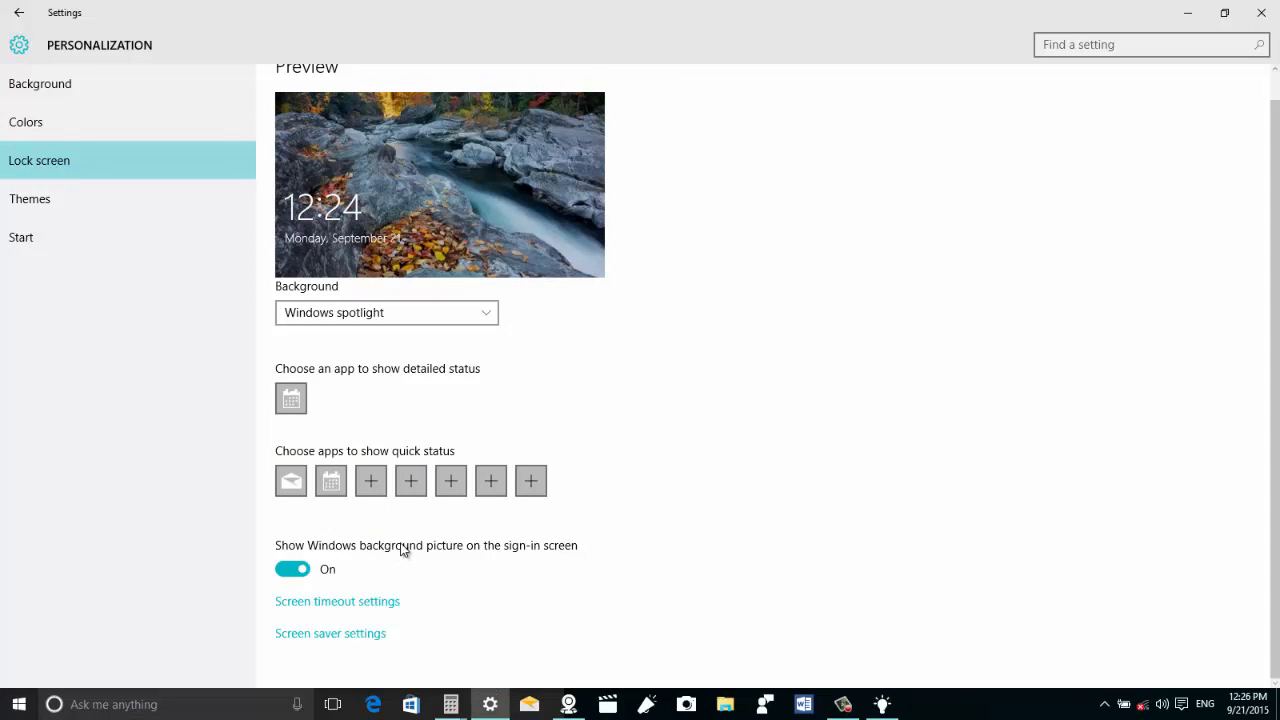
mouse_move(408, 544)
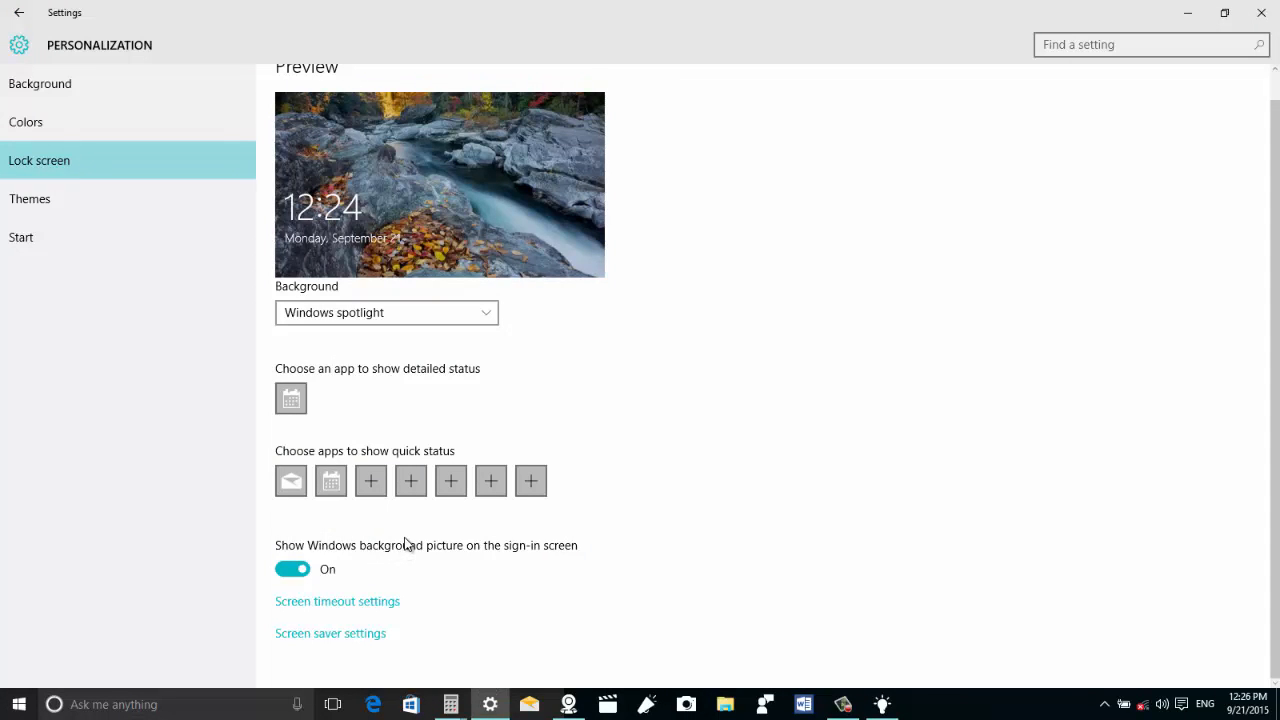
mouse_move(404, 538)
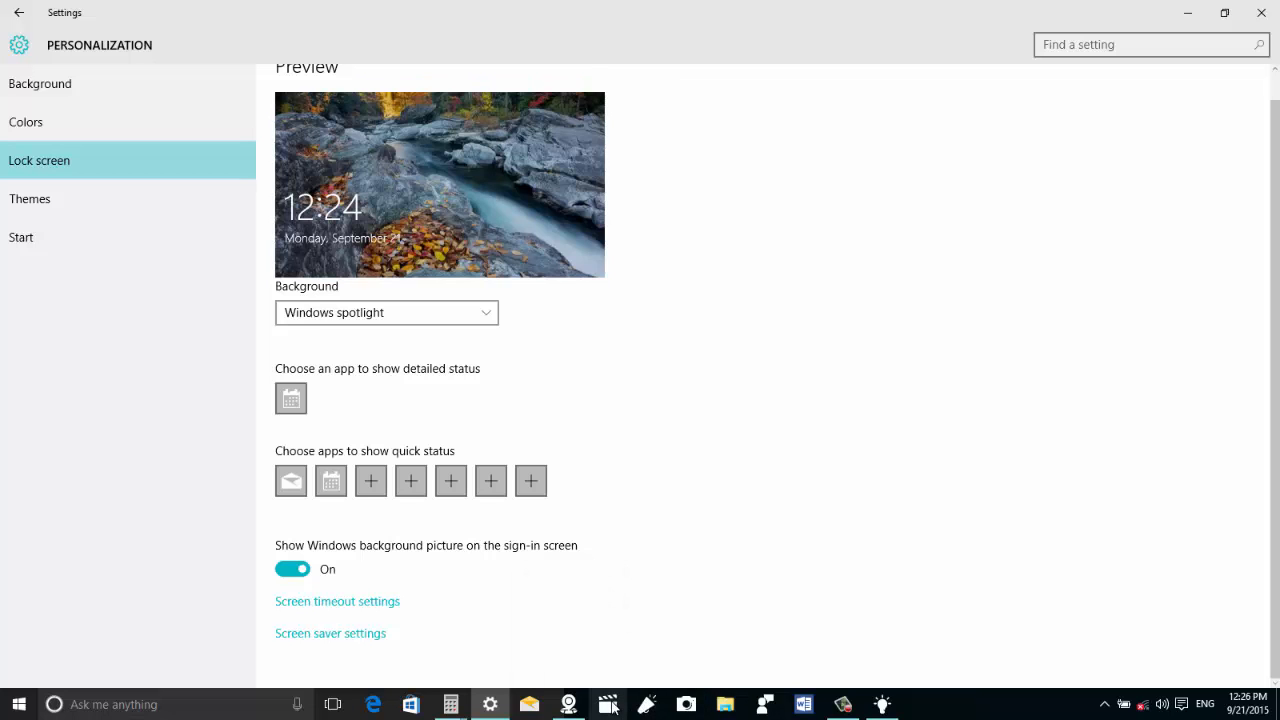
mouse_move(976, 254)
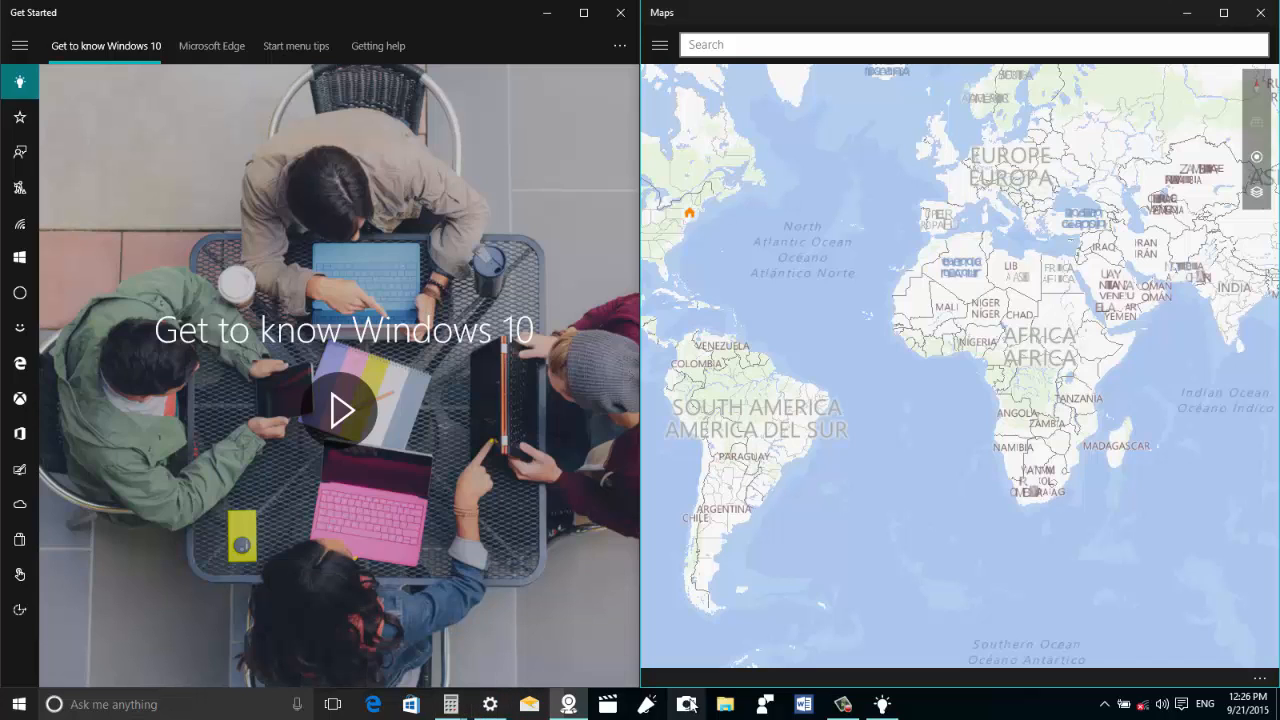
mouse_move(564, 704)
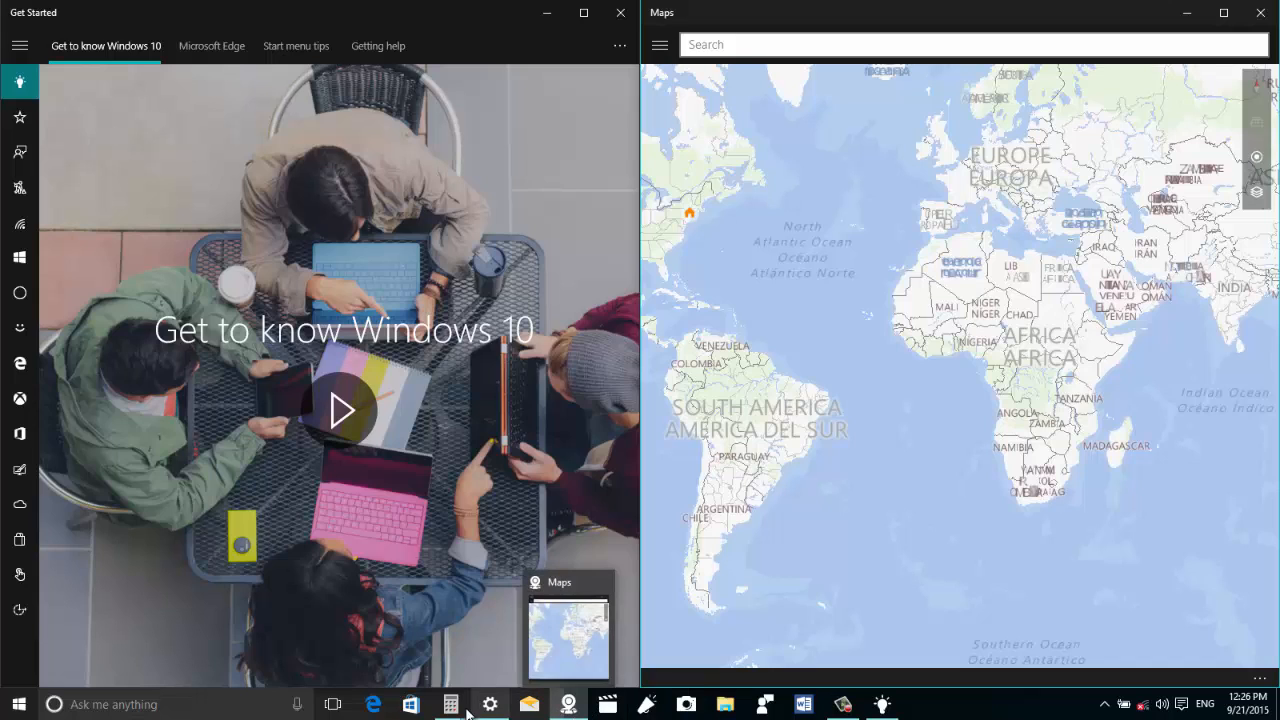
mouse_move(452, 706)
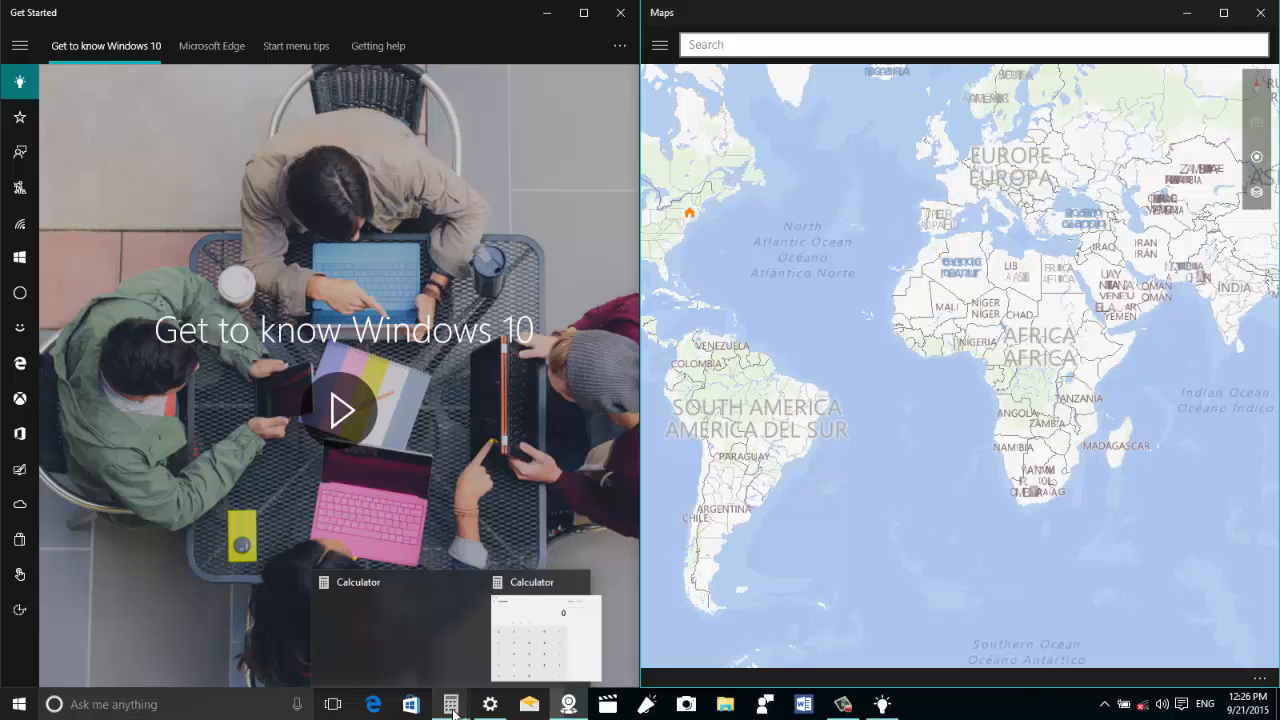
mouse_move(488, 704)
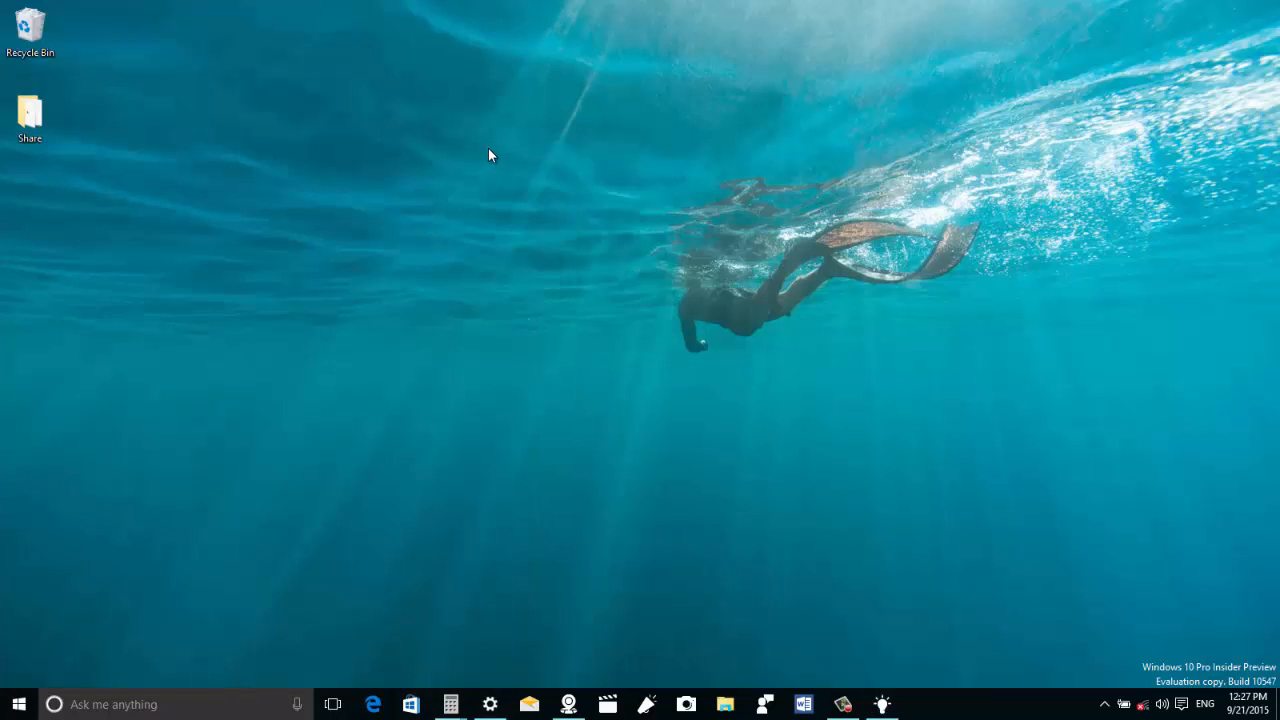
mouse_move(480, 180)
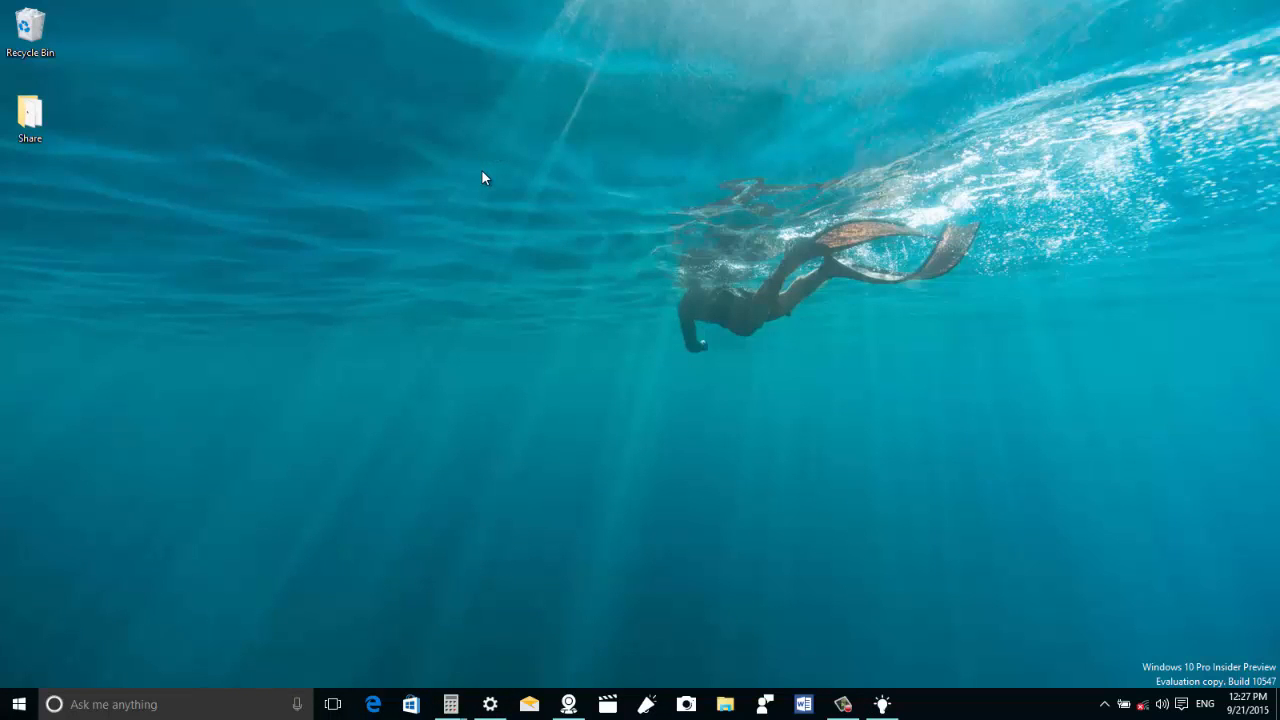
mouse_move(492, 168)
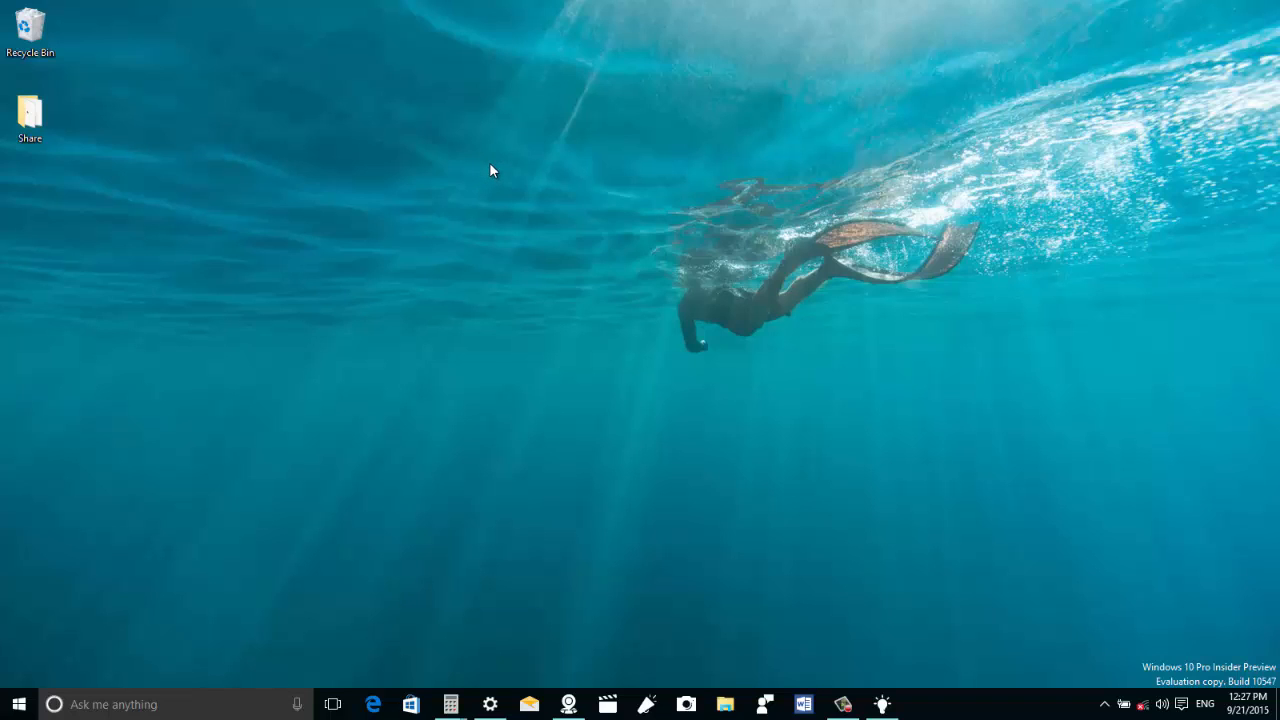
Step: Create a new folder on the desktop from the context menu's New > Folder entry
right_click(492, 168)
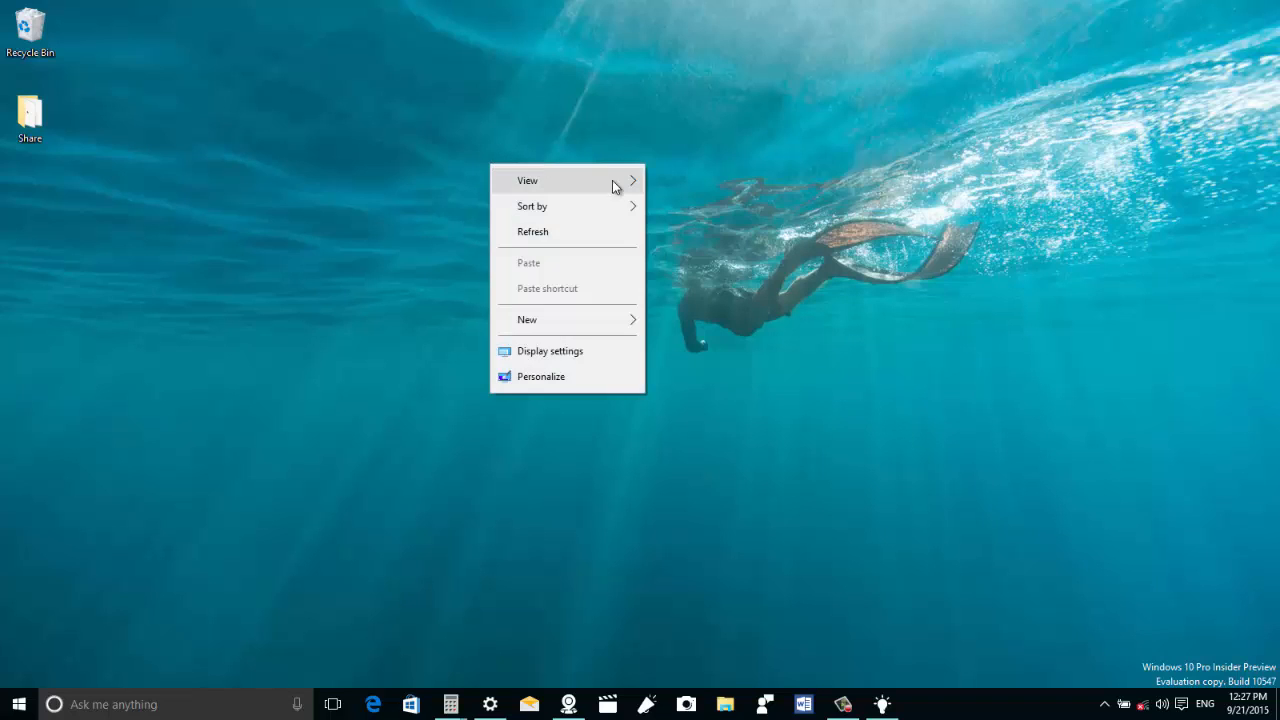
click(528, 180)
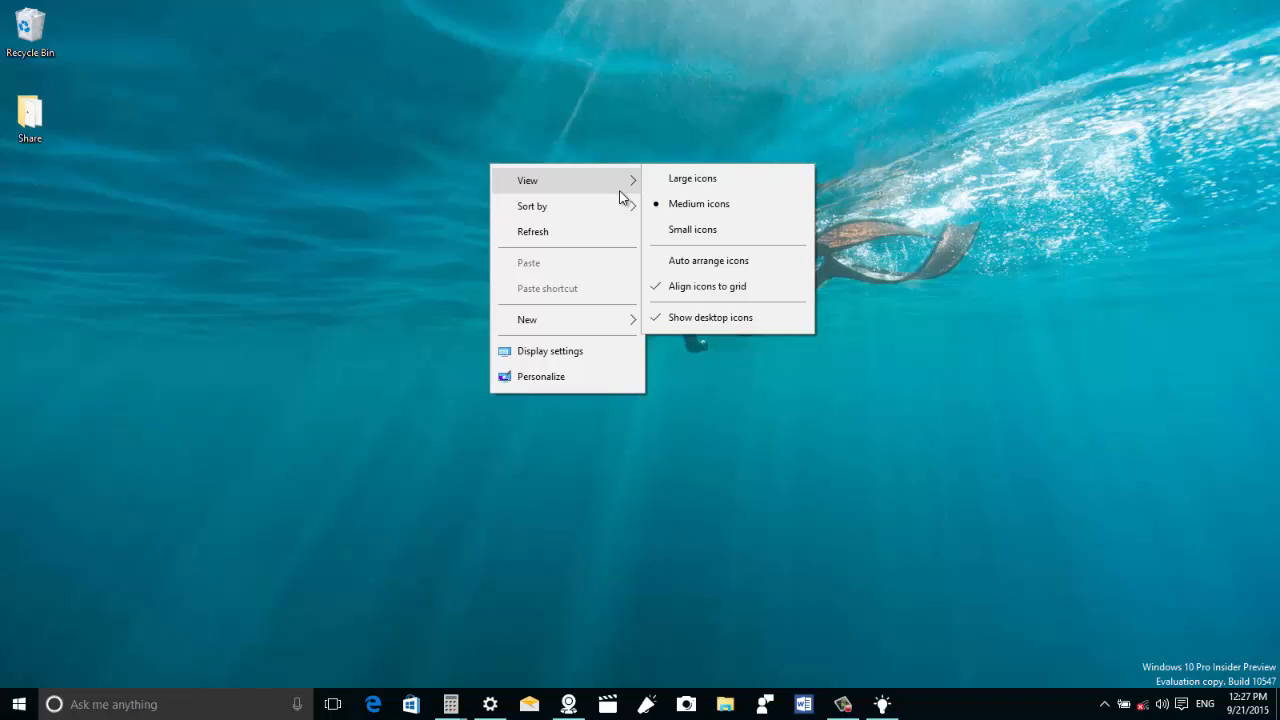
mouse_move(564, 196)
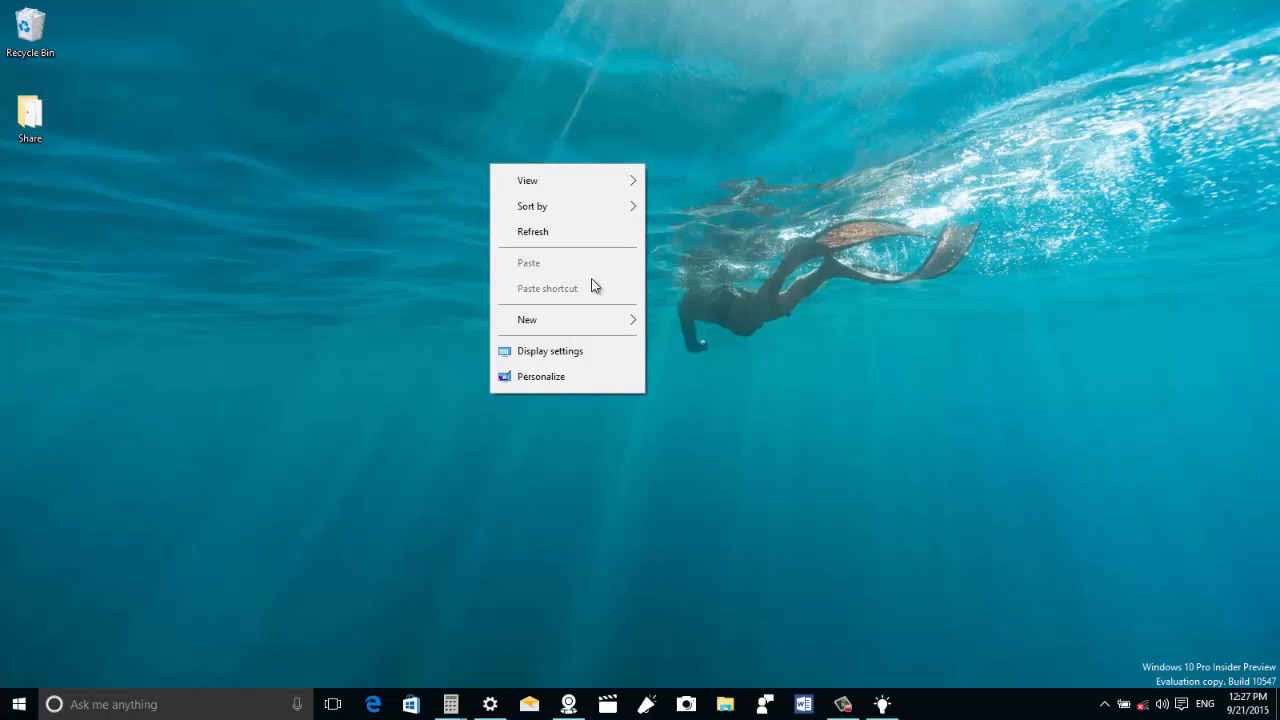
mouse_move(584, 320)
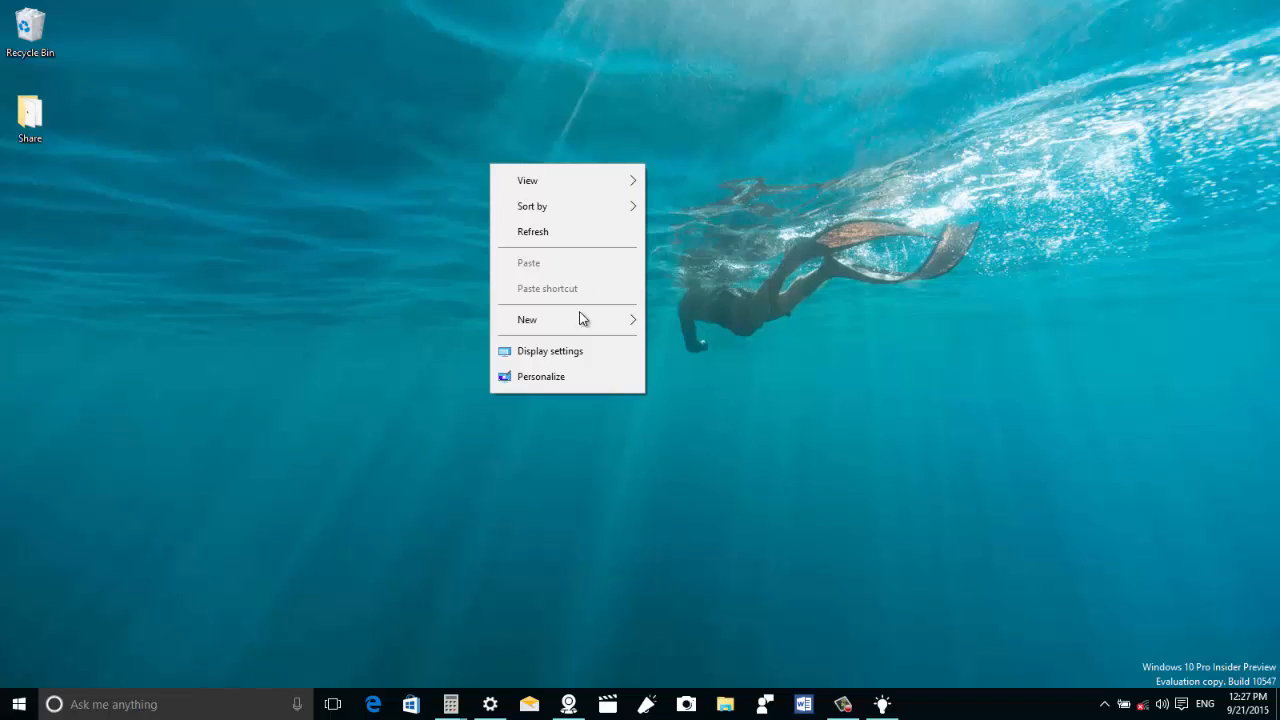
click(528, 320)
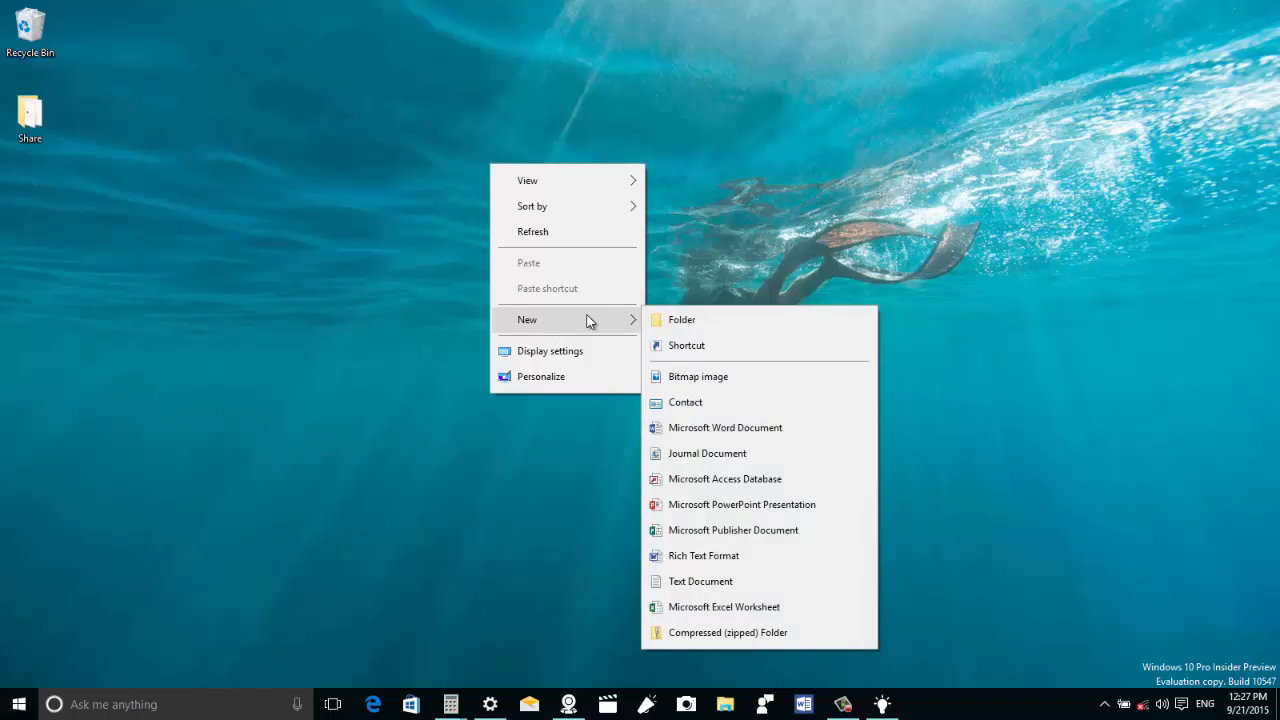
mouse_move(576, 318)
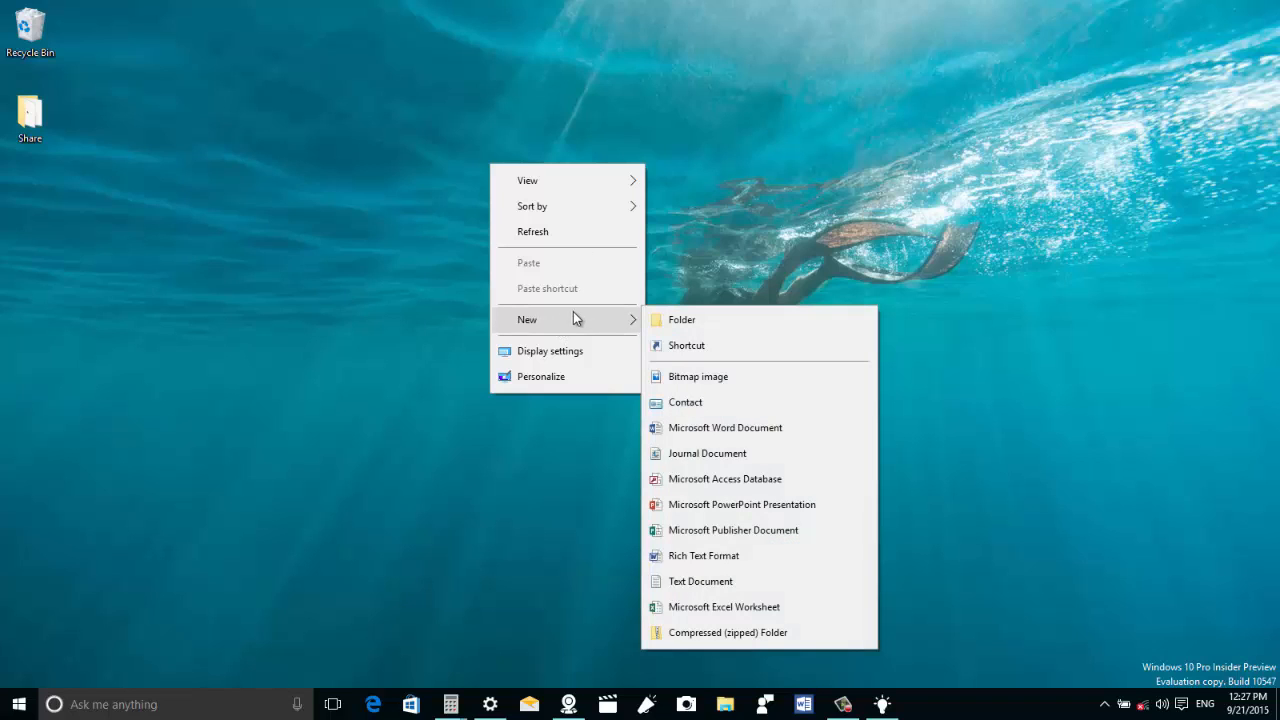
click(680, 320)
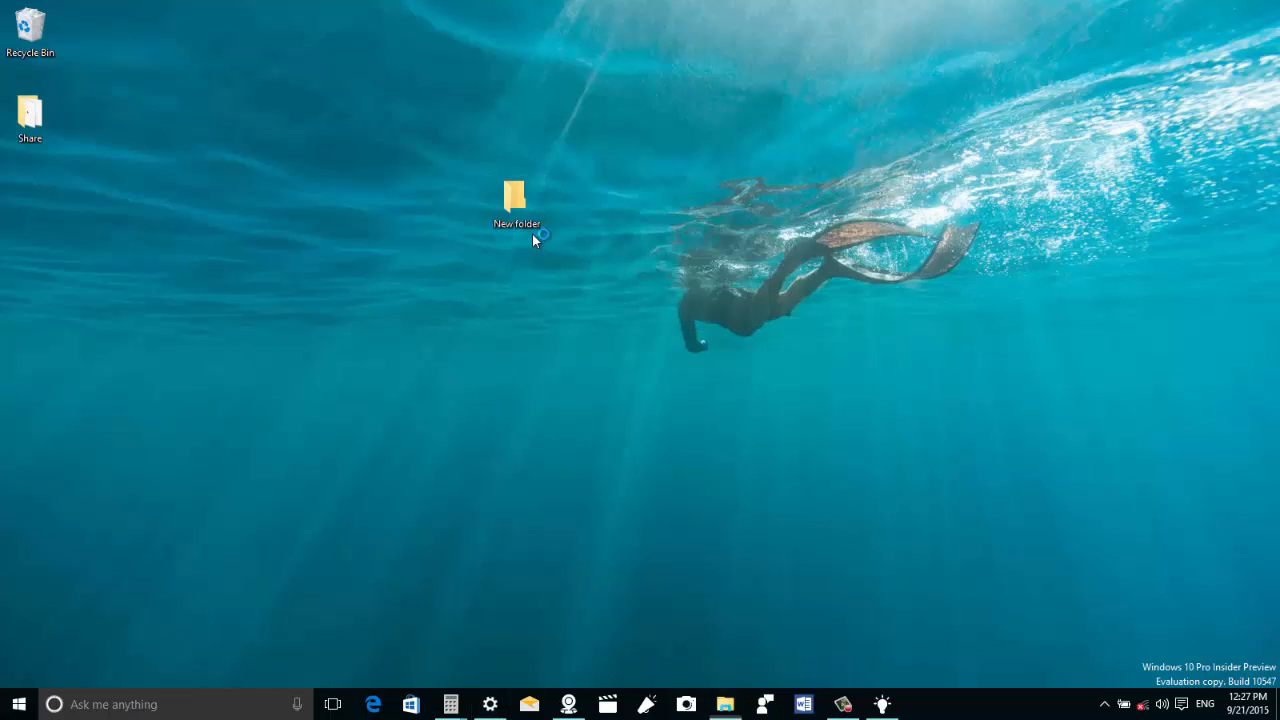
click(728, 704)
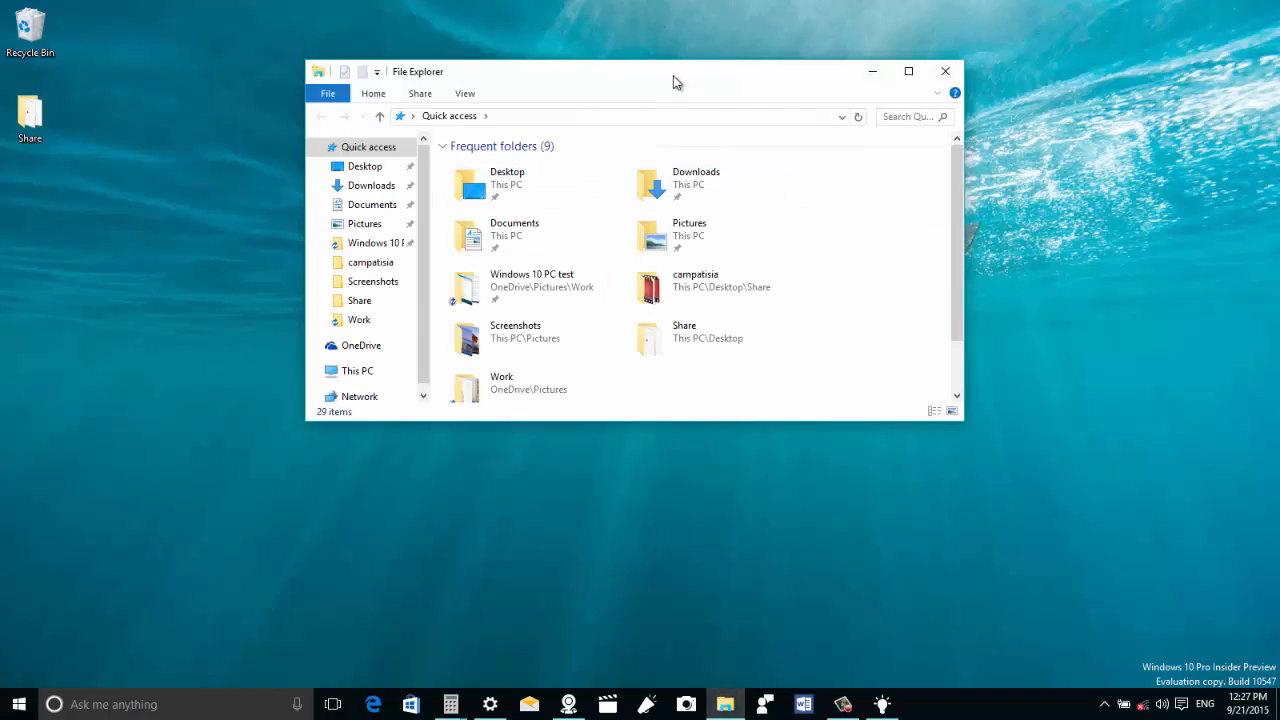
scroll(down, 3)
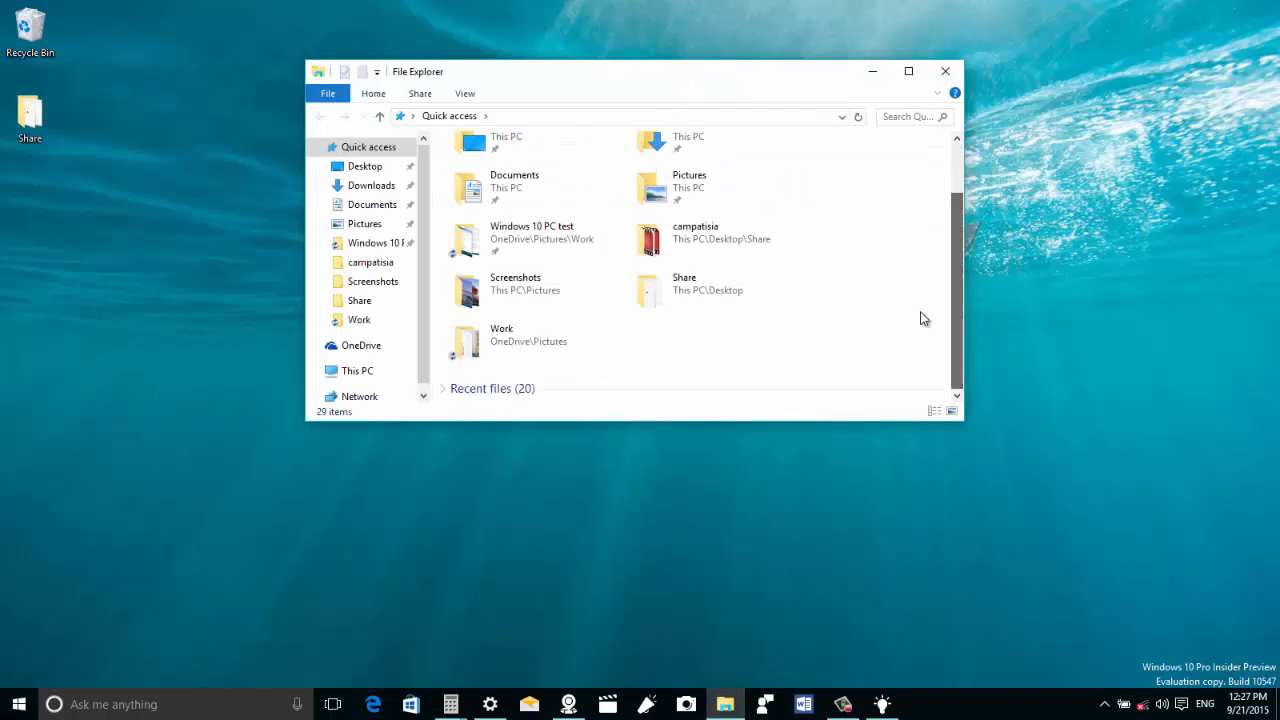
mouse_move(690, 298)
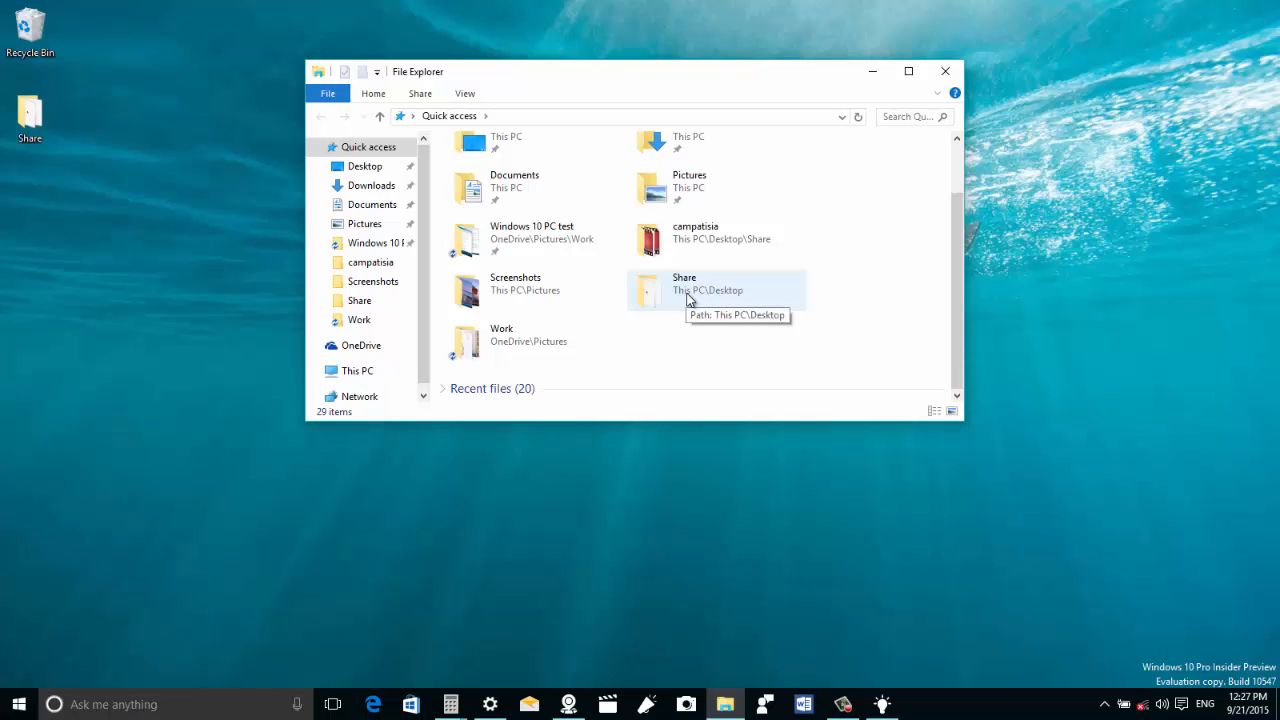
right_click(684, 290)
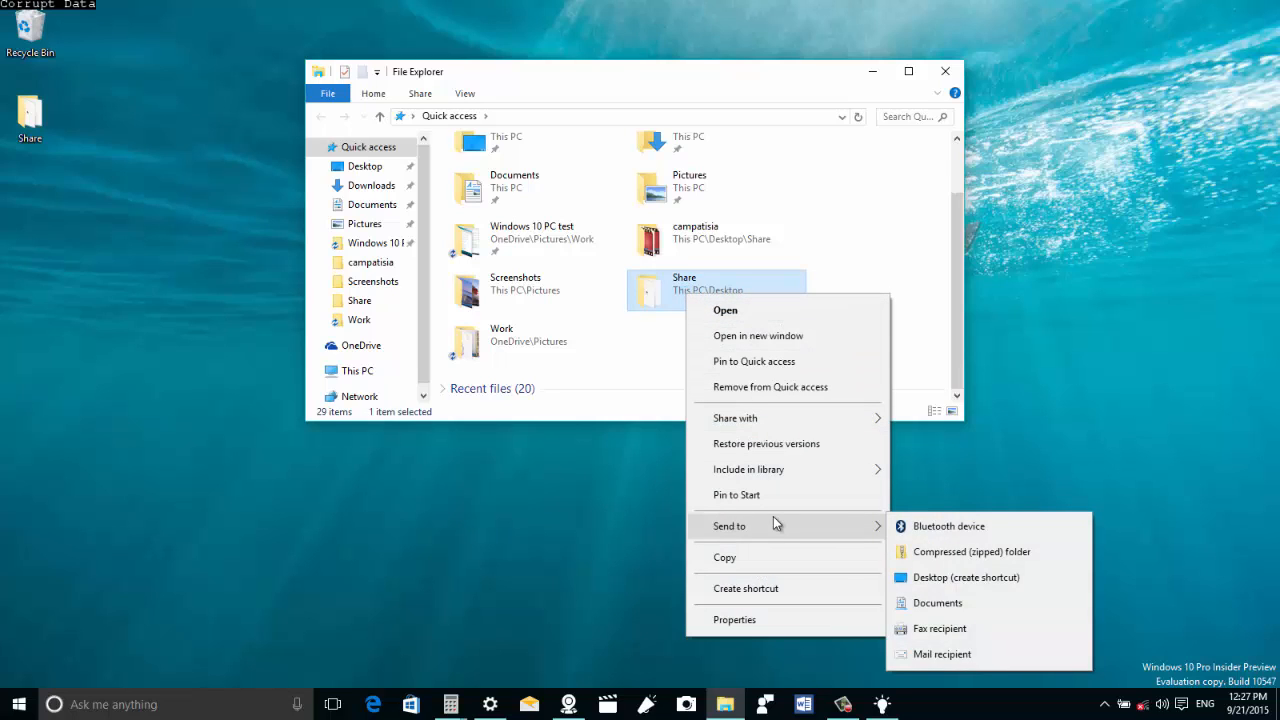
mouse_move(780, 308)
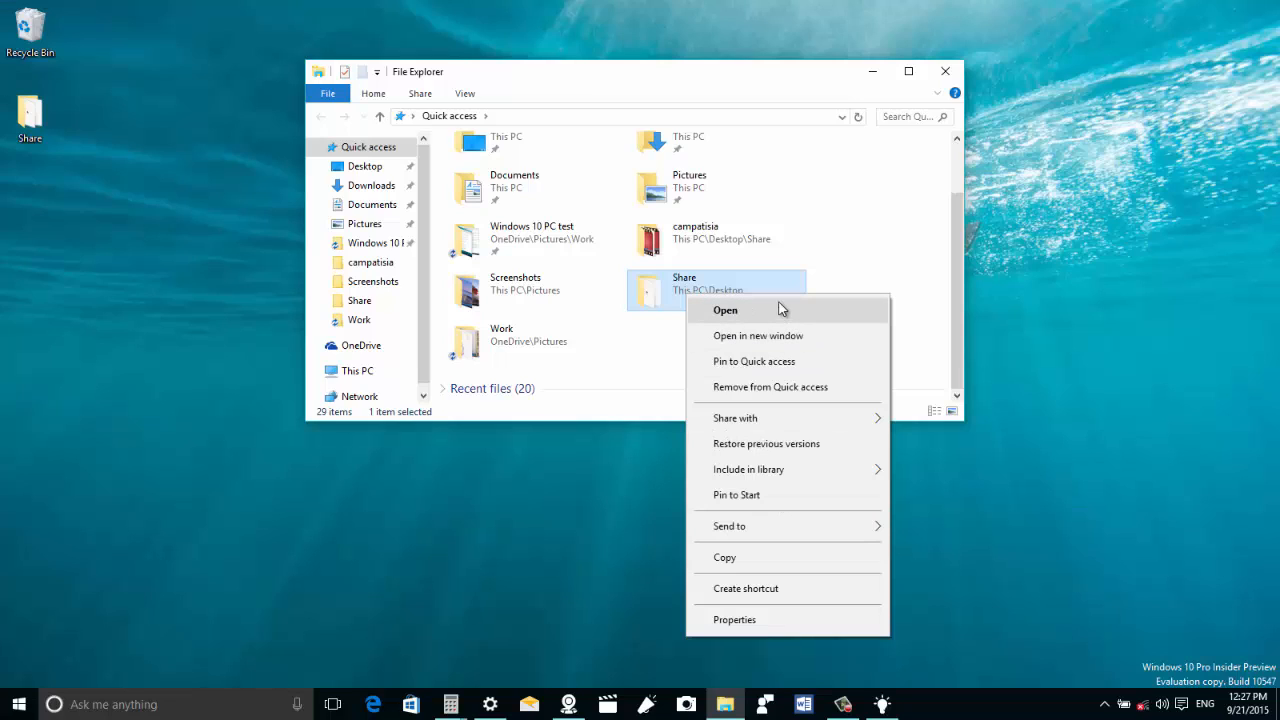
mouse_move(756, 316)
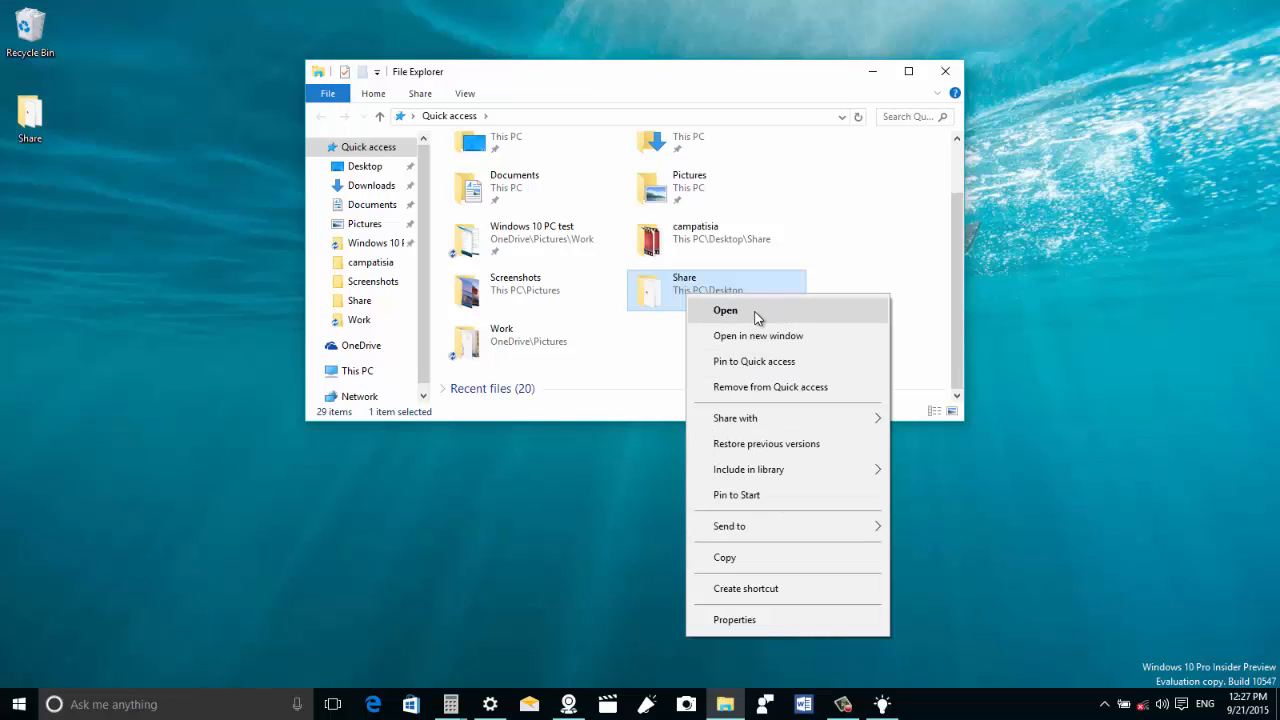
mouse_move(882, 88)
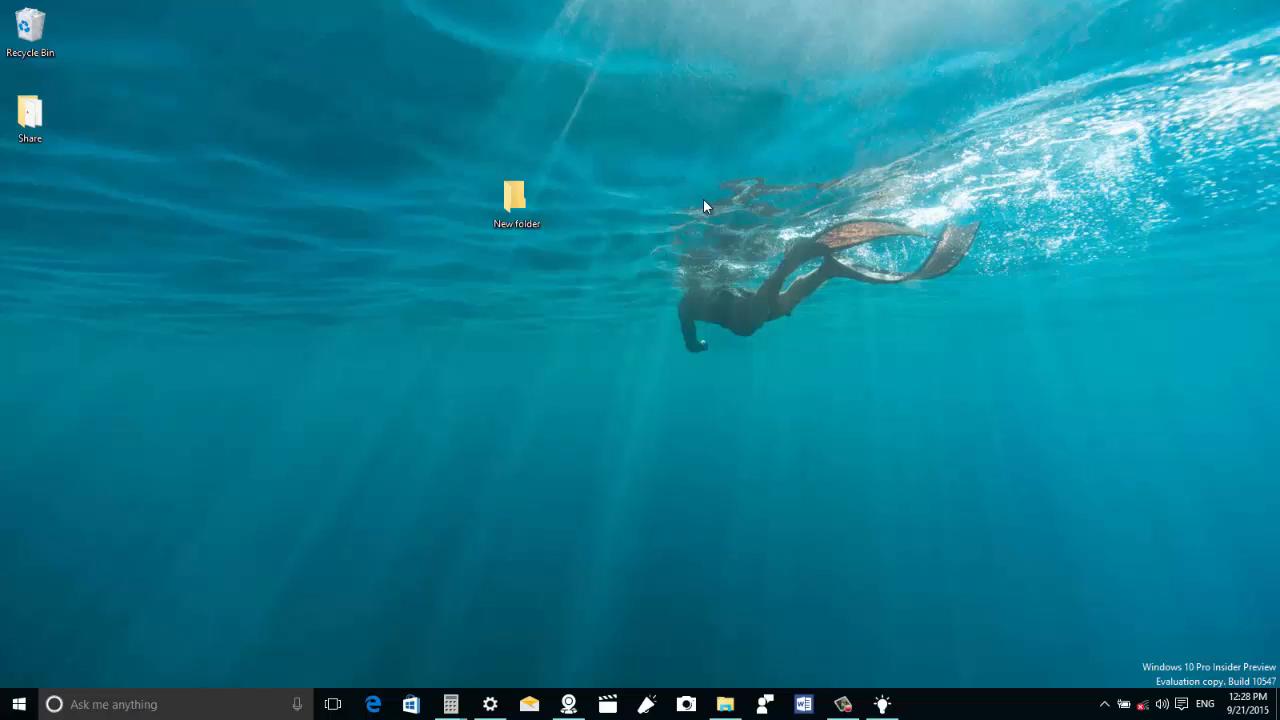
mouse_move(562, 212)
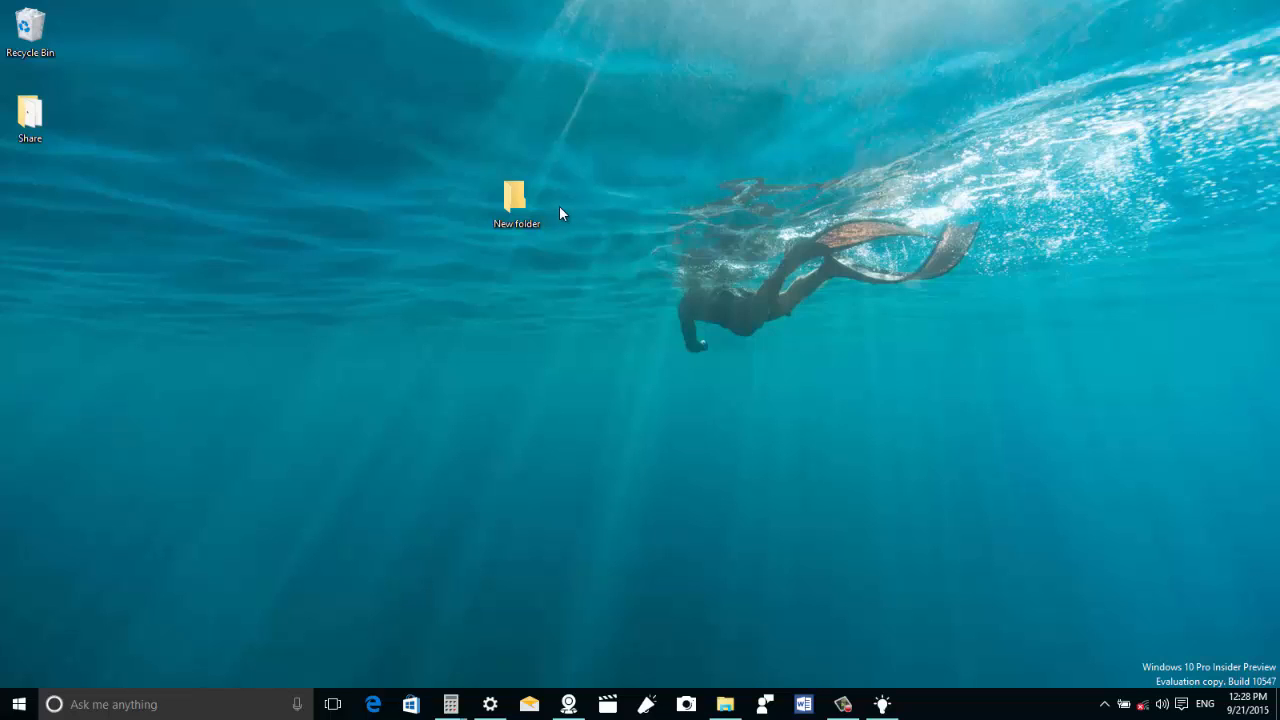
click(516, 196)
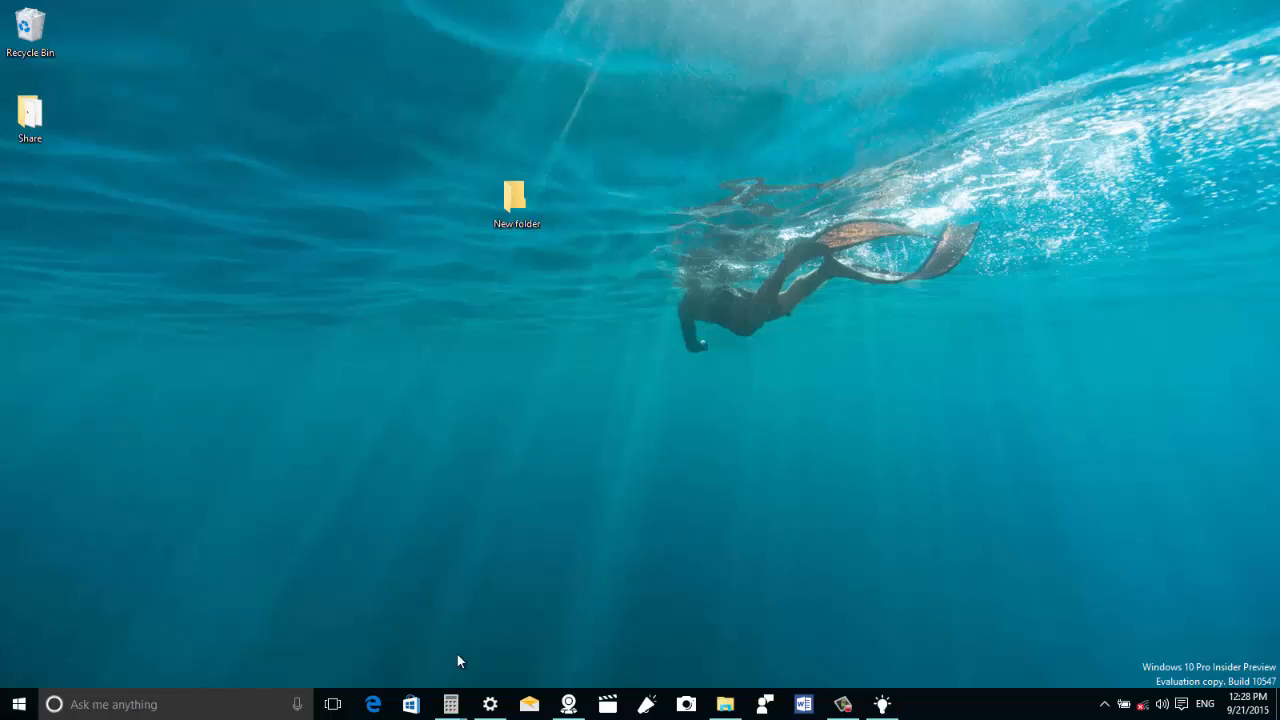
click(450, 704)
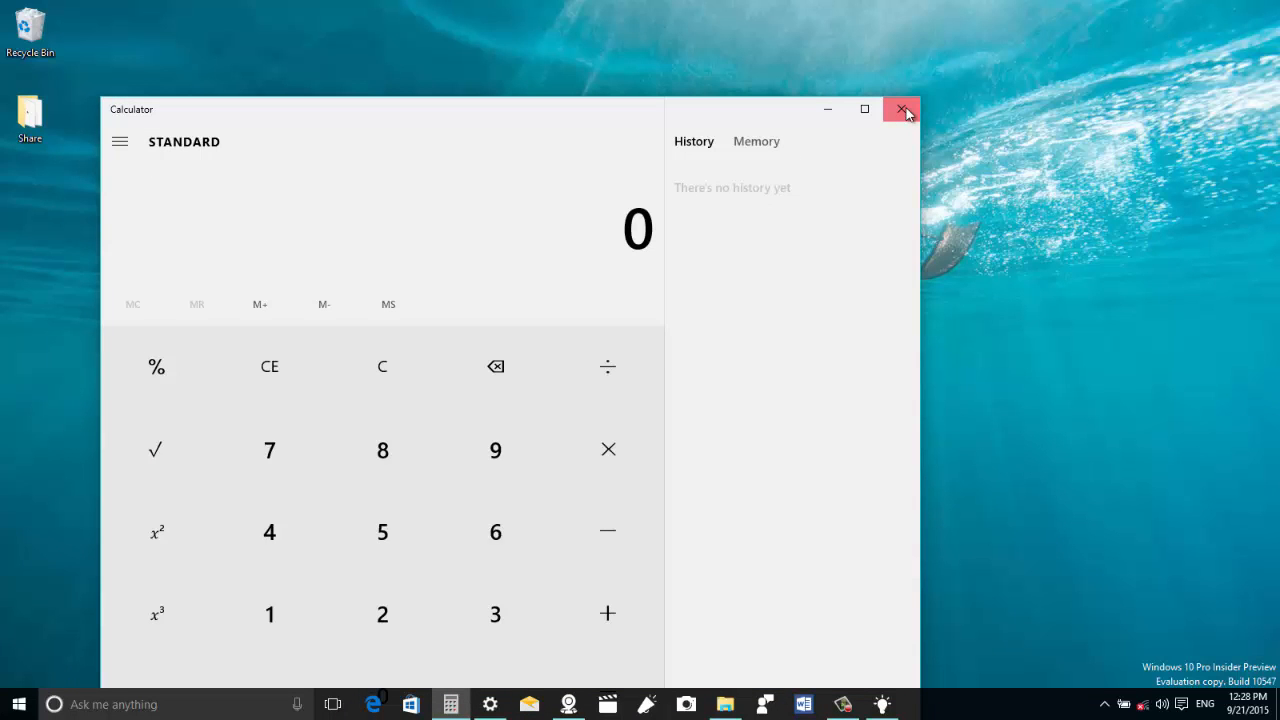
click(902, 108)
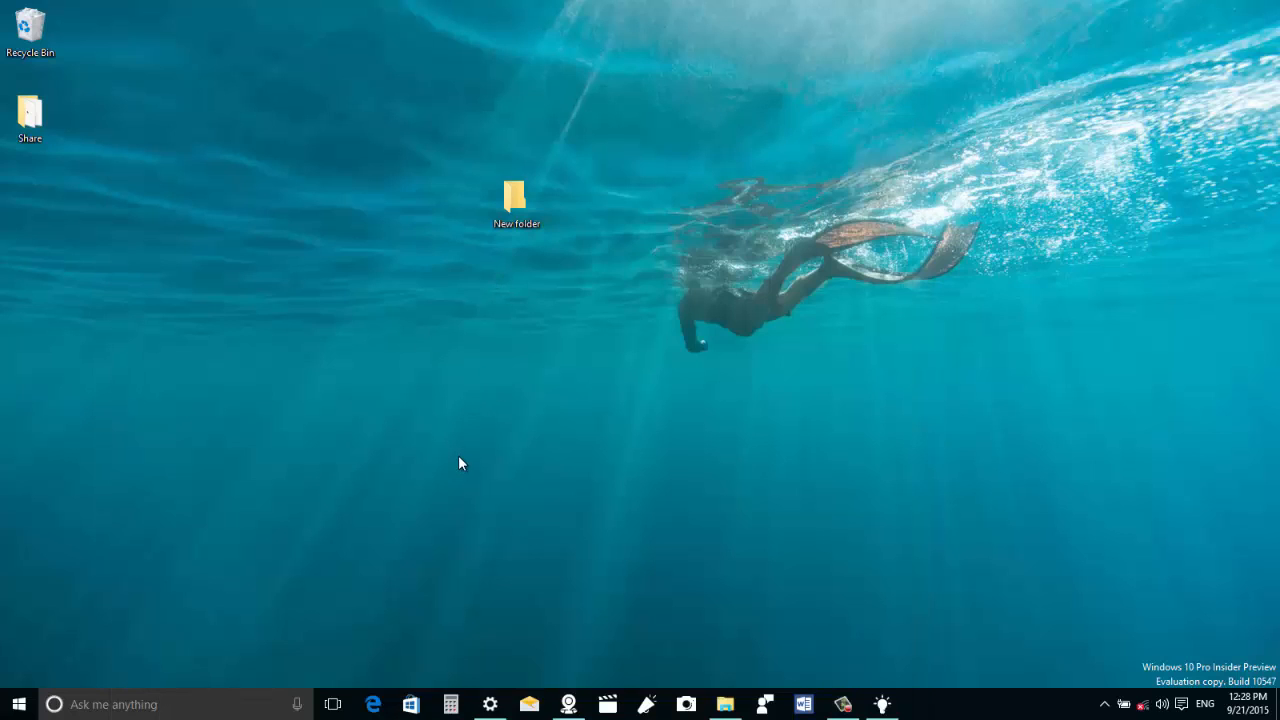
click(516, 198)
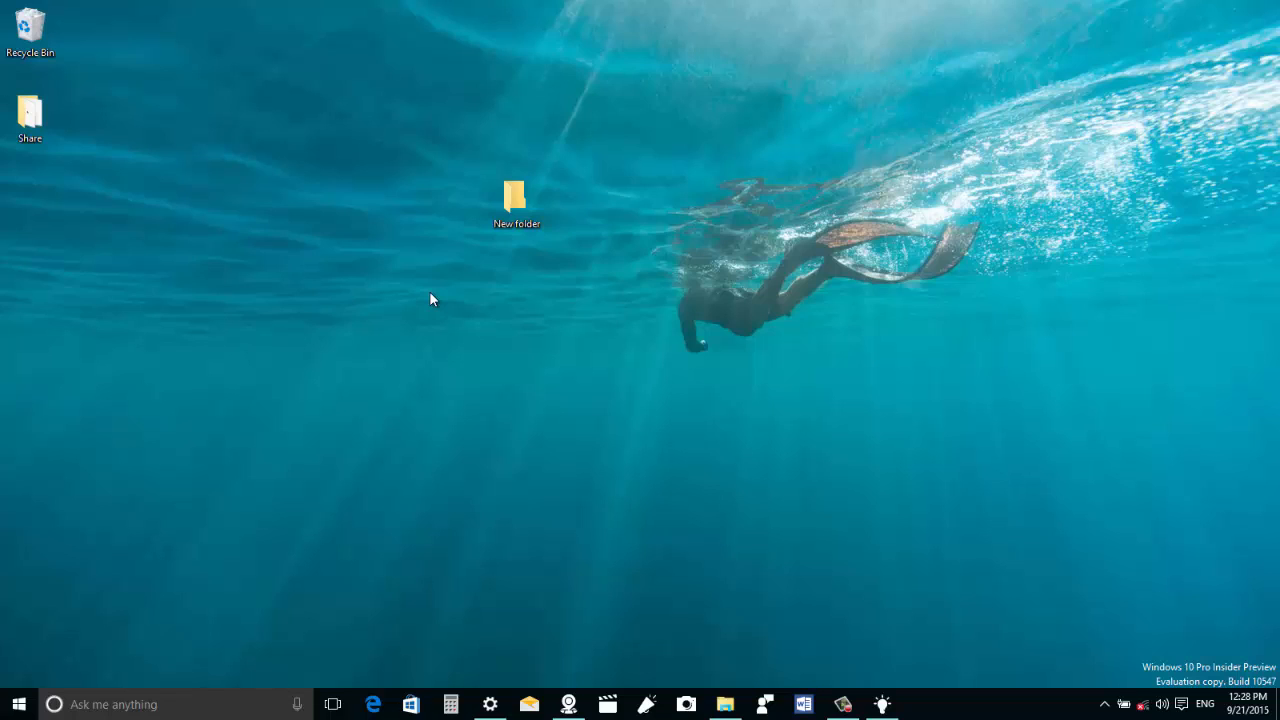
mouse_move(448, 358)
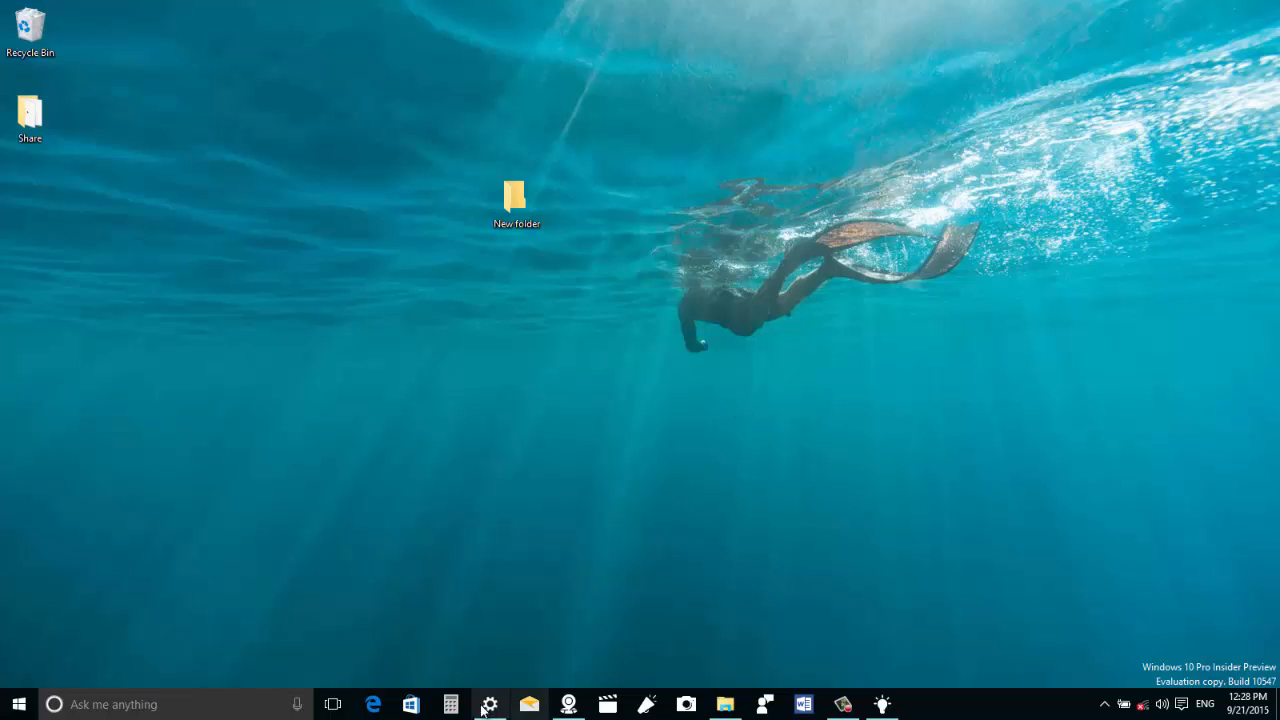
Step: Reach Settings > System > Multitasking showing the Snap and virtual desktop options
click(496, 704)
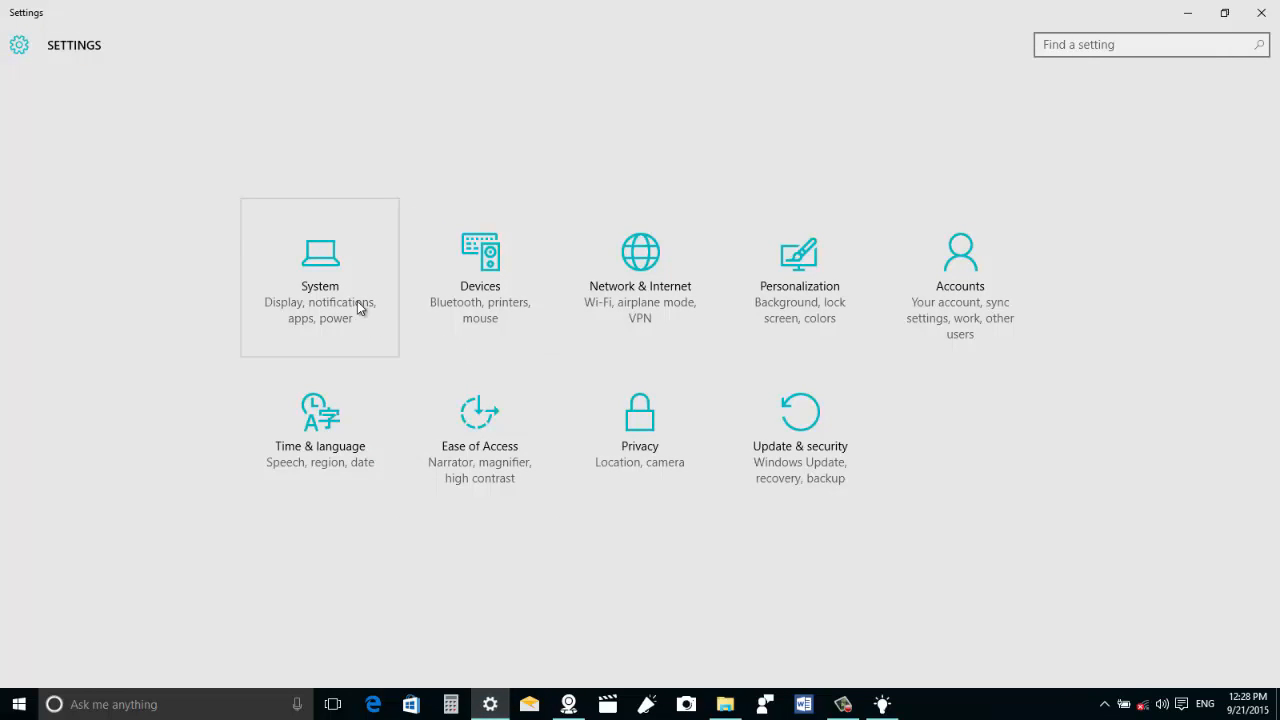
mouse_move(698, 320)
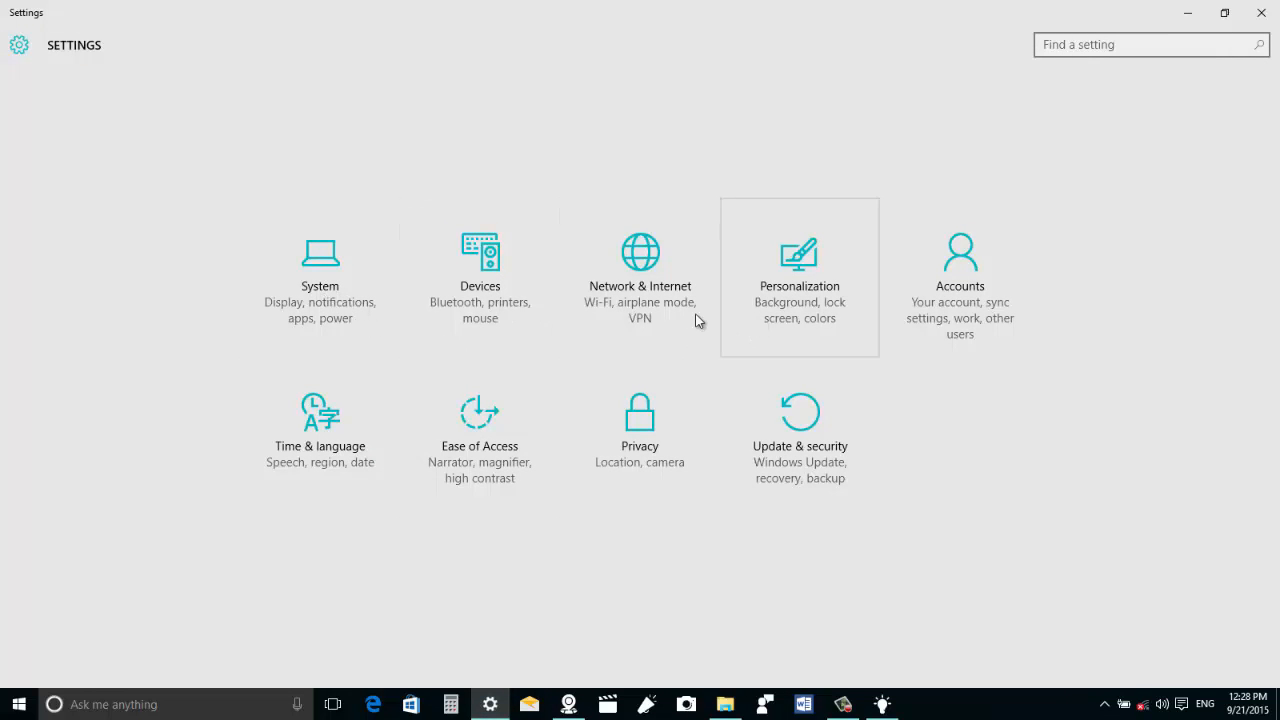
click(320, 270)
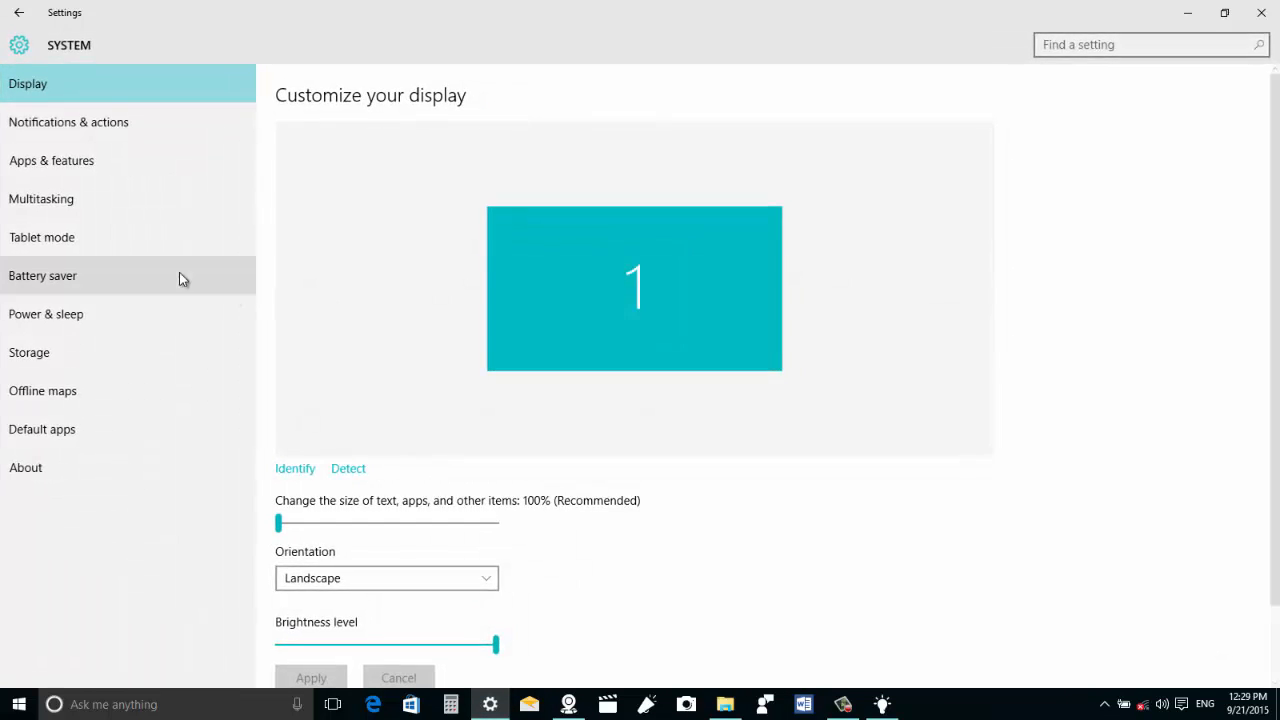
click(40, 198)
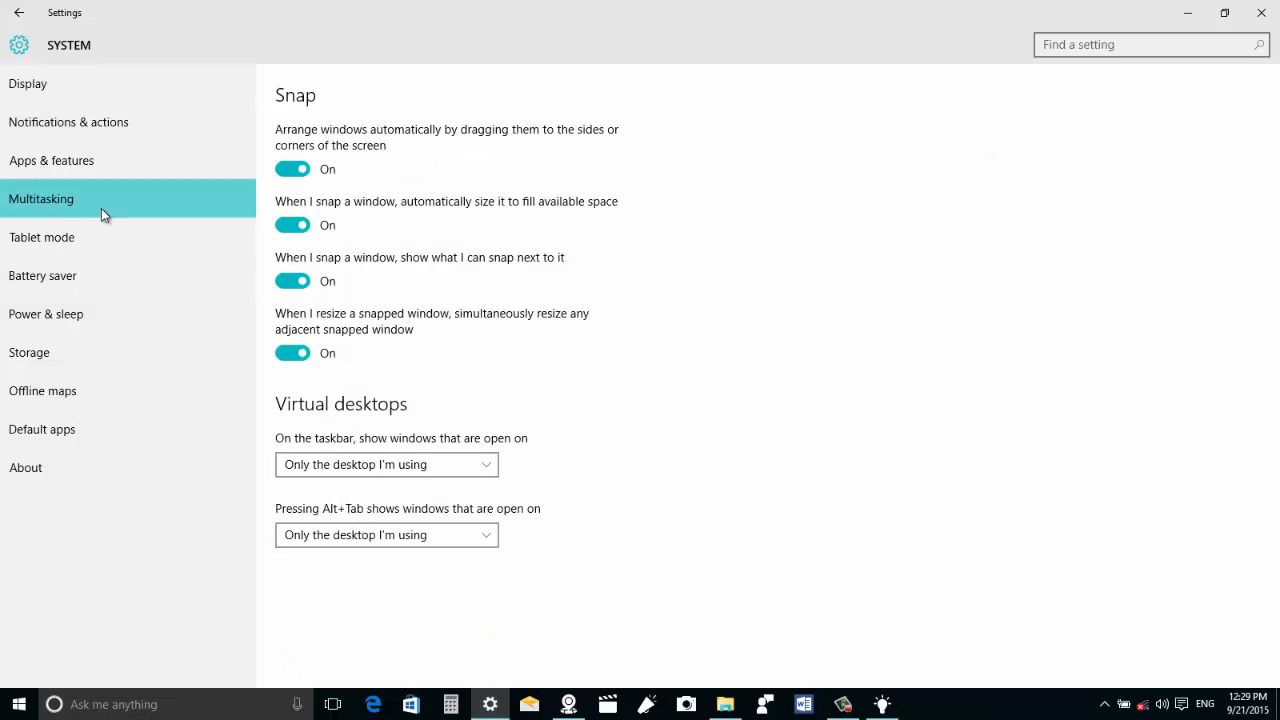
mouse_move(292, 332)
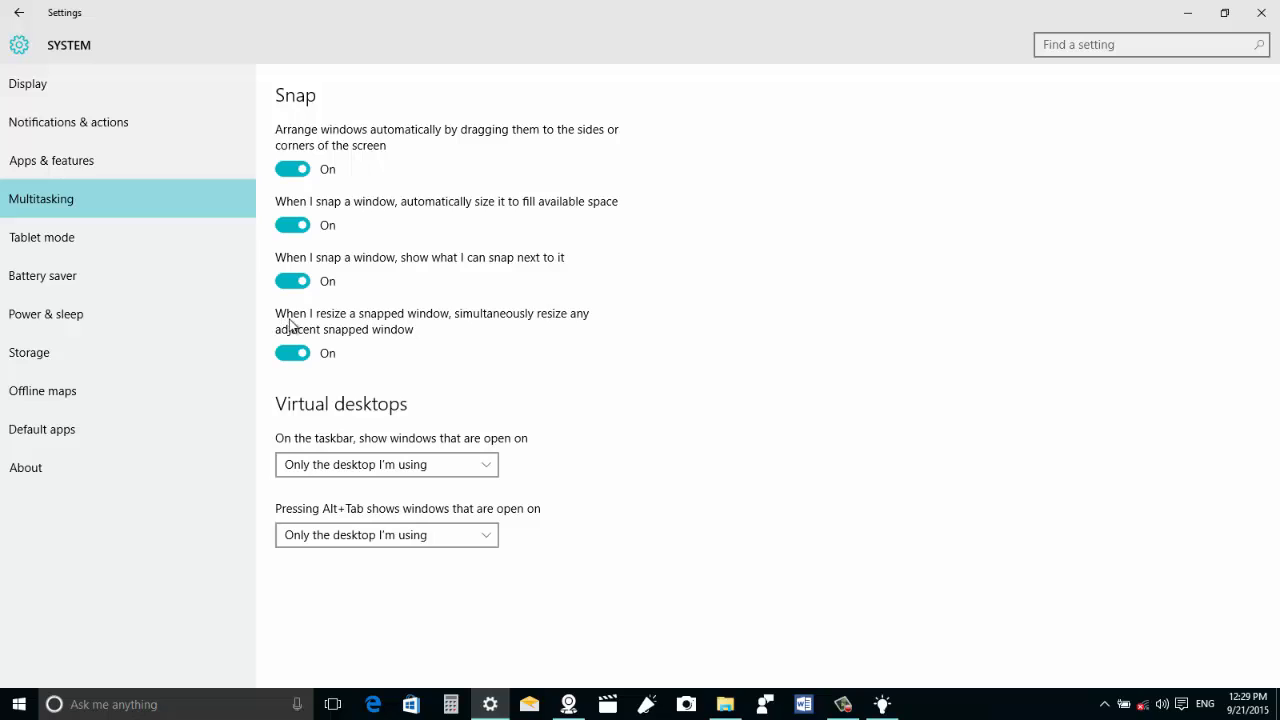
mouse_move(338, 328)
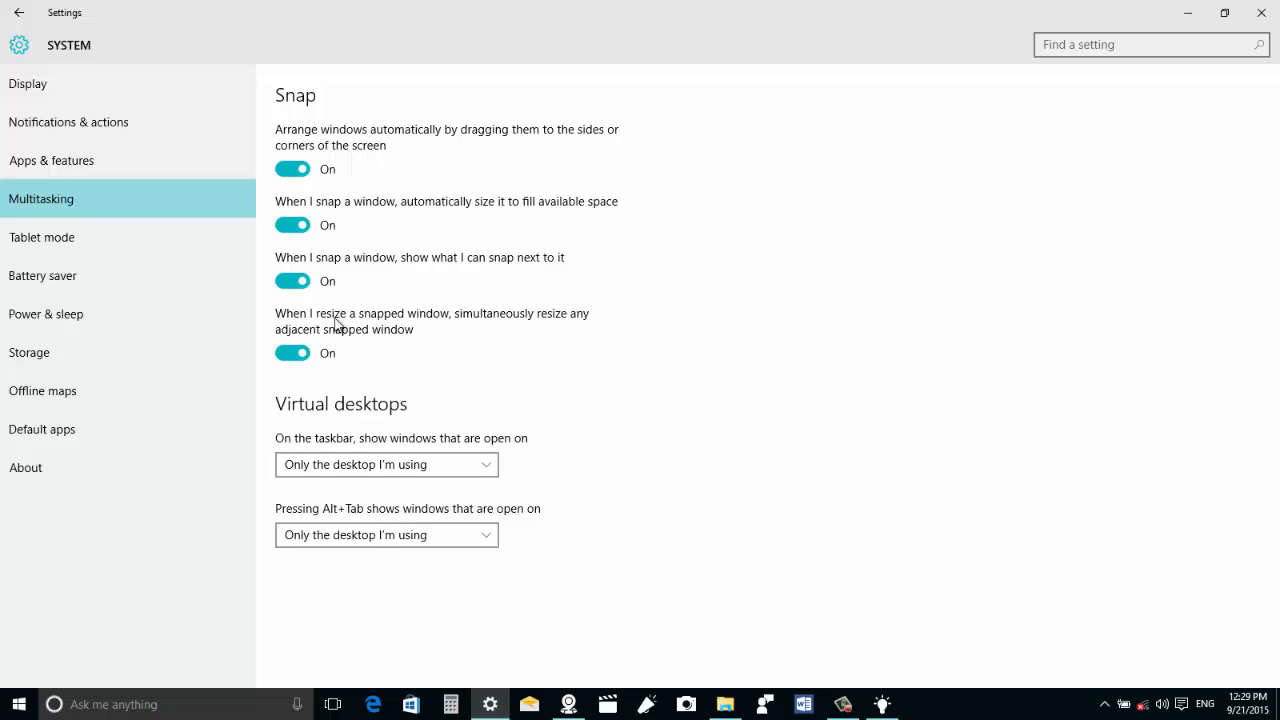
mouse_move(580, 332)
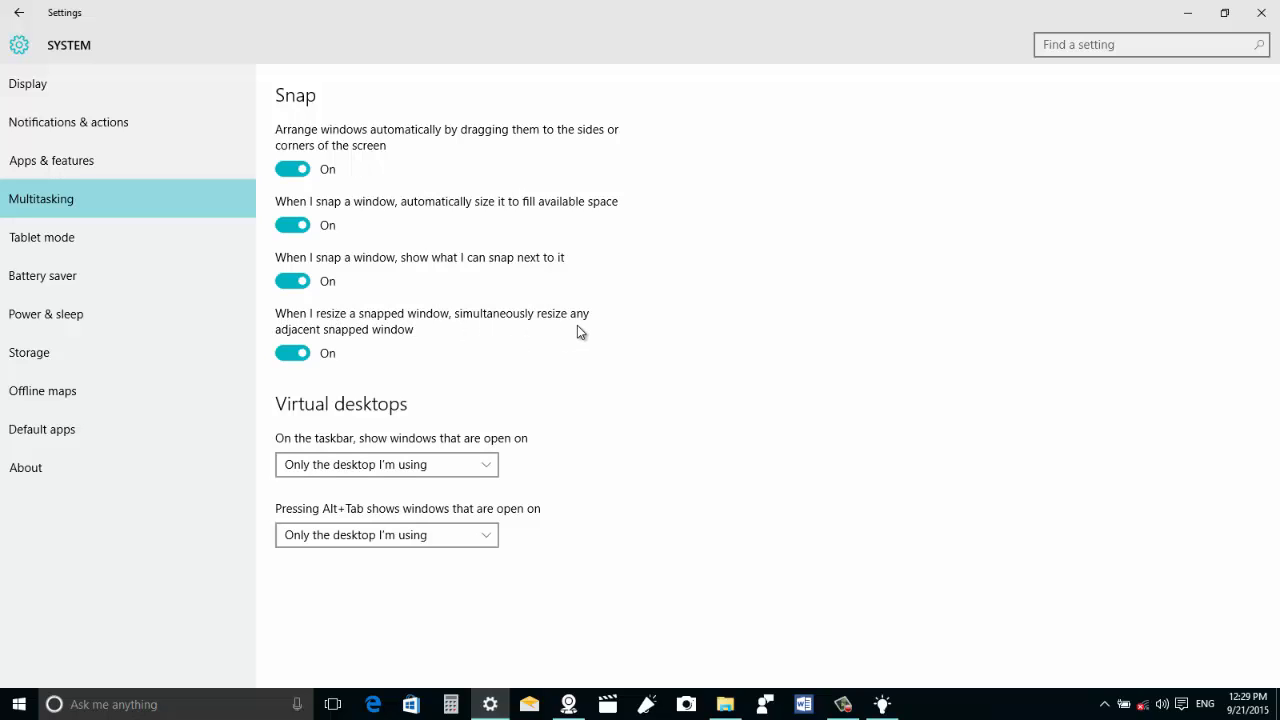
mouse_move(344, 344)
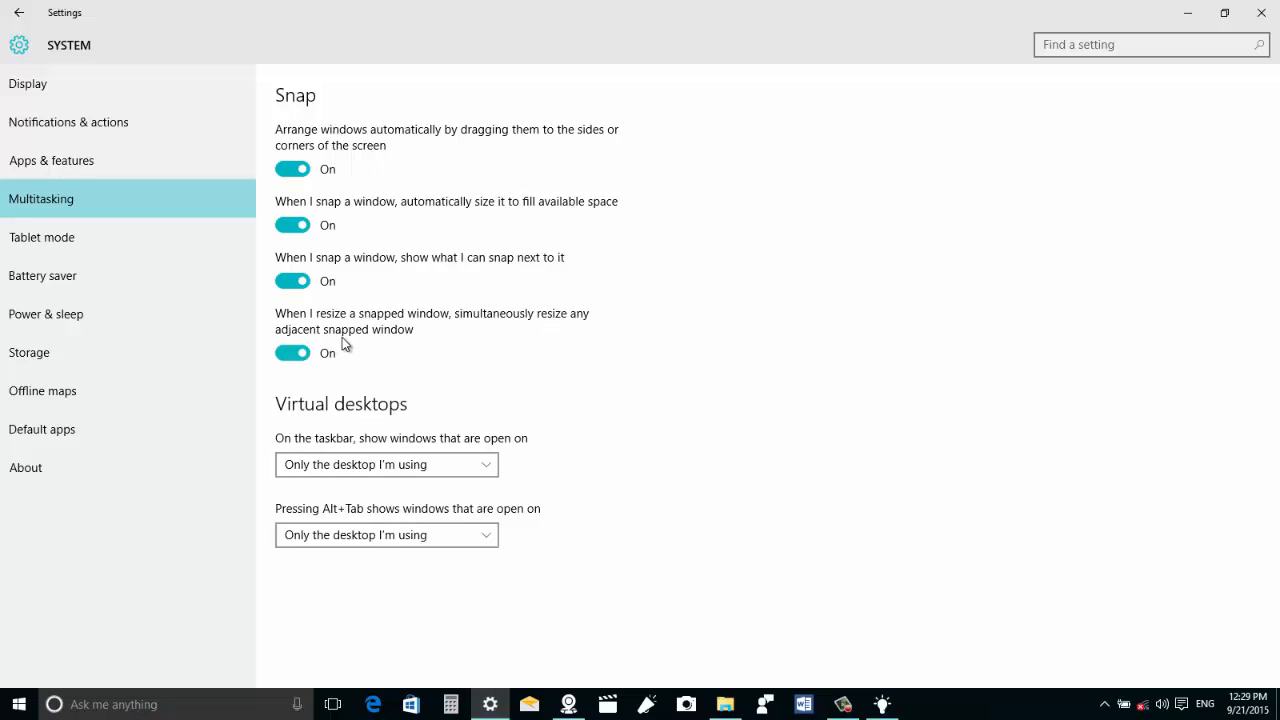
mouse_move(322, 352)
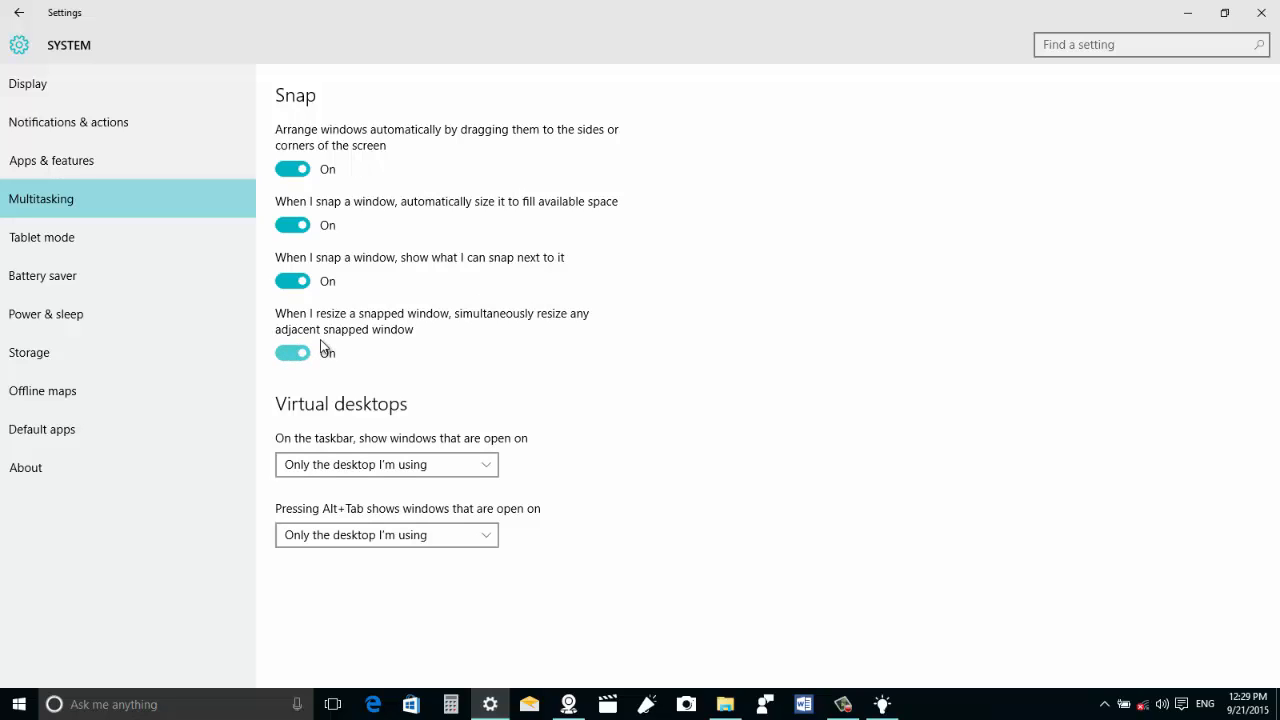
mouse_move(436, 328)
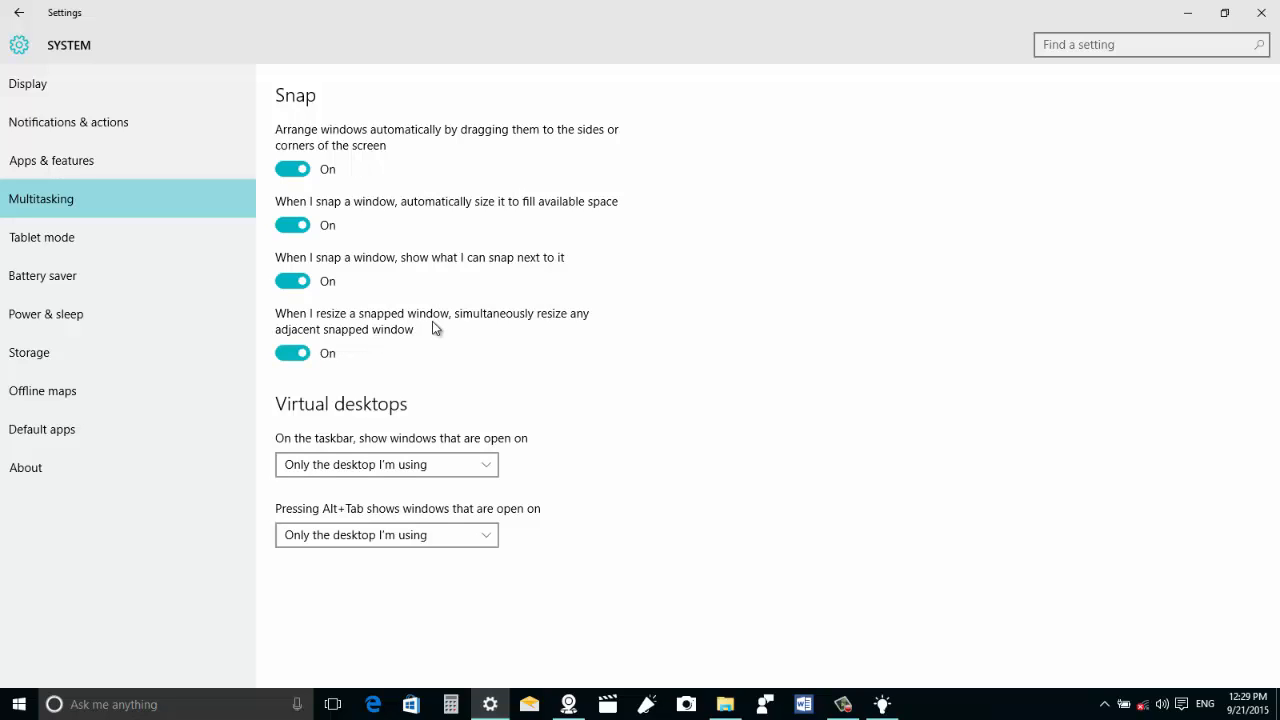
mouse_move(412, 336)
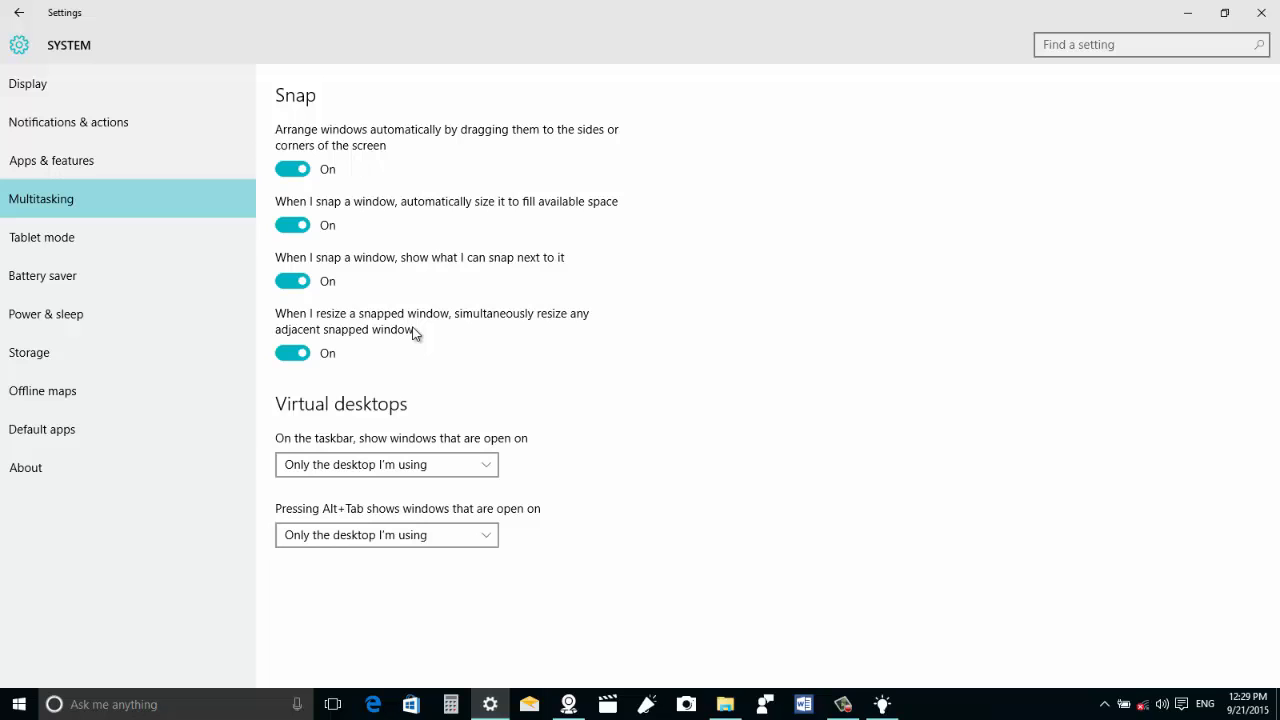
mouse_move(570, 62)
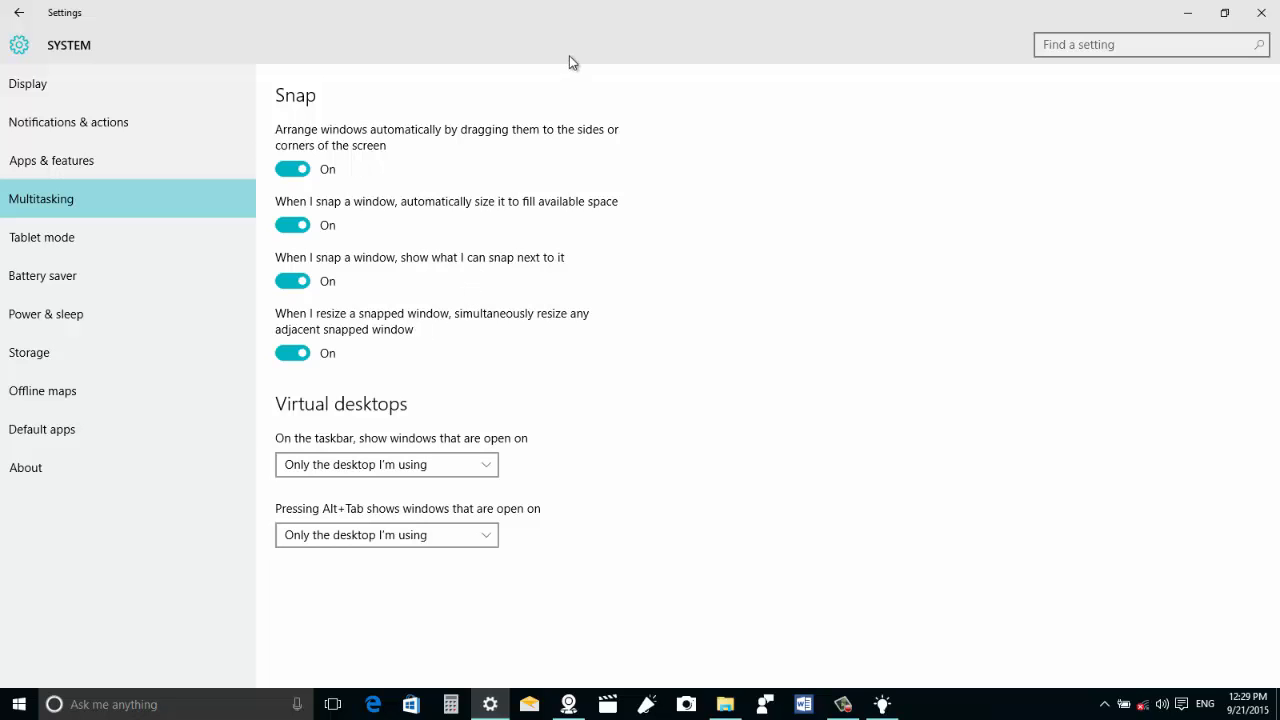
Step: Switch off simultaneous resizing of adjacent snapped windows and close Settings
click(1224, 12)
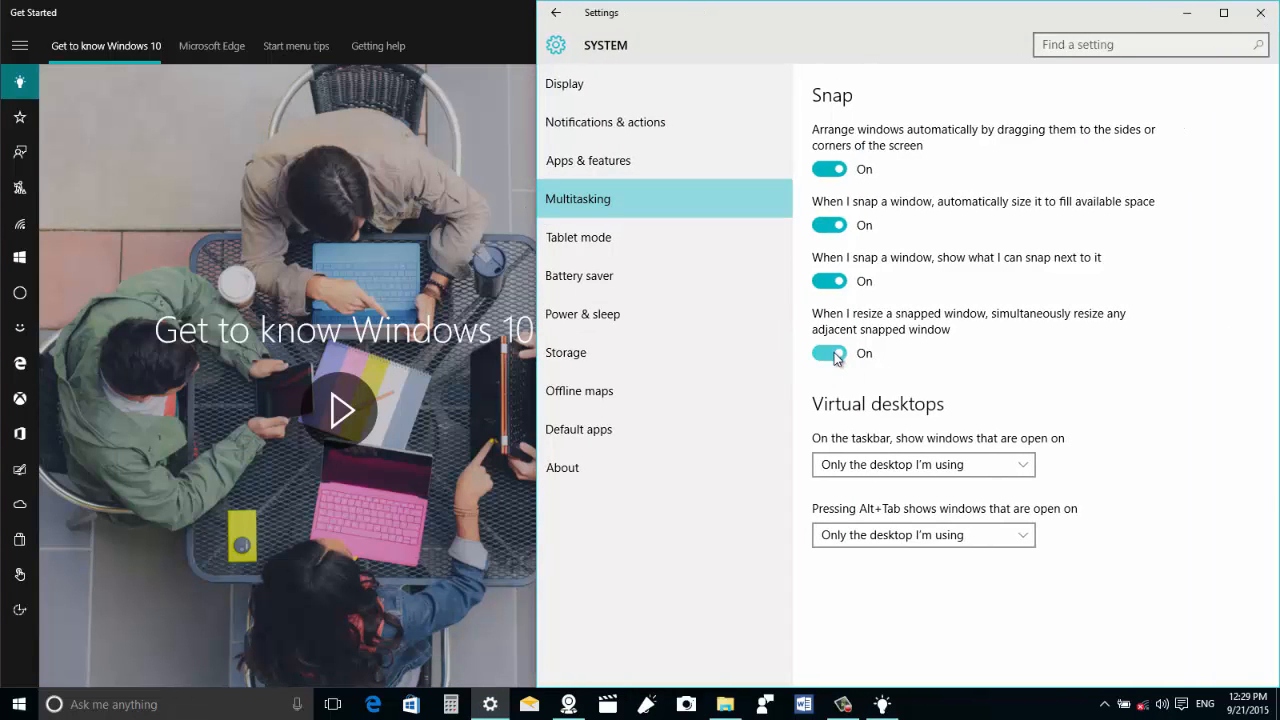
click(828, 352)
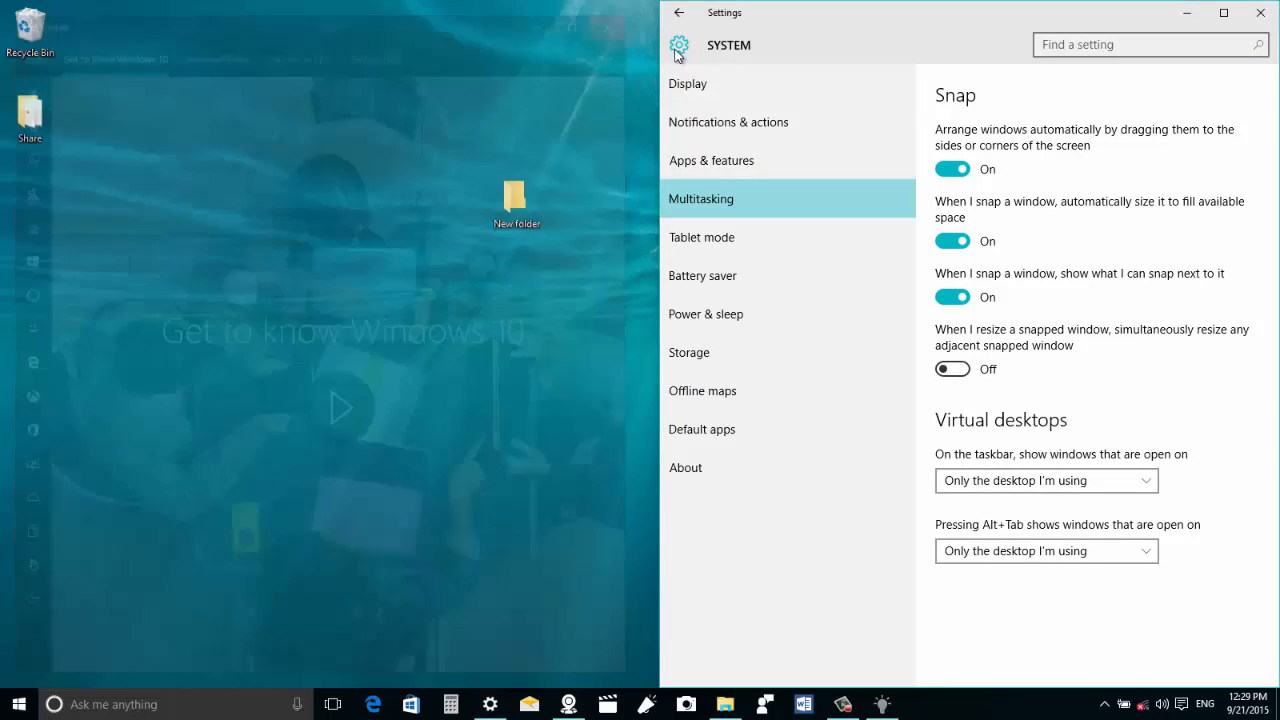
click(1260, 16)
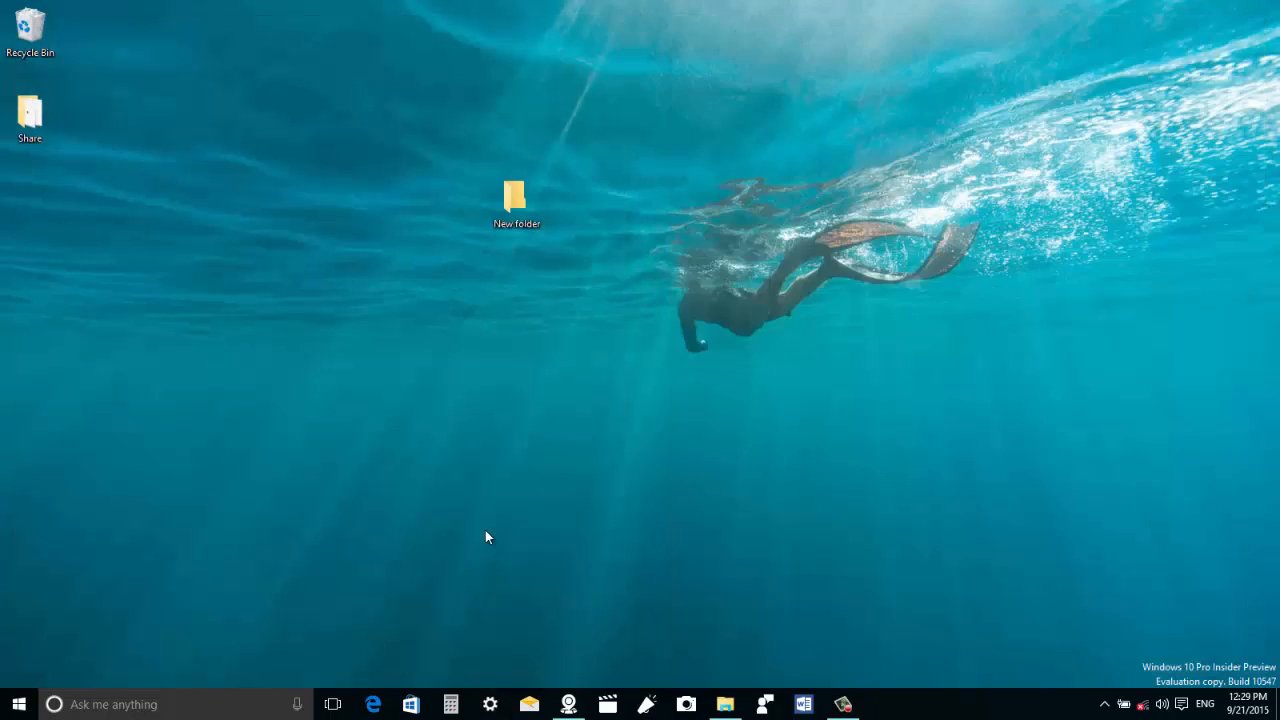
mouse_move(412, 704)
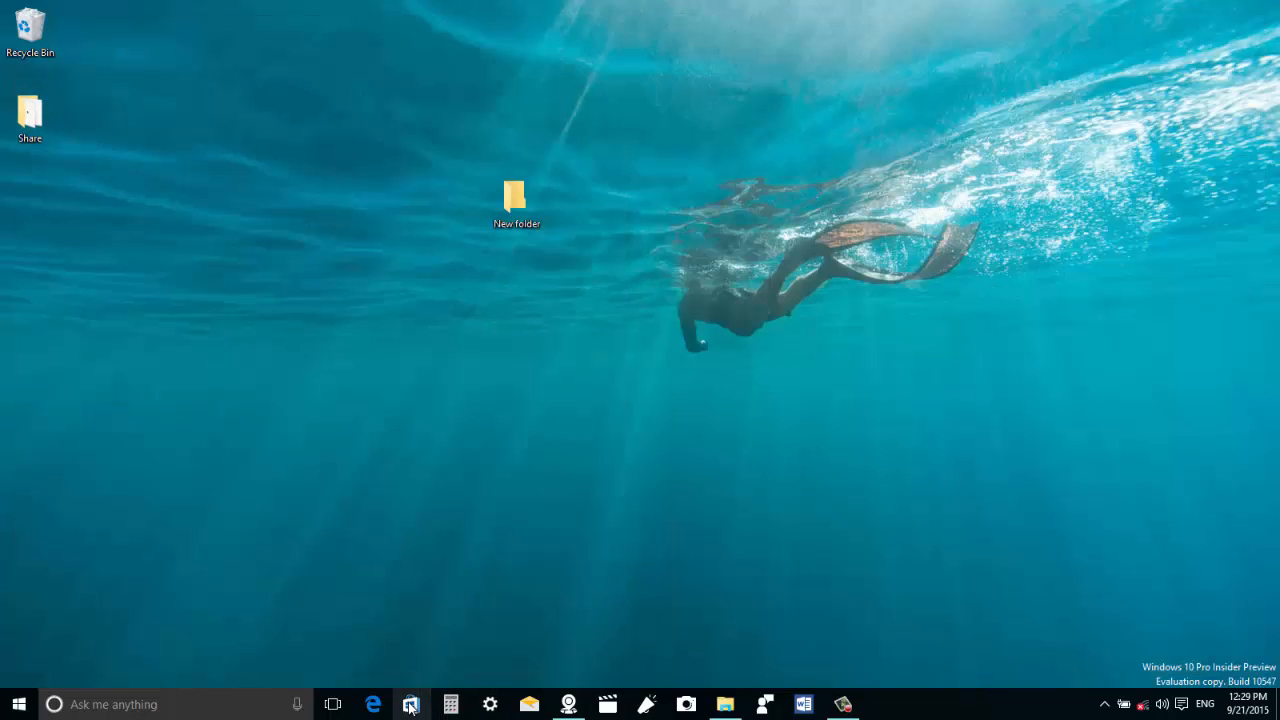
mouse_move(410, 704)
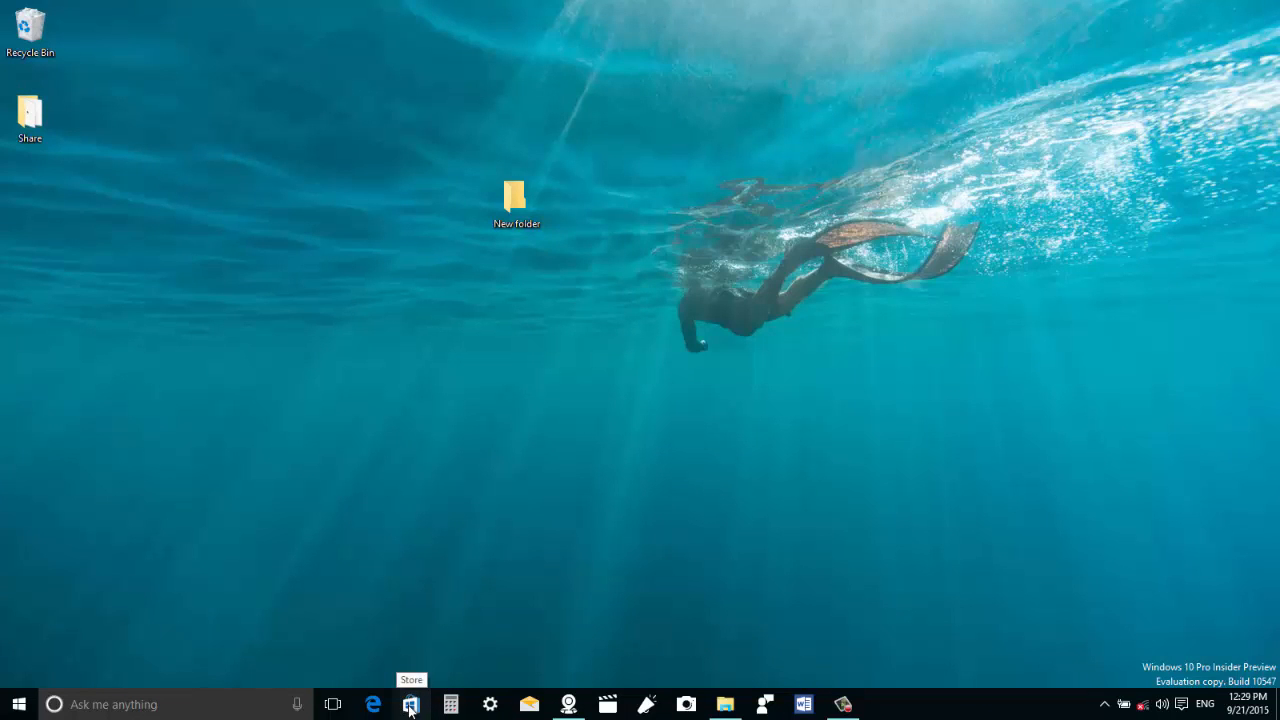
Step: Close the Maps and Store apps so only the desktop remains
click(396, 704)
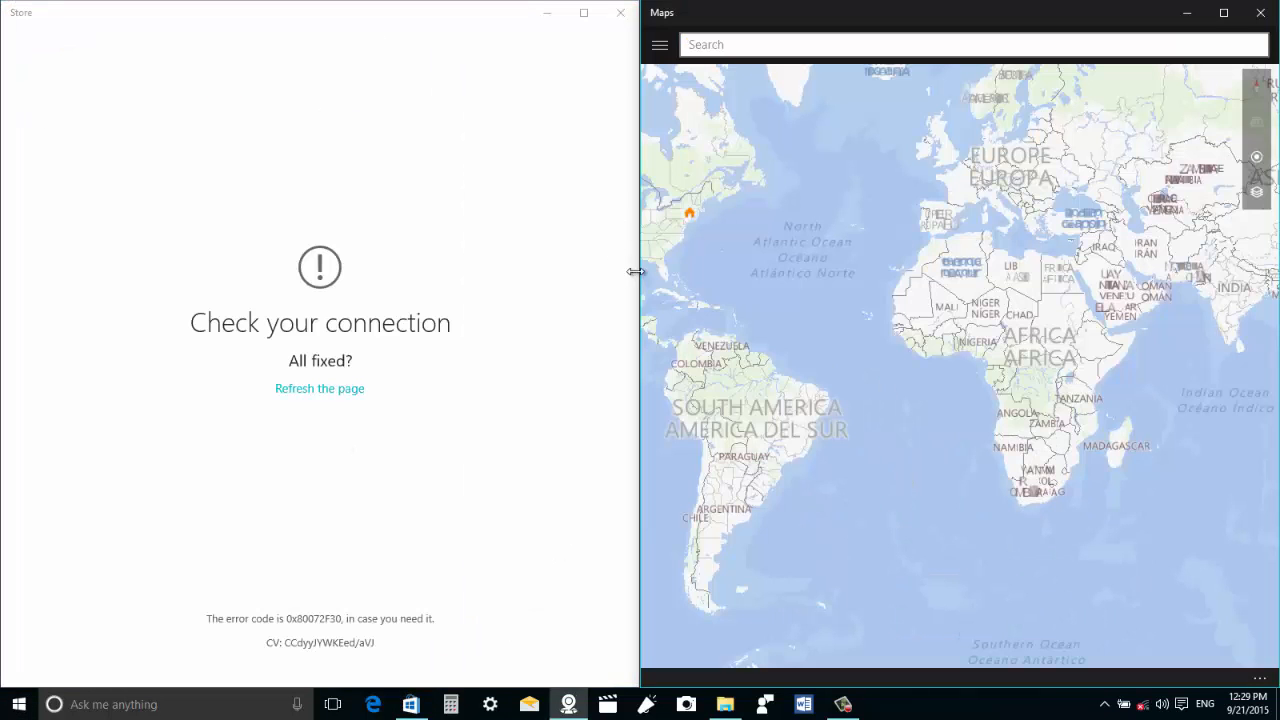
click(1260, 12)
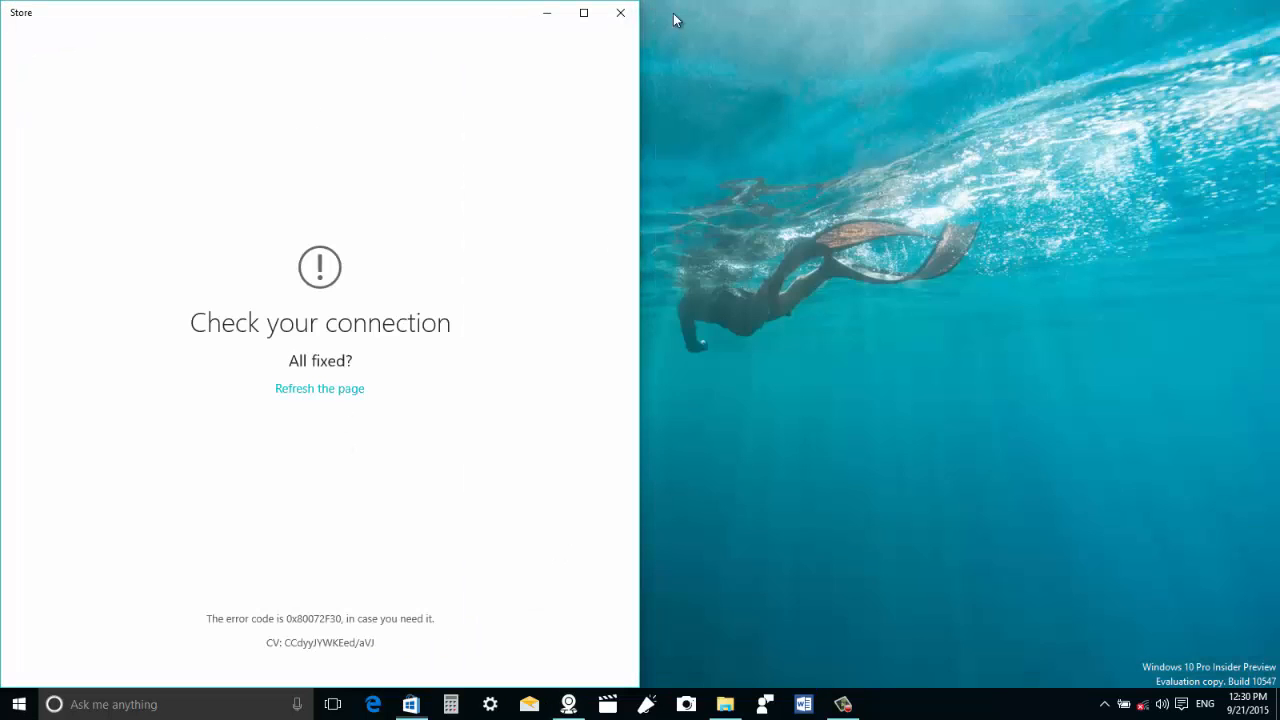
click(618, 16)
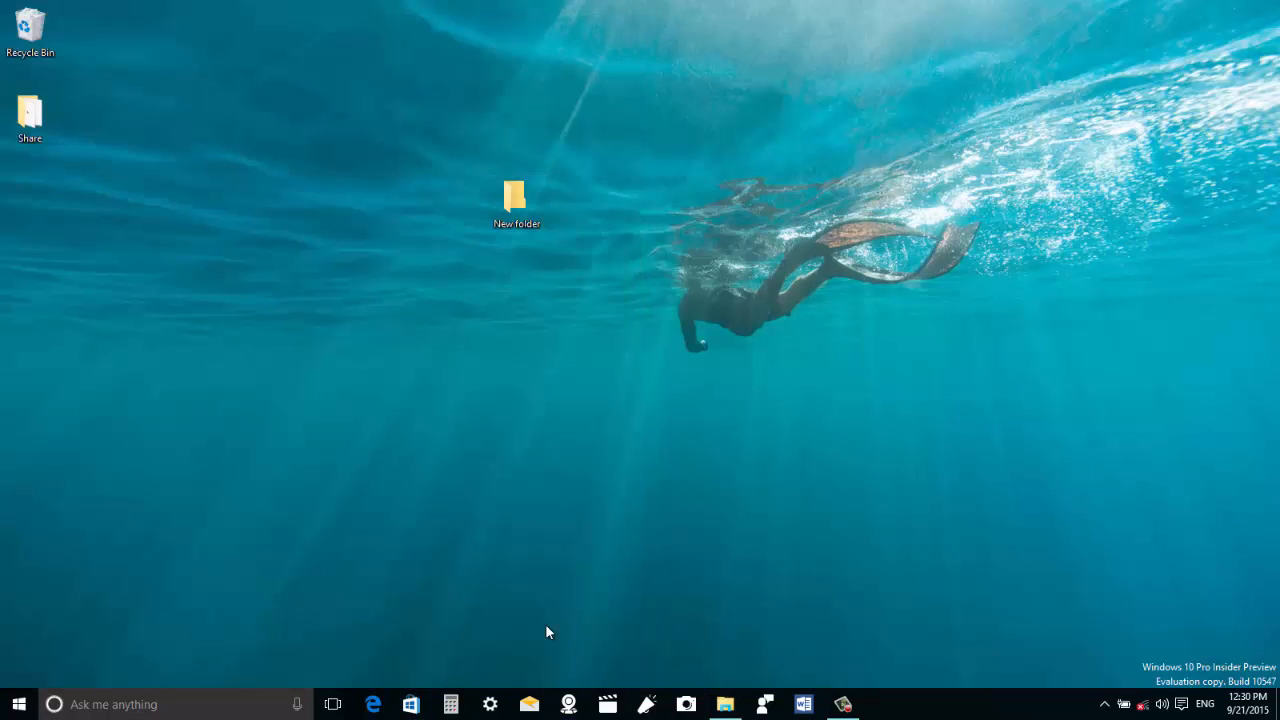
Step: Reach System > Multitasking again and turn adjacent snapped window resizing back on
click(18, 704)
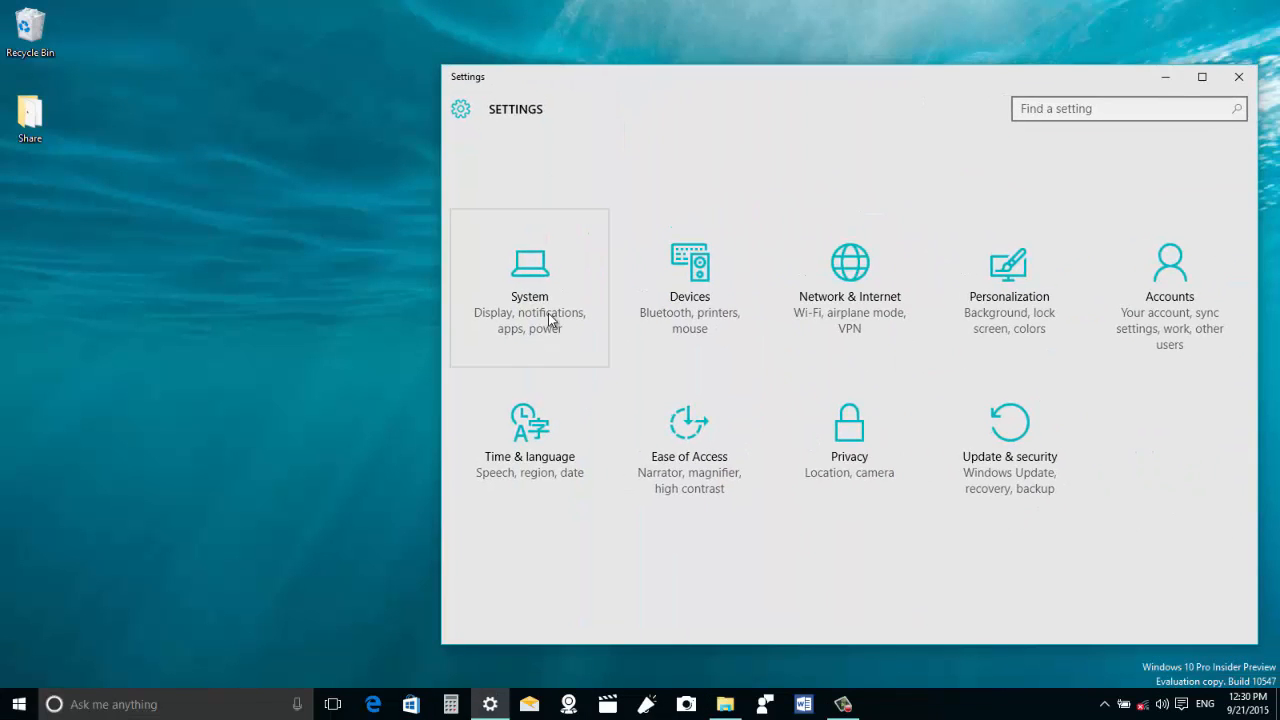
click(528, 290)
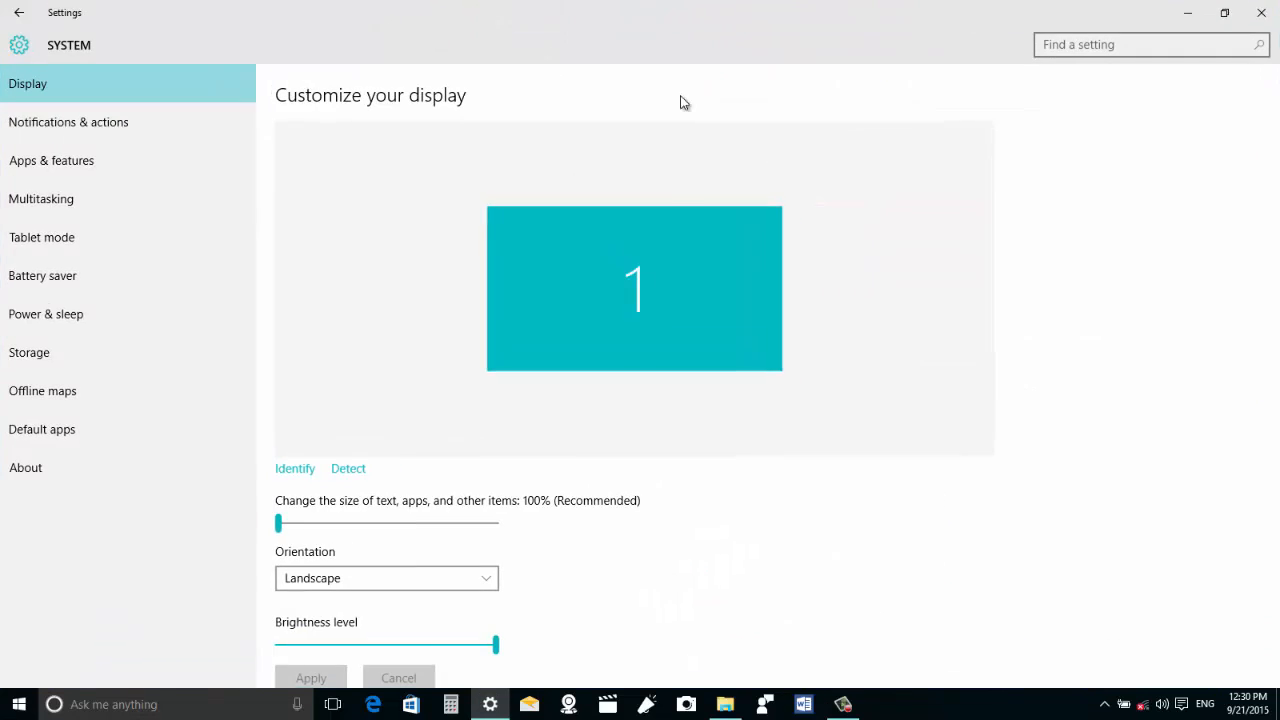
click(40, 200)
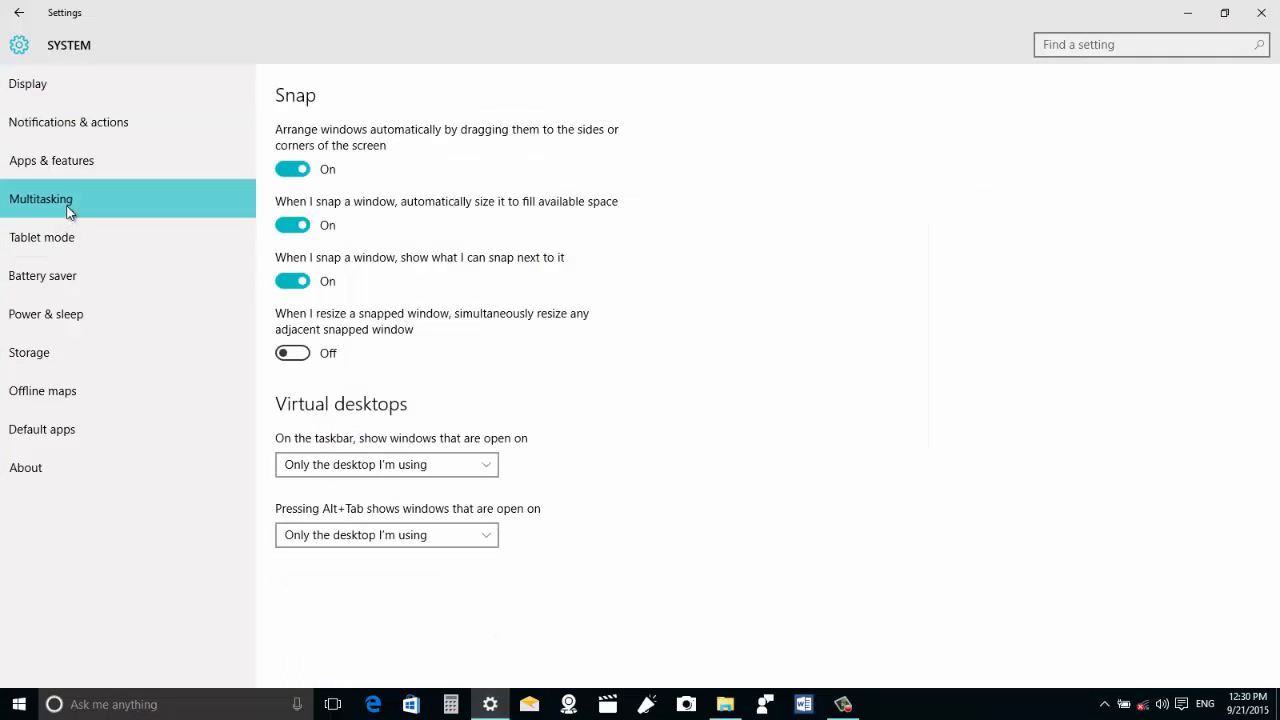
click(292, 352)
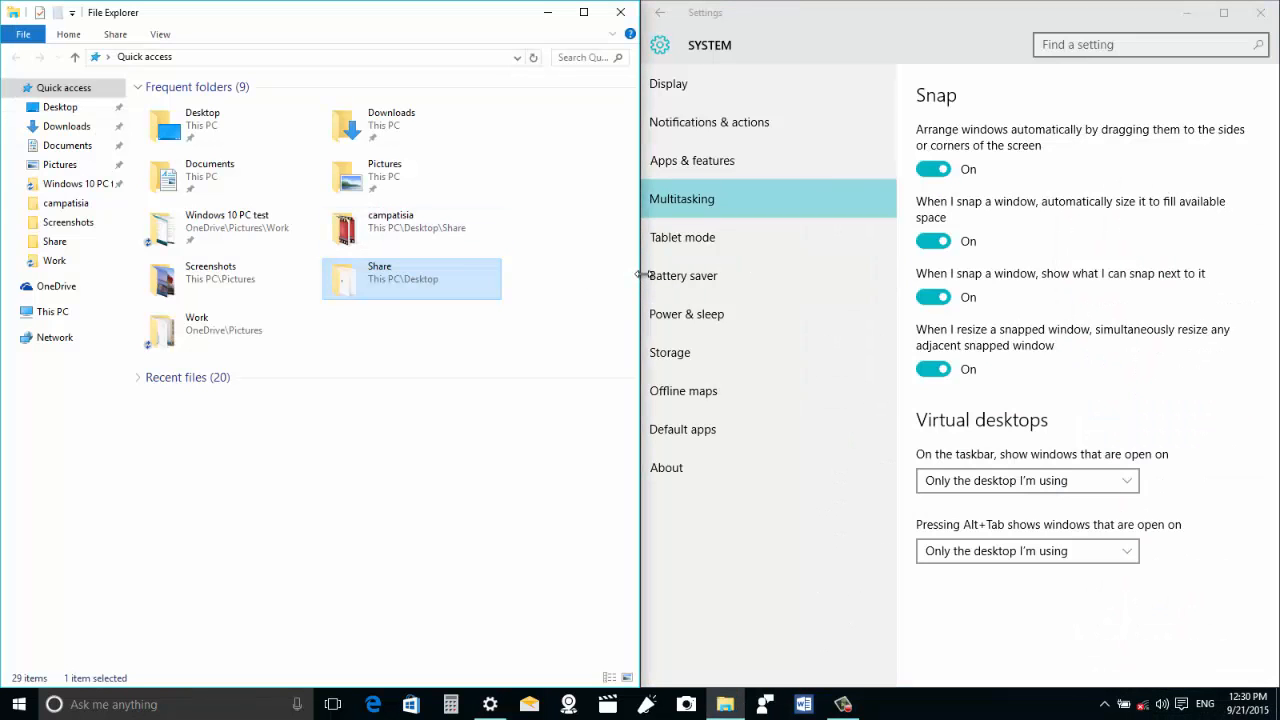
Step: Drag the divider to resize the snapped File Explorer and Settings windows together
drag(638, 278, 544, 278)
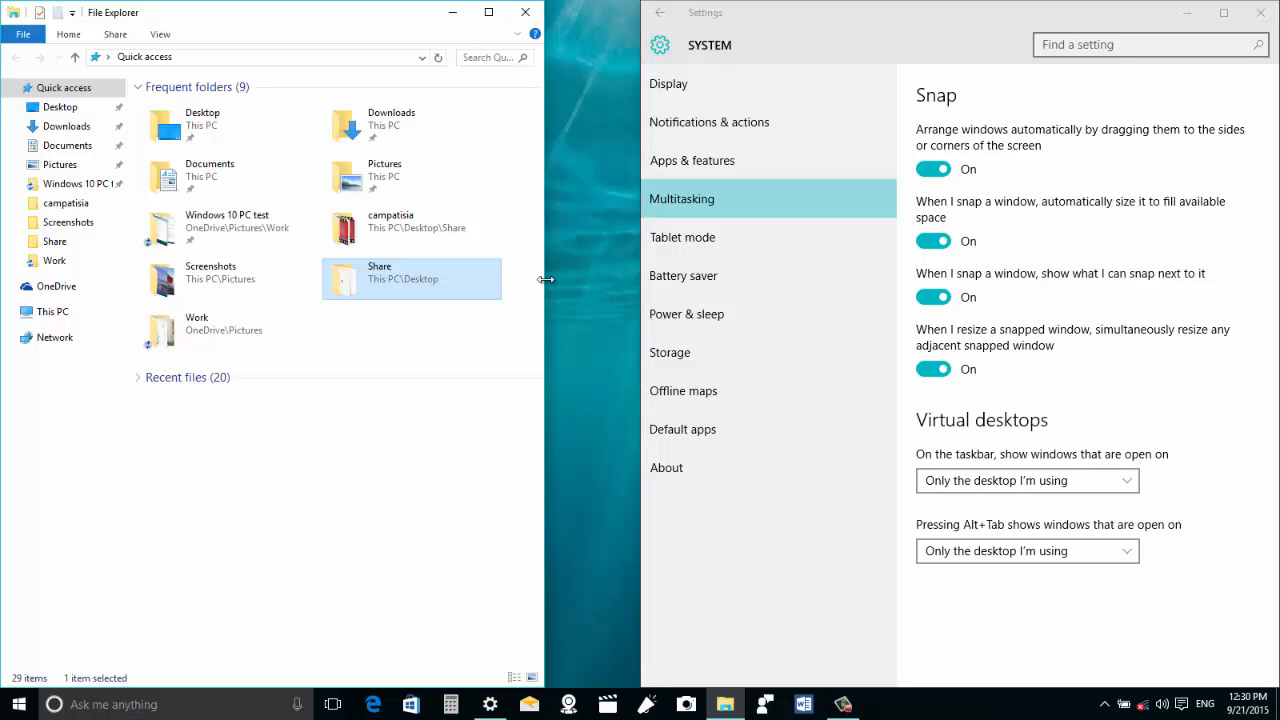
drag(544, 278, 624, 288)
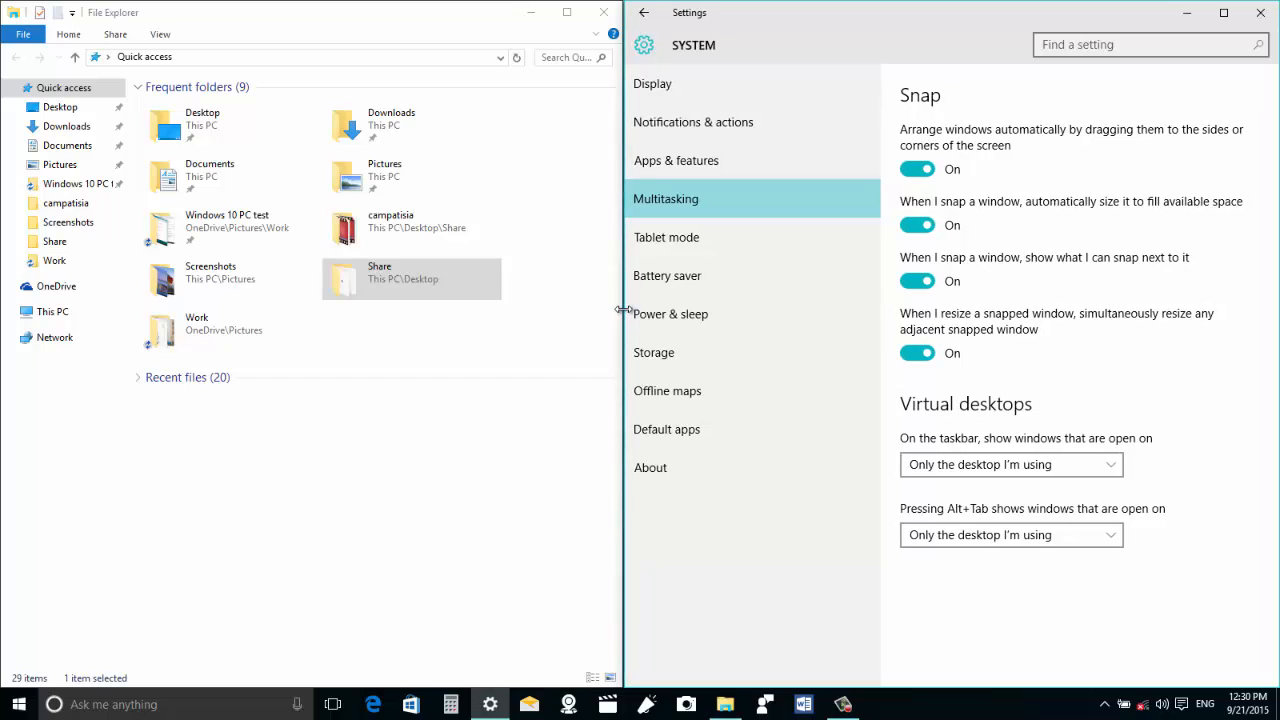
mouse_move(624, 312)
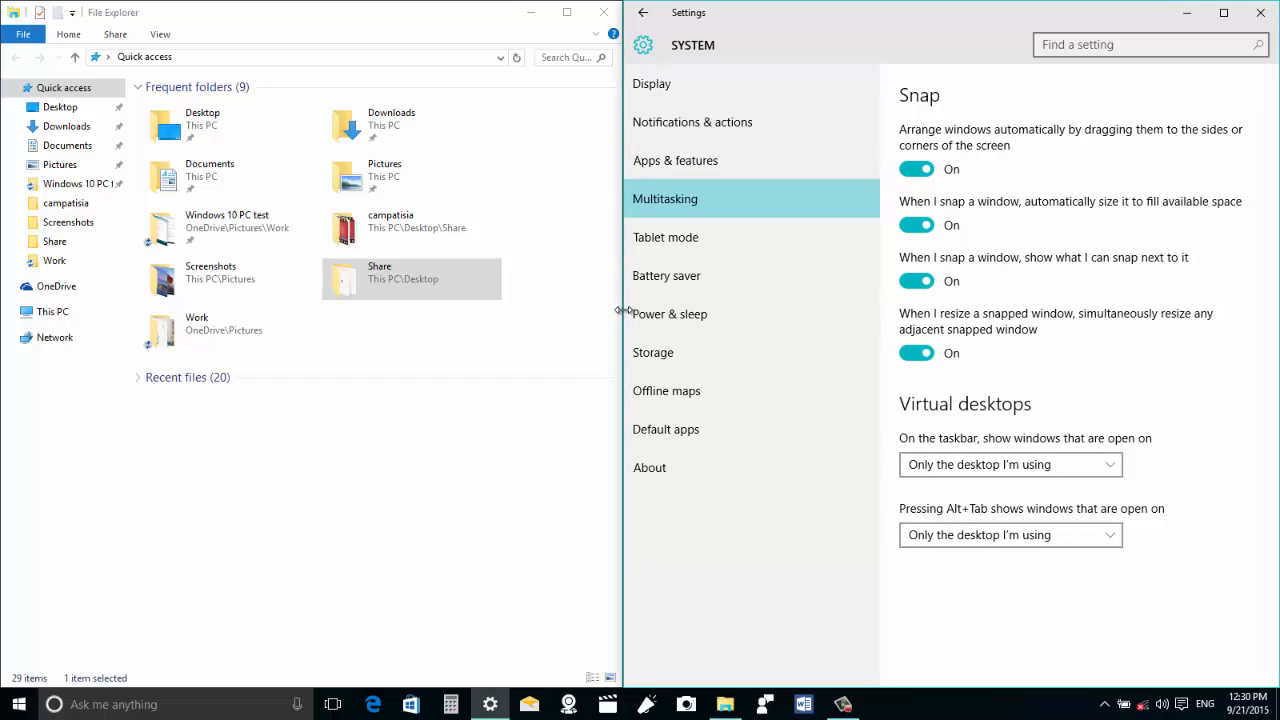
mouse_move(616, 302)
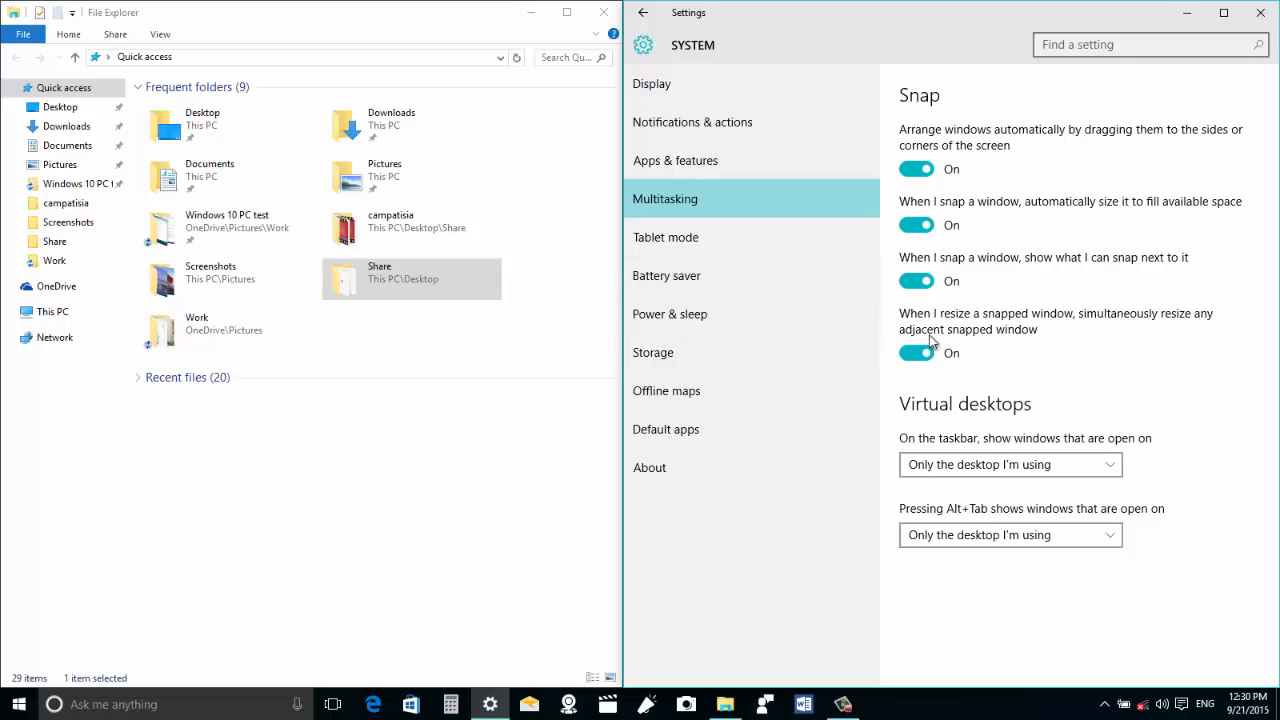
mouse_move(616, 344)
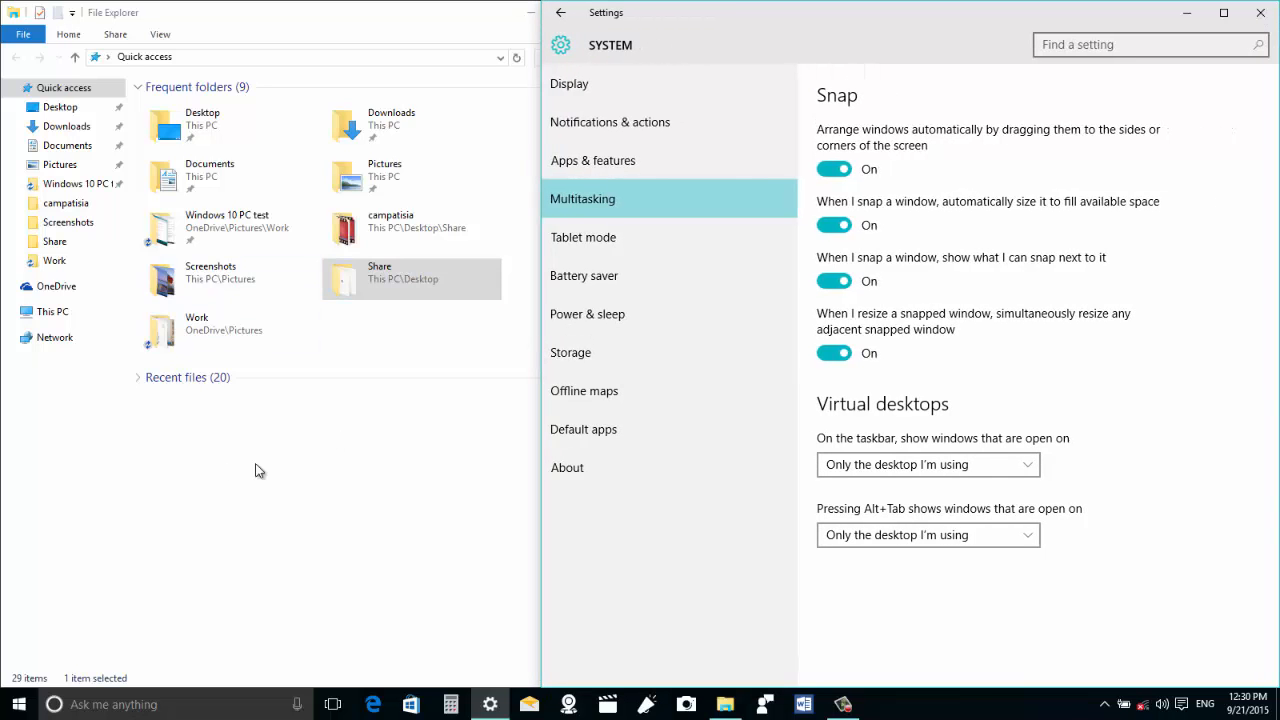
mouse_move(548, 390)
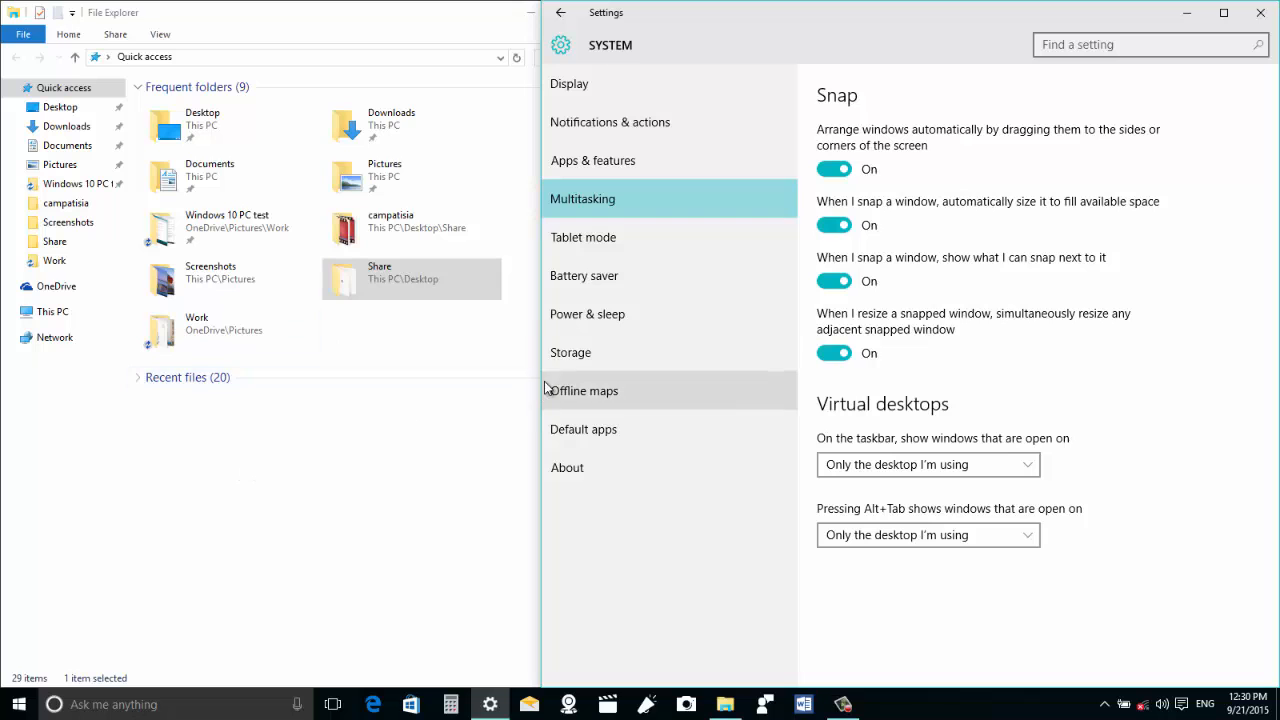
mouse_move(548, 360)
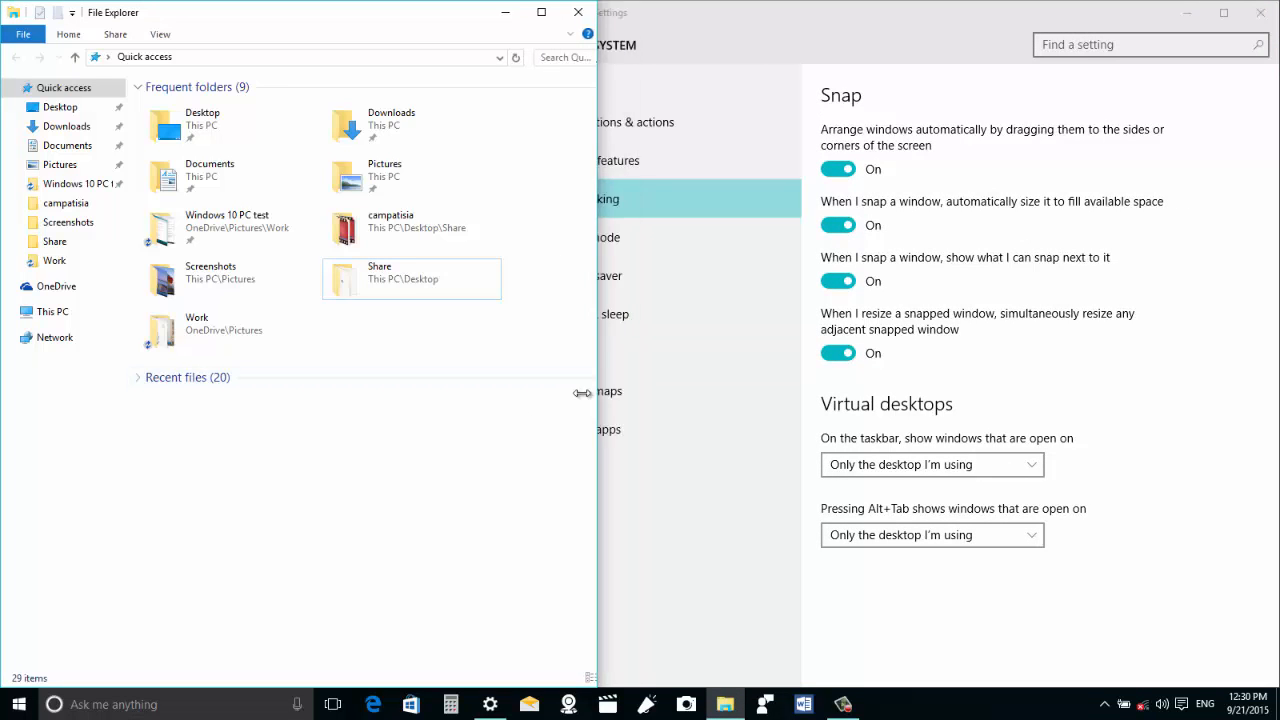
drag(590, 390, 540, 390)
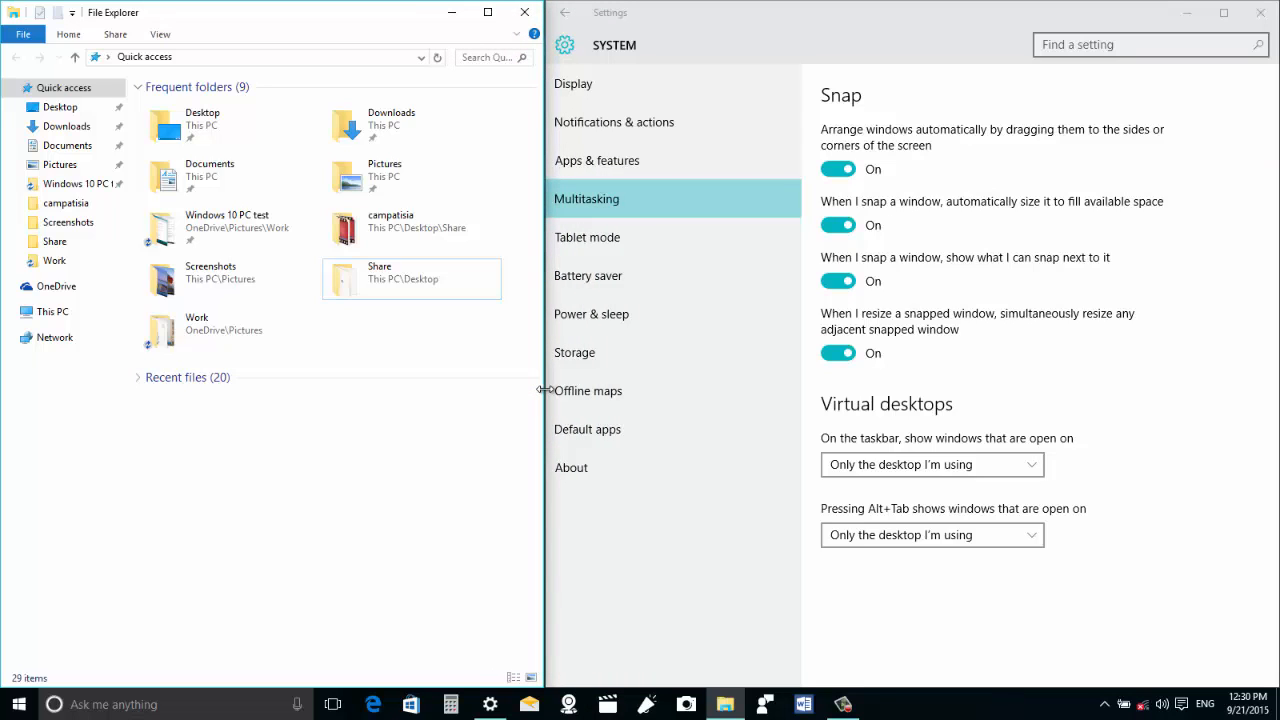
mouse_move(804, 368)
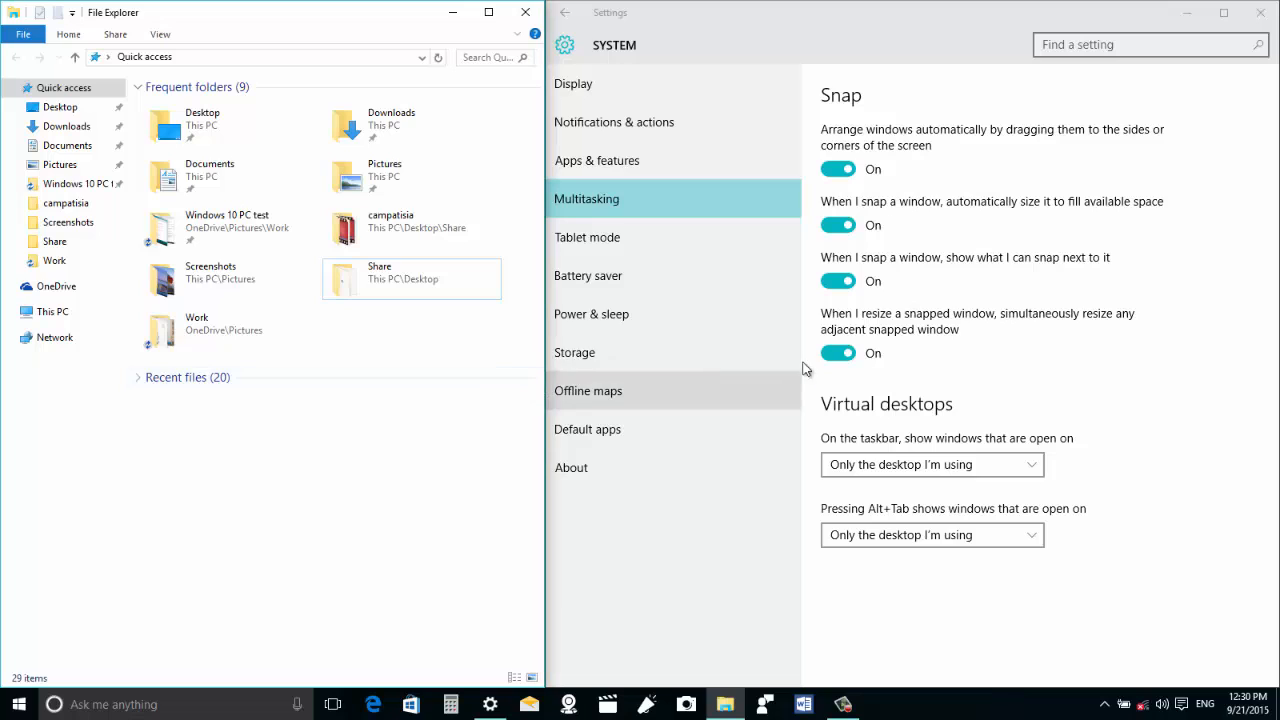
Step: Toggle simultaneous snapped-window resizing off and back on
click(838, 352)
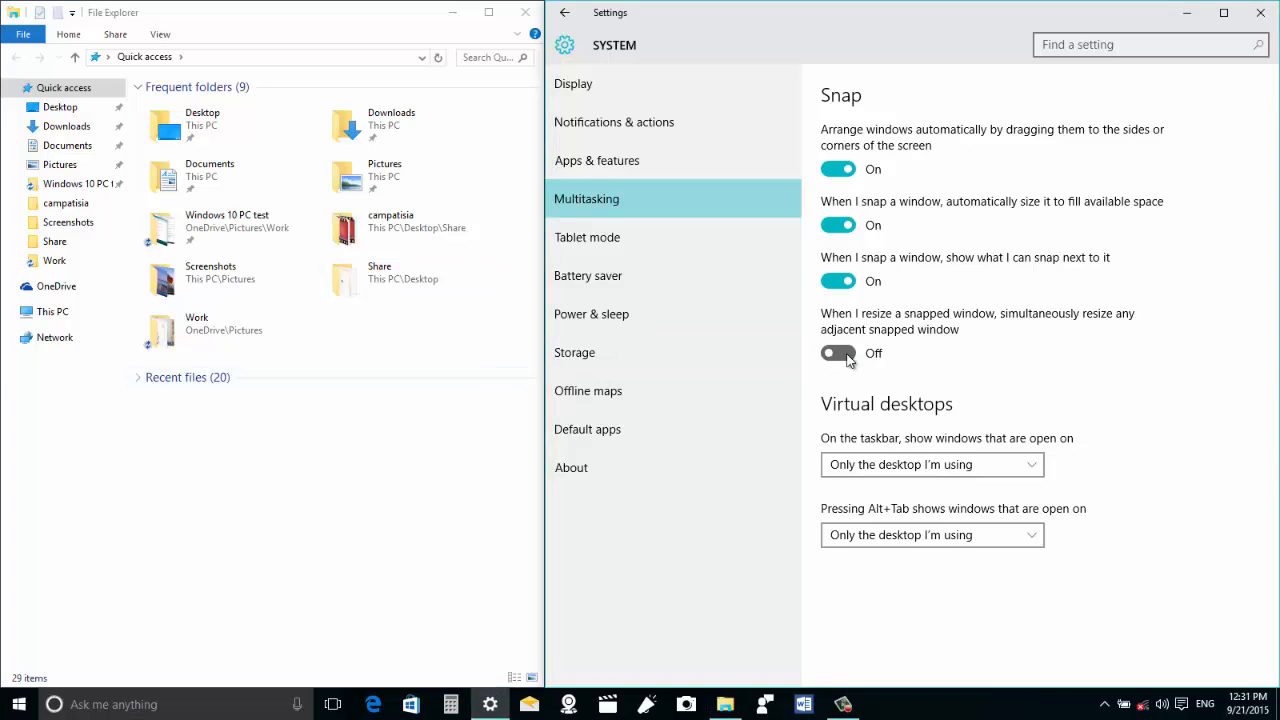
click(838, 352)
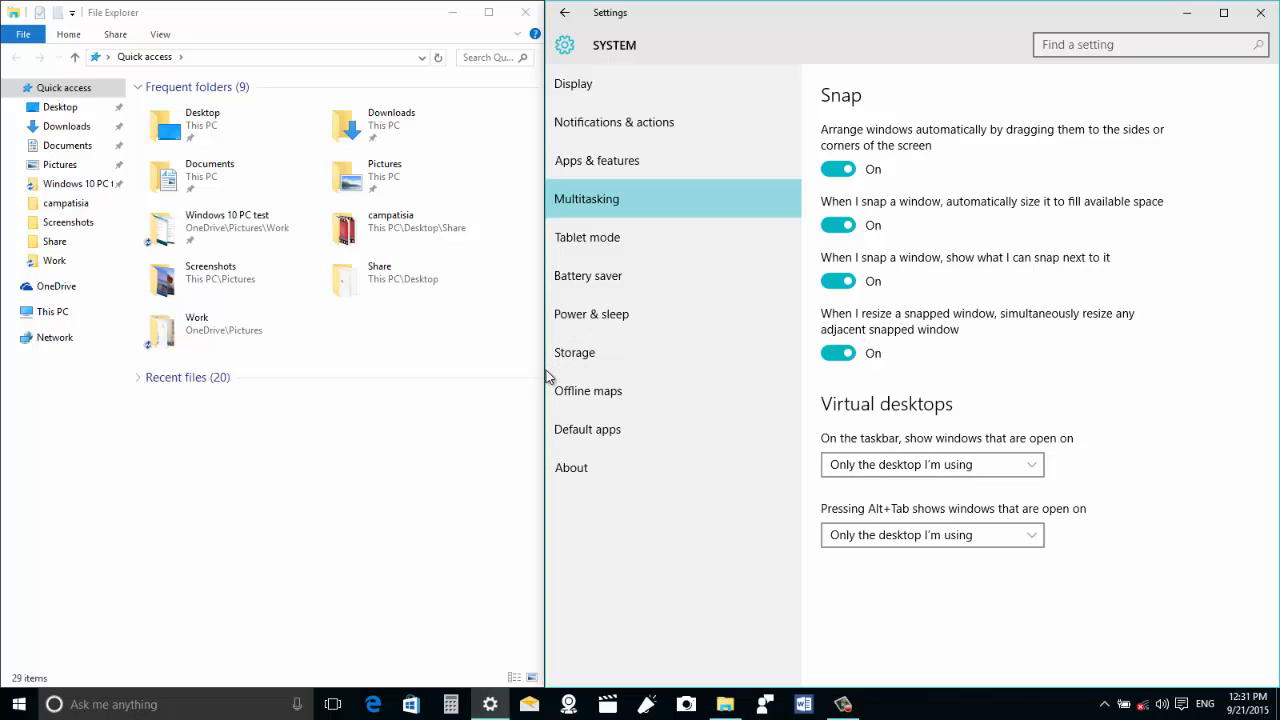
click(838, 352)
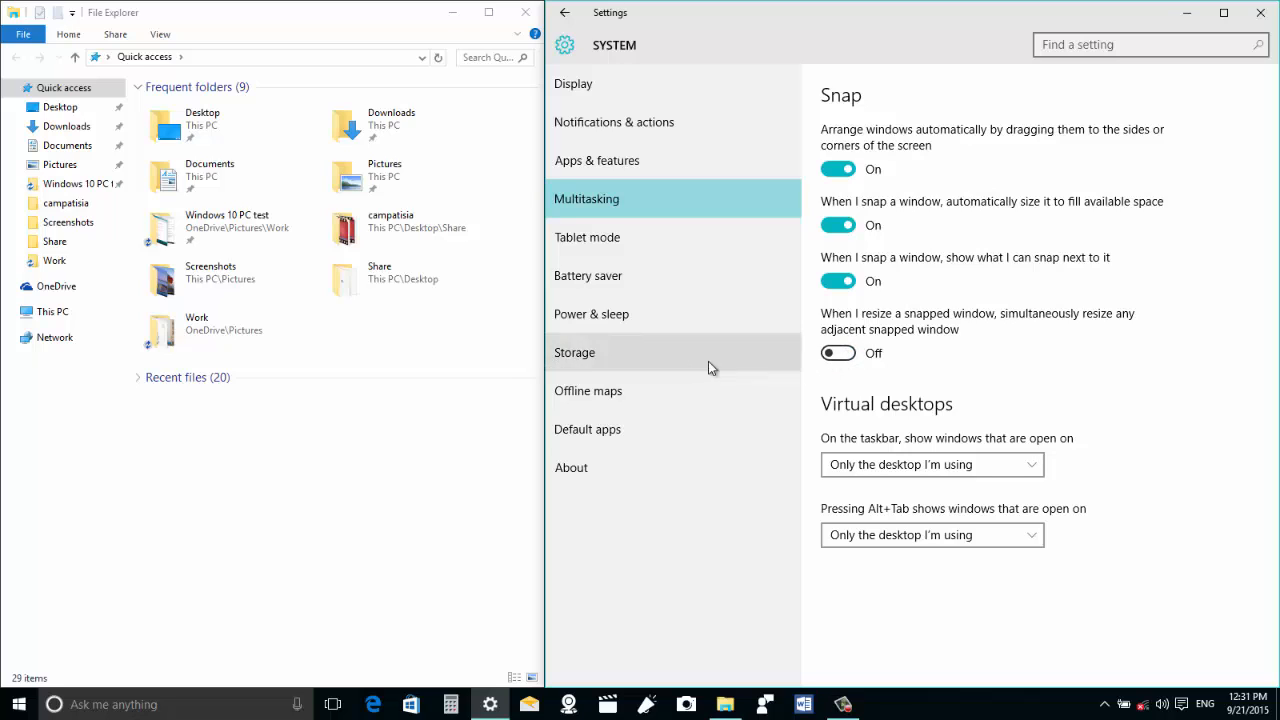
click(838, 352)
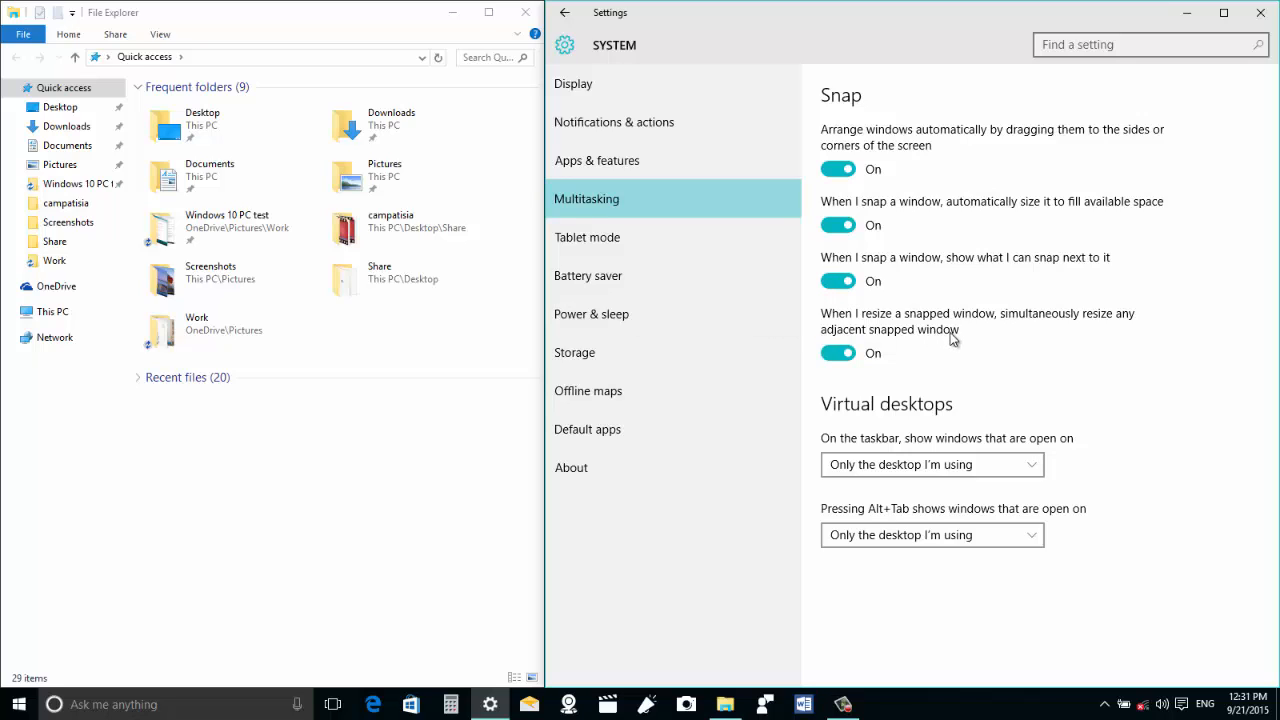
mouse_move(448, 12)
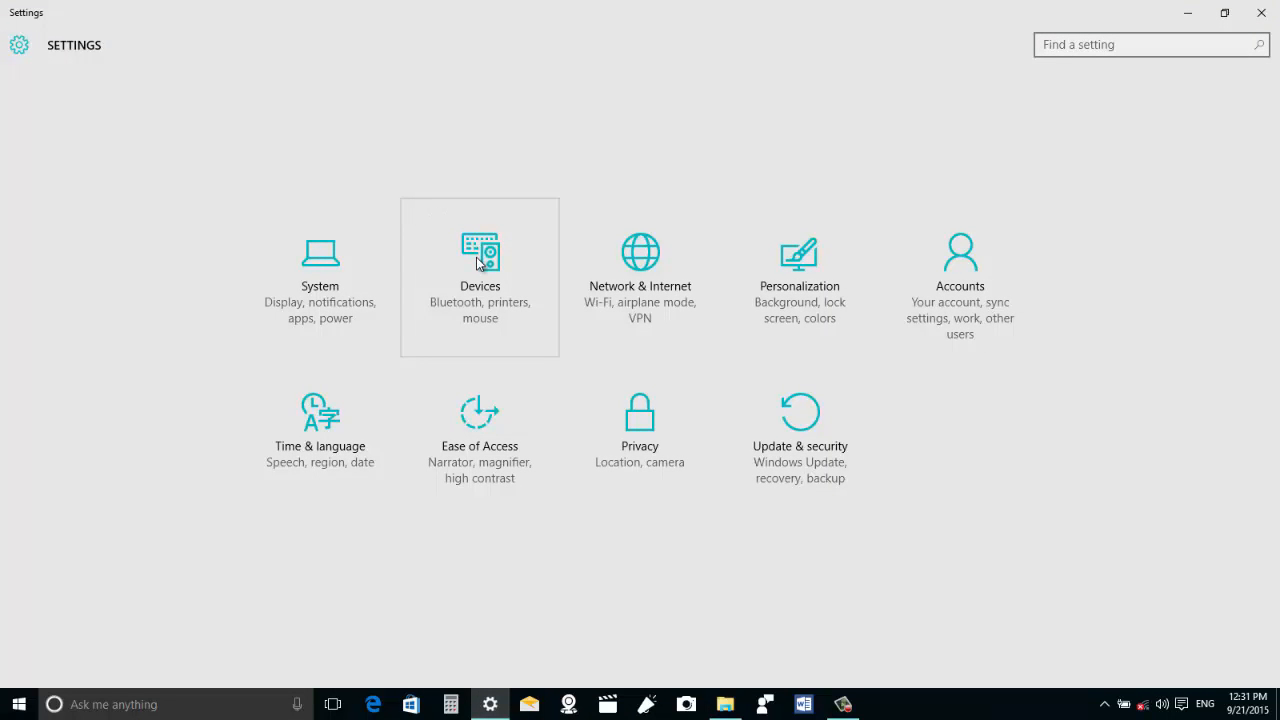
Step: On Devices > USB, switch the USB issue notification off and back on
click(480, 256)
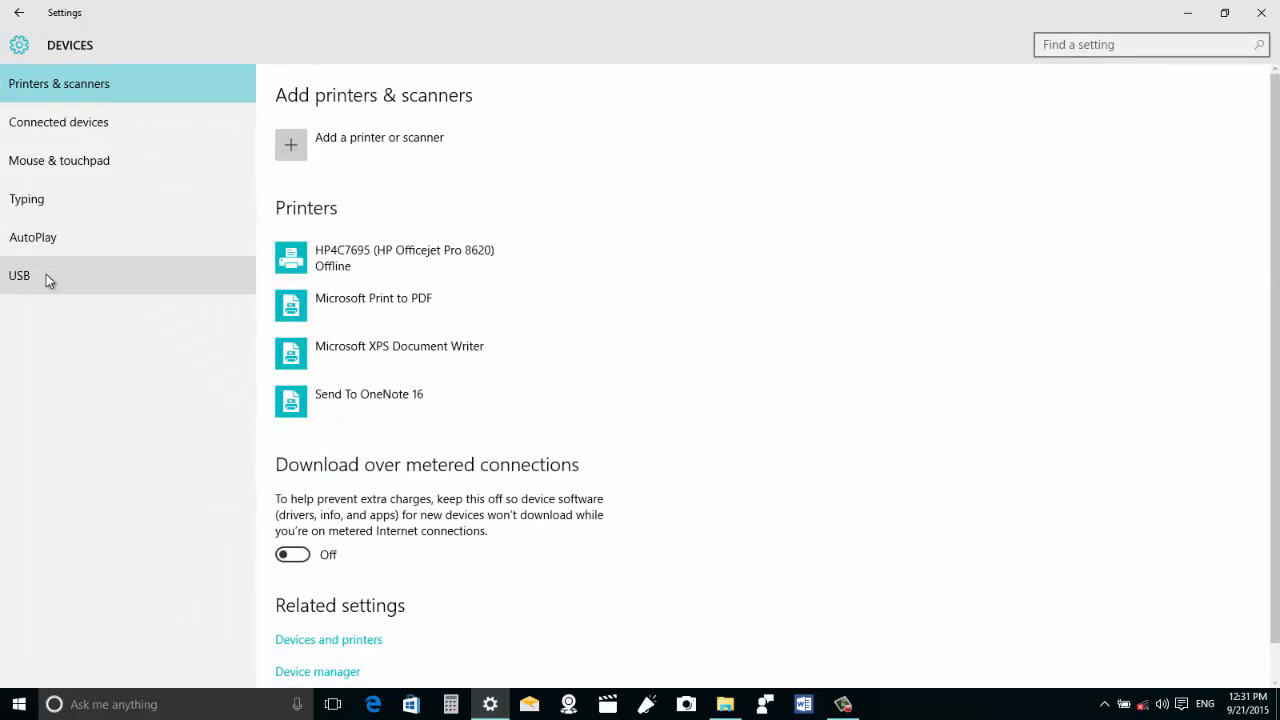
click(20, 276)
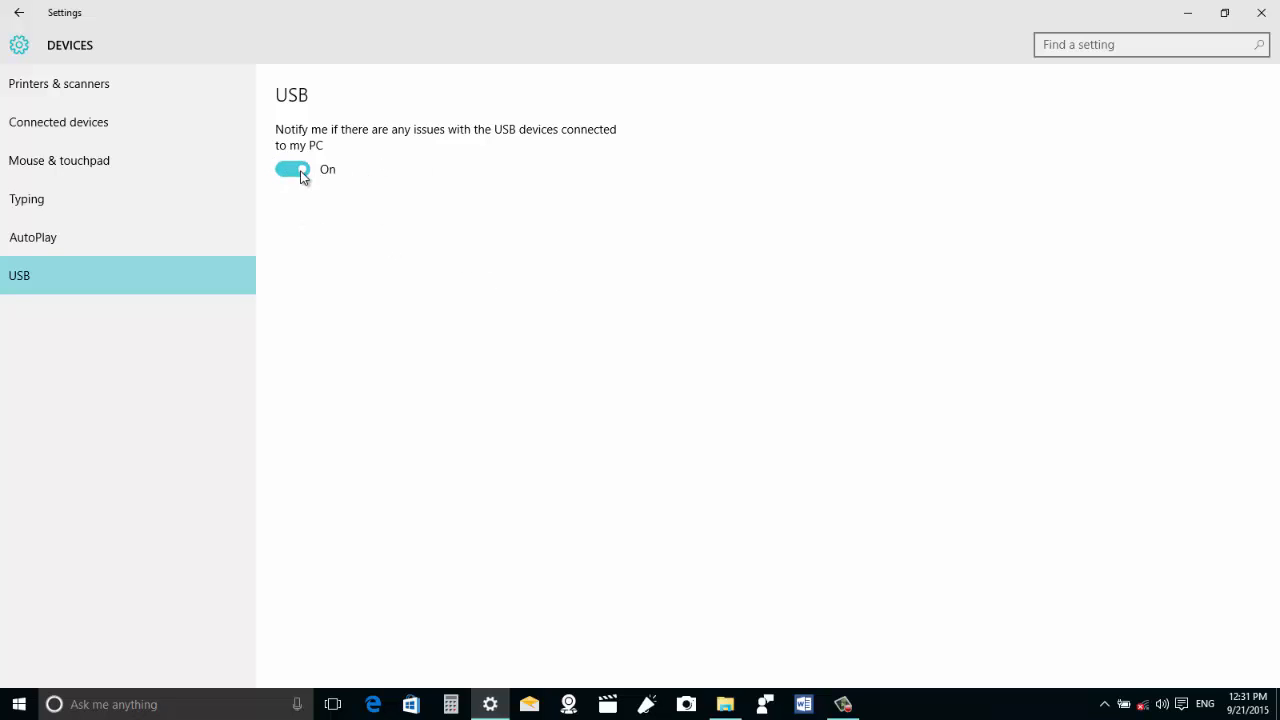
click(292, 168)
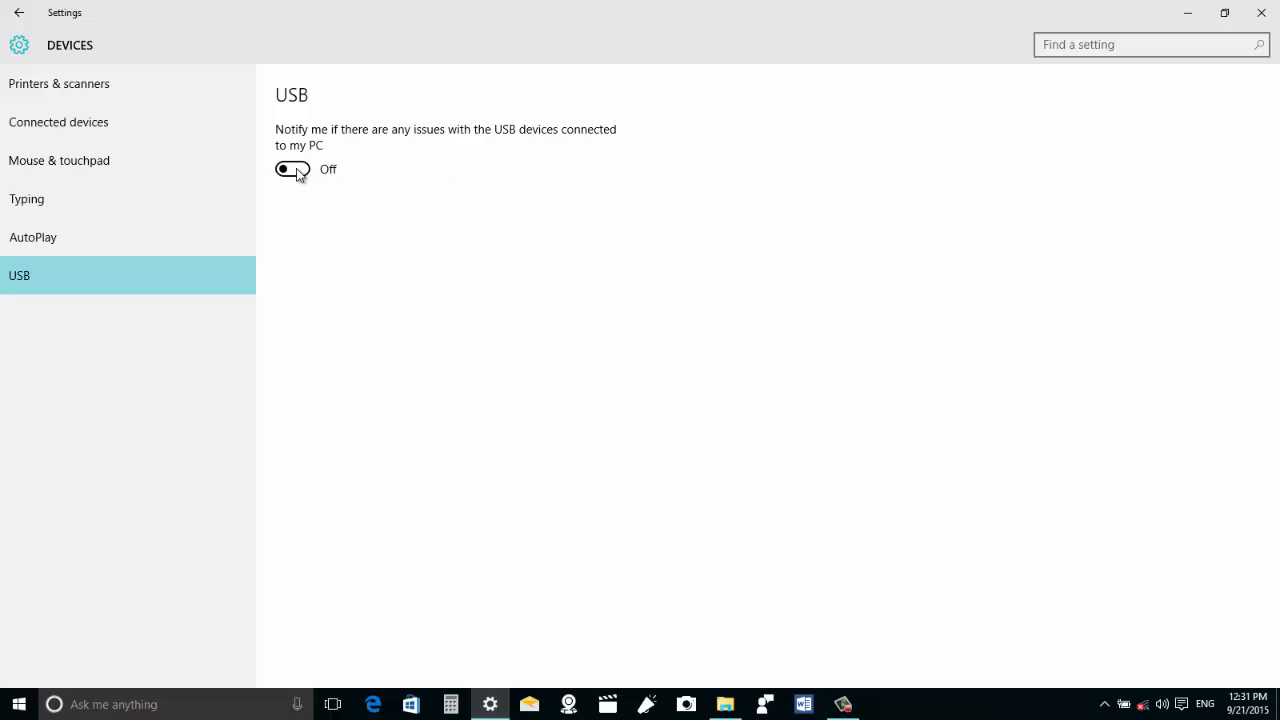
click(292, 168)
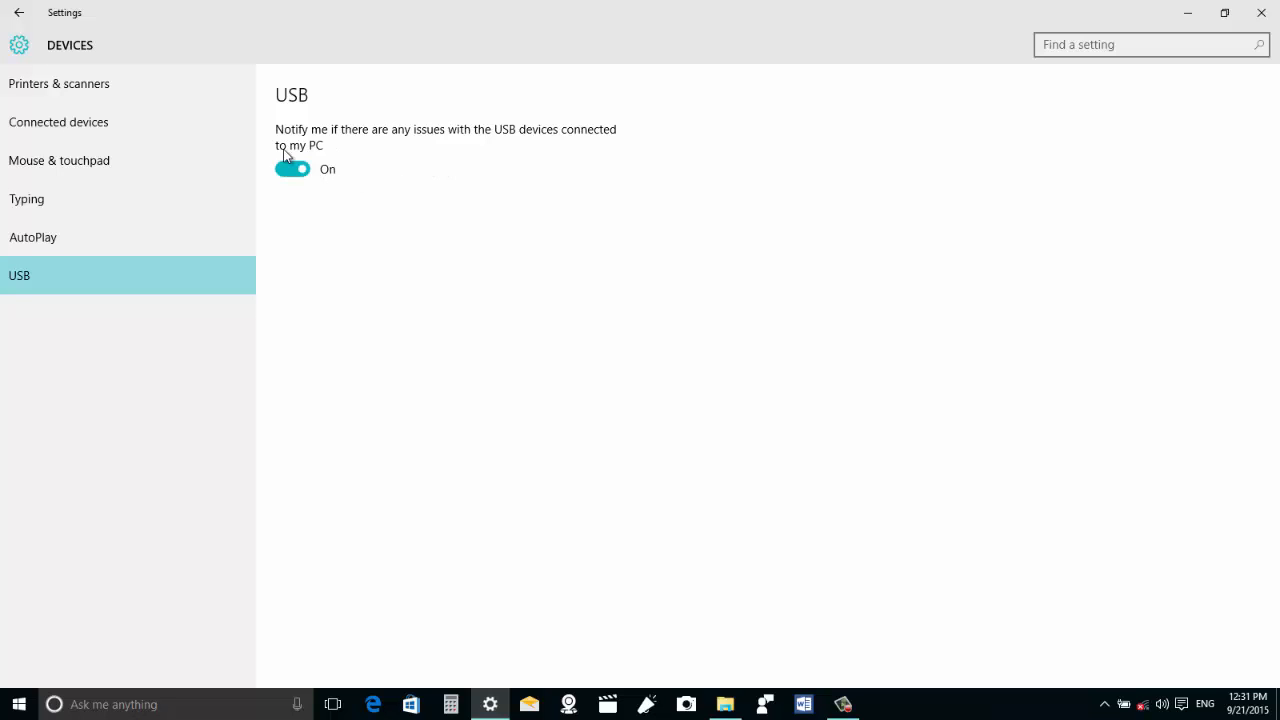
mouse_move(40, 58)
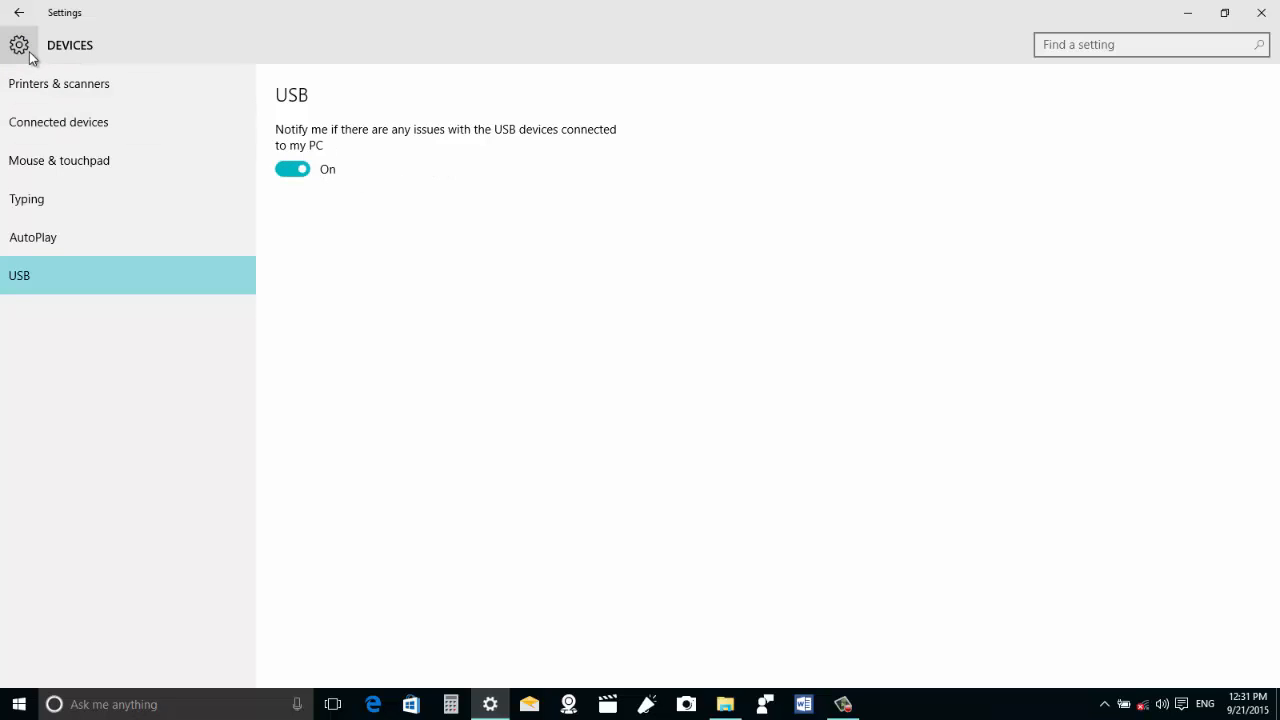
mouse_move(352, 192)
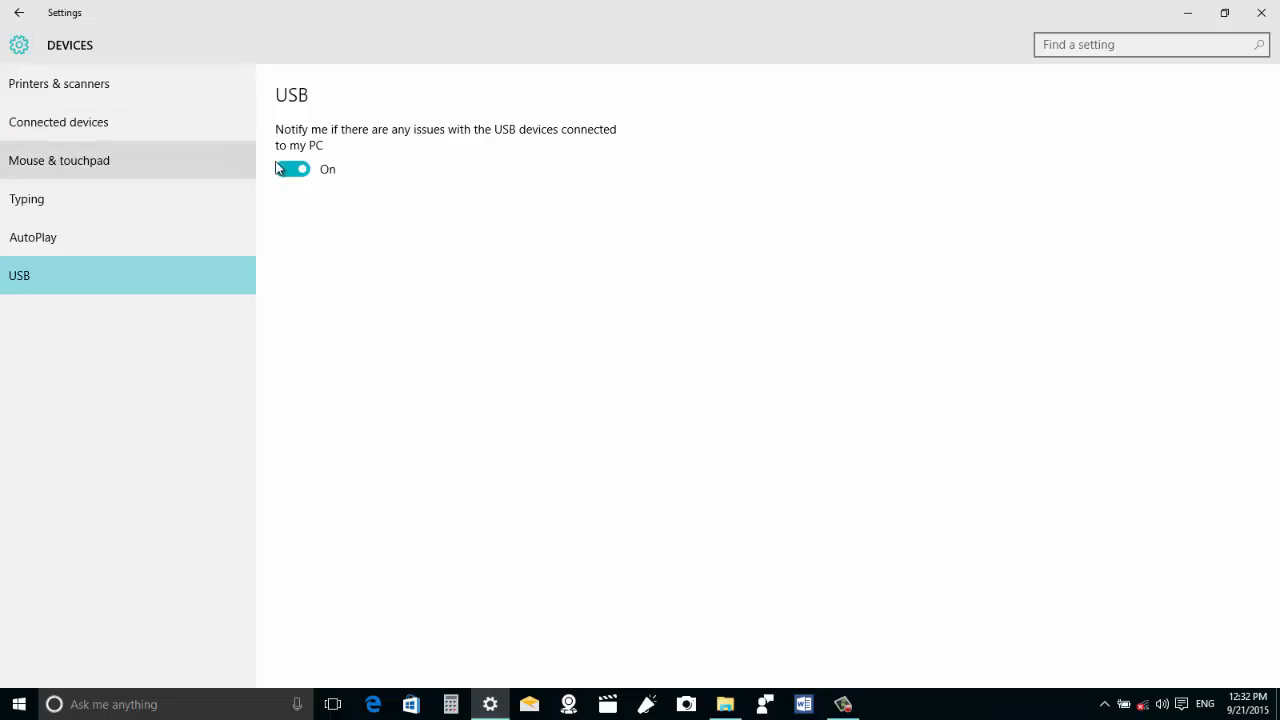
Step: Reach Accounts > Work access with its connect to work or school options
click(50, 16)
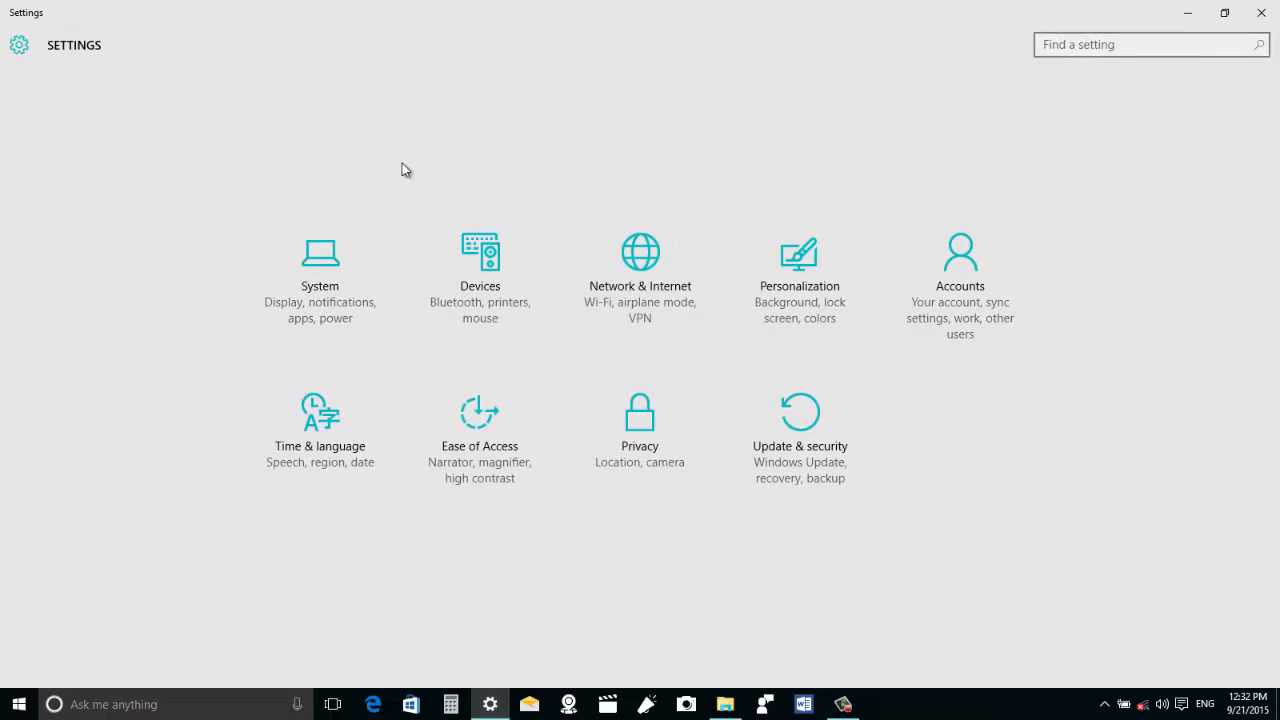
mouse_move(472, 200)
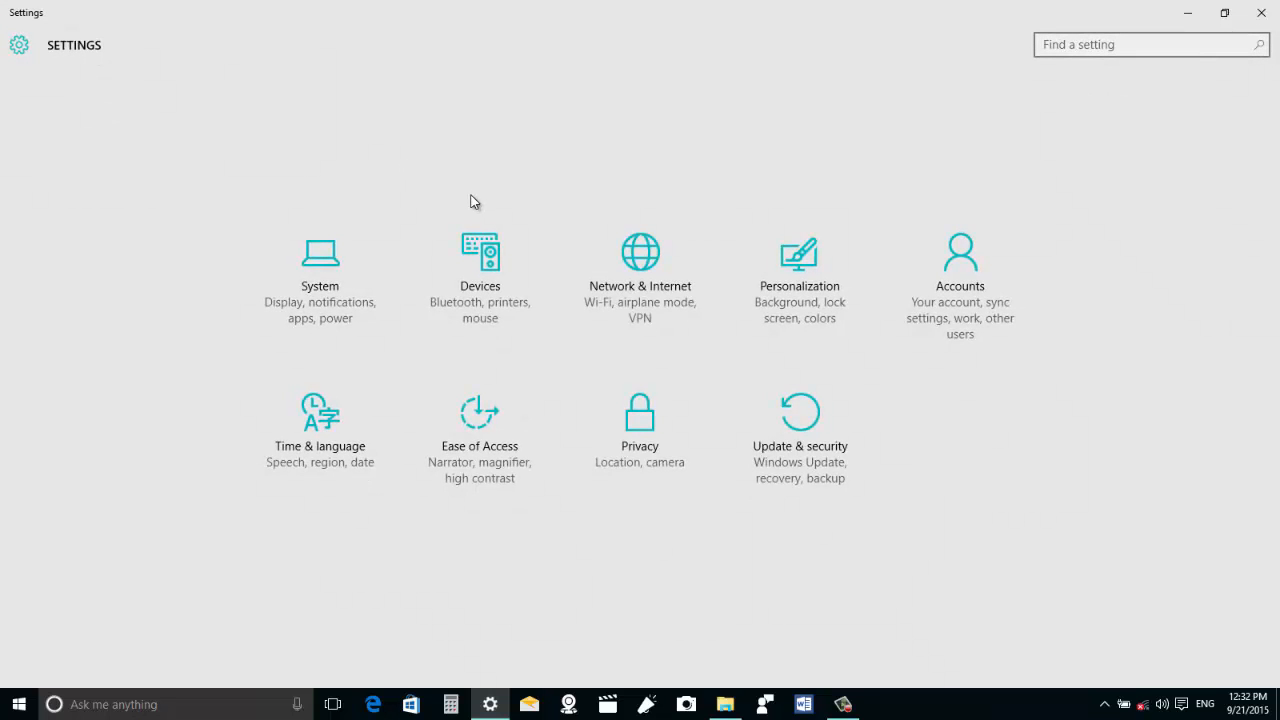
mouse_move(966, 294)
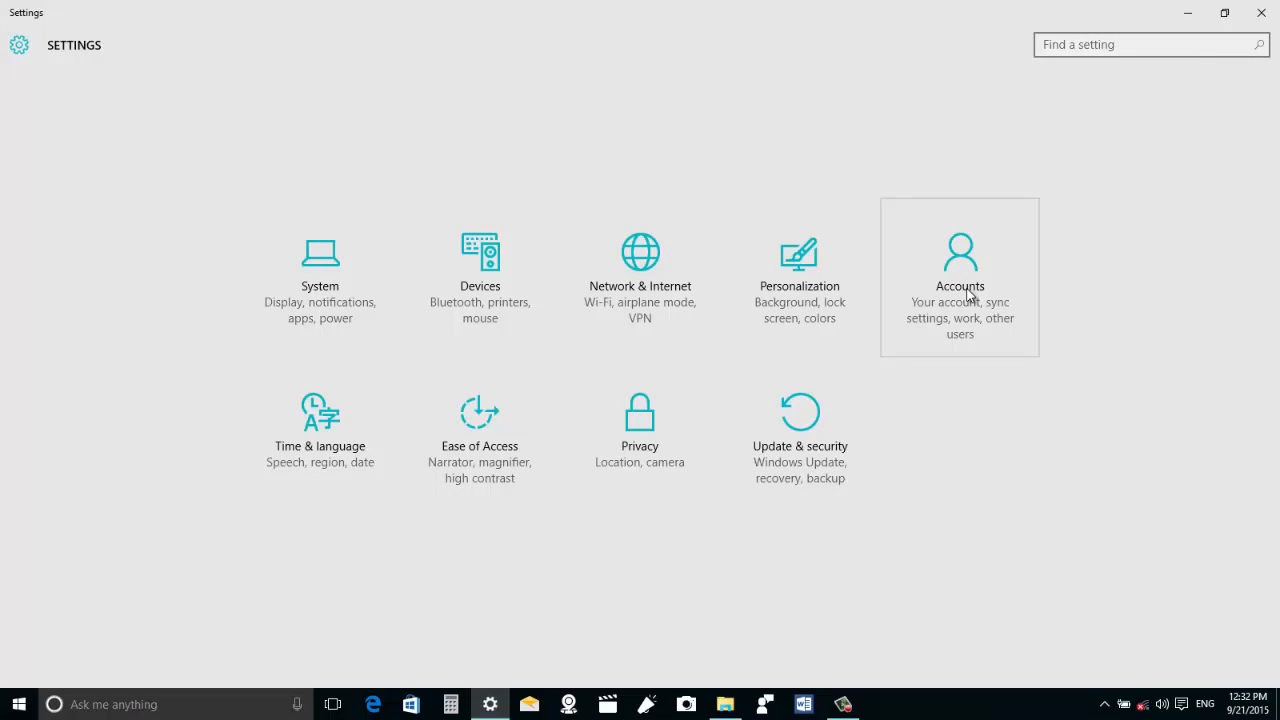
click(960, 276)
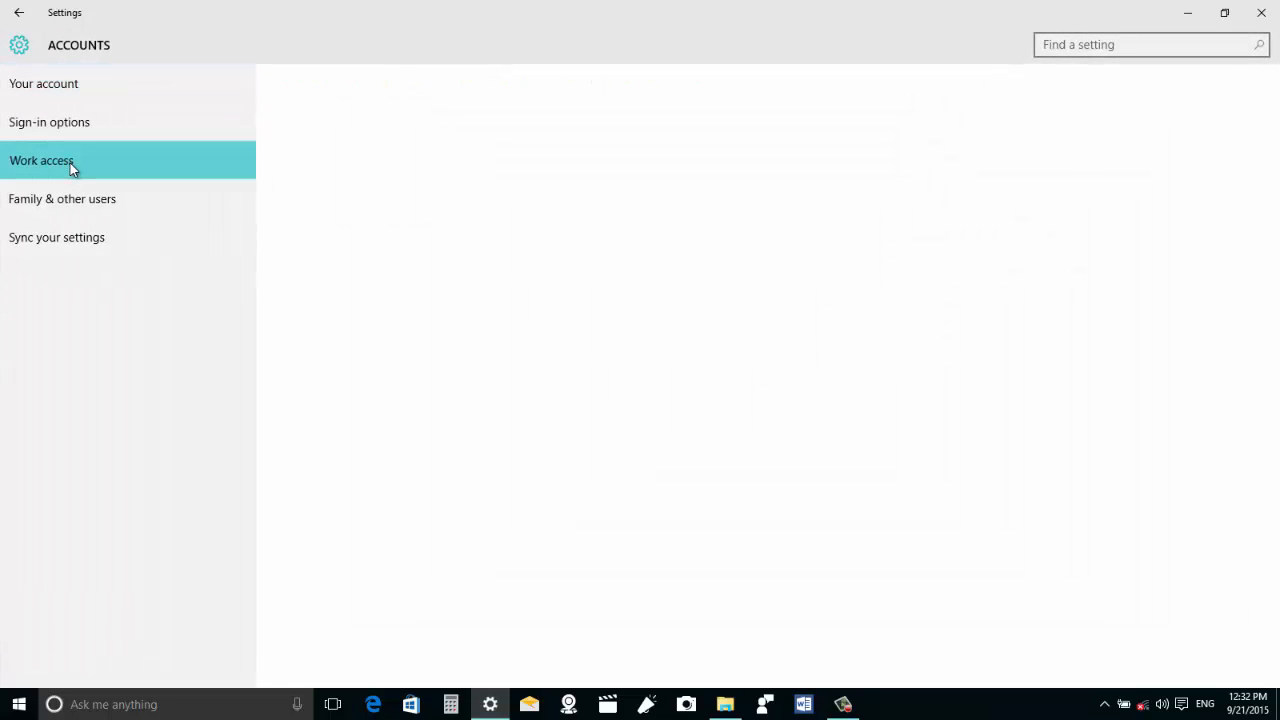
click(40, 160)
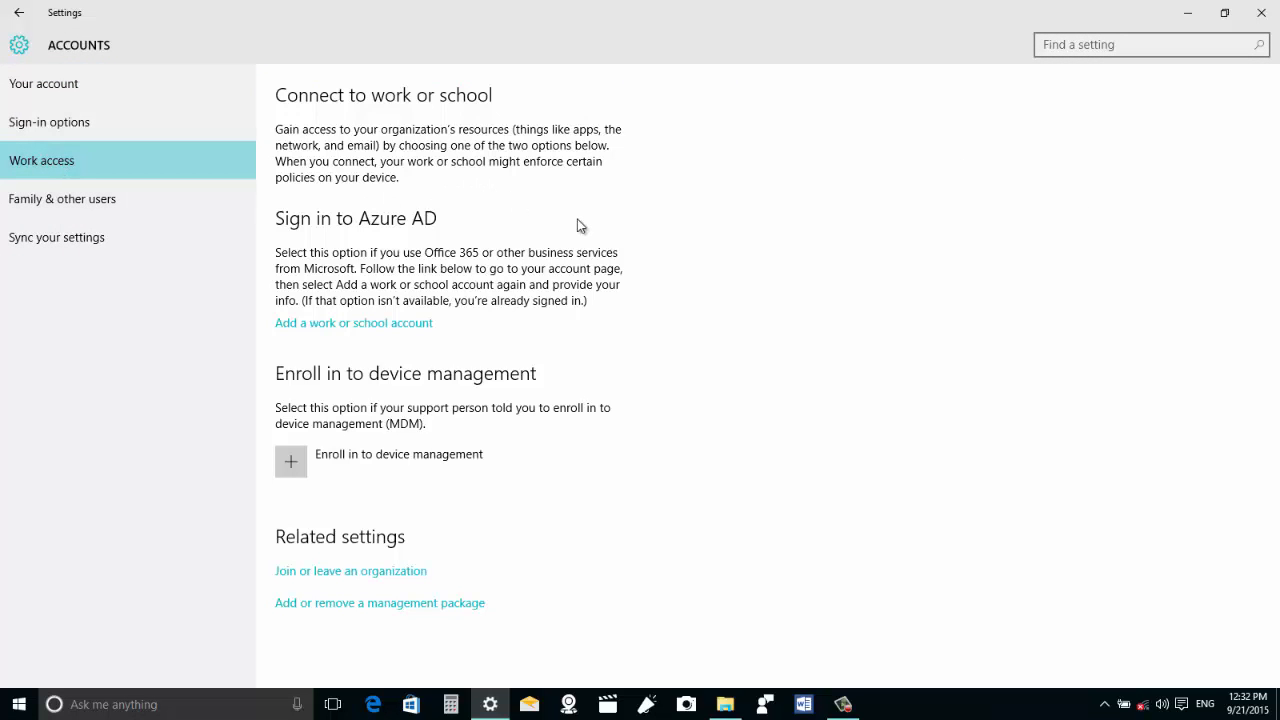
mouse_move(494, 290)
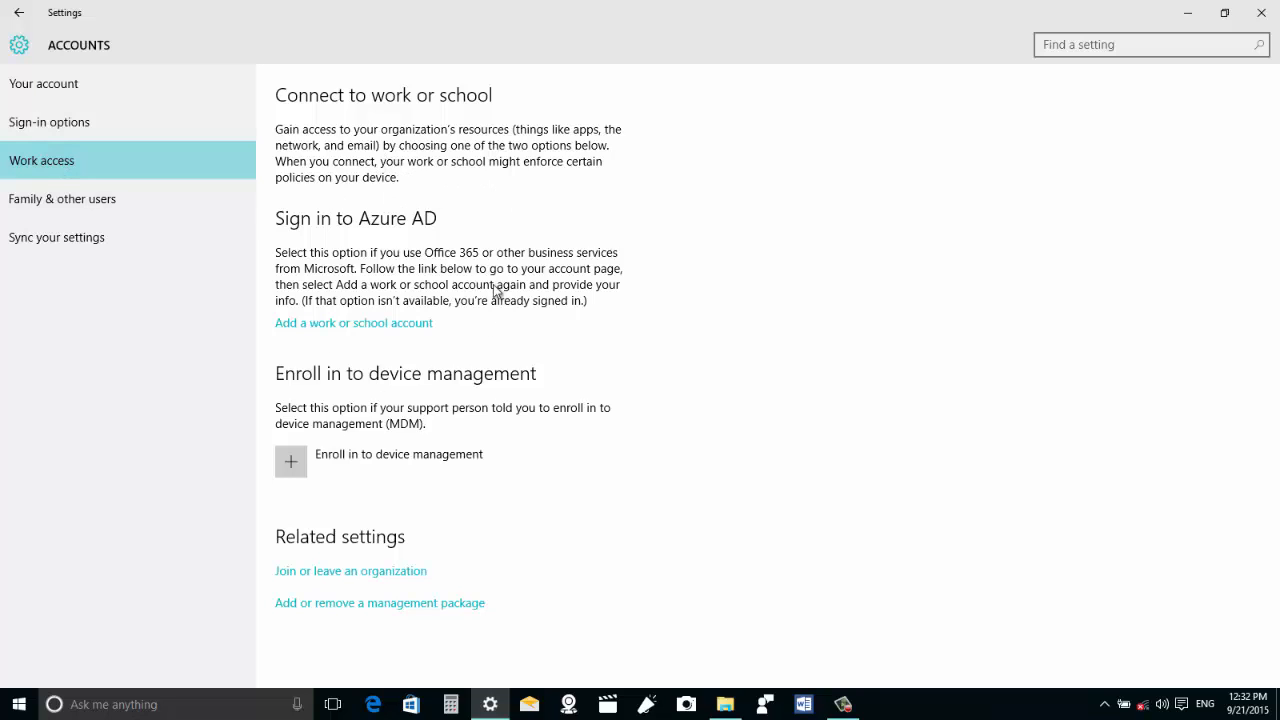
mouse_move(350, 236)
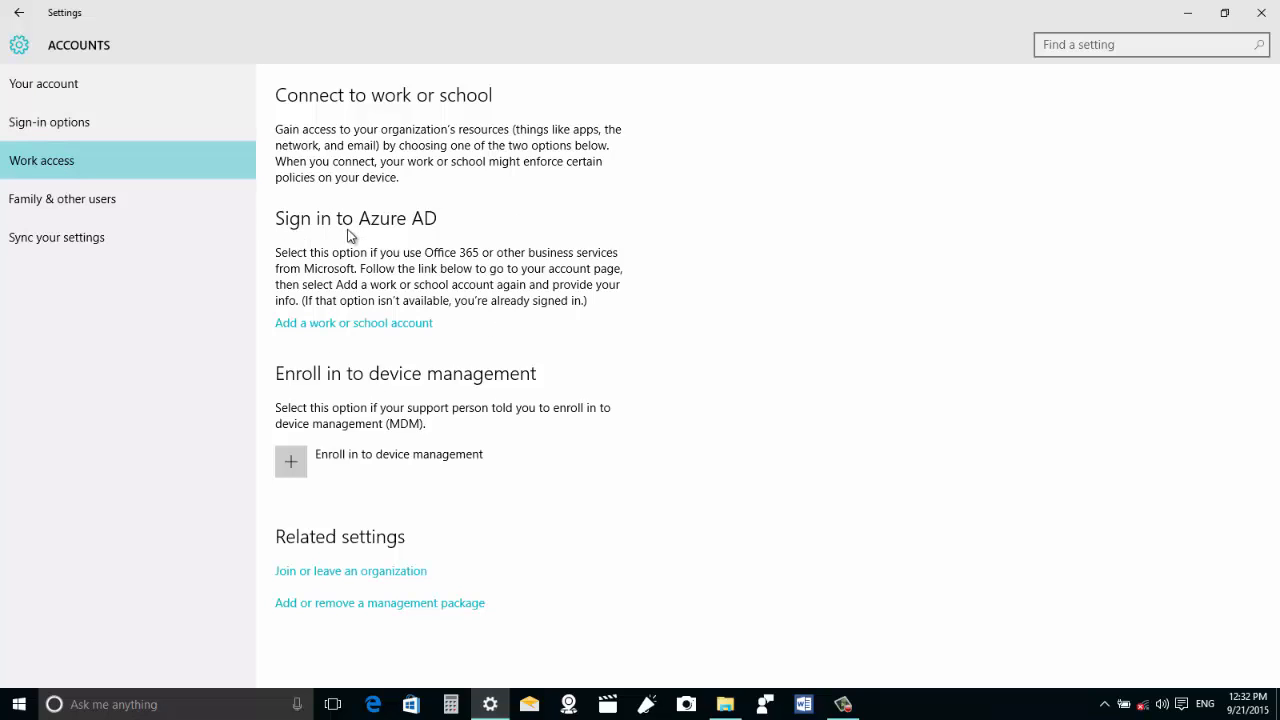
mouse_move(420, 302)
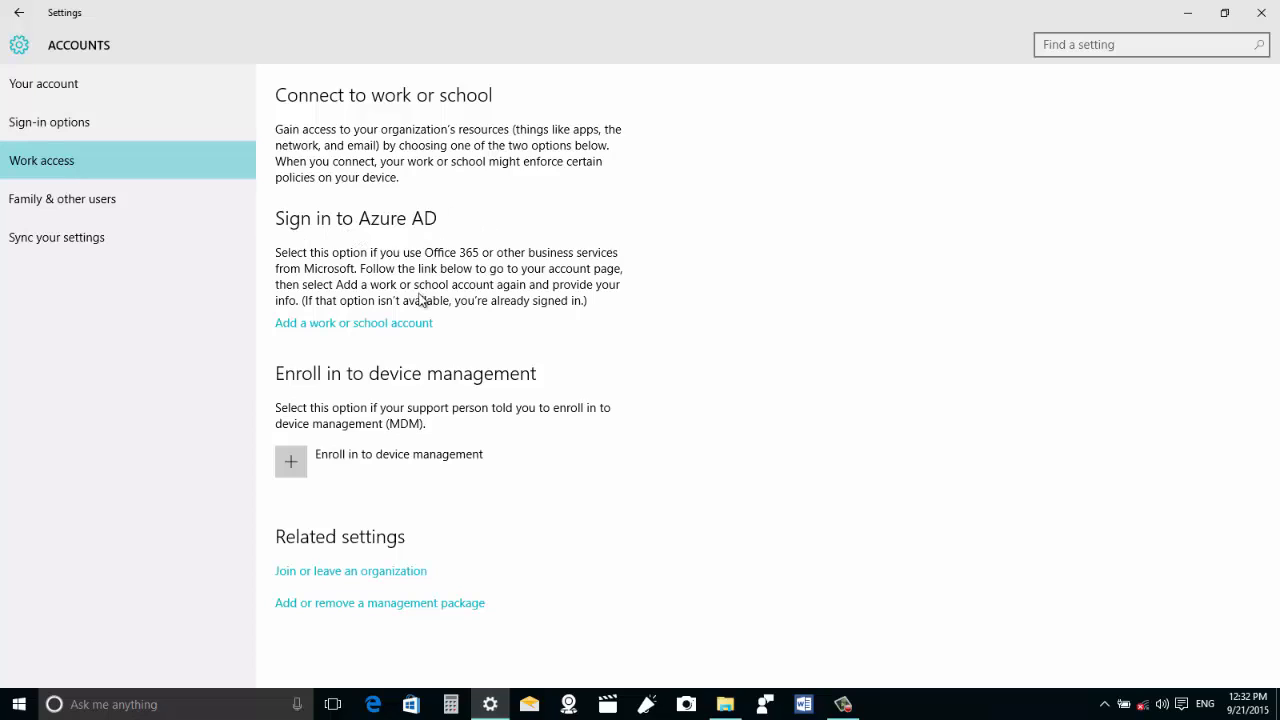
mouse_move(478, 398)
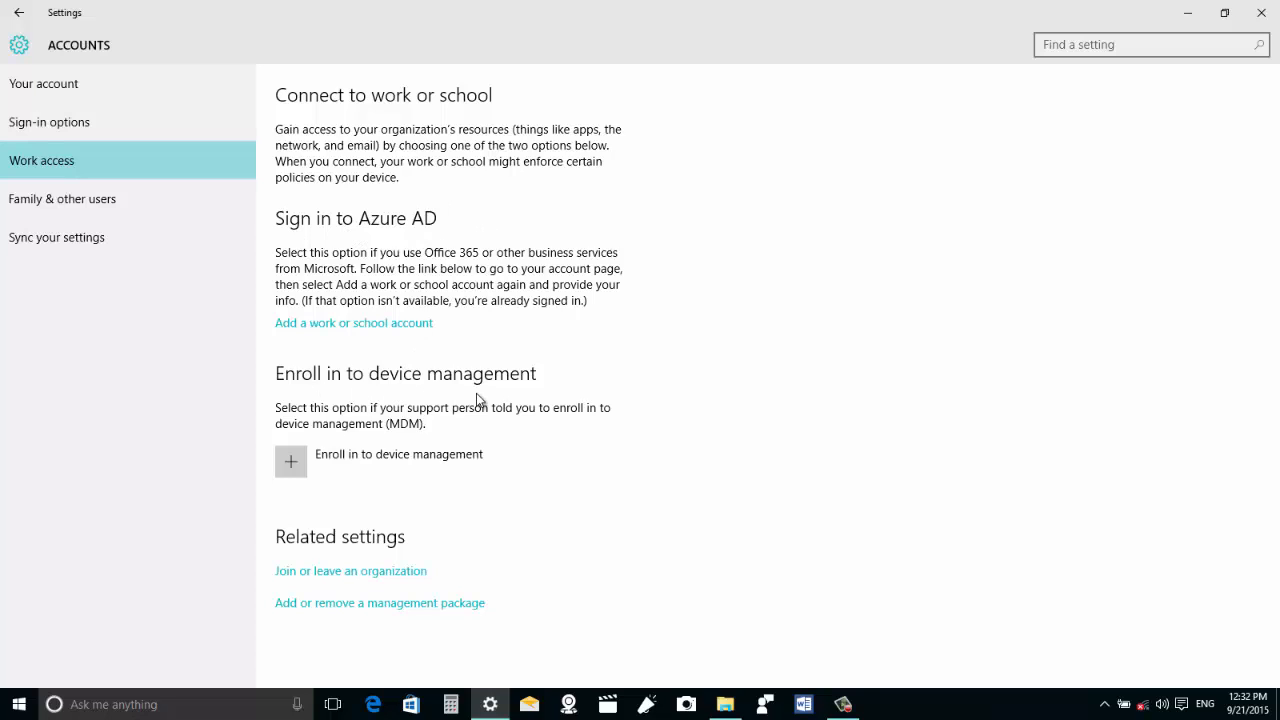
mouse_move(448, 396)
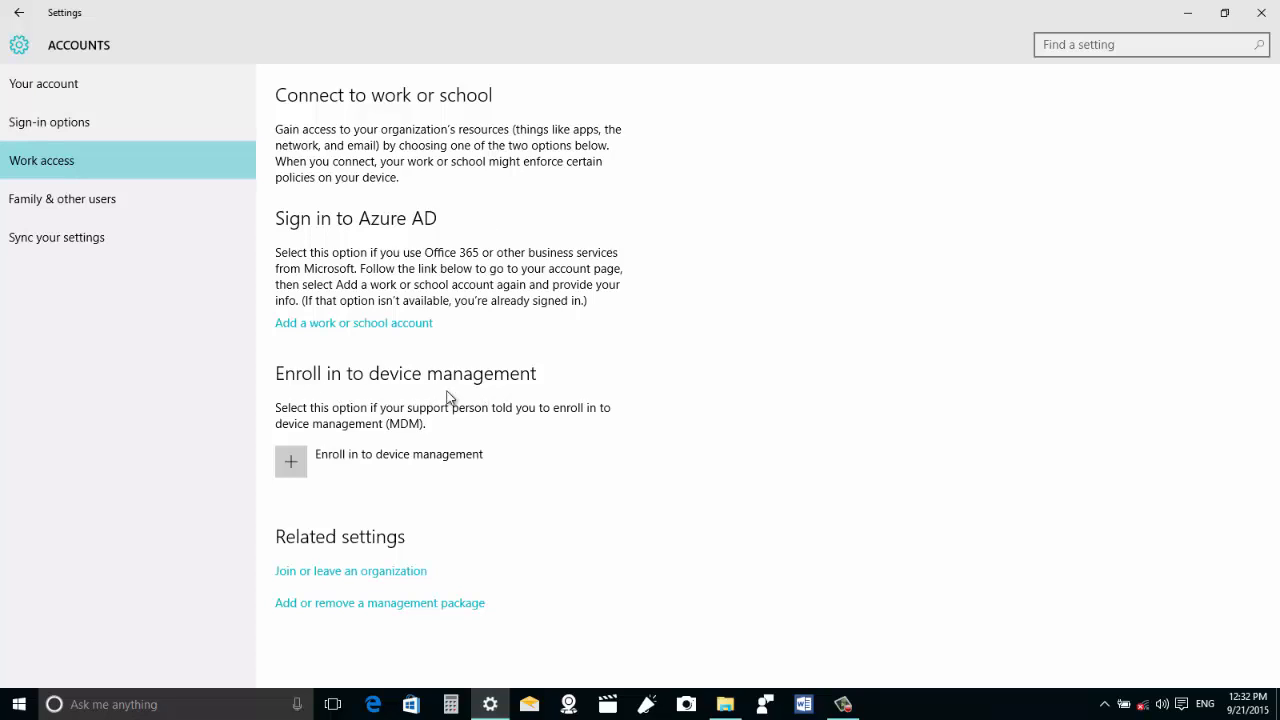
mouse_move(544, 388)
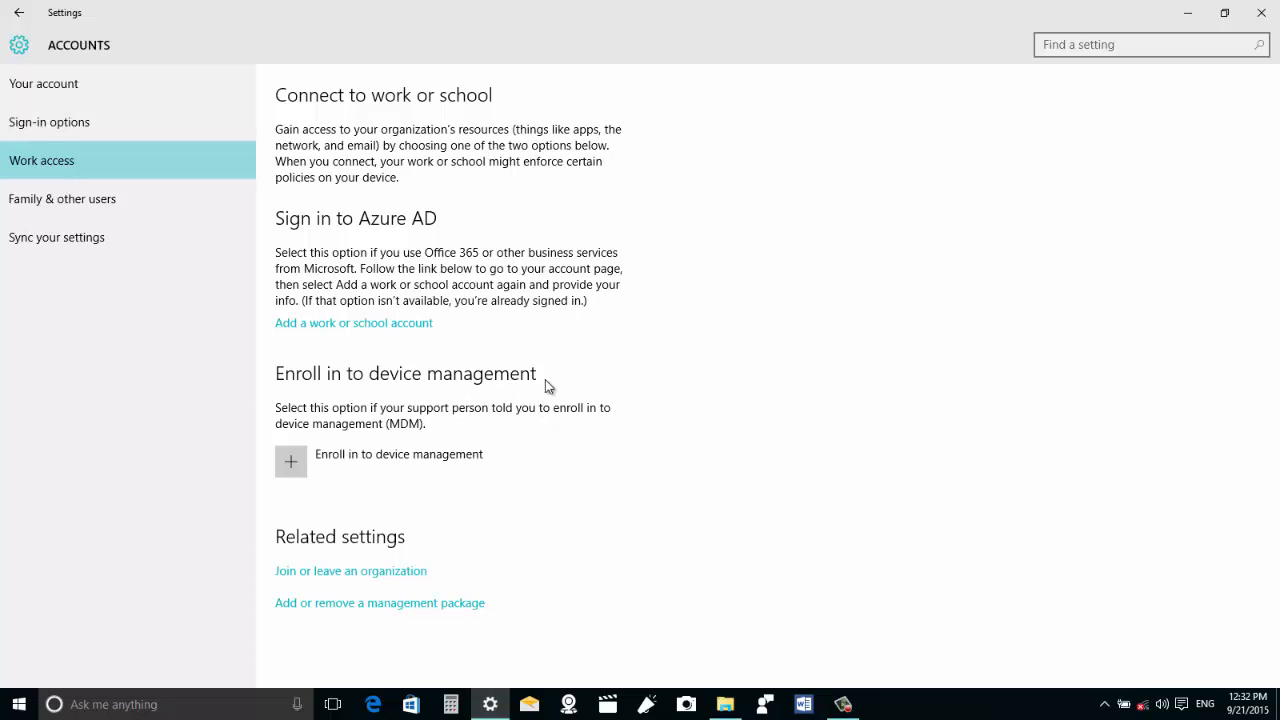
mouse_move(456, 266)
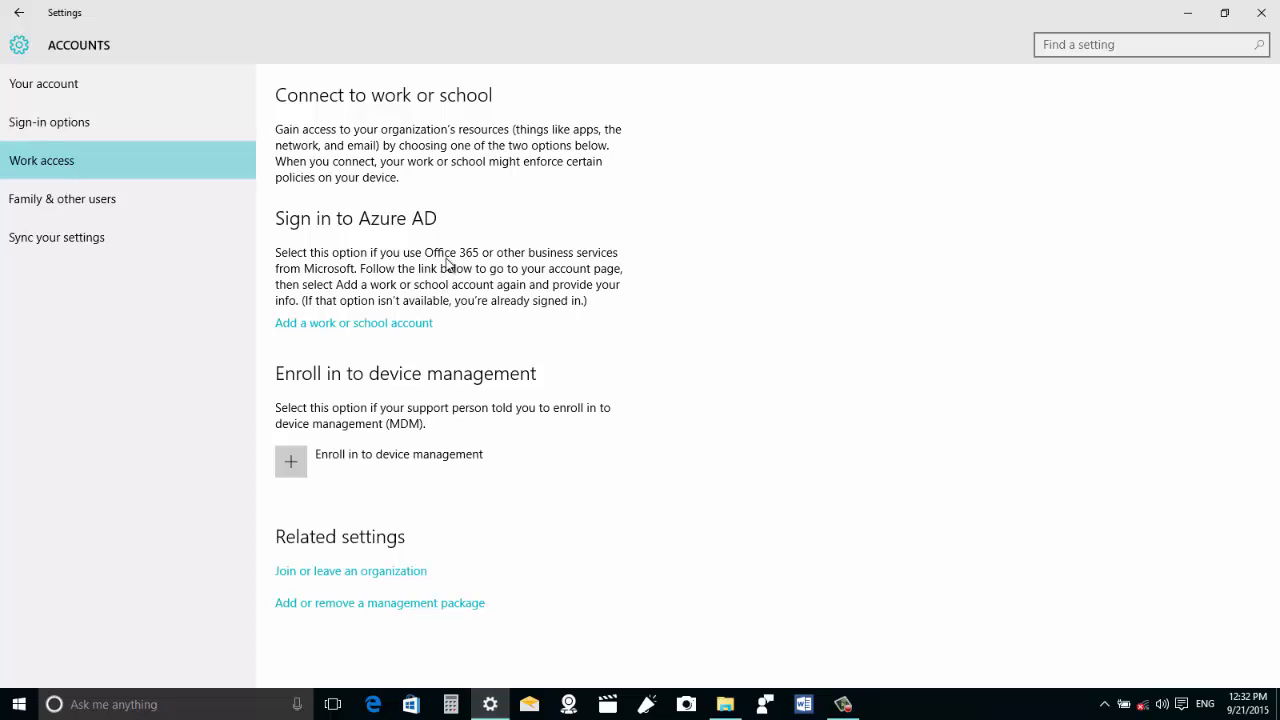
mouse_move(504, 286)
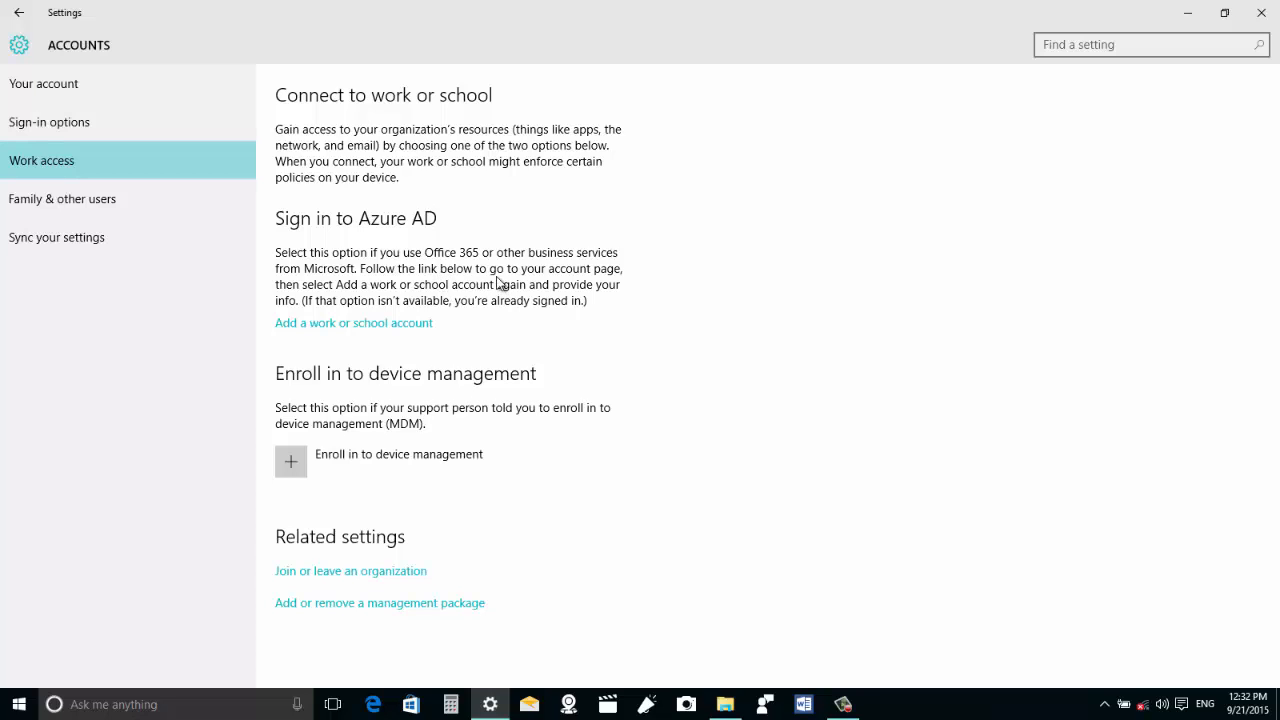
mouse_move(496, 280)
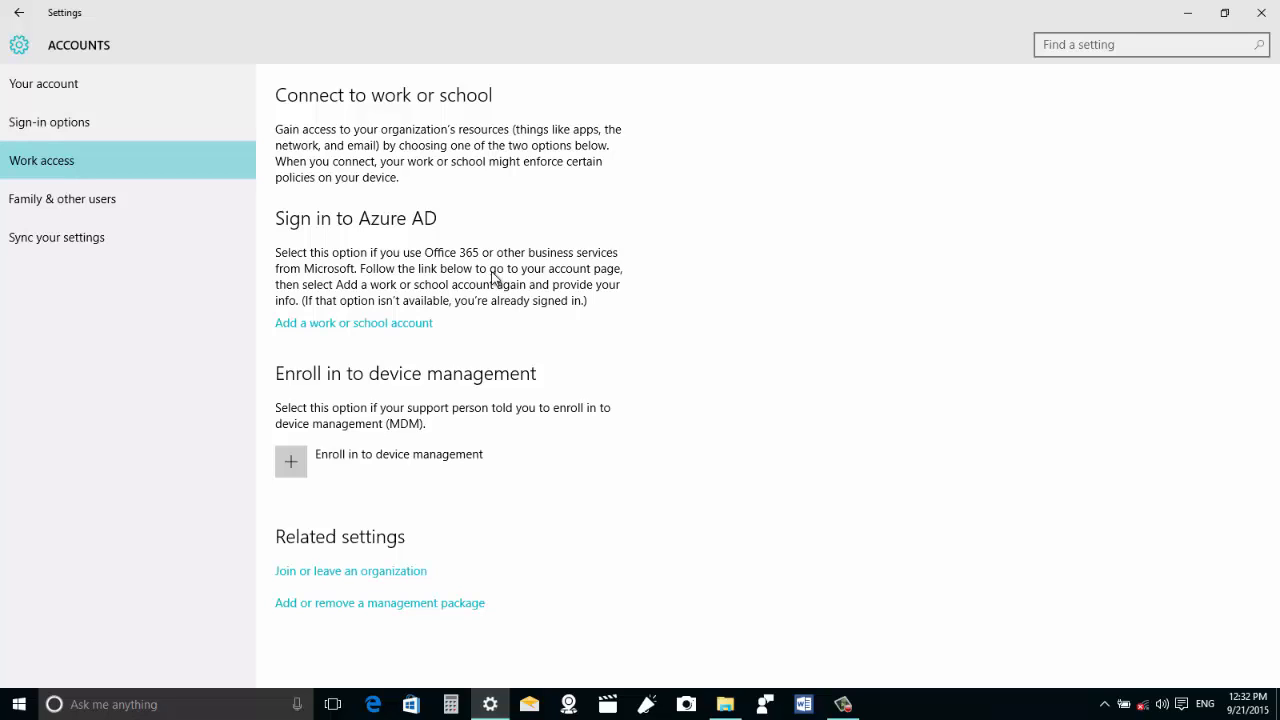
mouse_move(468, 288)
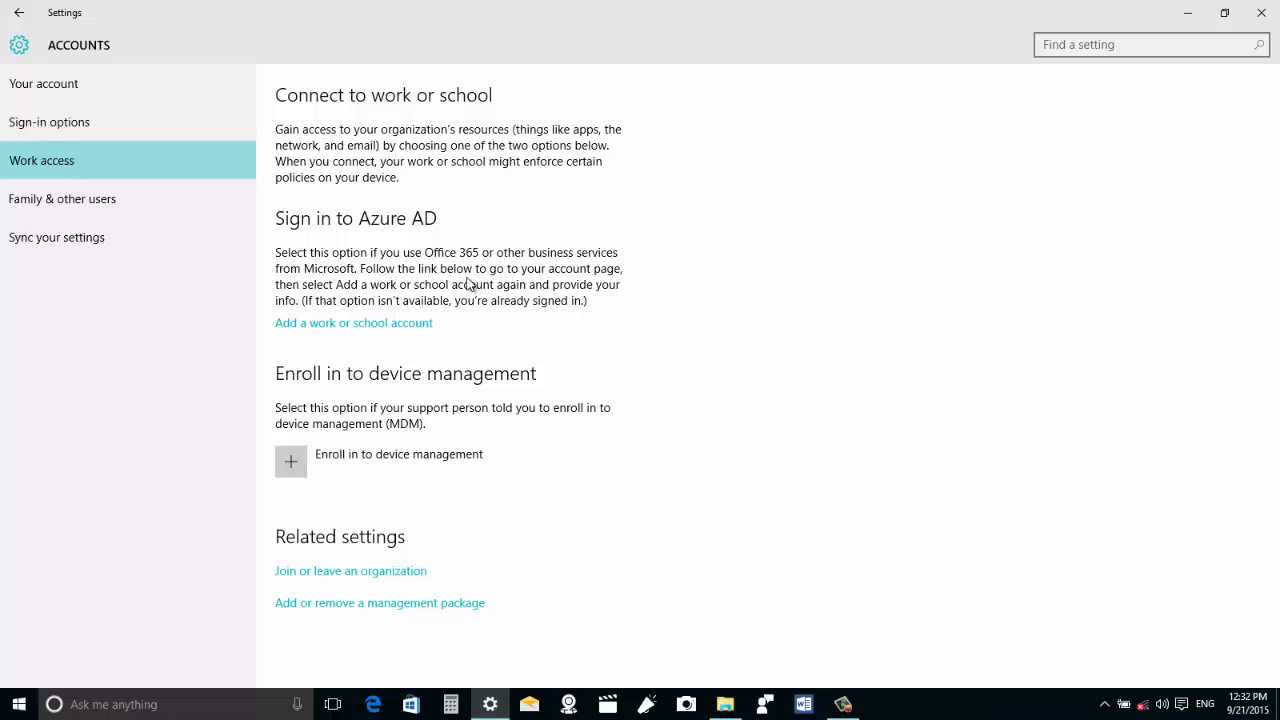
mouse_move(438, 268)
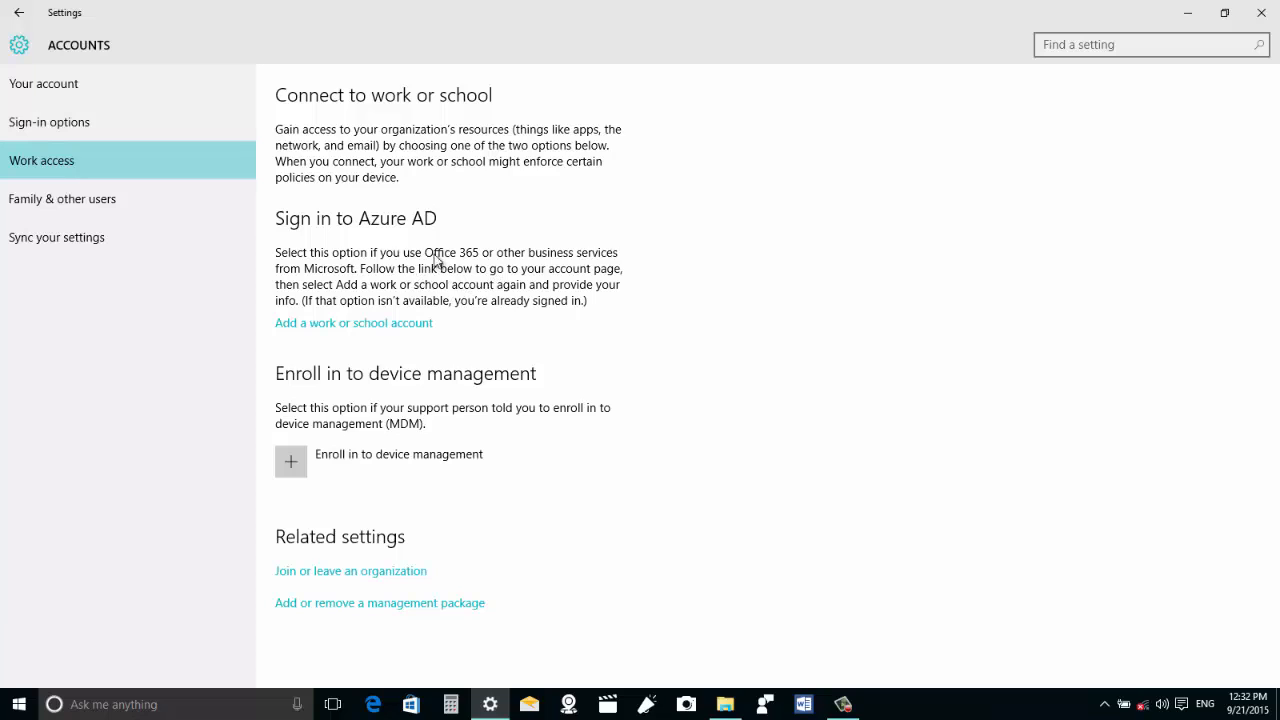
mouse_move(448, 376)
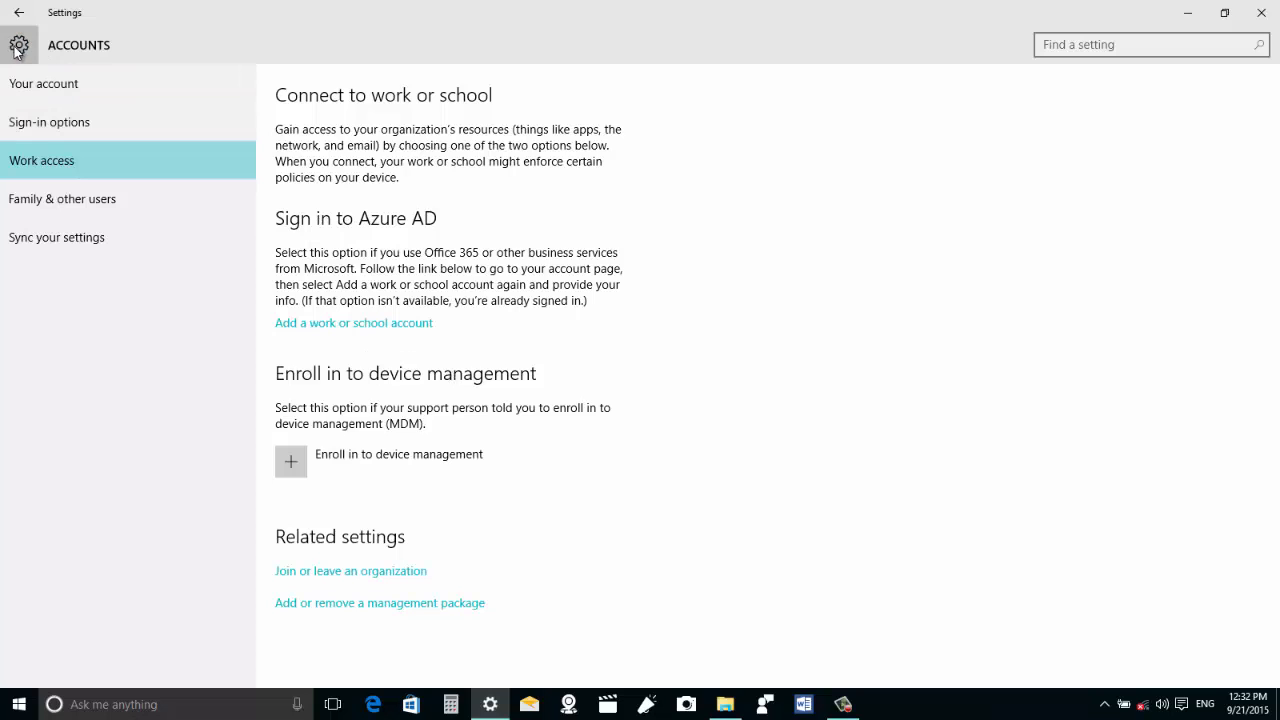
Step: Browse Privacy's Email and Call history app-access pages, then review Email further
click(28, 20)
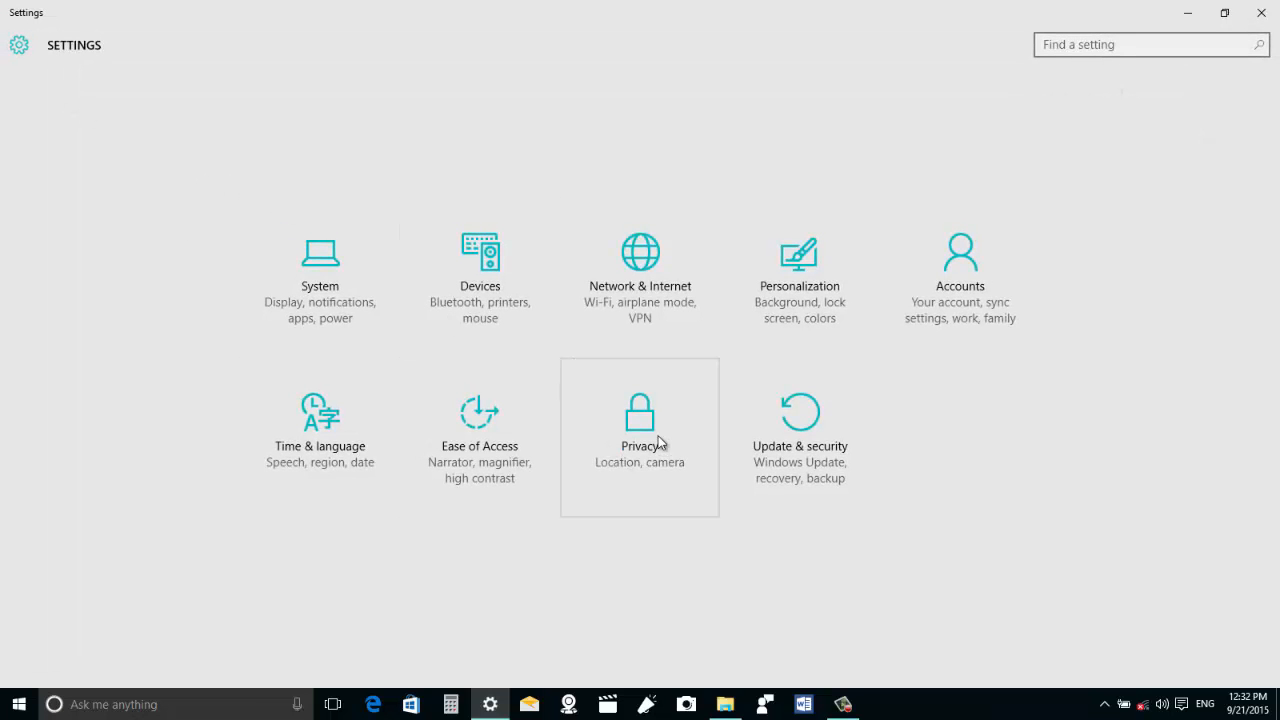
click(640, 408)
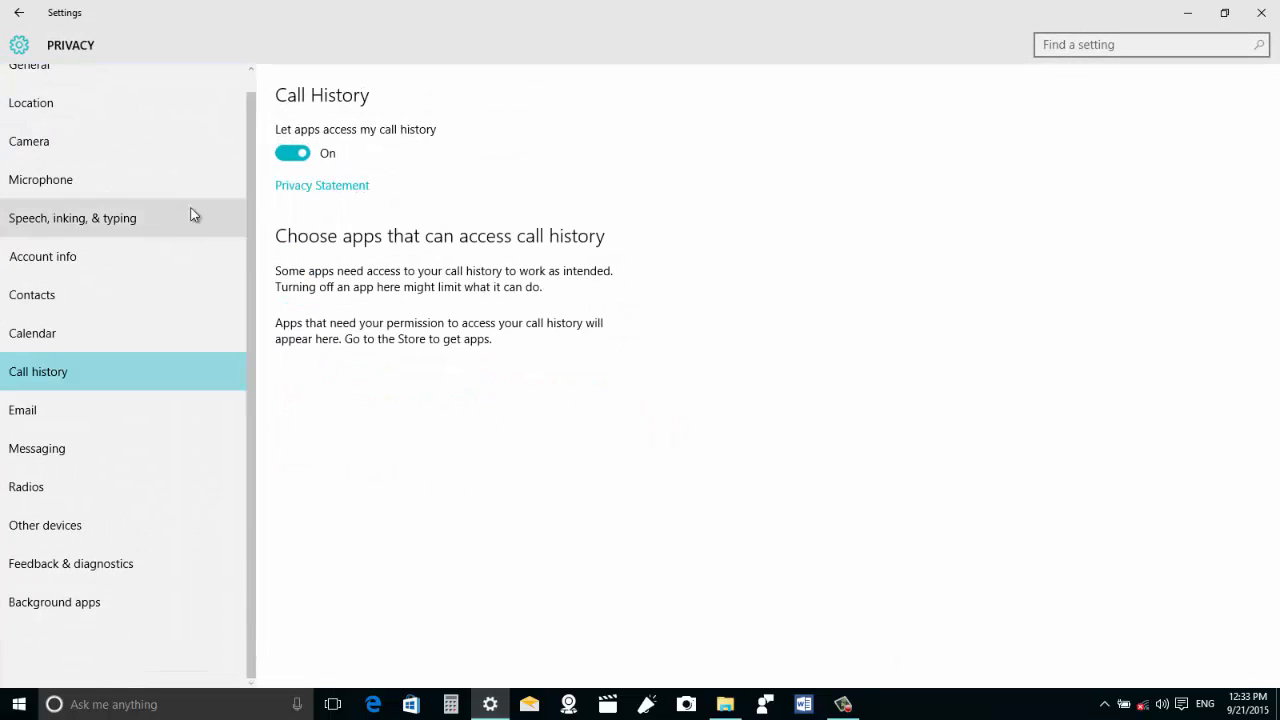
mouse_move(130, 290)
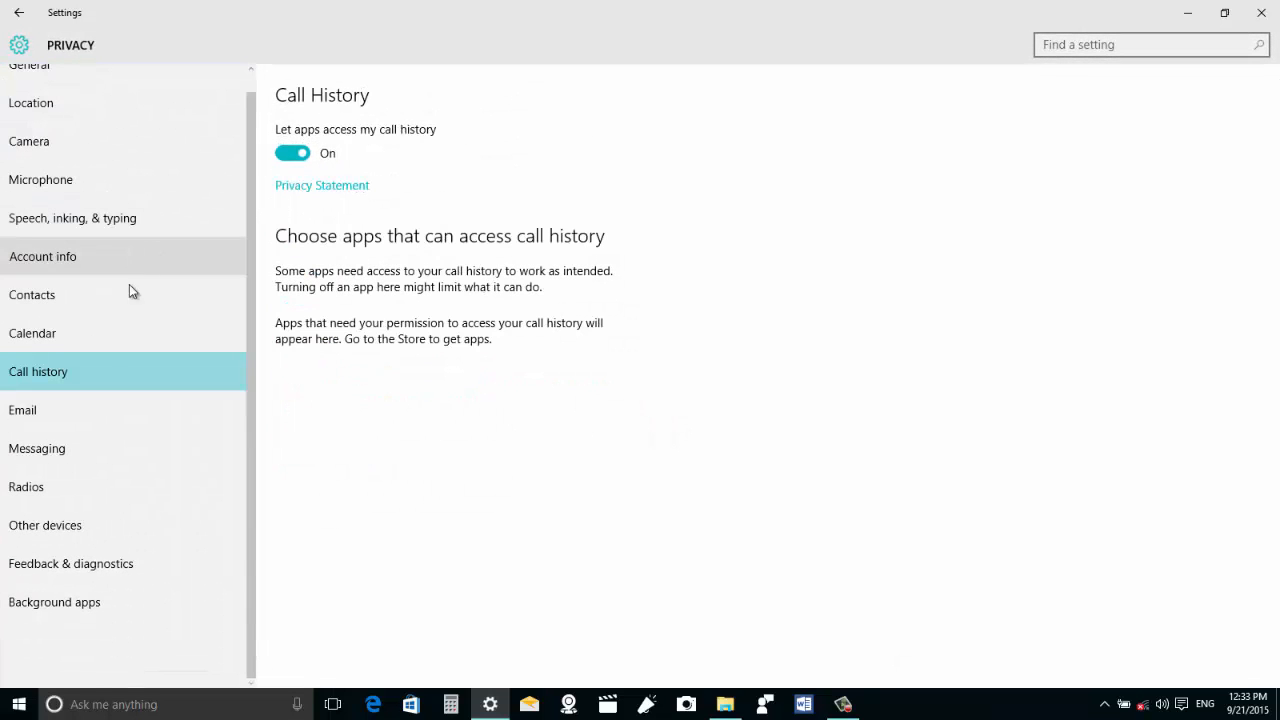
mouse_move(104, 374)
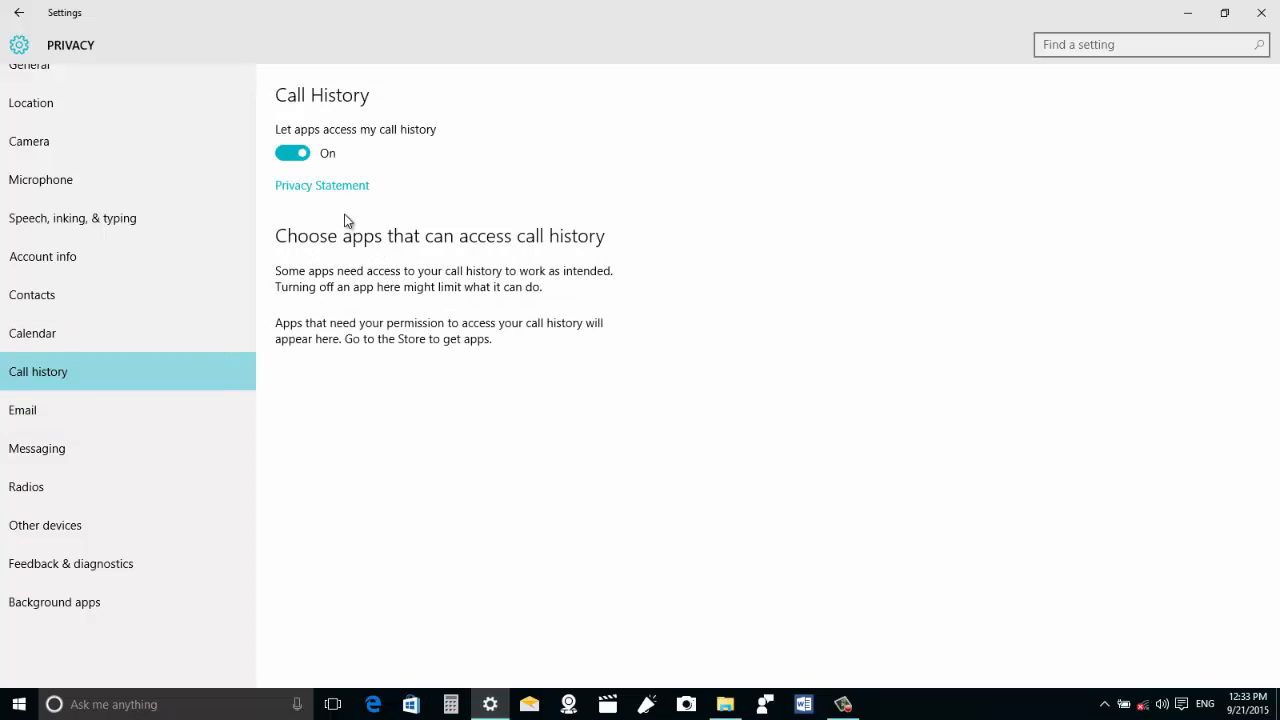
mouse_move(184, 410)
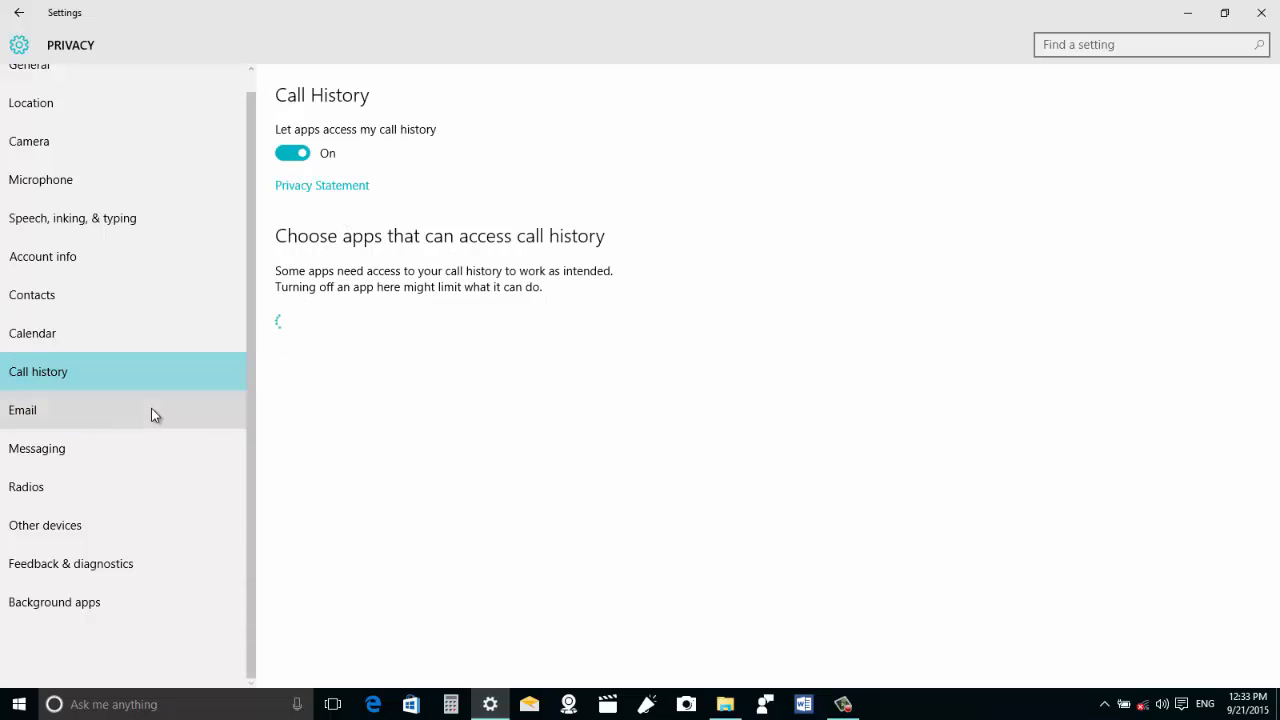
click(24, 410)
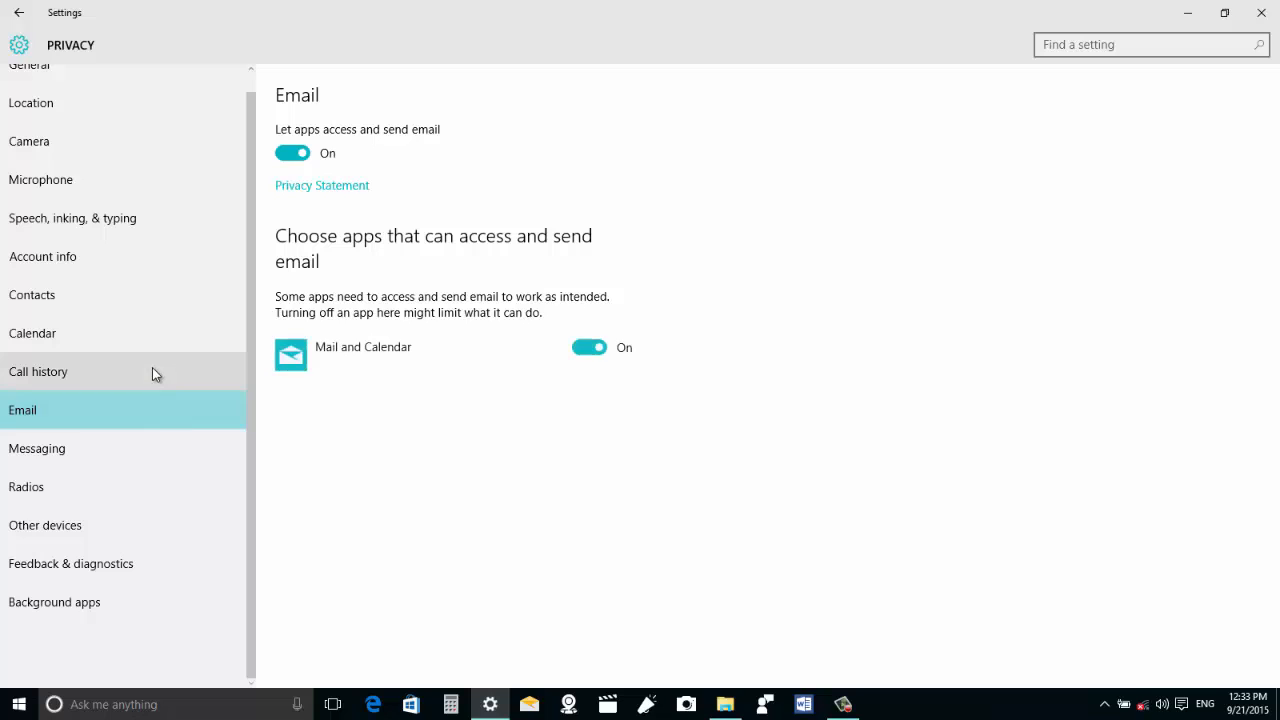
mouse_move(412, 336)
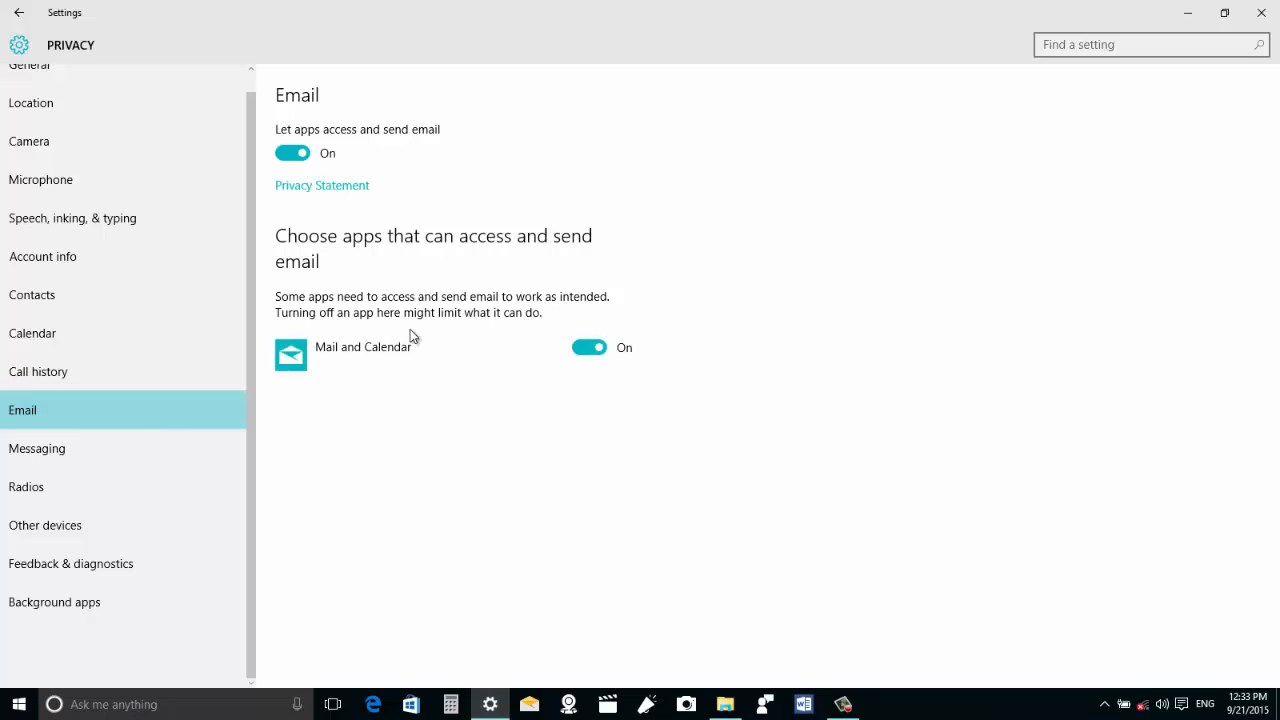
mouse_move(432, 278)
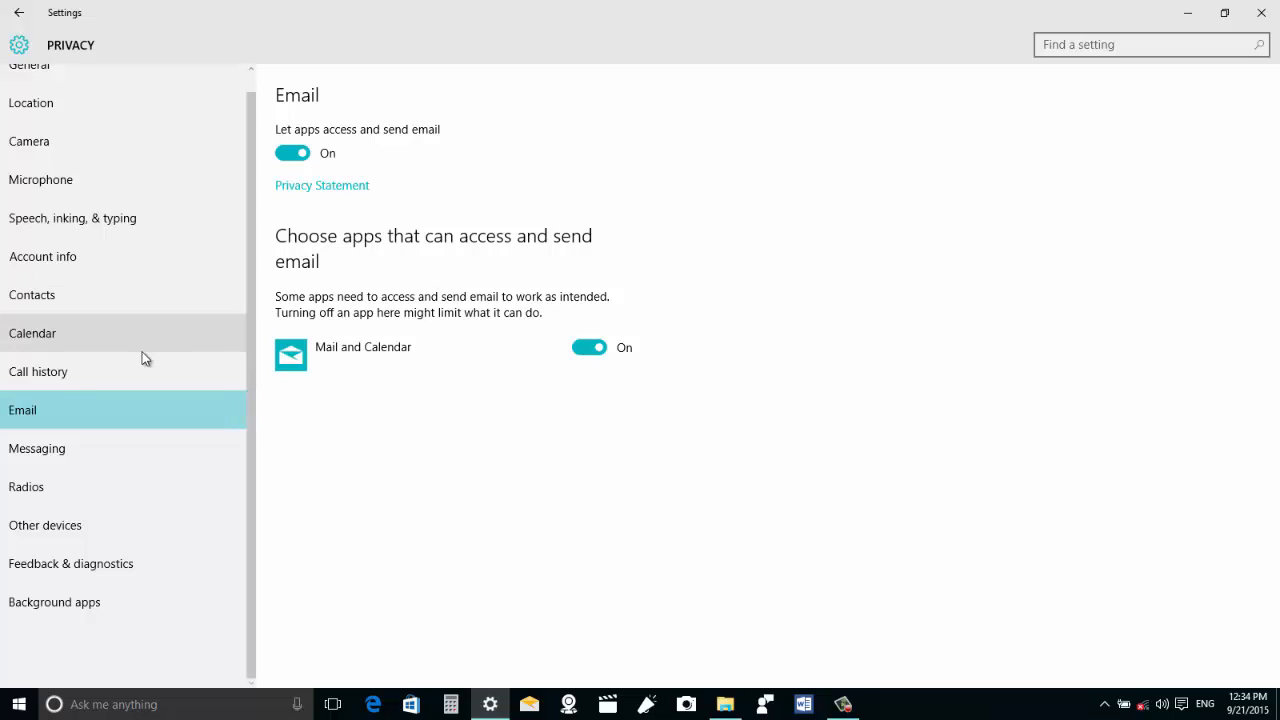
click(38, 370)
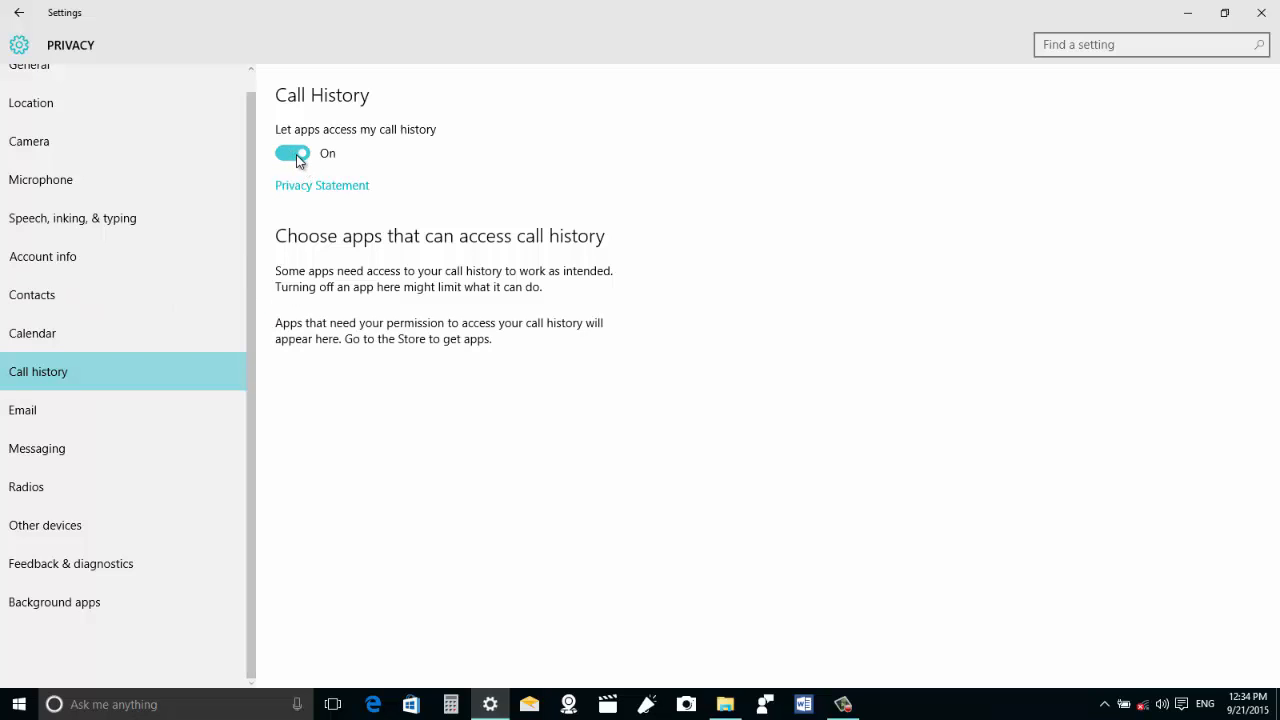
click(22, 410)
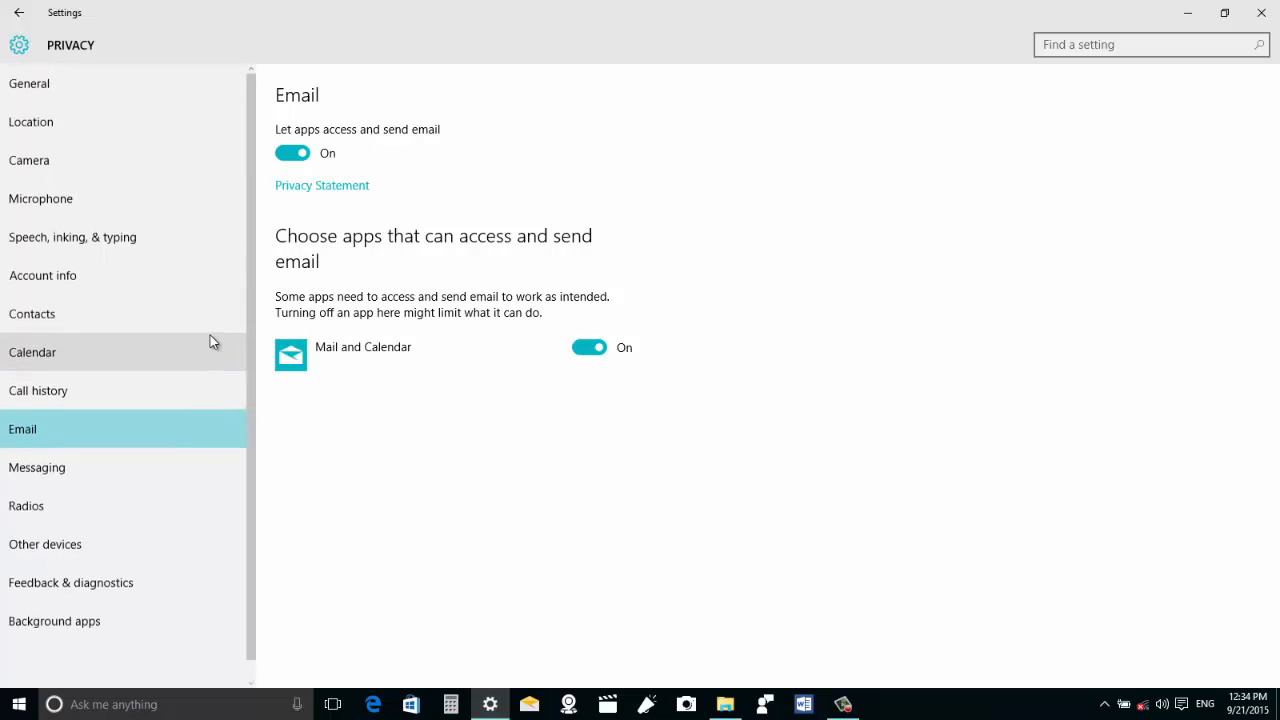
scroll(down, 3)
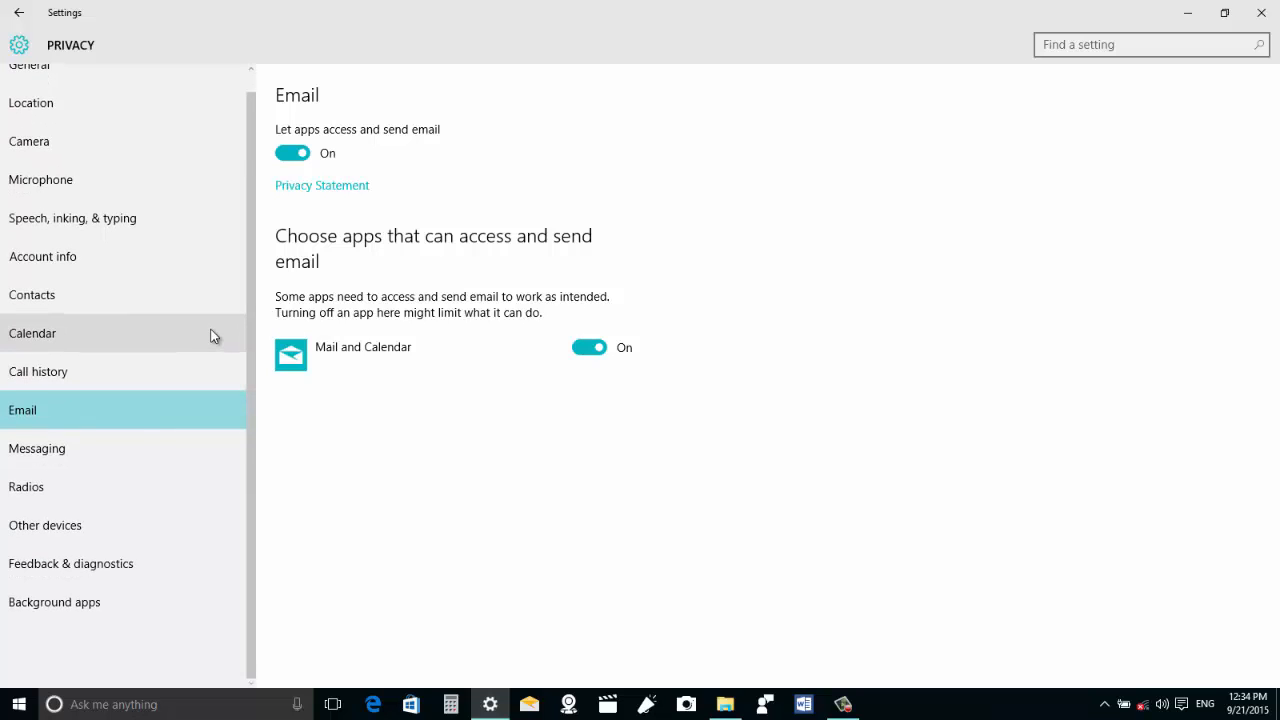
scroll(down, 3)
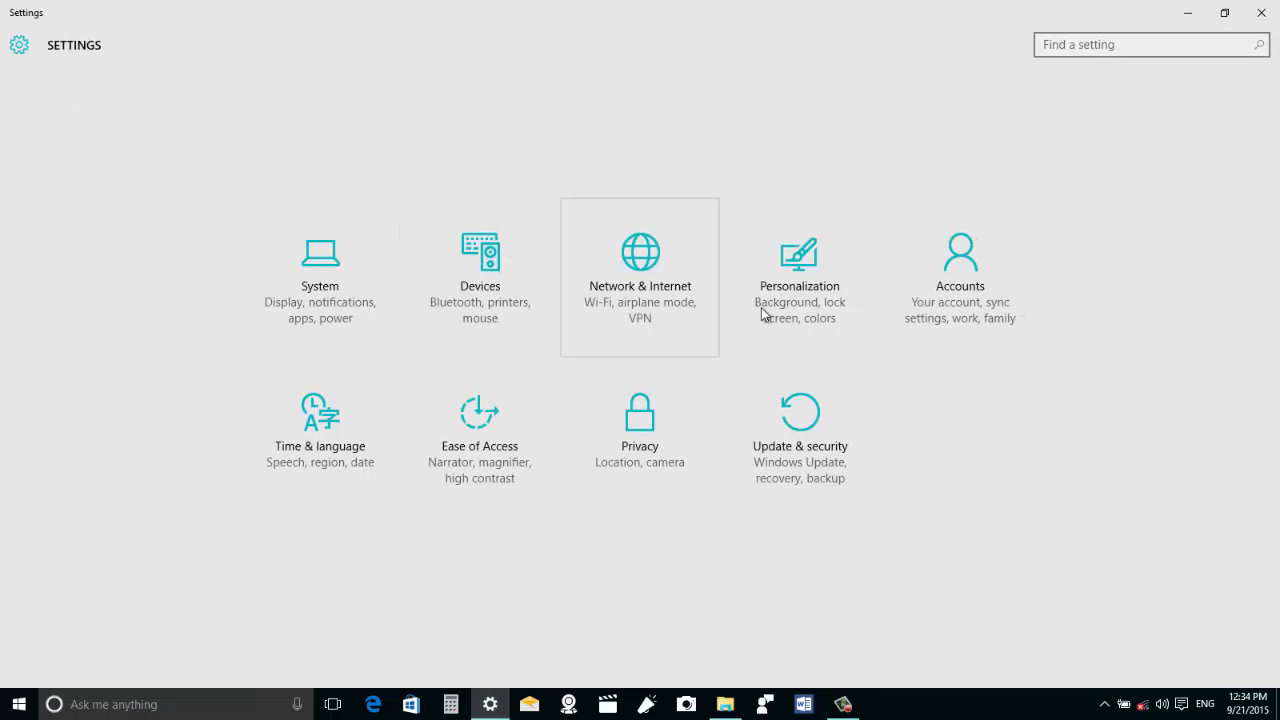
mouse_move(804, 412)
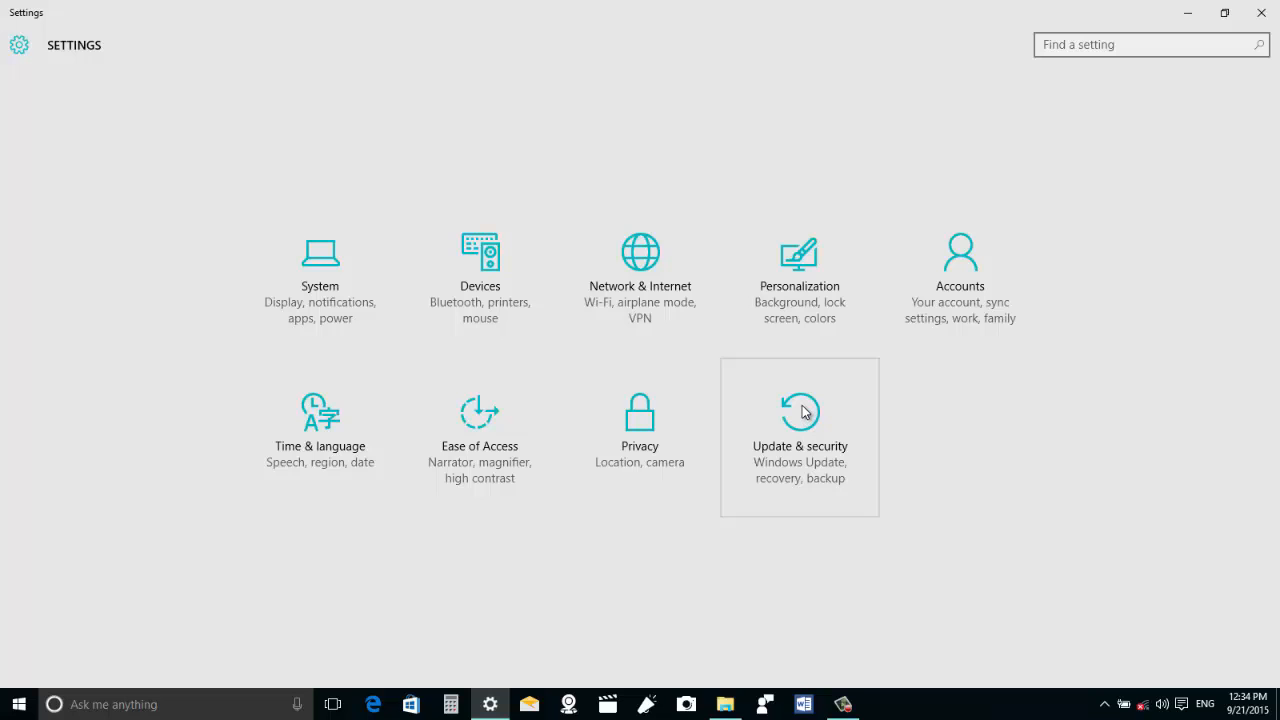
Step: Reach Update & security's advanced Windows Update options with the Insider builds setting
click(800, 410)
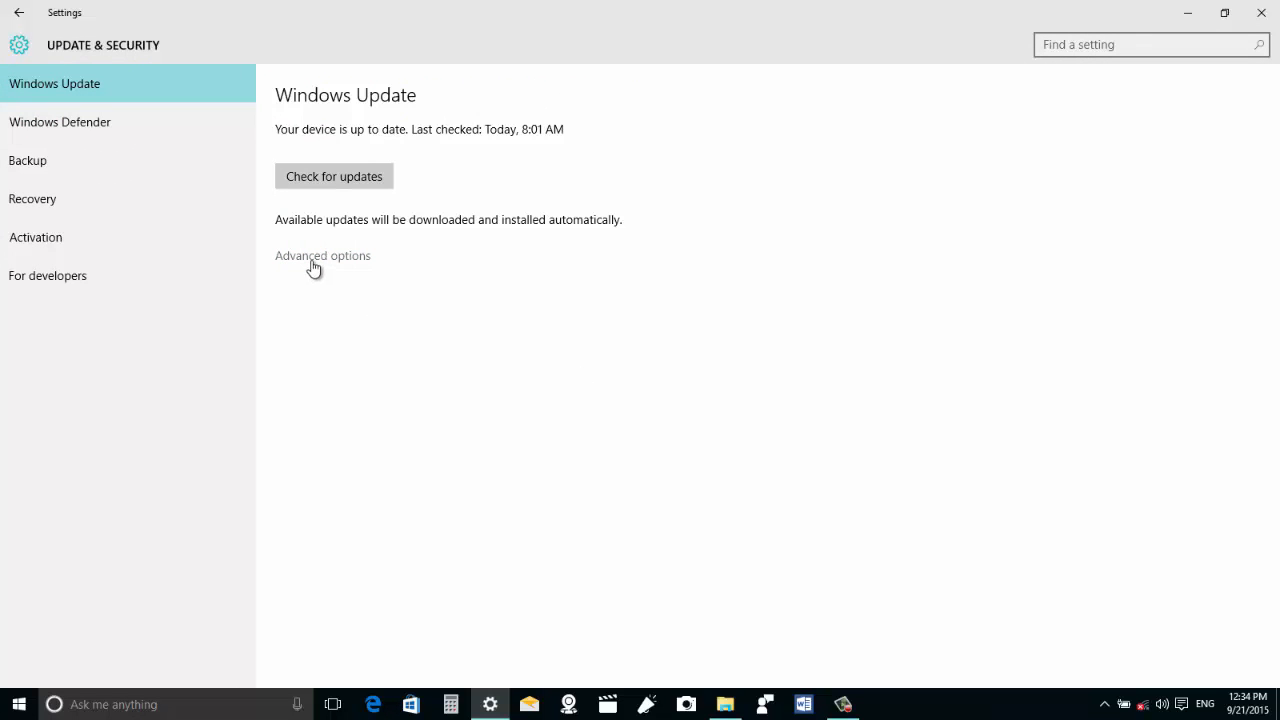
mouse_move(320, 264)
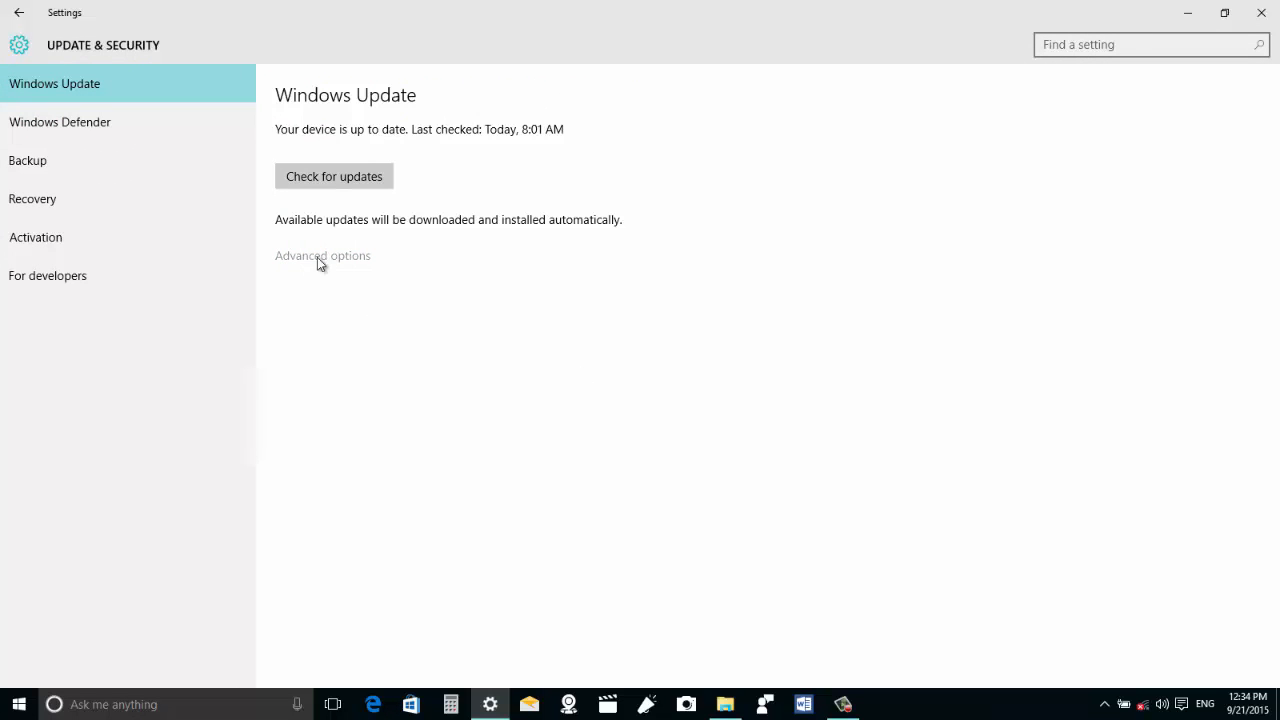
click(322, 256)
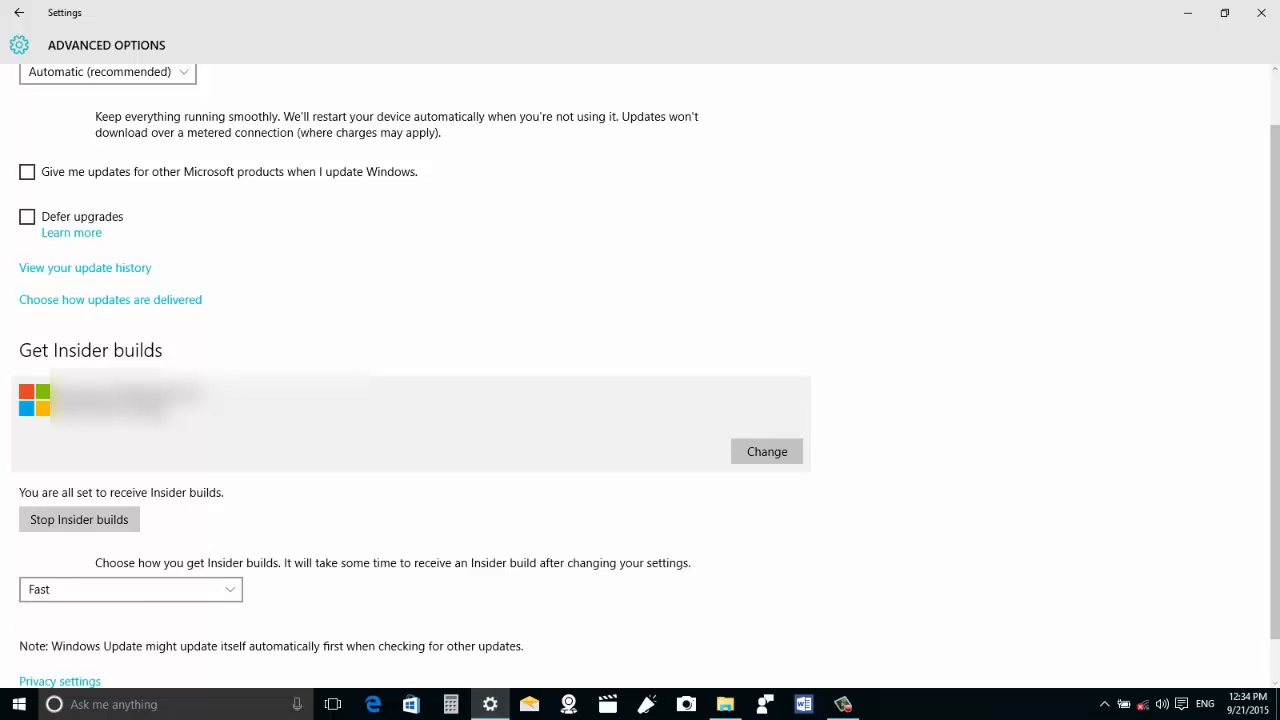
mouse_move(392, 444)
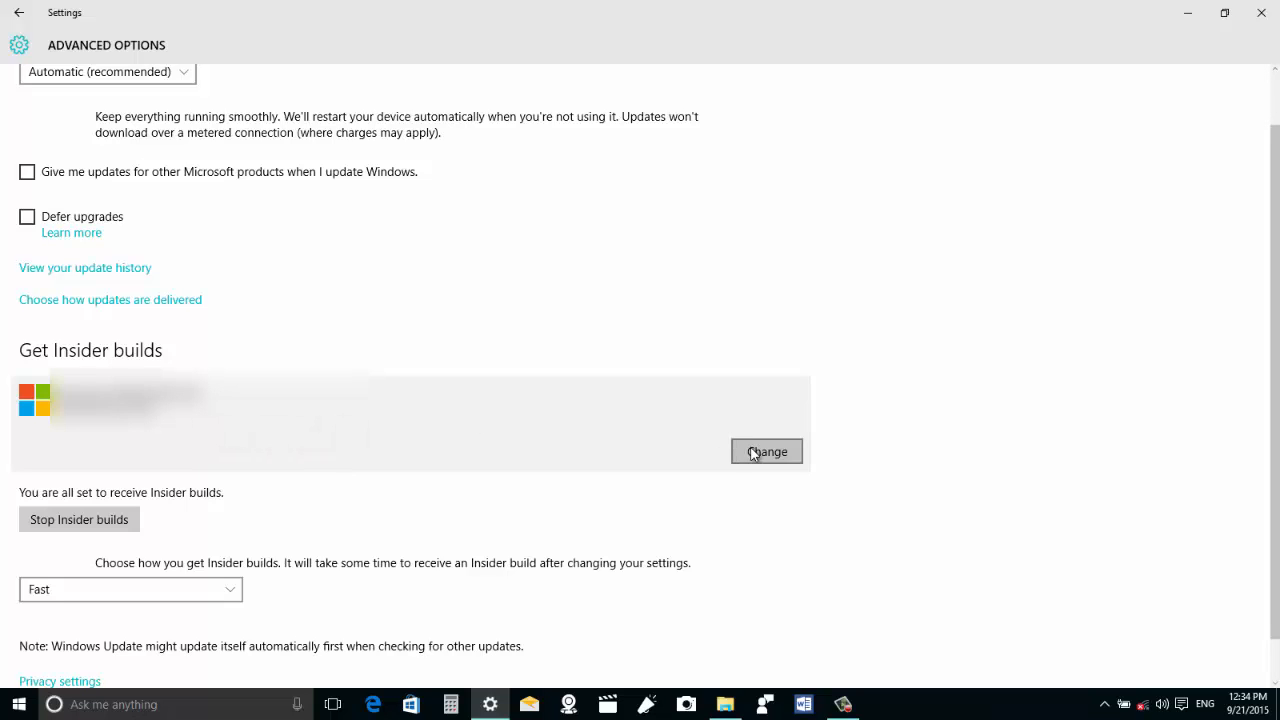
click(766, 452)
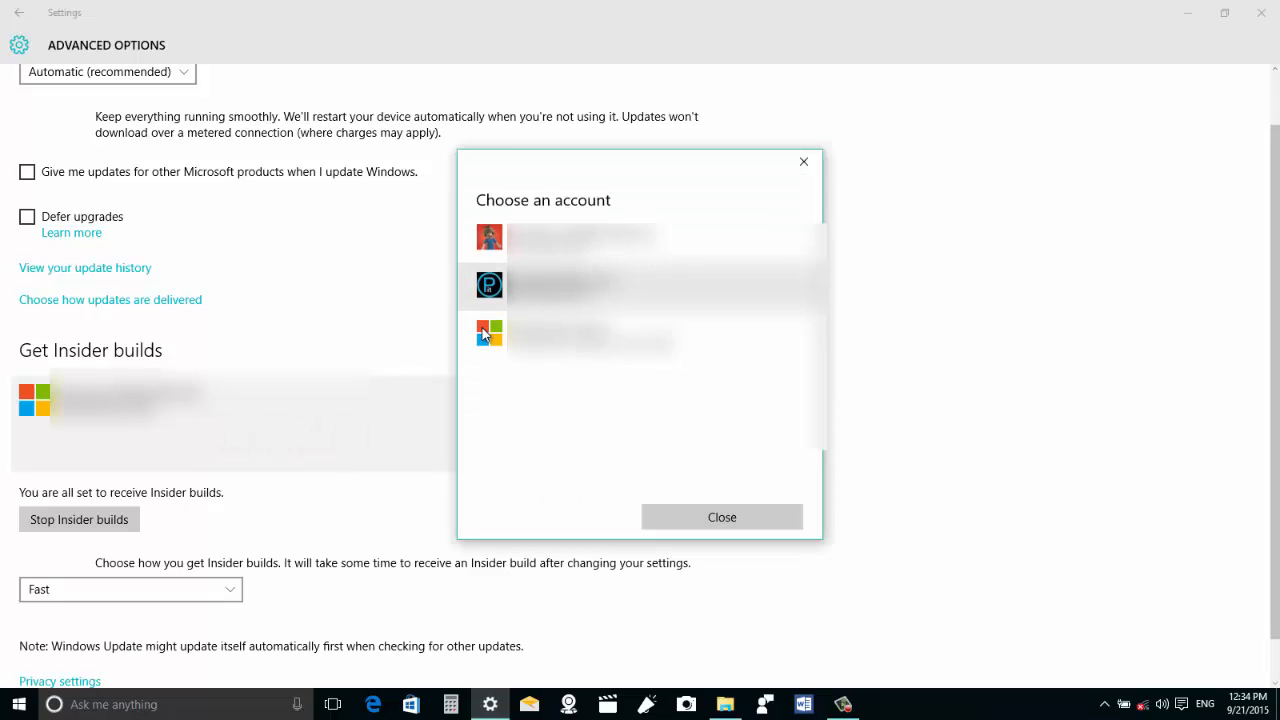
mouse_move(600, 170)
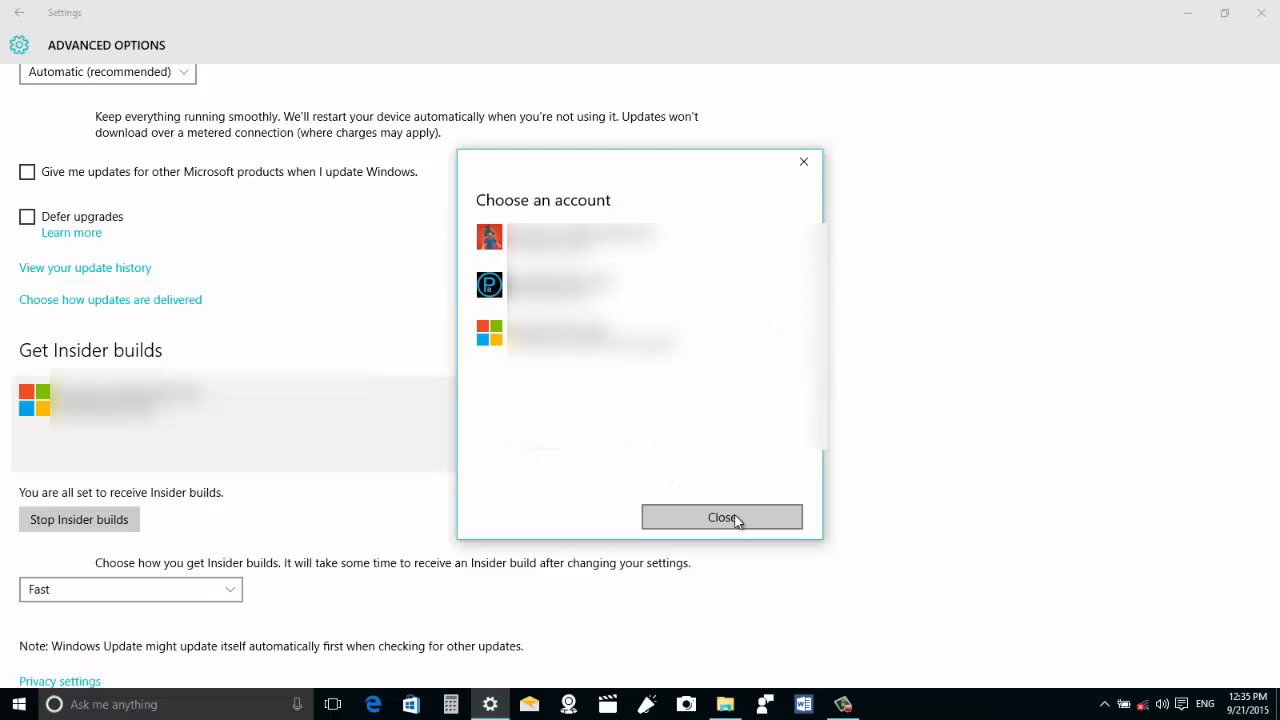
click(722, 516)
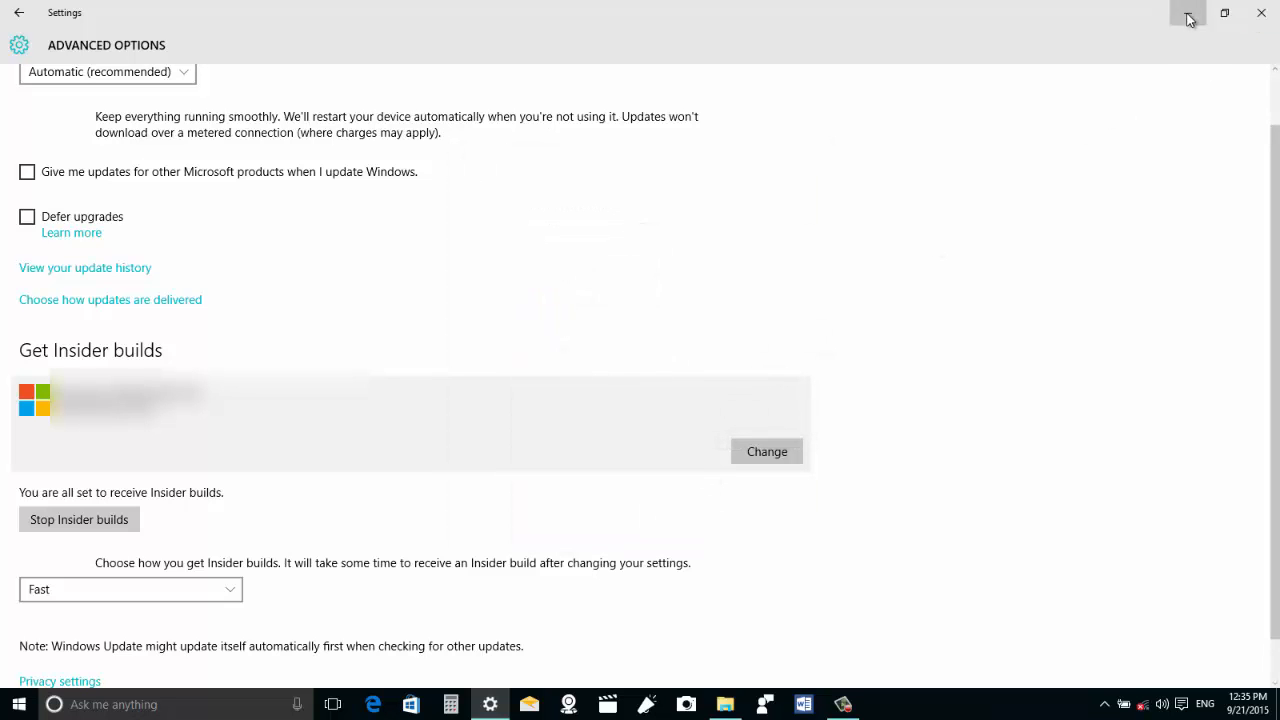
Step: Minimize Settings, switch to Edge on Pureinfotech and show its More actions menu
click(1260, 12)
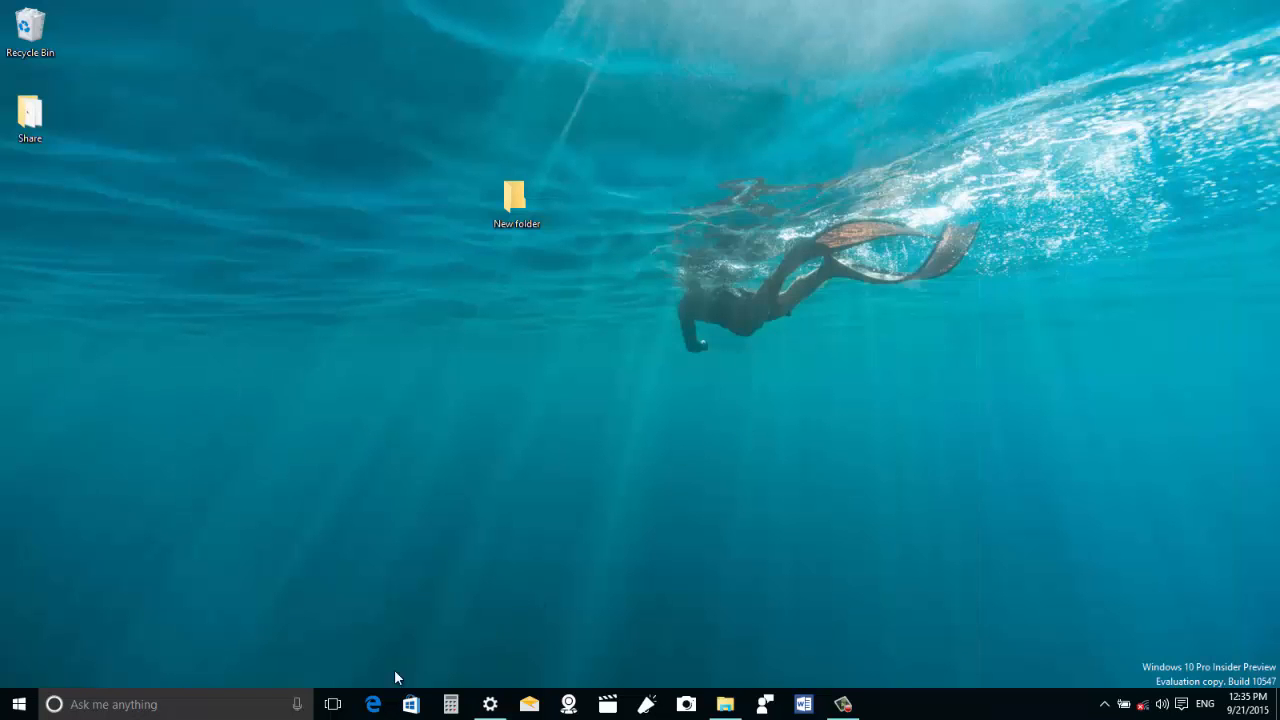
click(372, 704)
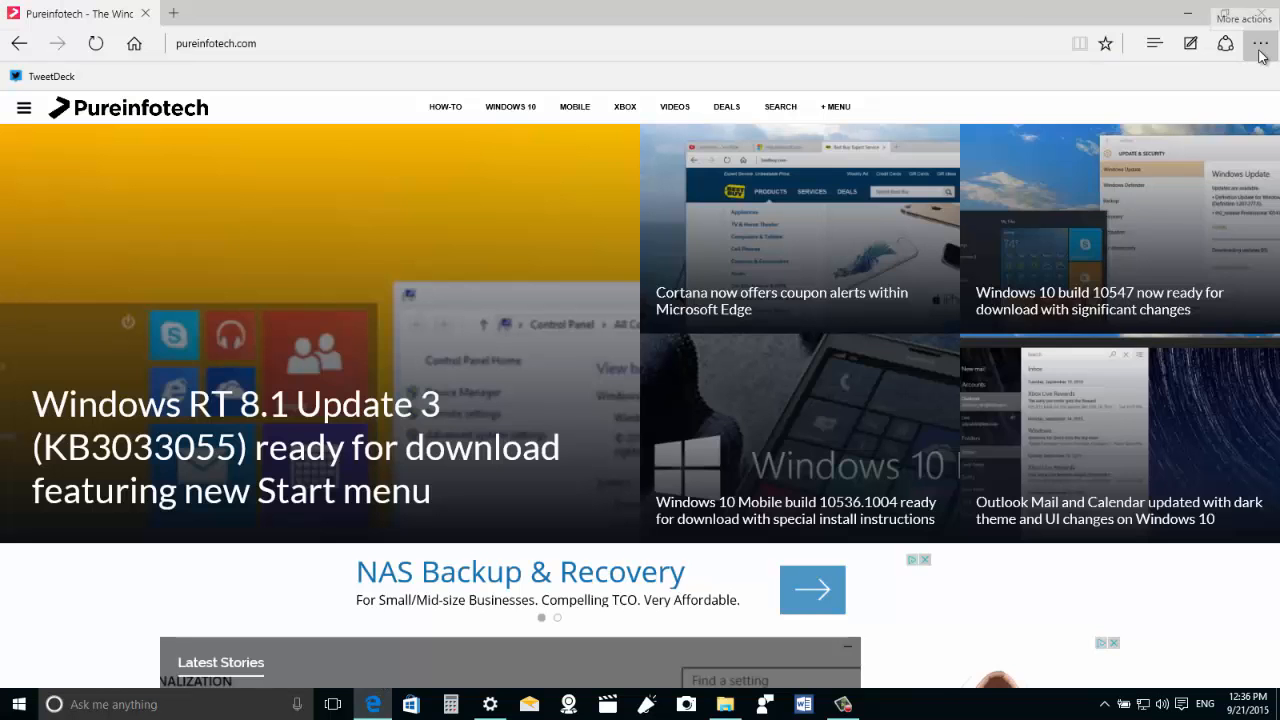
click(1260, 42)
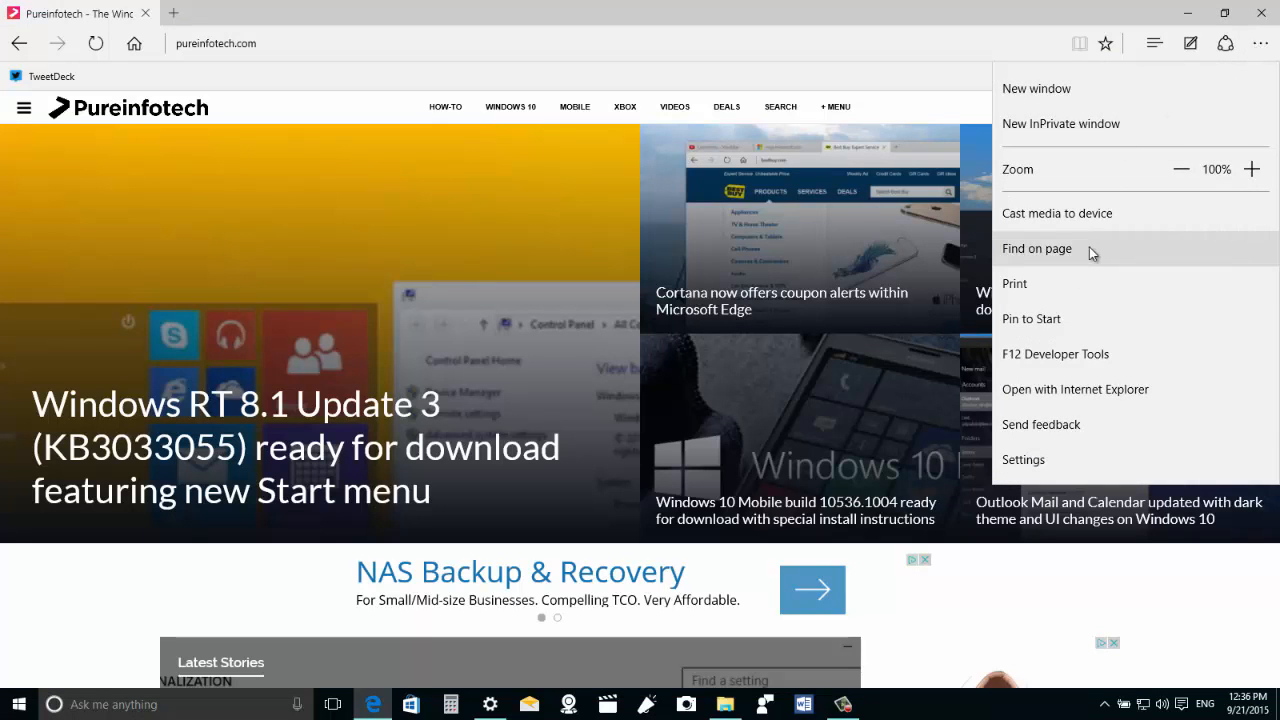
mouse_move(1060, 224)
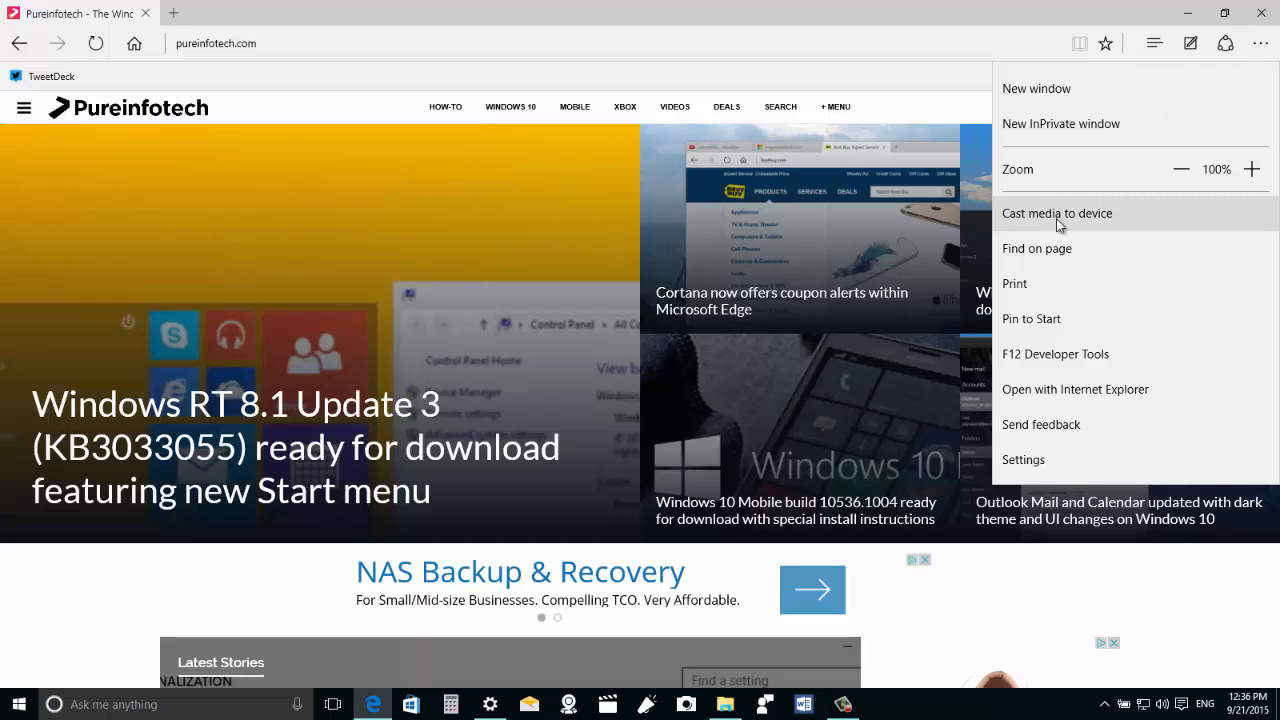
mouse_move(1100, 224)
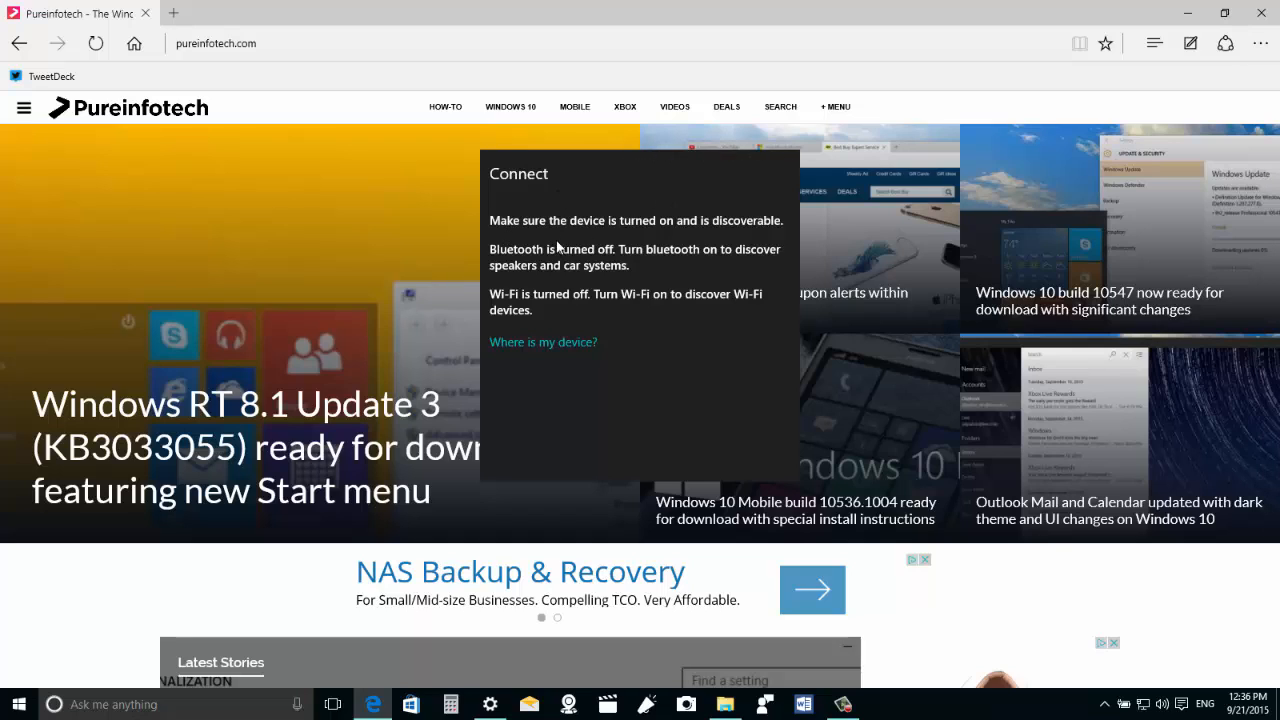
mouse_move(676, 232)
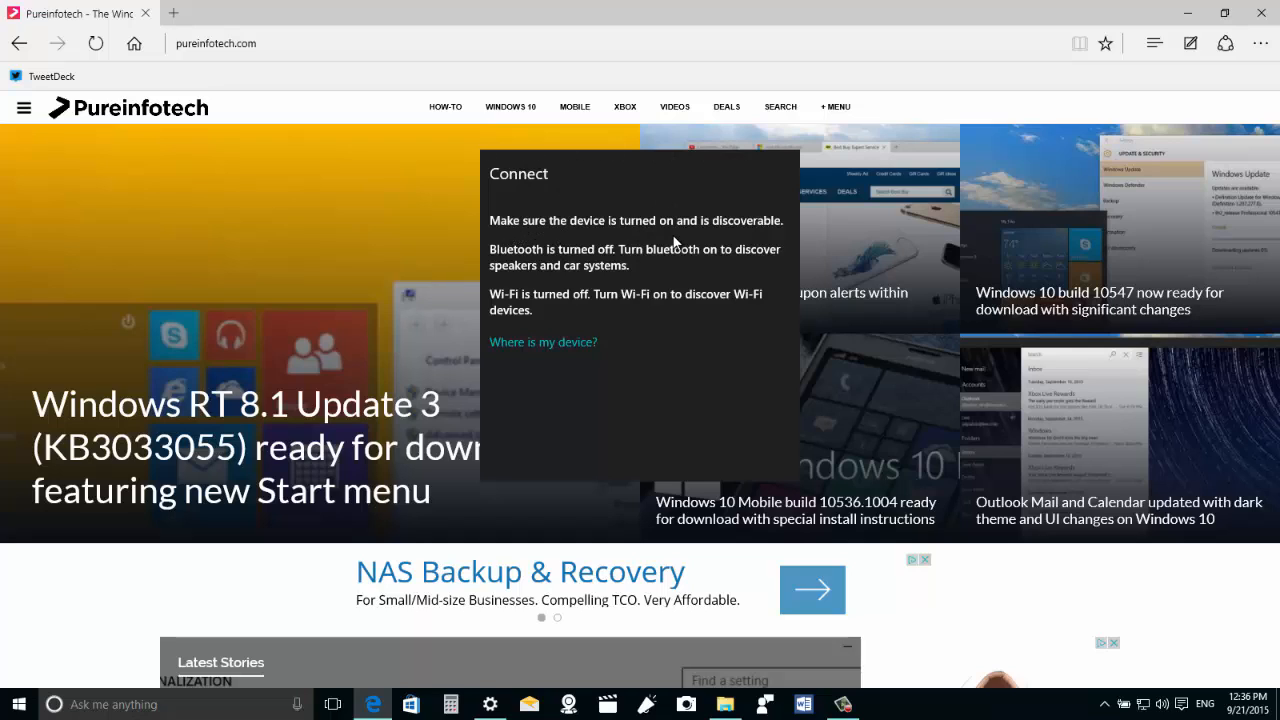
mouse_move(708, 236)
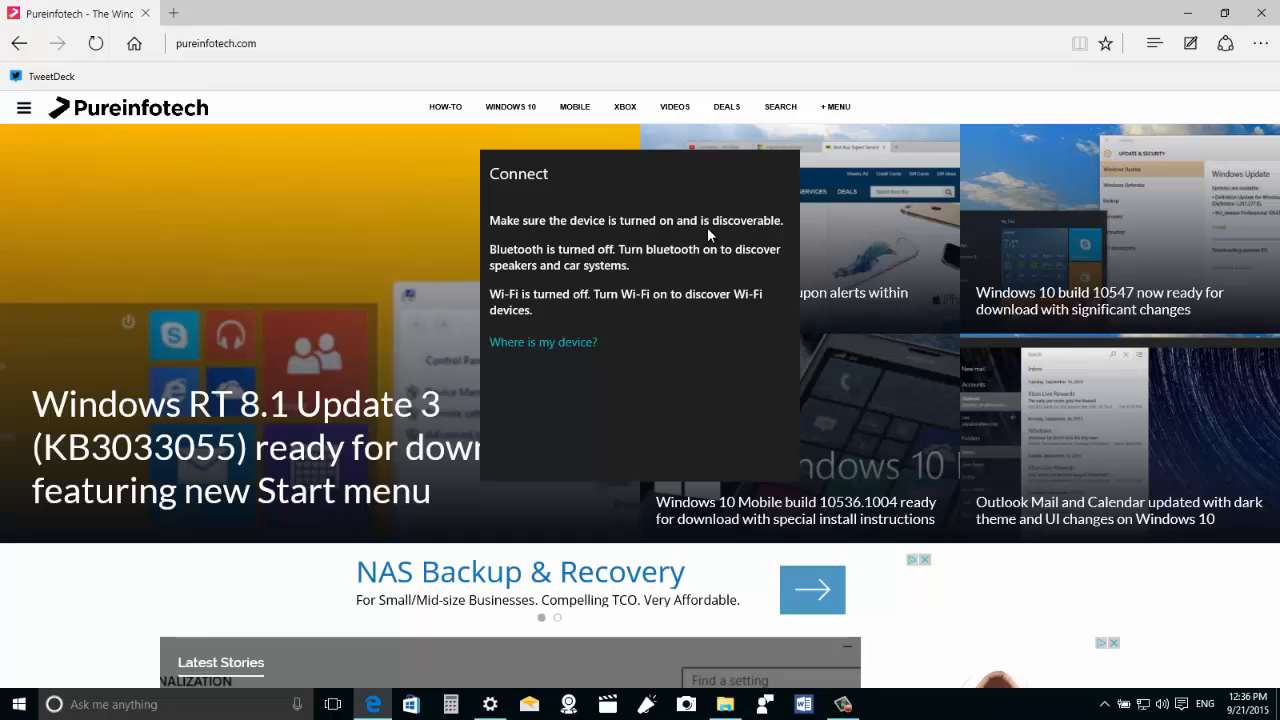
mouse_move(608, 292)
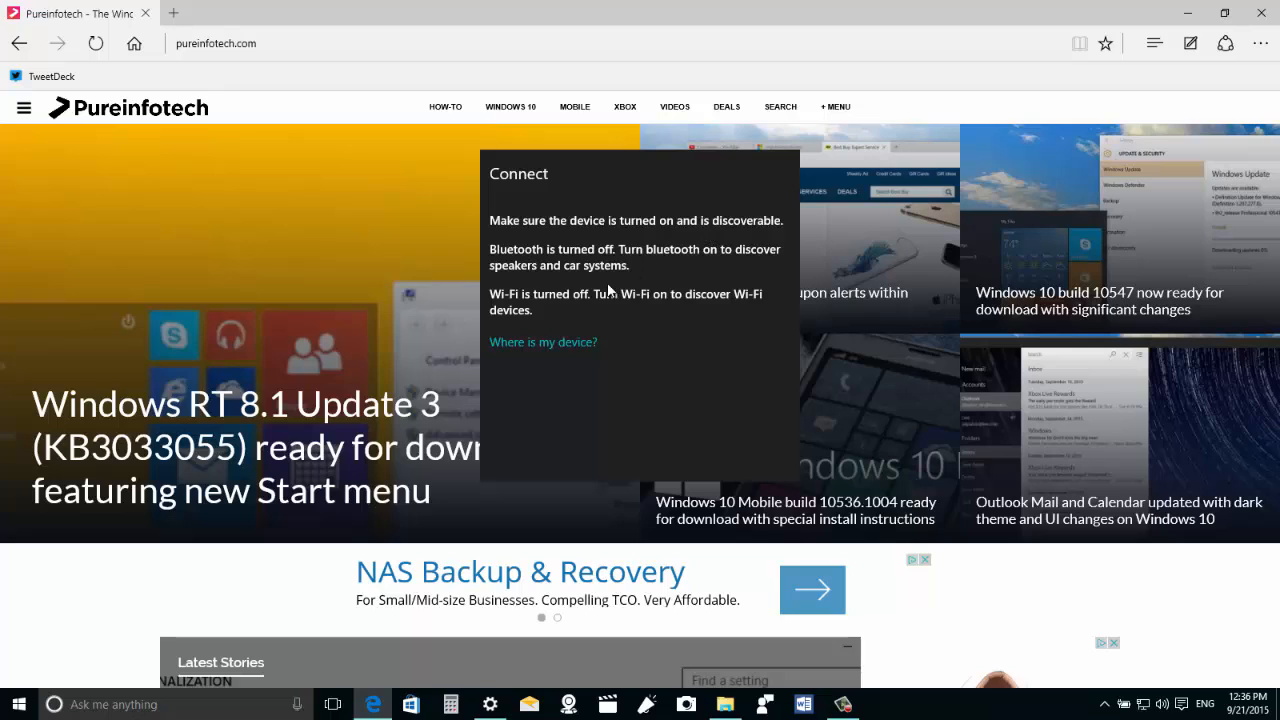
mouse_move(612, 308)
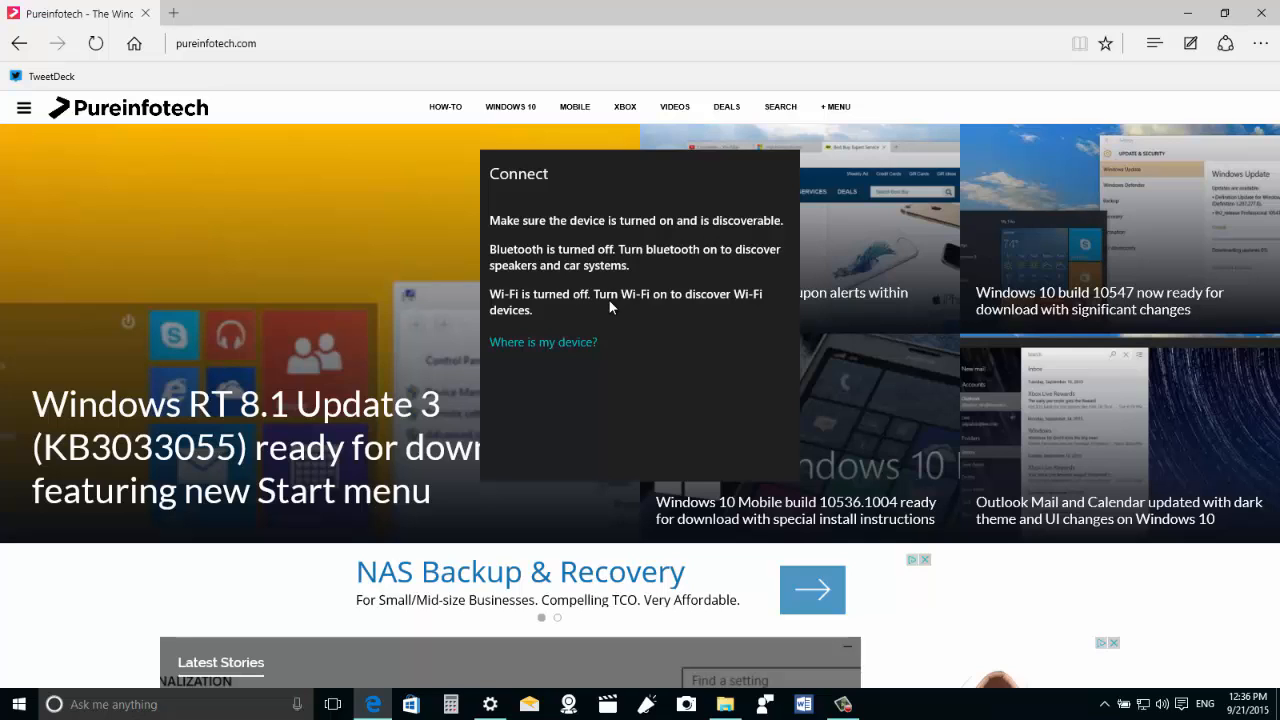
mouse_move(806, 48)
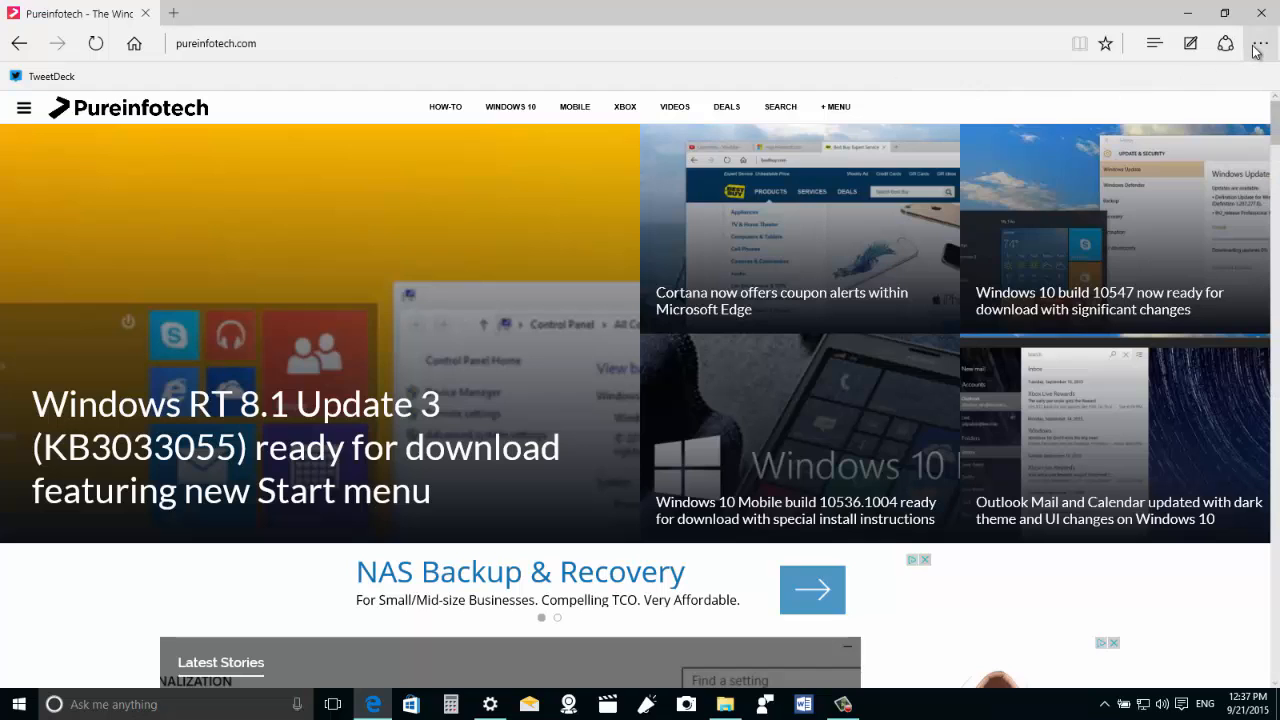
Step: Bring up Edge's Settings pane from More actions and scroll toward Advanced settings
click(1260, 40)
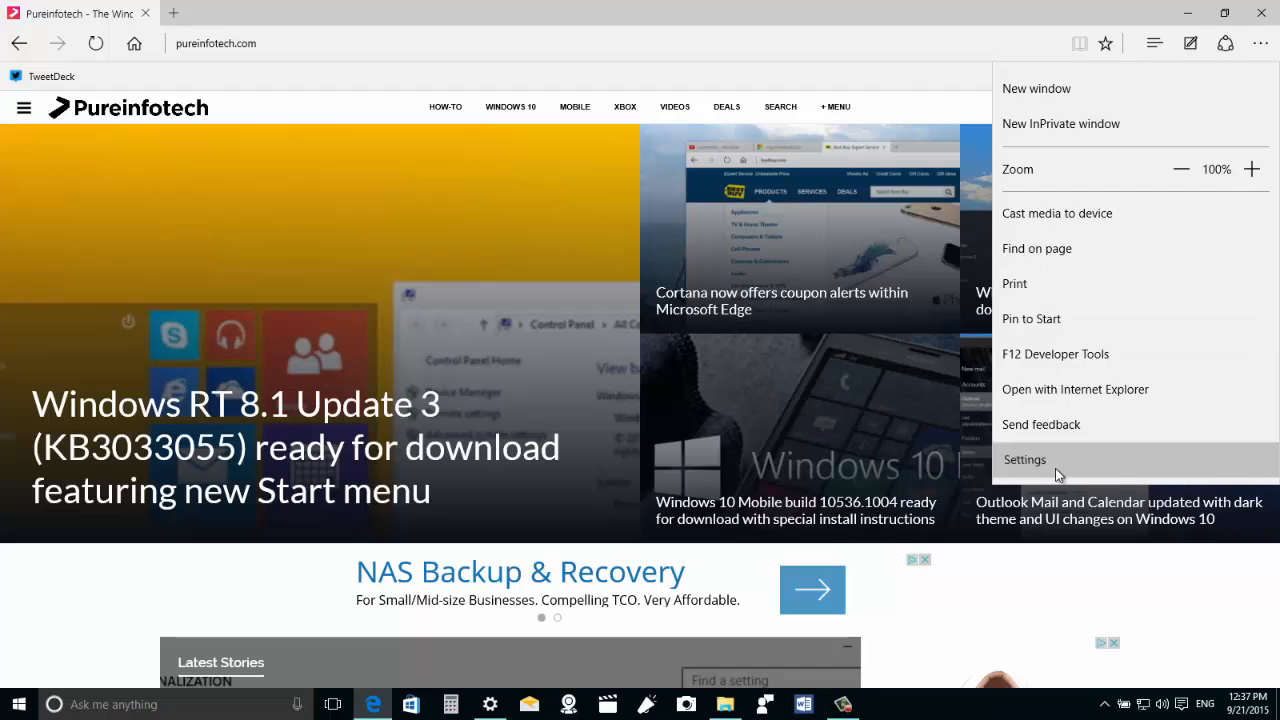
click(1024, 458)
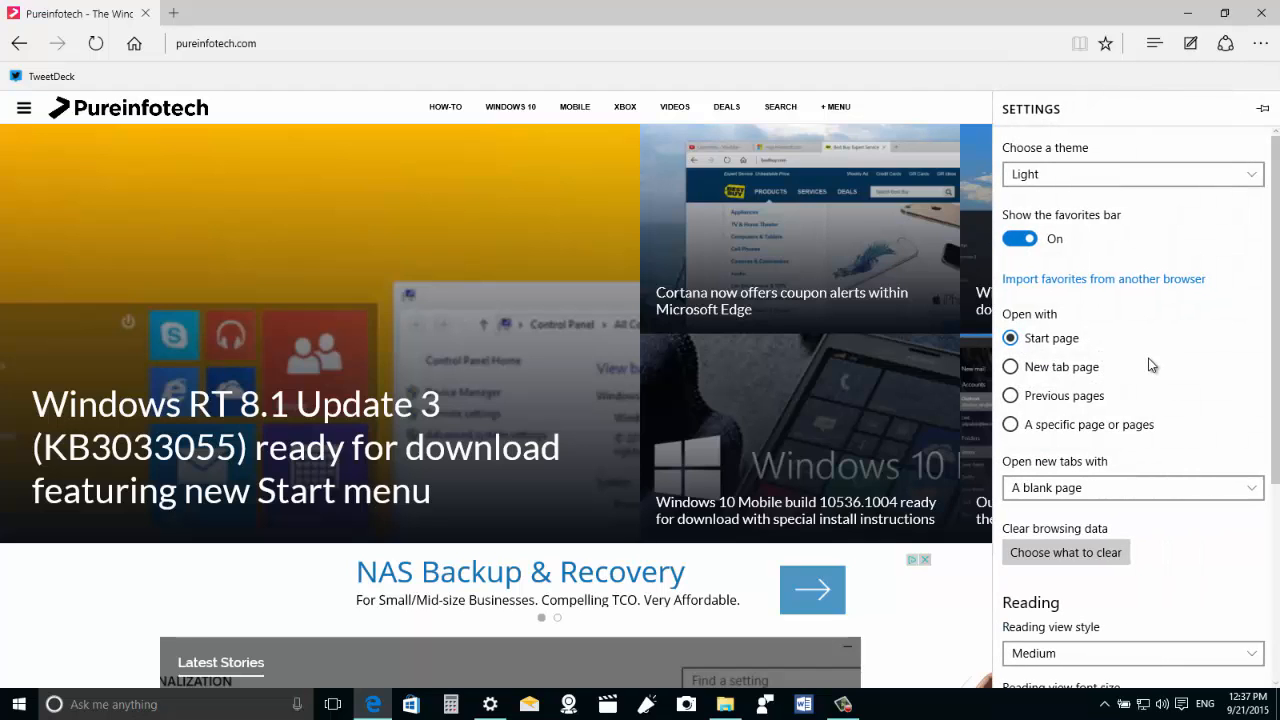
scroll(down, 3)
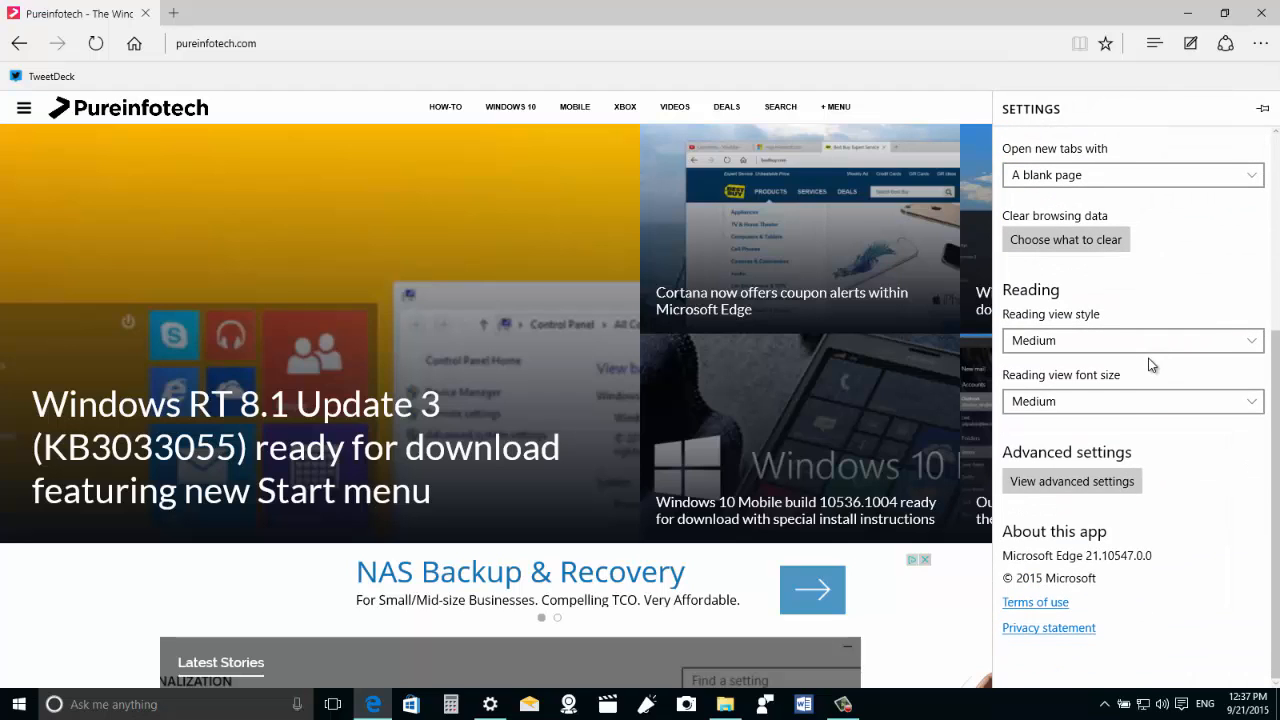
mouse_move(1084, 564)
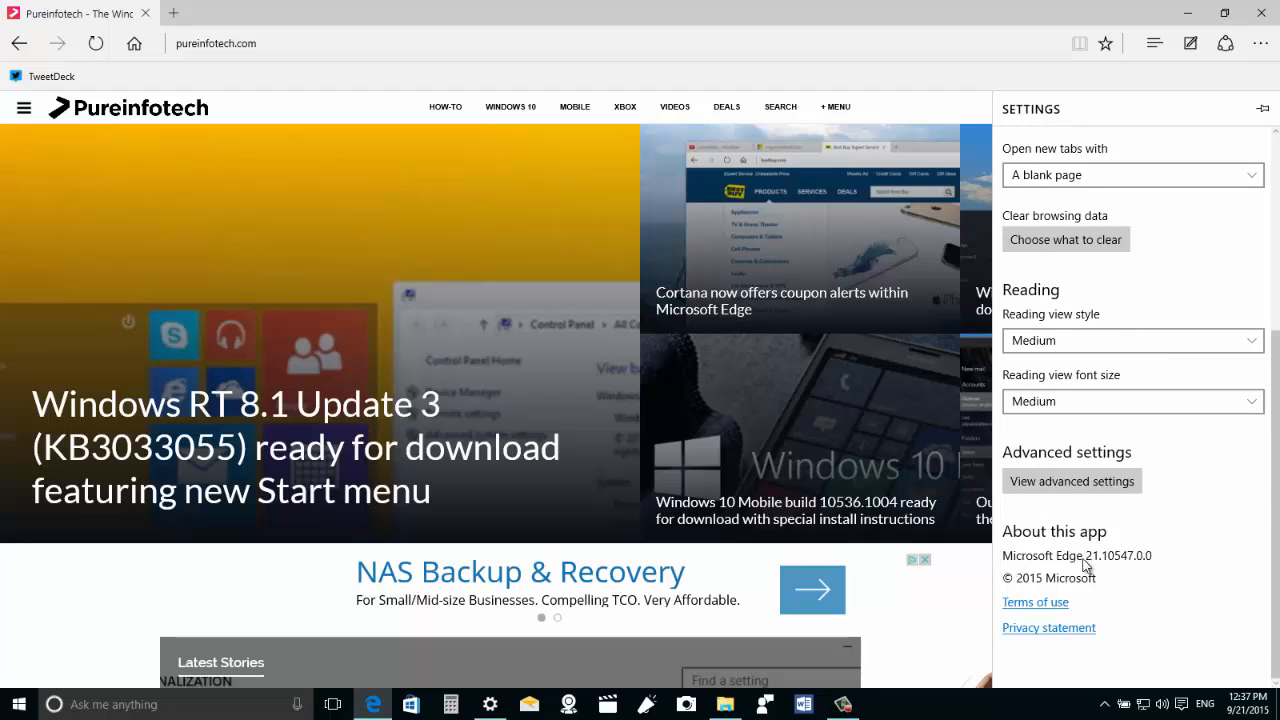
mouse_move(1116, 568)
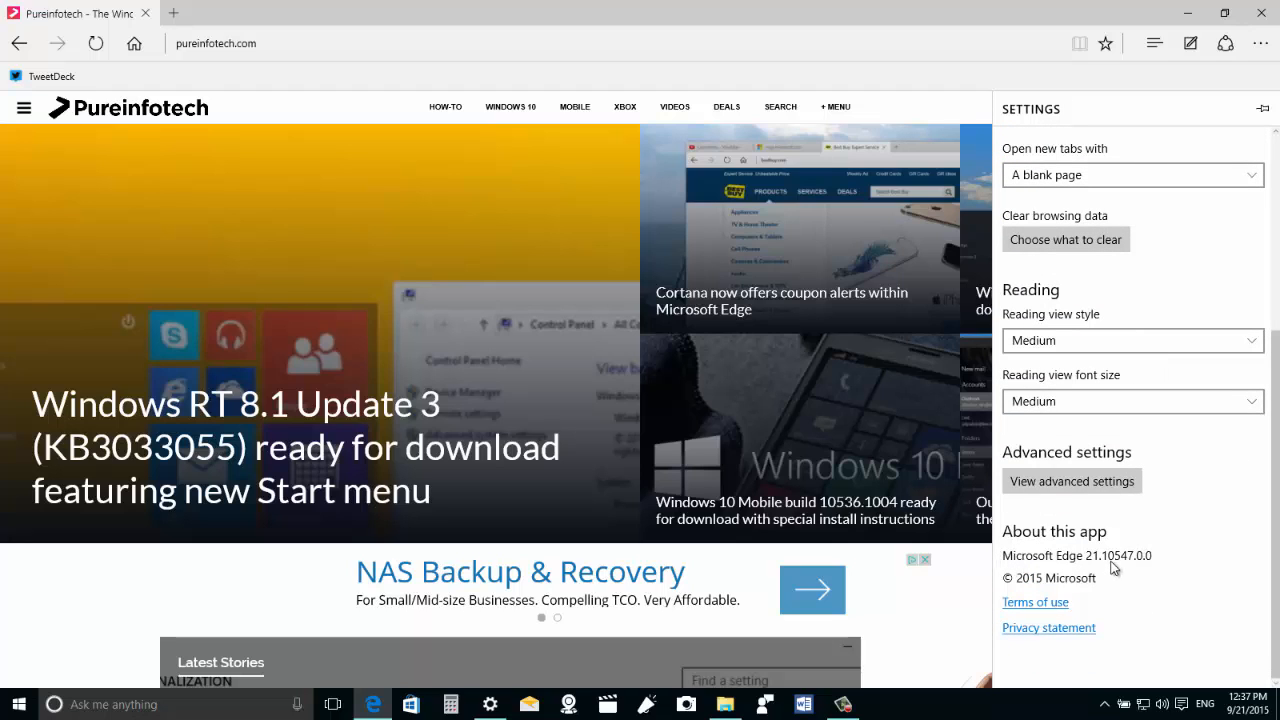
Step: View Advanced settings and scroll to the privacy options for search suggestions, cookies and SmartScreen
click(1072, 480)
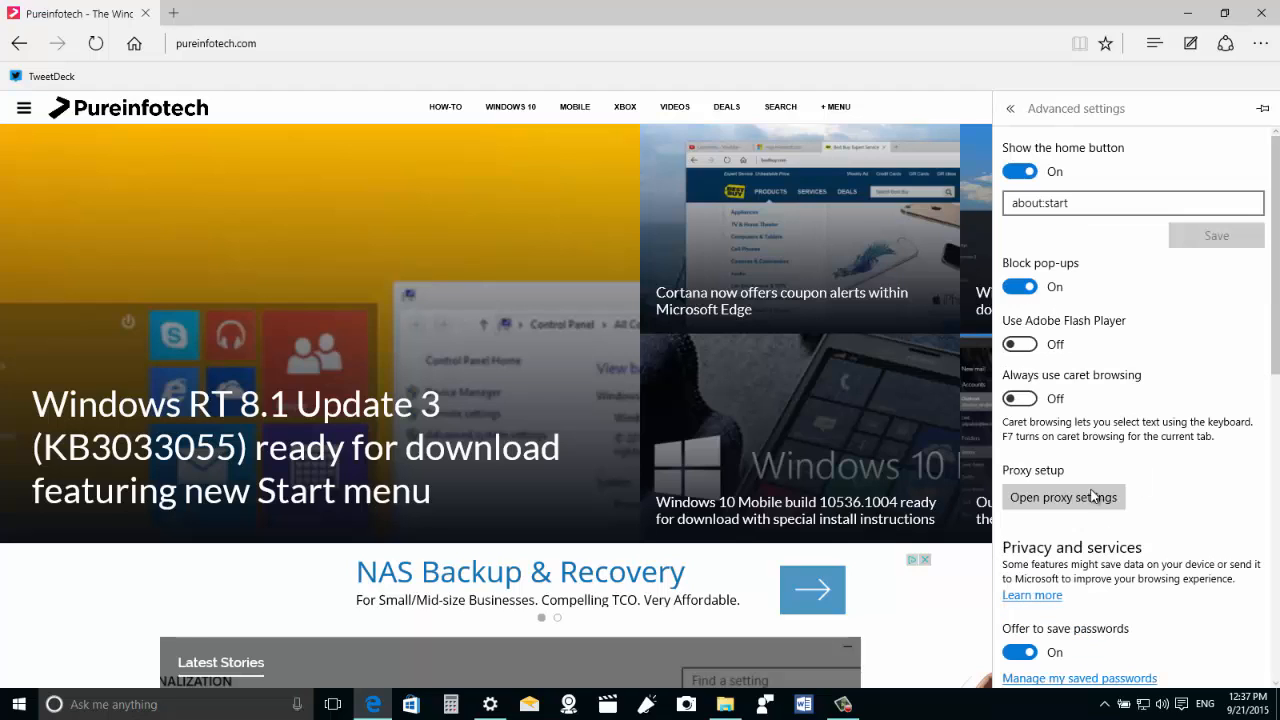
mouse_move(1158, 448)
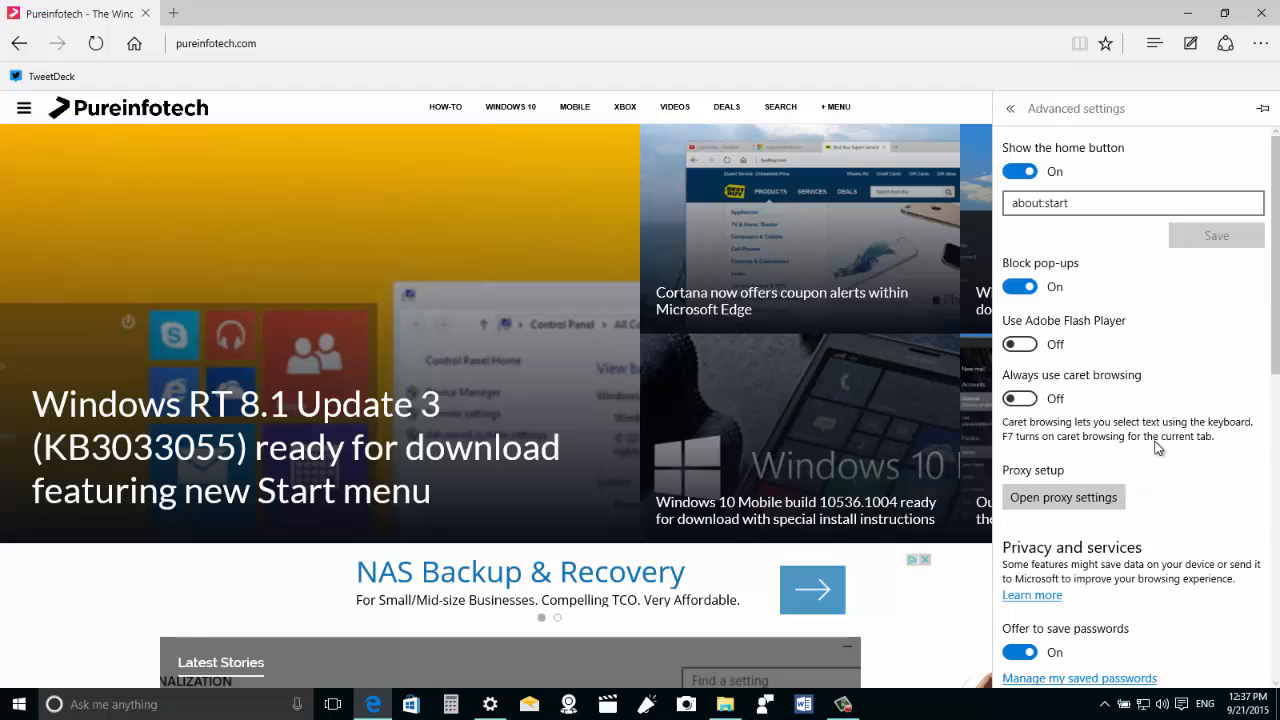
mouse_move(1026, 482)
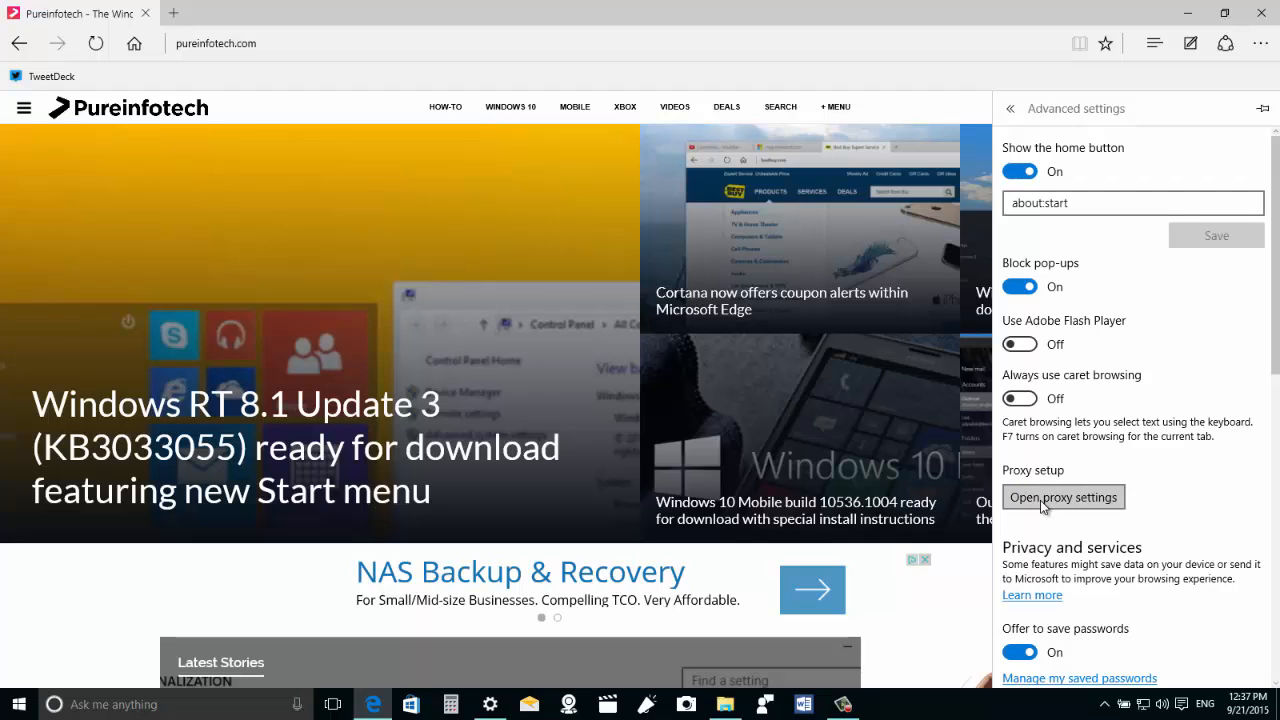
mouse_move(1052, 504)
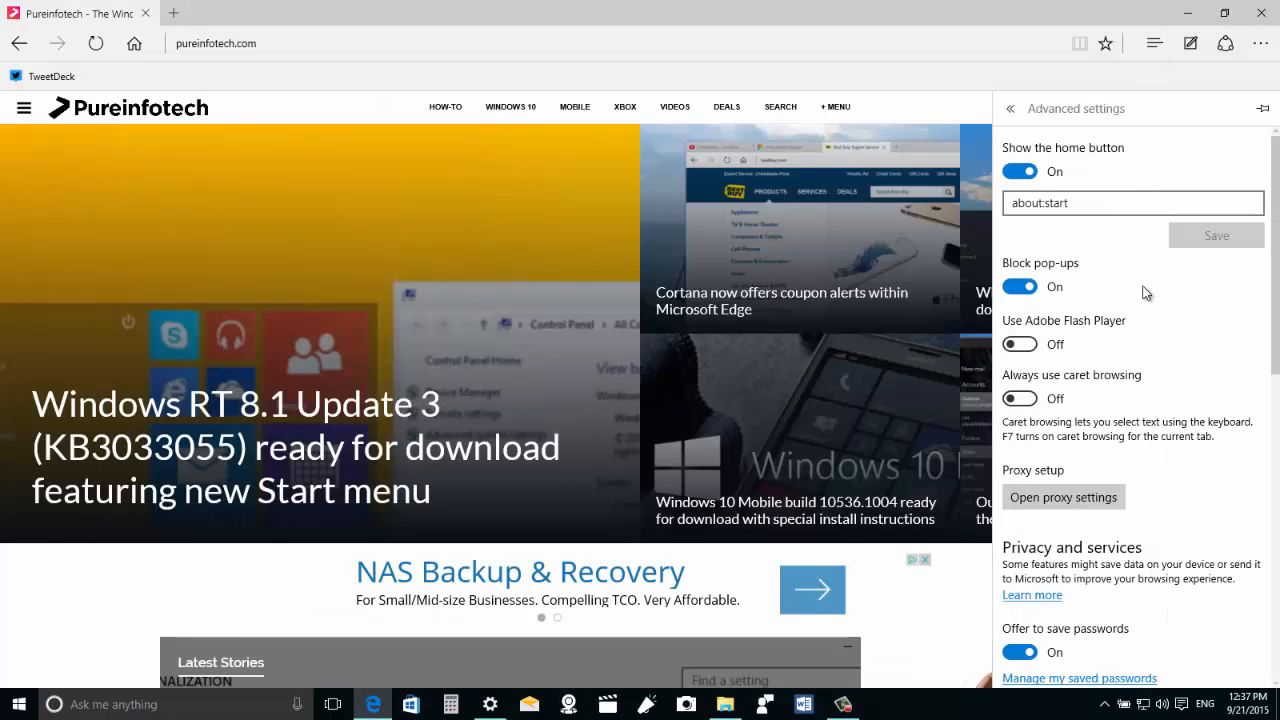
scroll(down, 3)
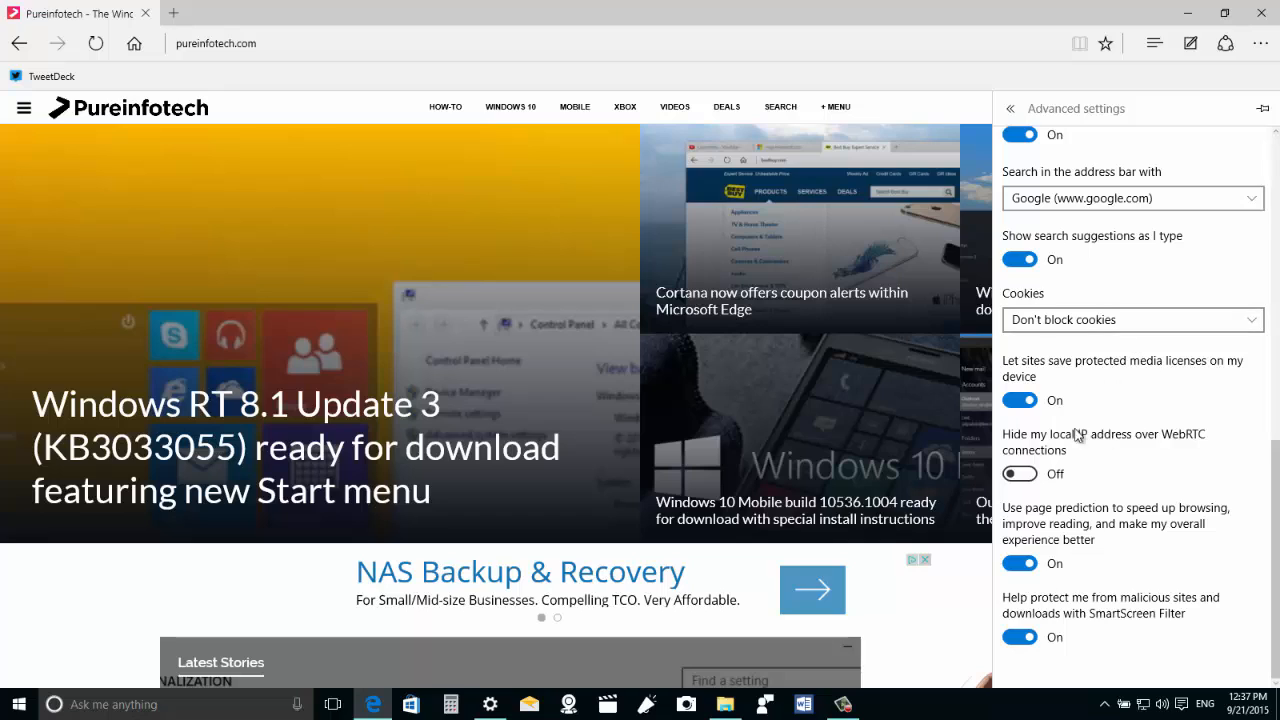
mouse_move(1146, 452)
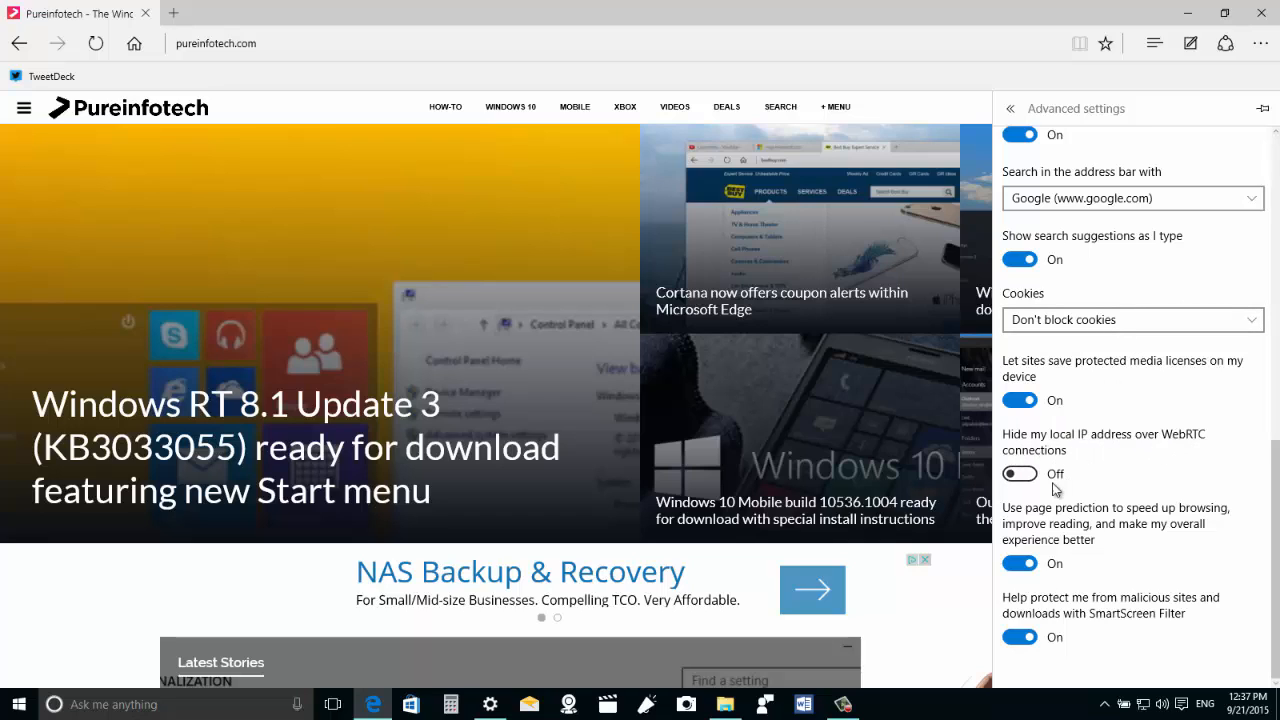
mouse_move(1110, 460)
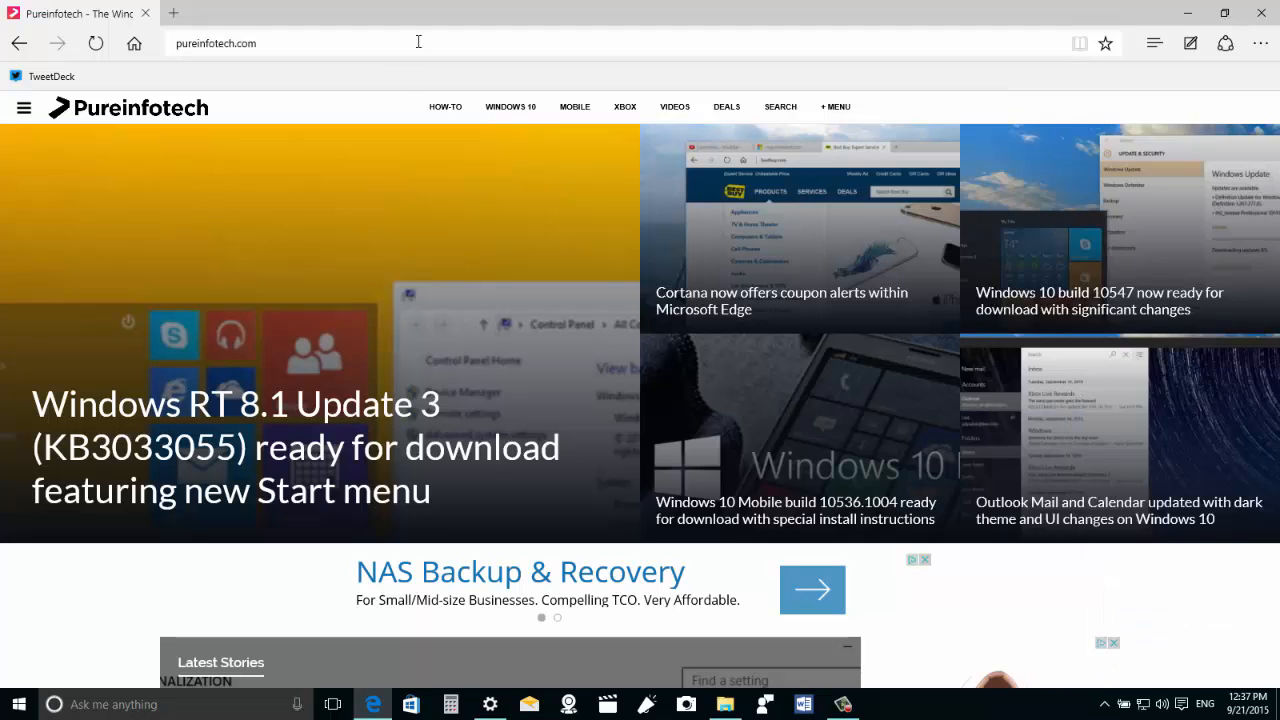
Step: Load about:flags, scroll to Media Source Extensions > Enable VP9, then head back to the start page
text(about:flags)
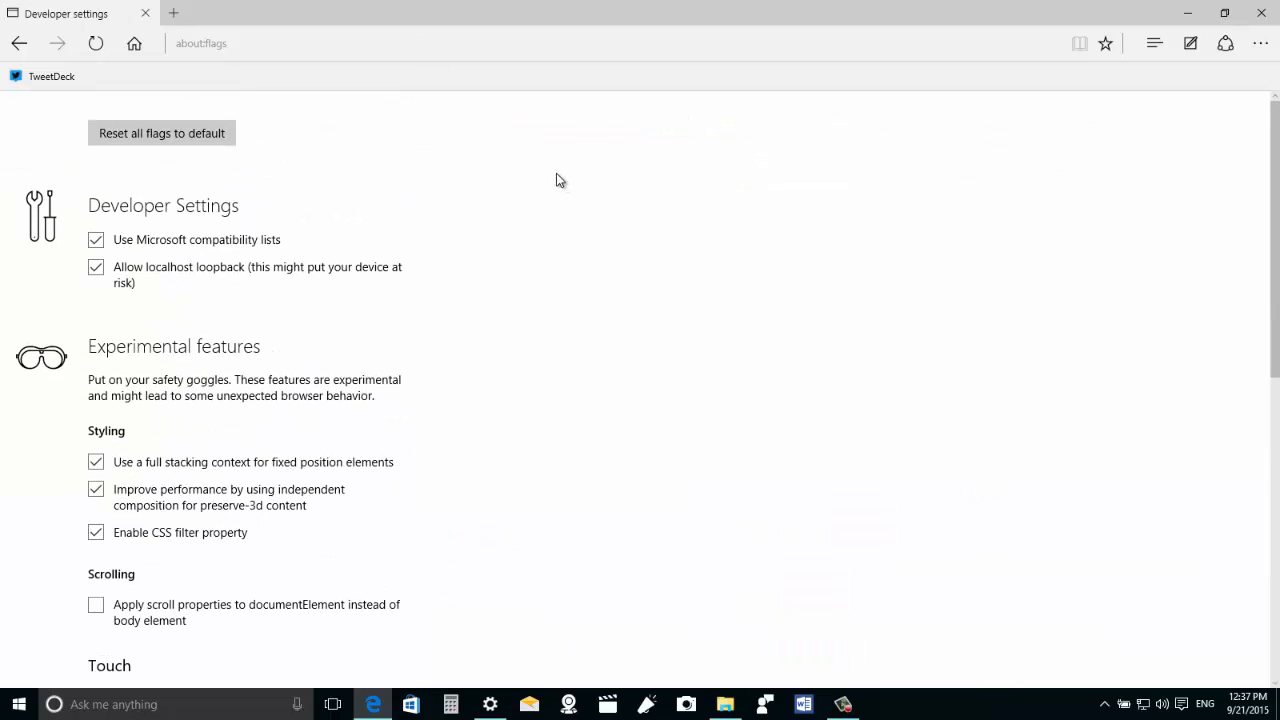
scroll(down, 3)
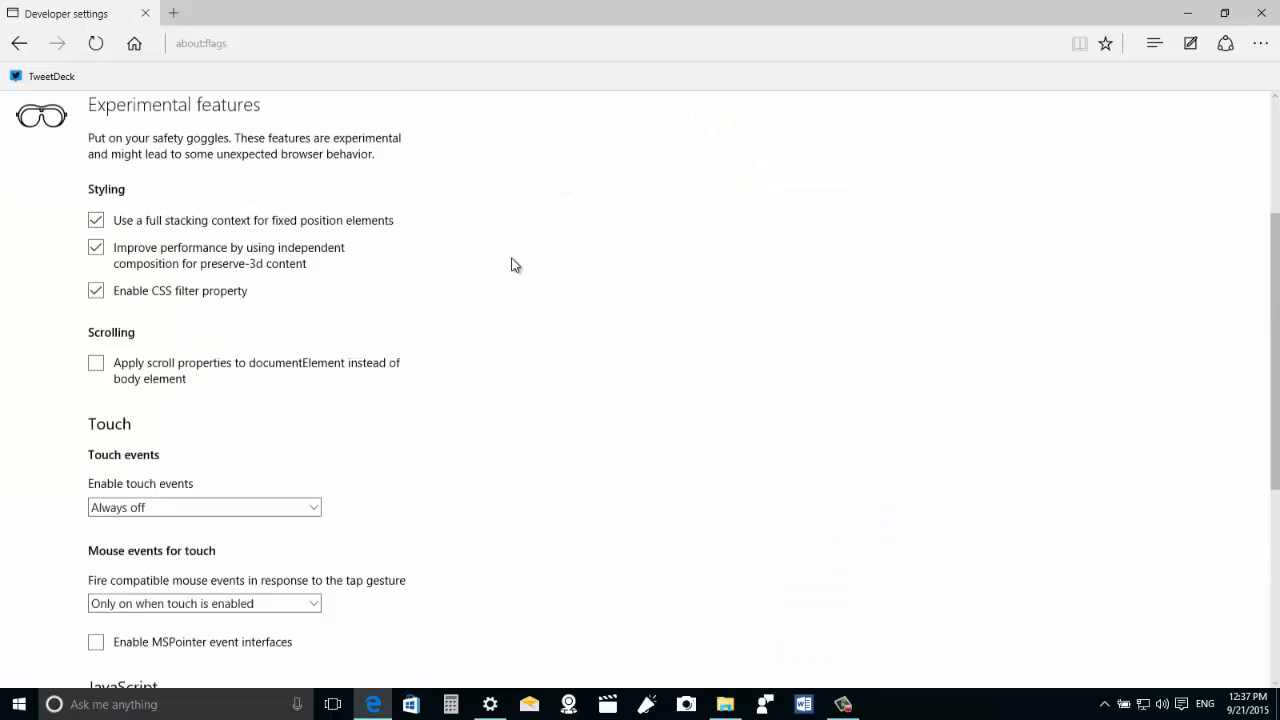
scroll(up, 3)
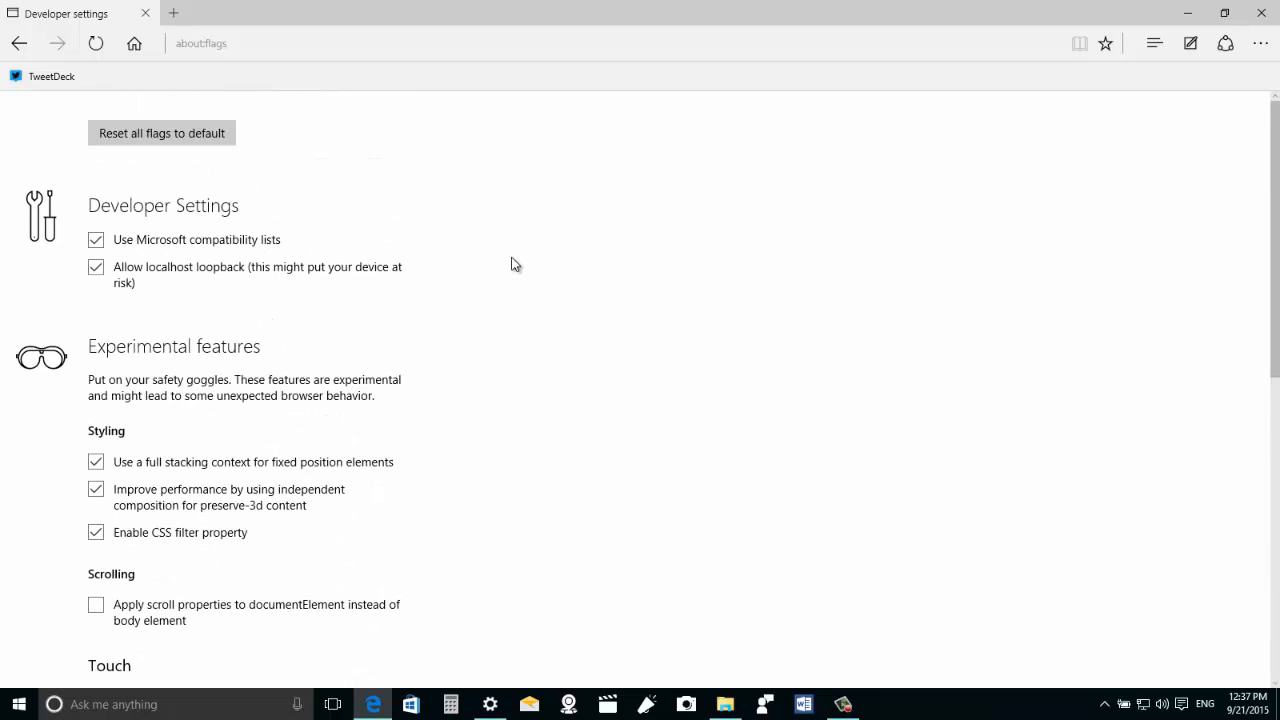
scroll(down, 3)
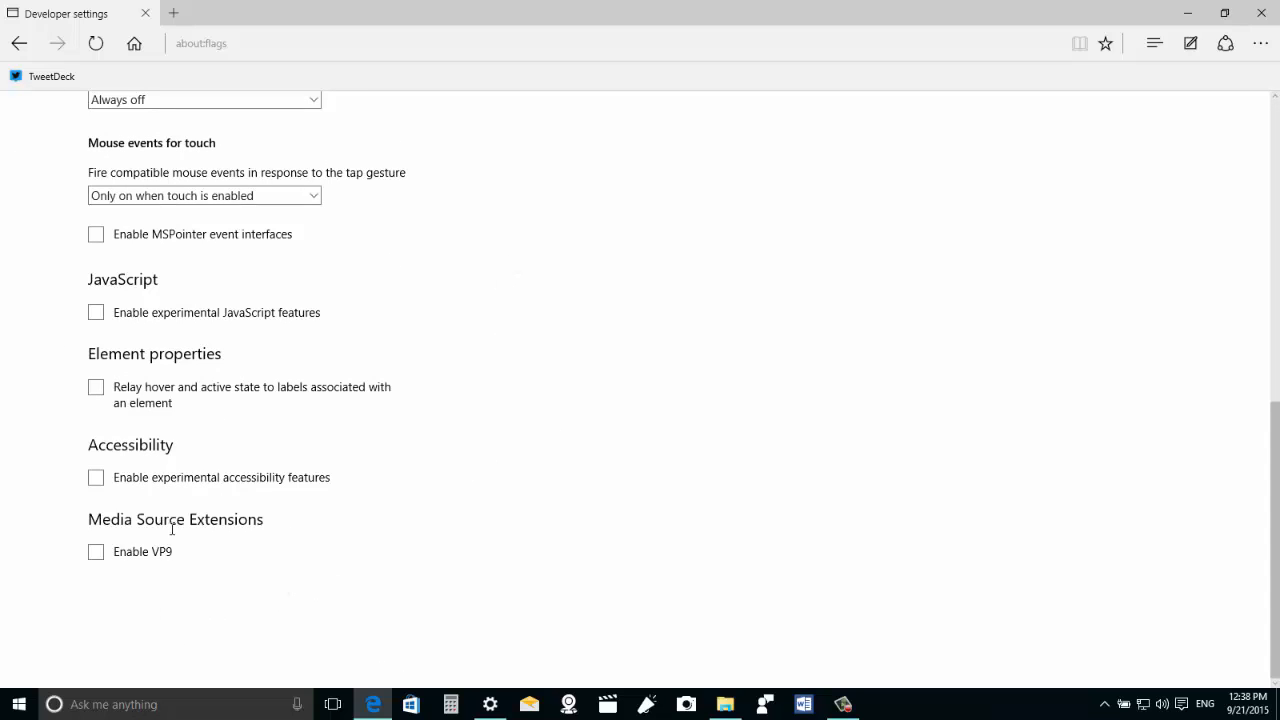
mouse_move(204, 556)
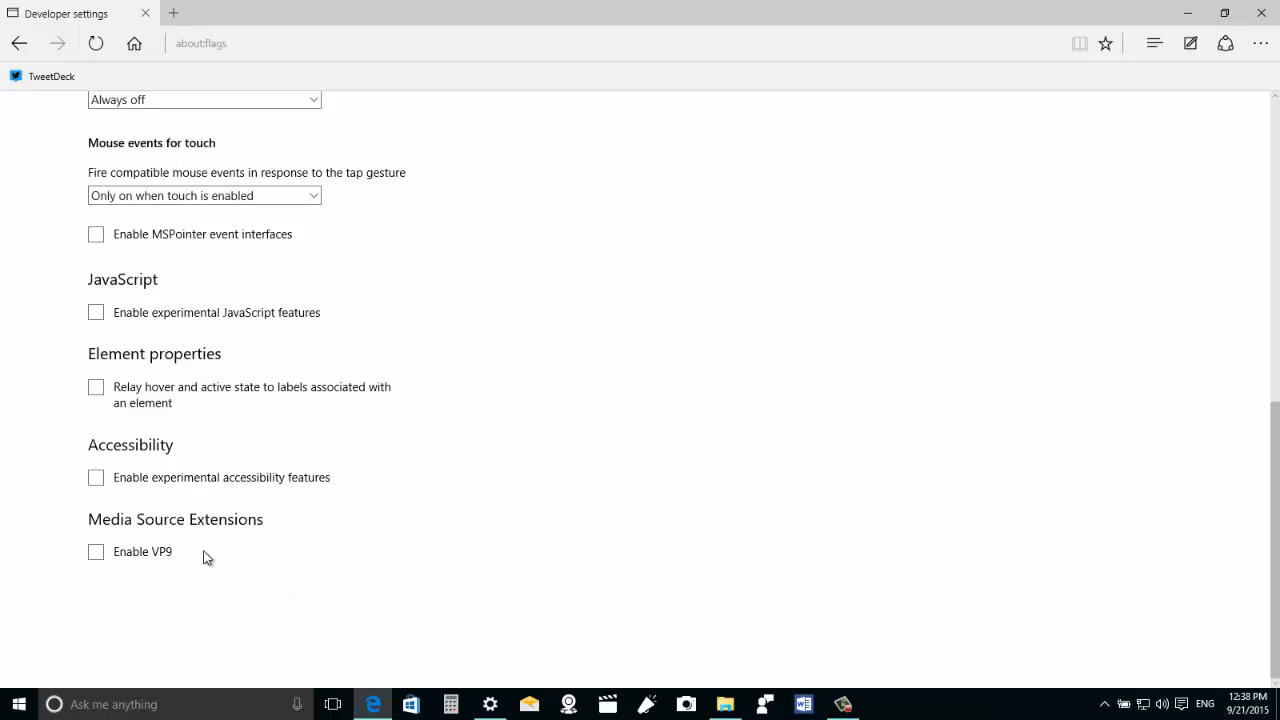
mouse_move(240, 528)
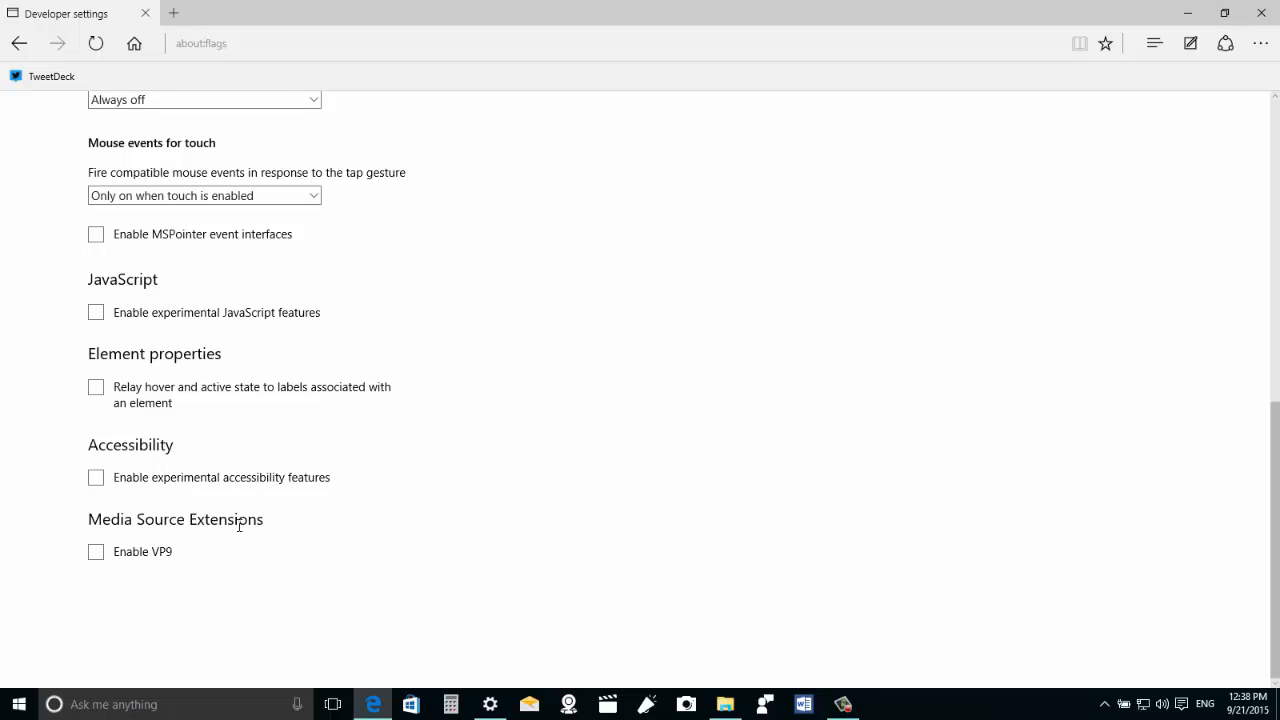
mouse_move(316, 548)
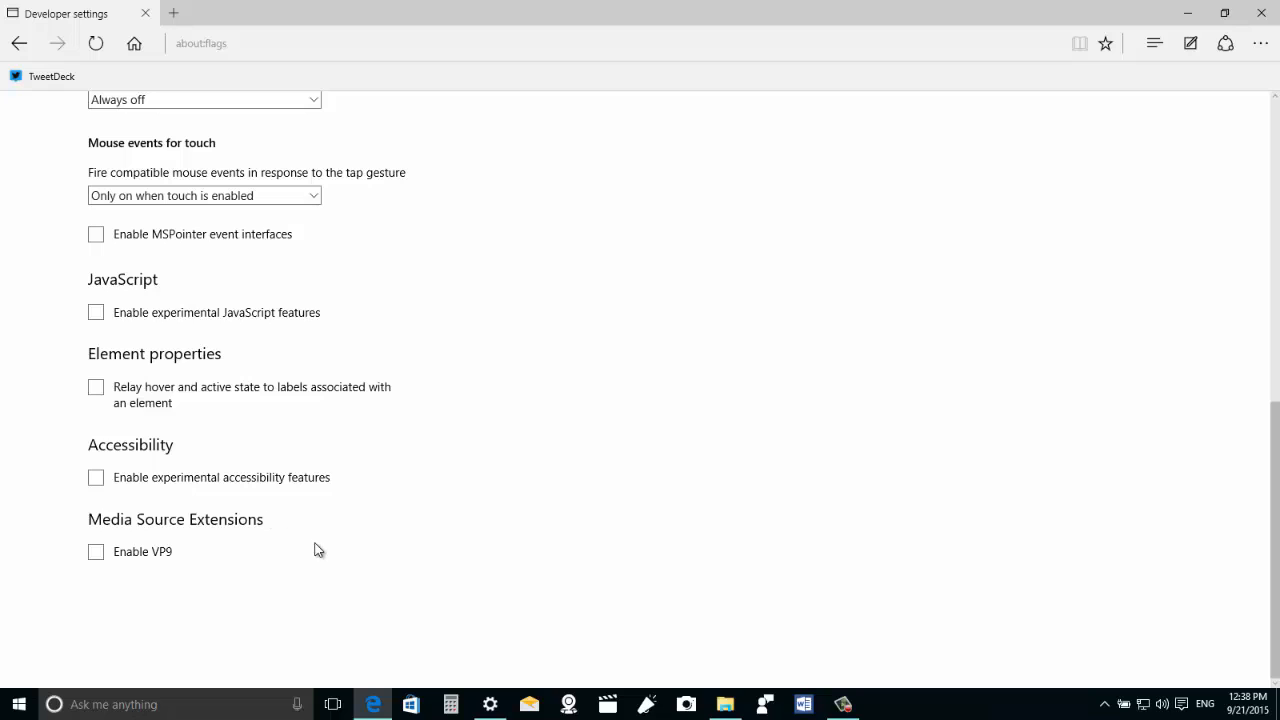
mouse_move(376, 356)
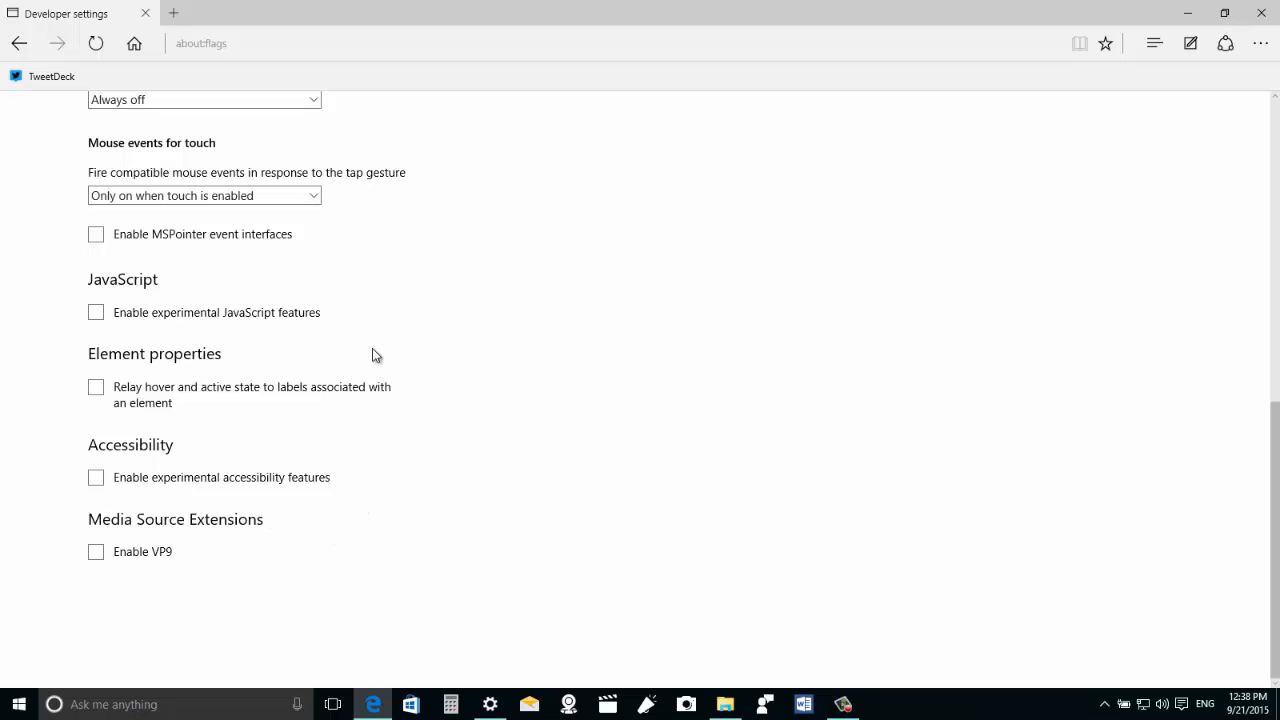
mouse_move(280, 580)
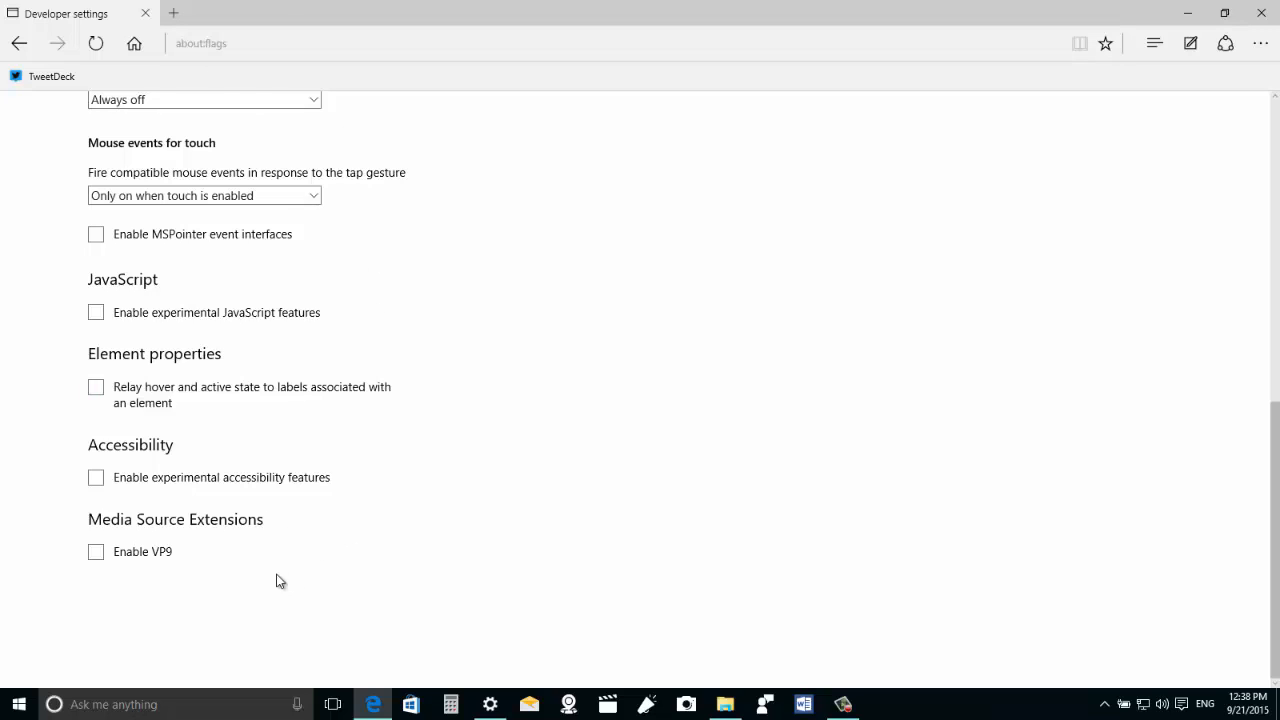
mouse_move(104, 568)
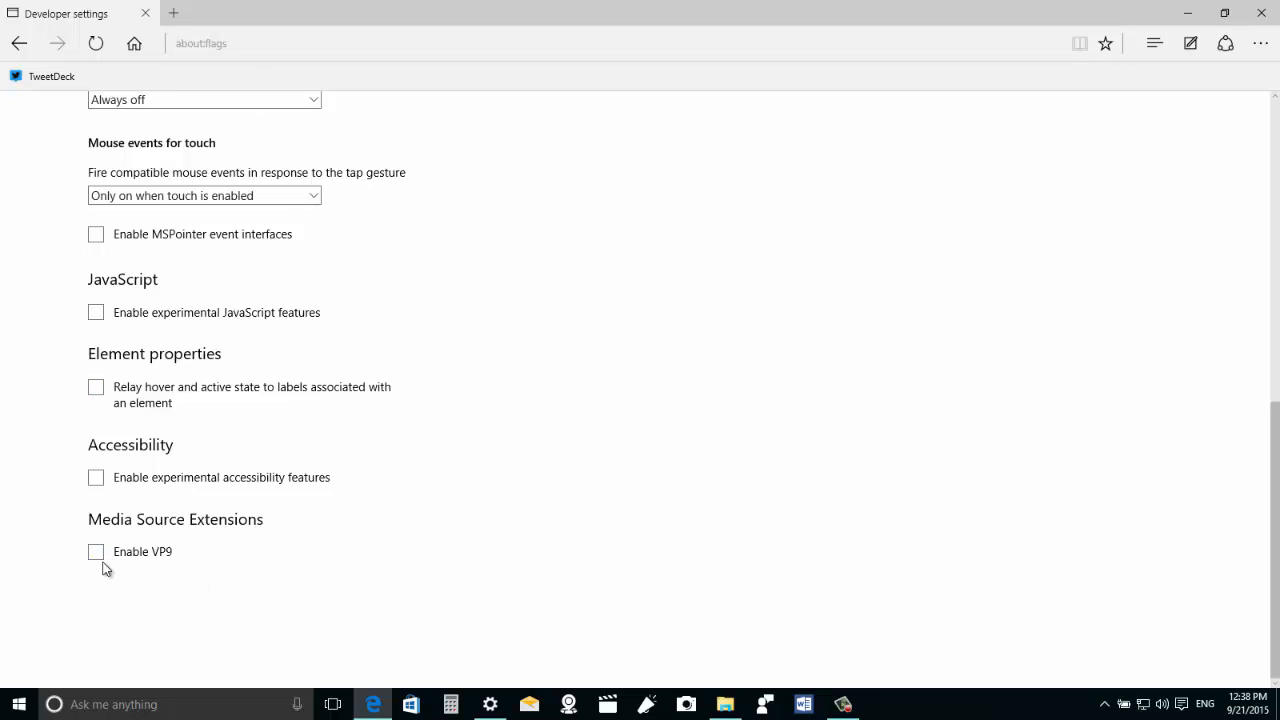
mouse_move(166, 564)
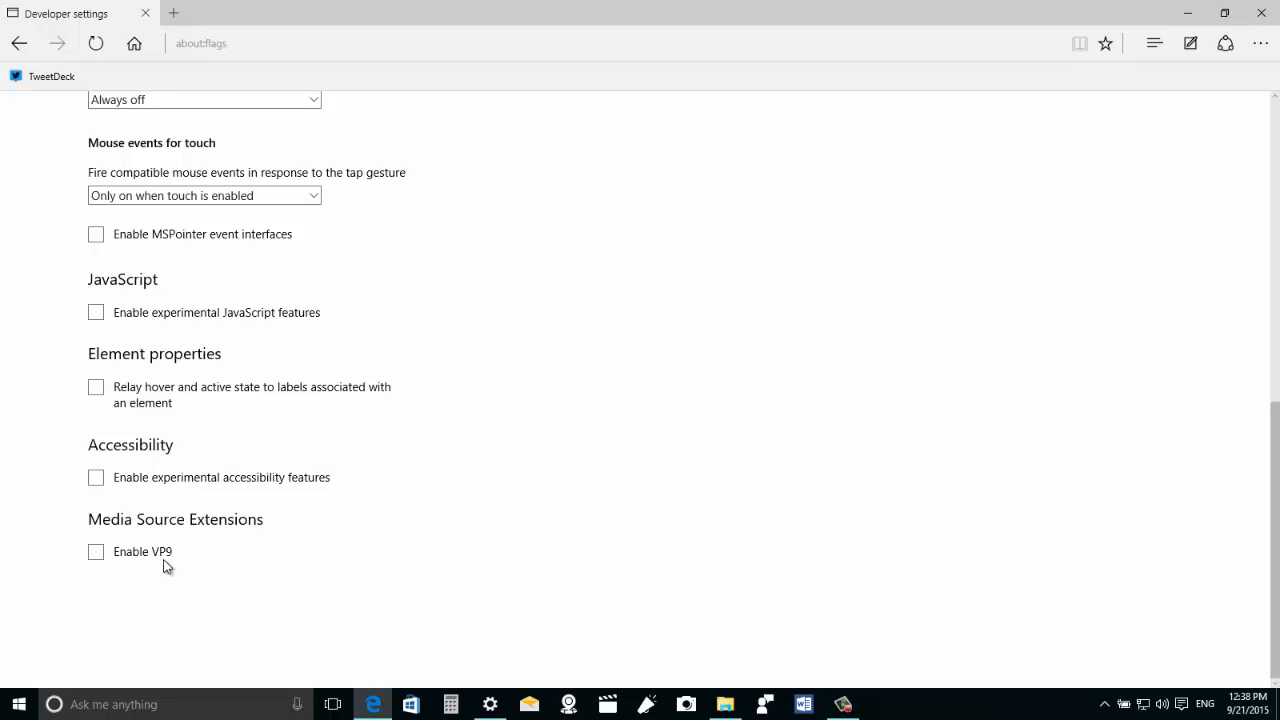
mouse_move(204, 576)
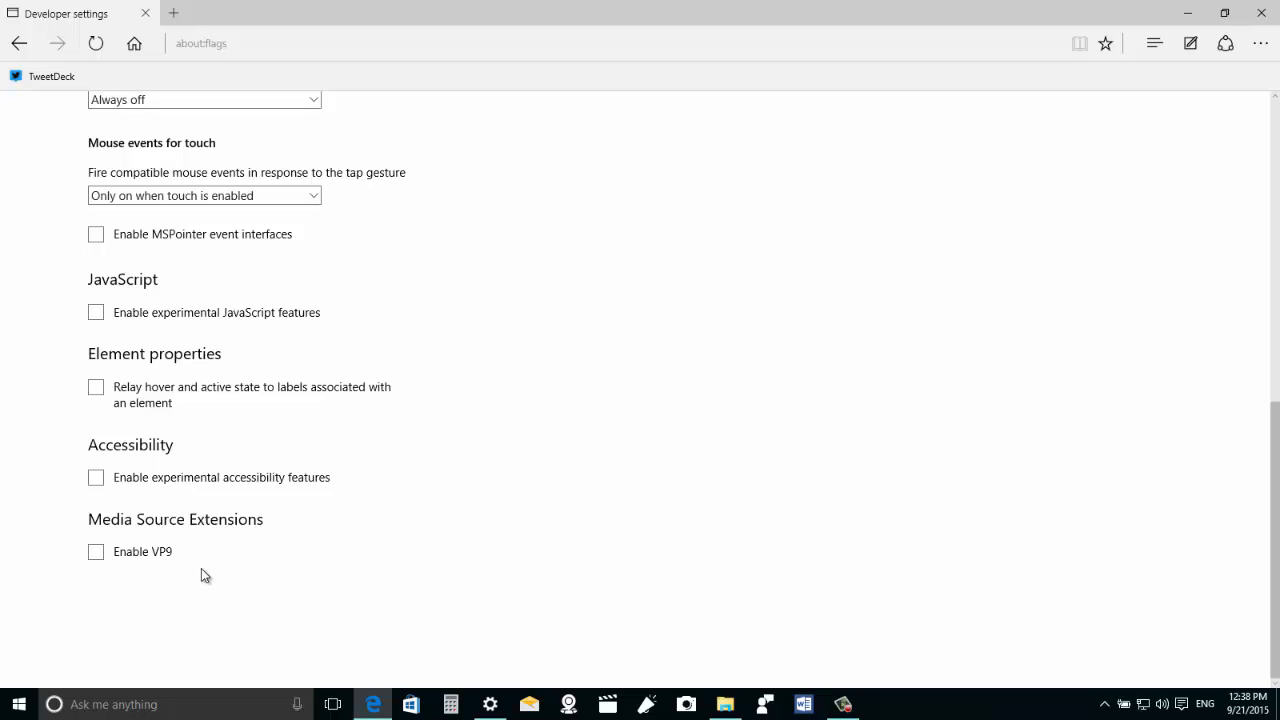
mouse_move(560, 284)
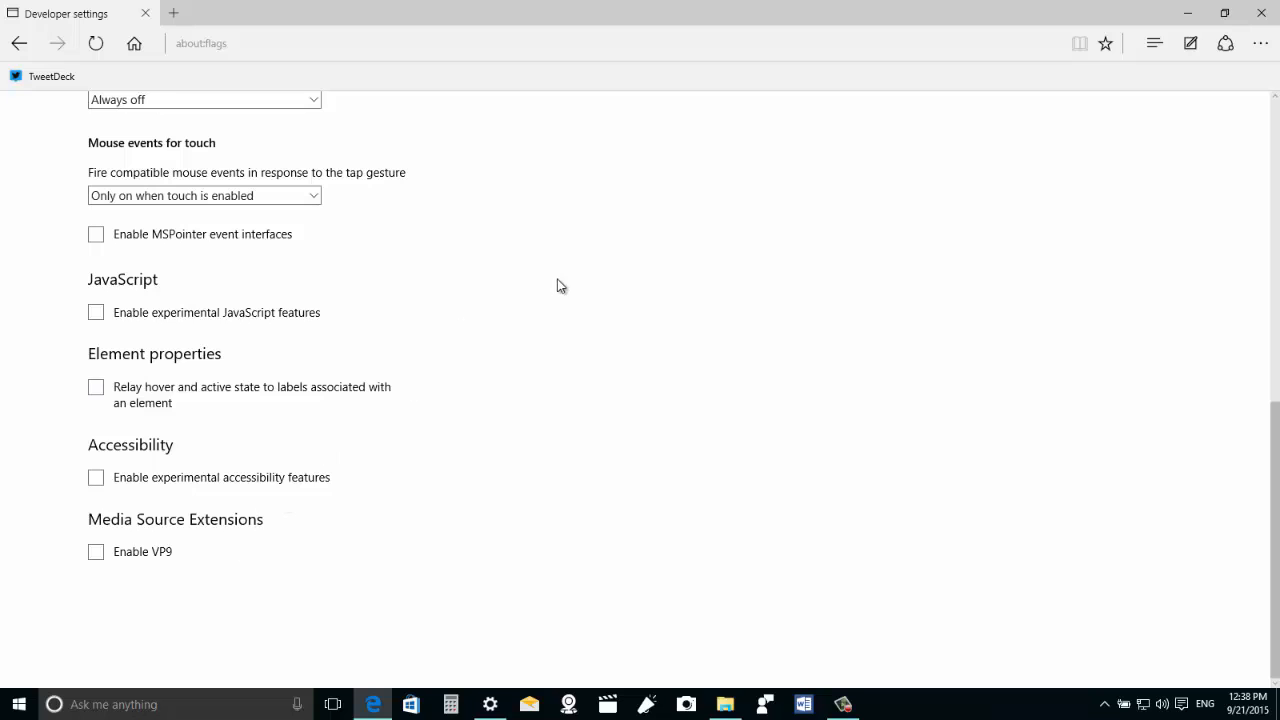
mouse_move(578, 276)
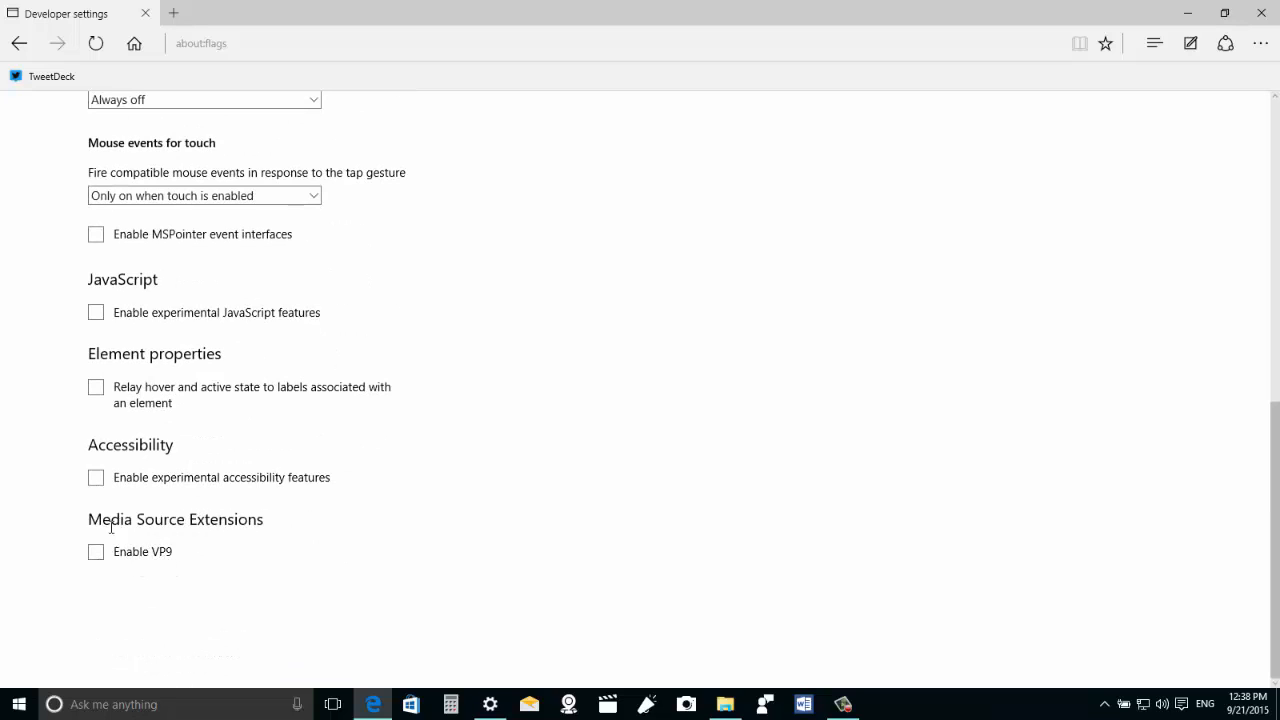
mouse_move(408, 540)
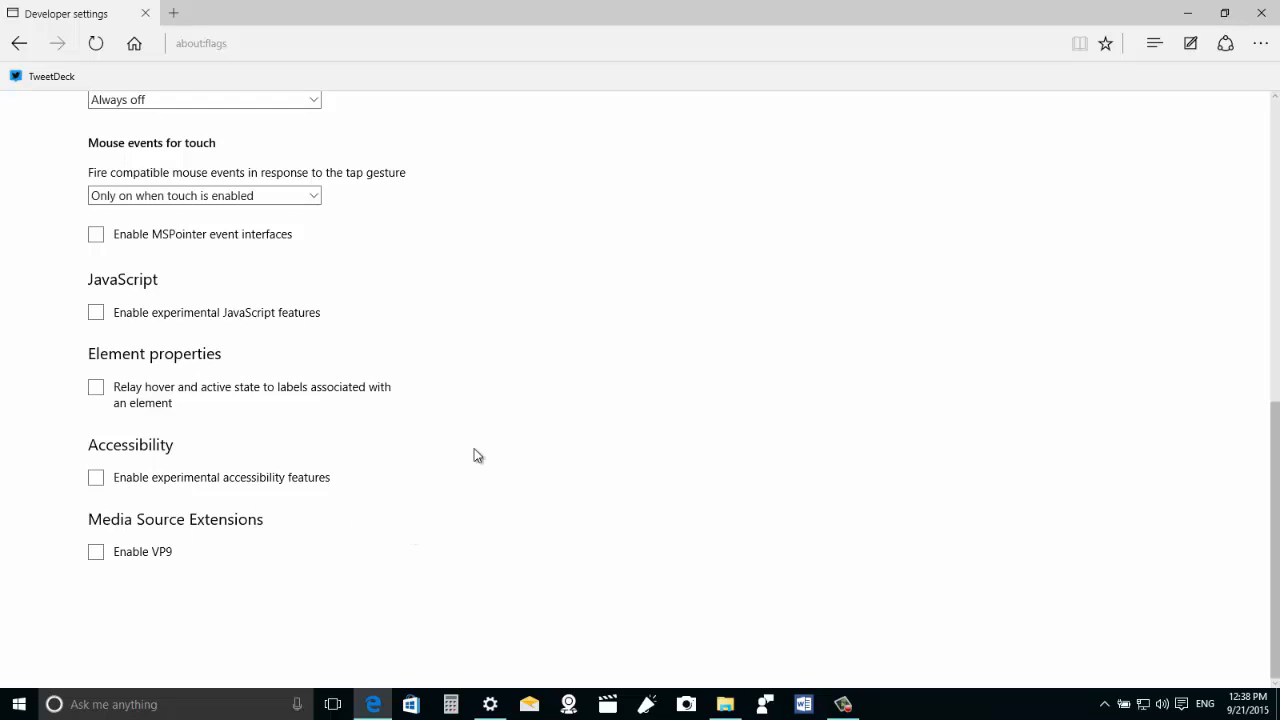
mouse_move(500, 408)
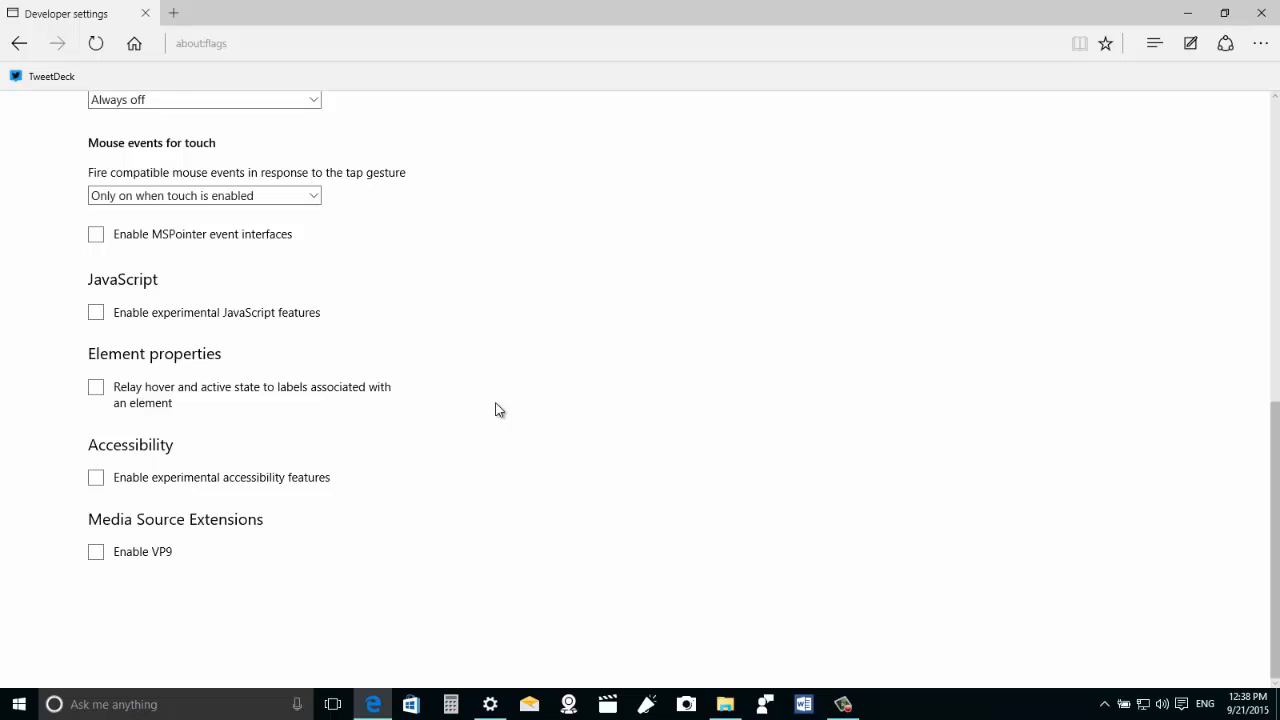
mouse_move(724, 256)
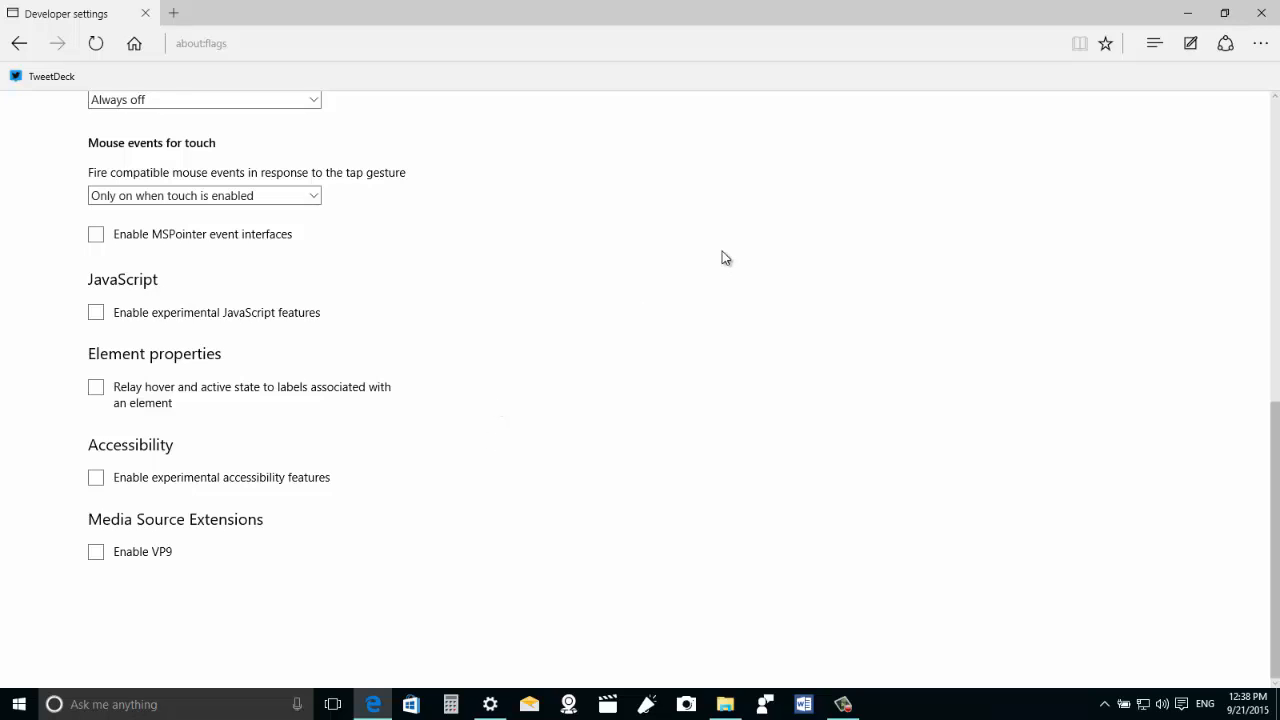
mouse_move(728, 250)
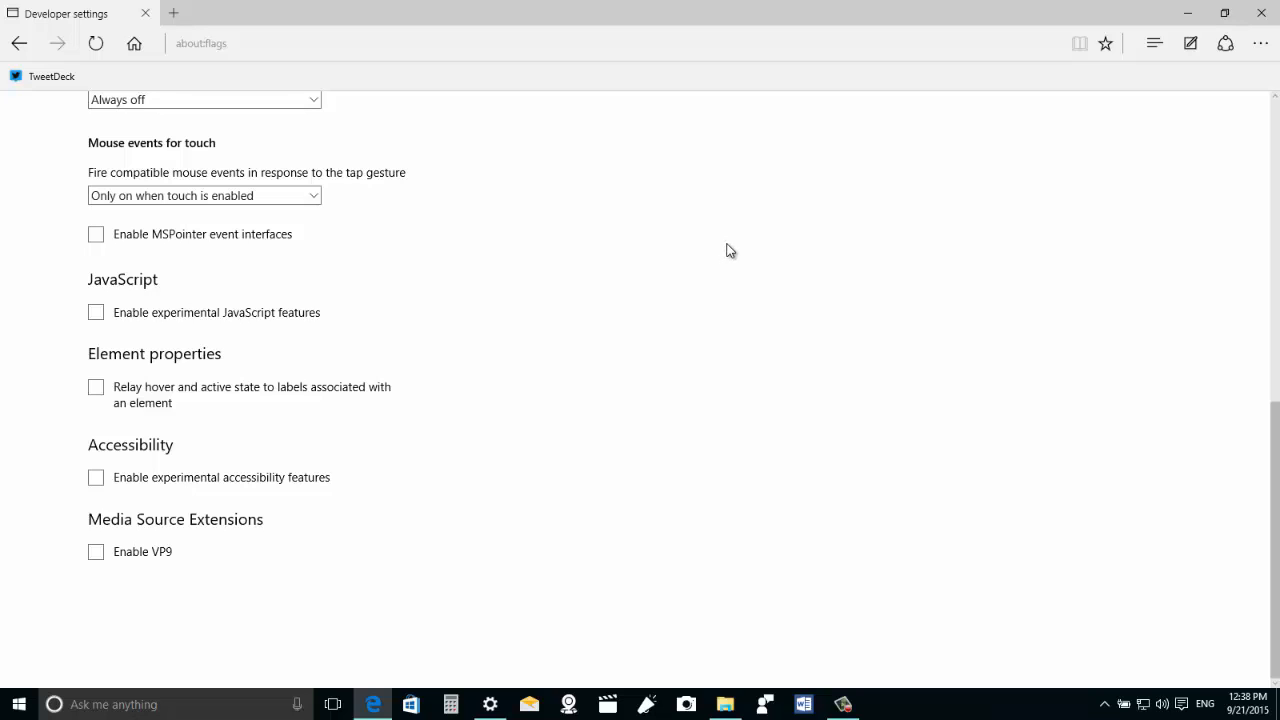
click(132, 44)
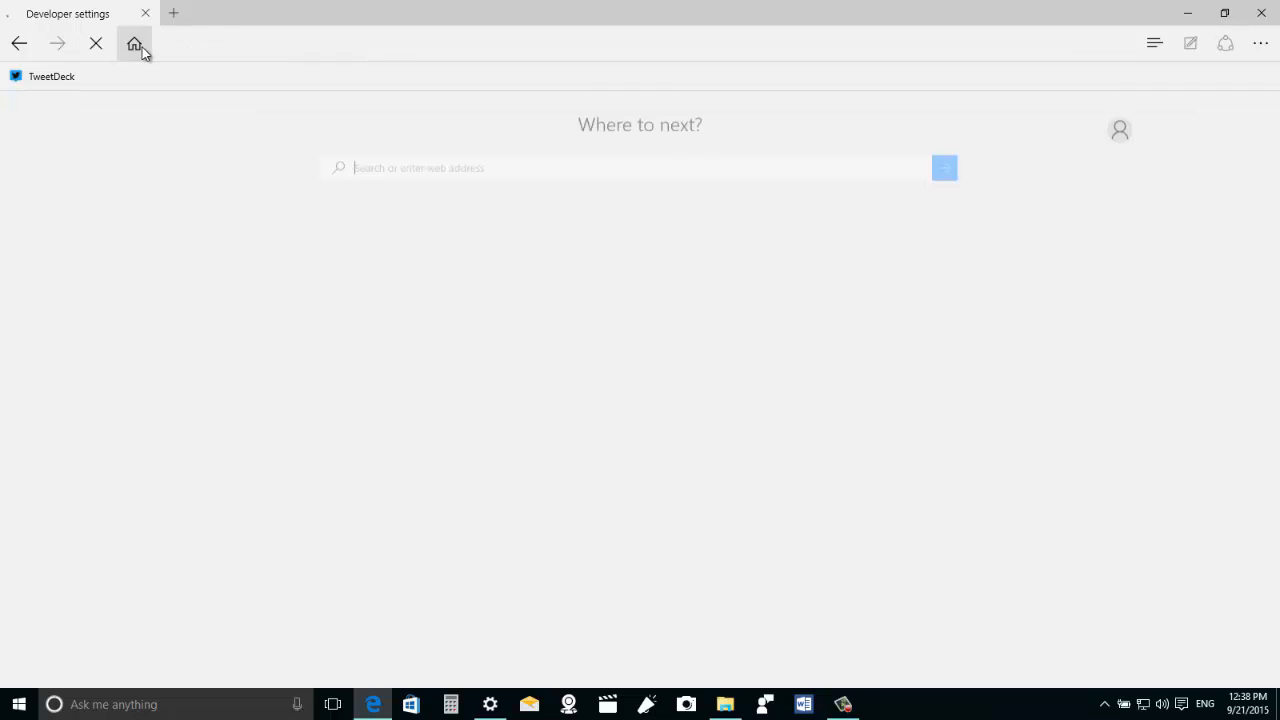
Step: Leave Edge's start page for the desktop and show the New folder's context menu
click(134, 44)
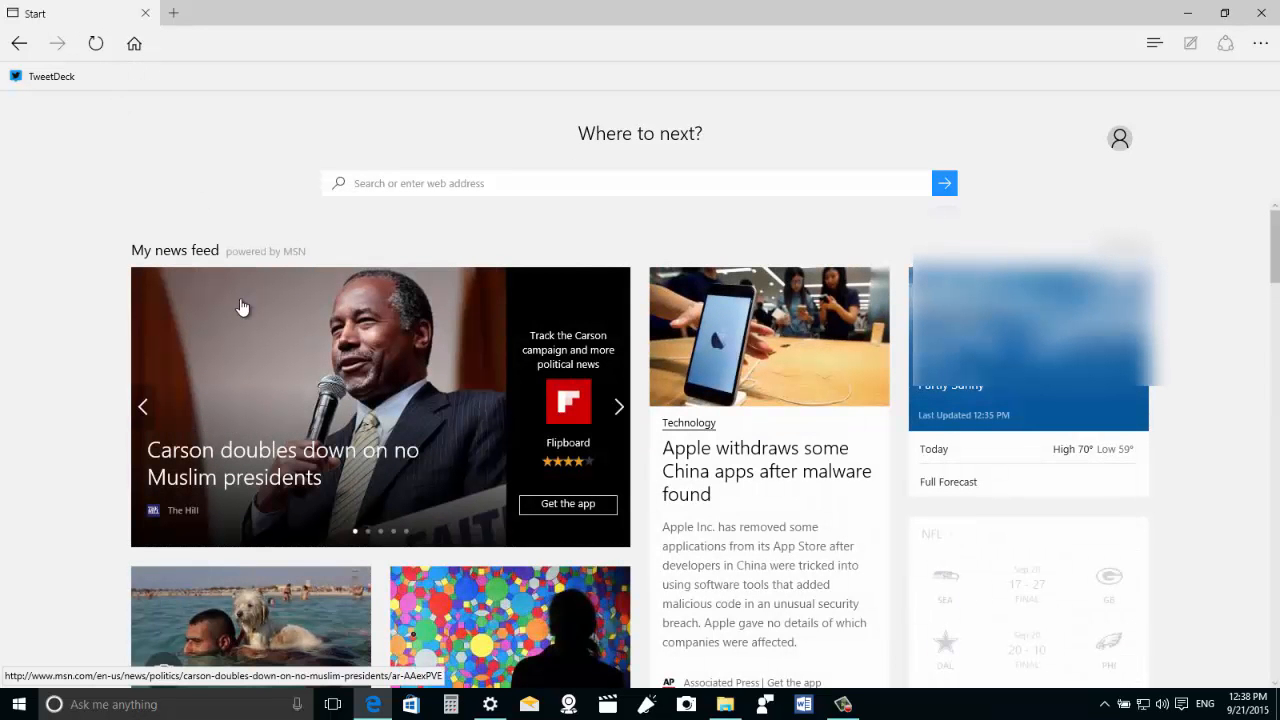
mouse_move(238, 176)
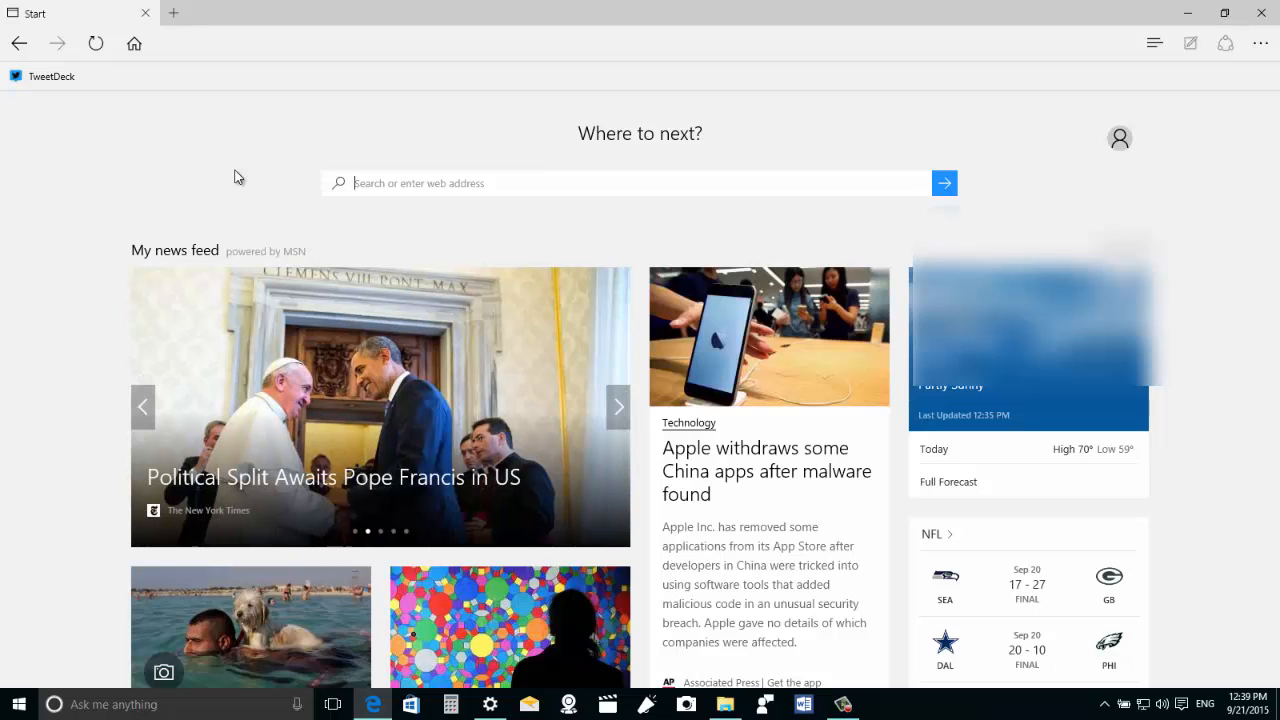
mouse_move(1096, 26)
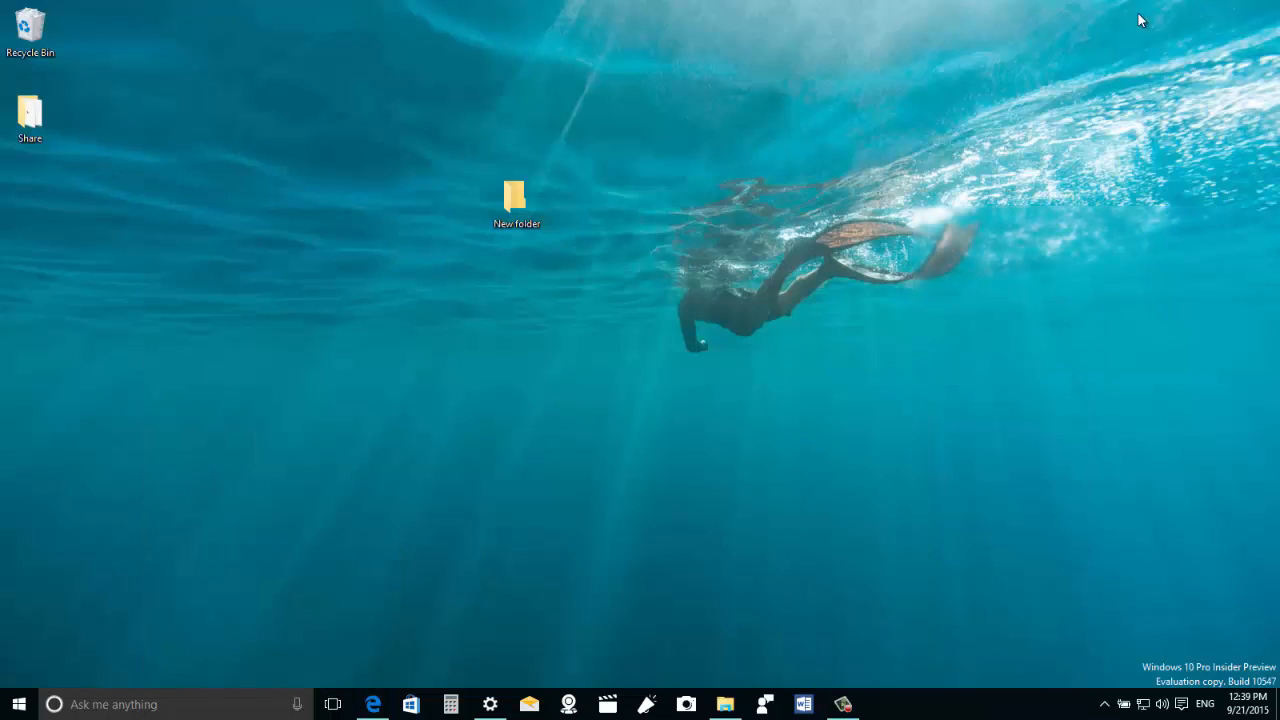
right_click(516, 196)
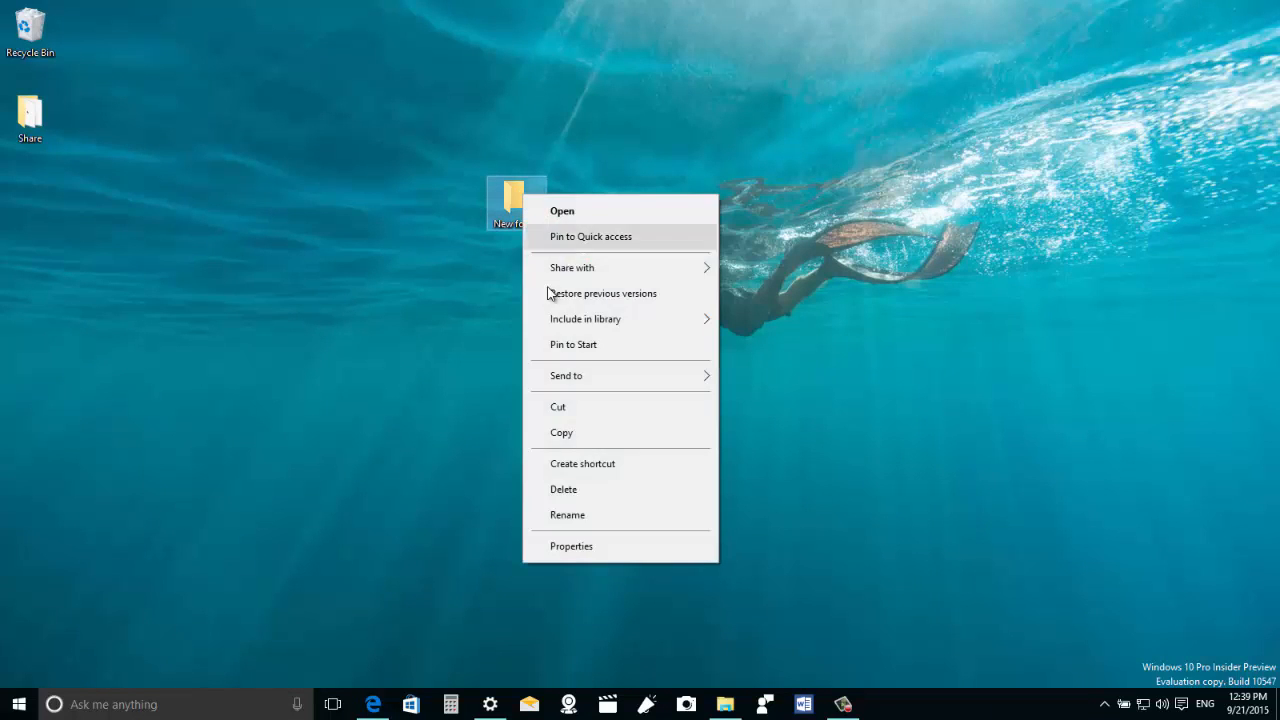